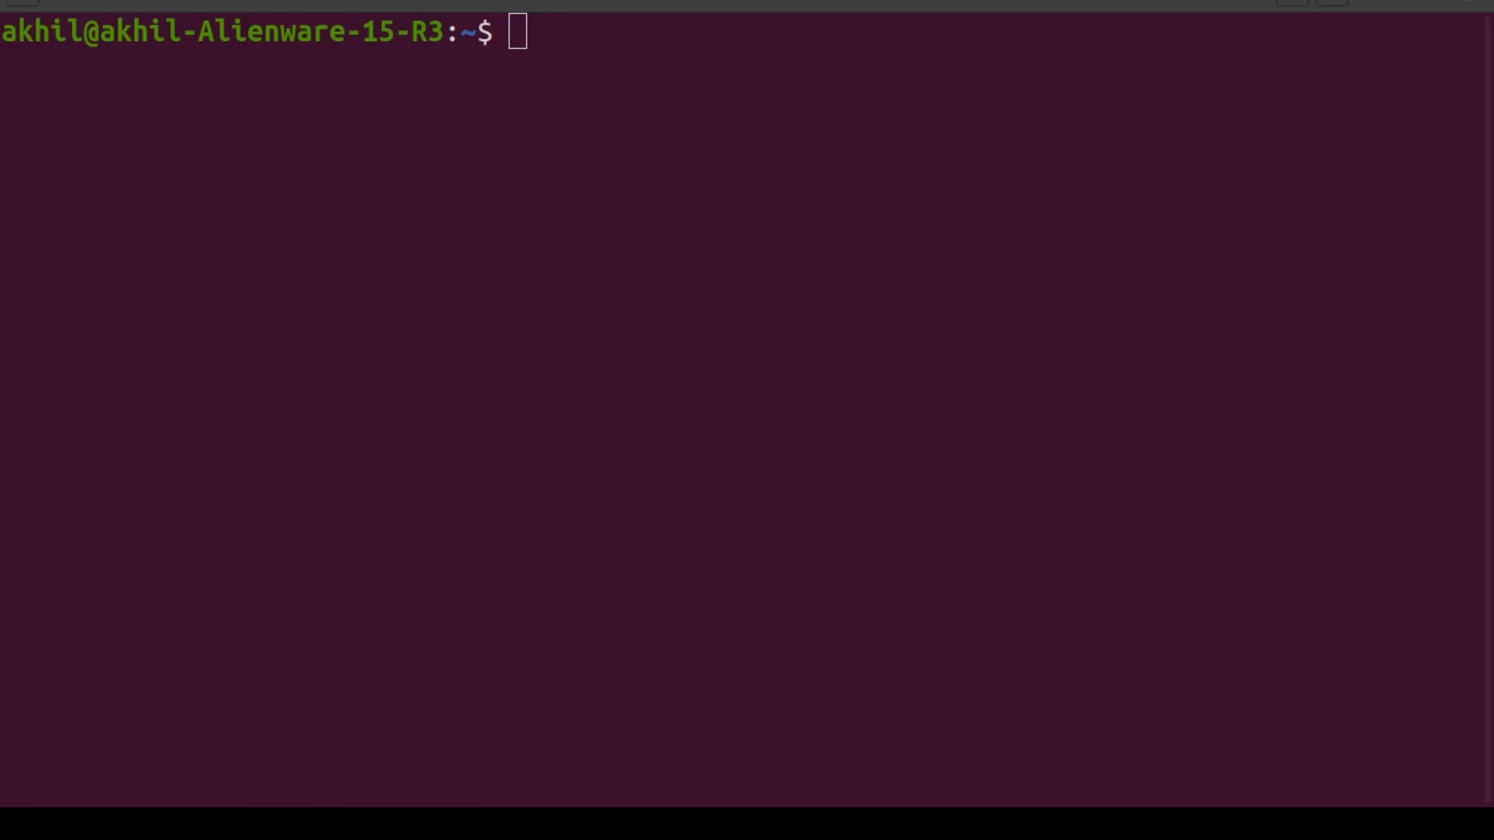
mouse_move(988, 278)
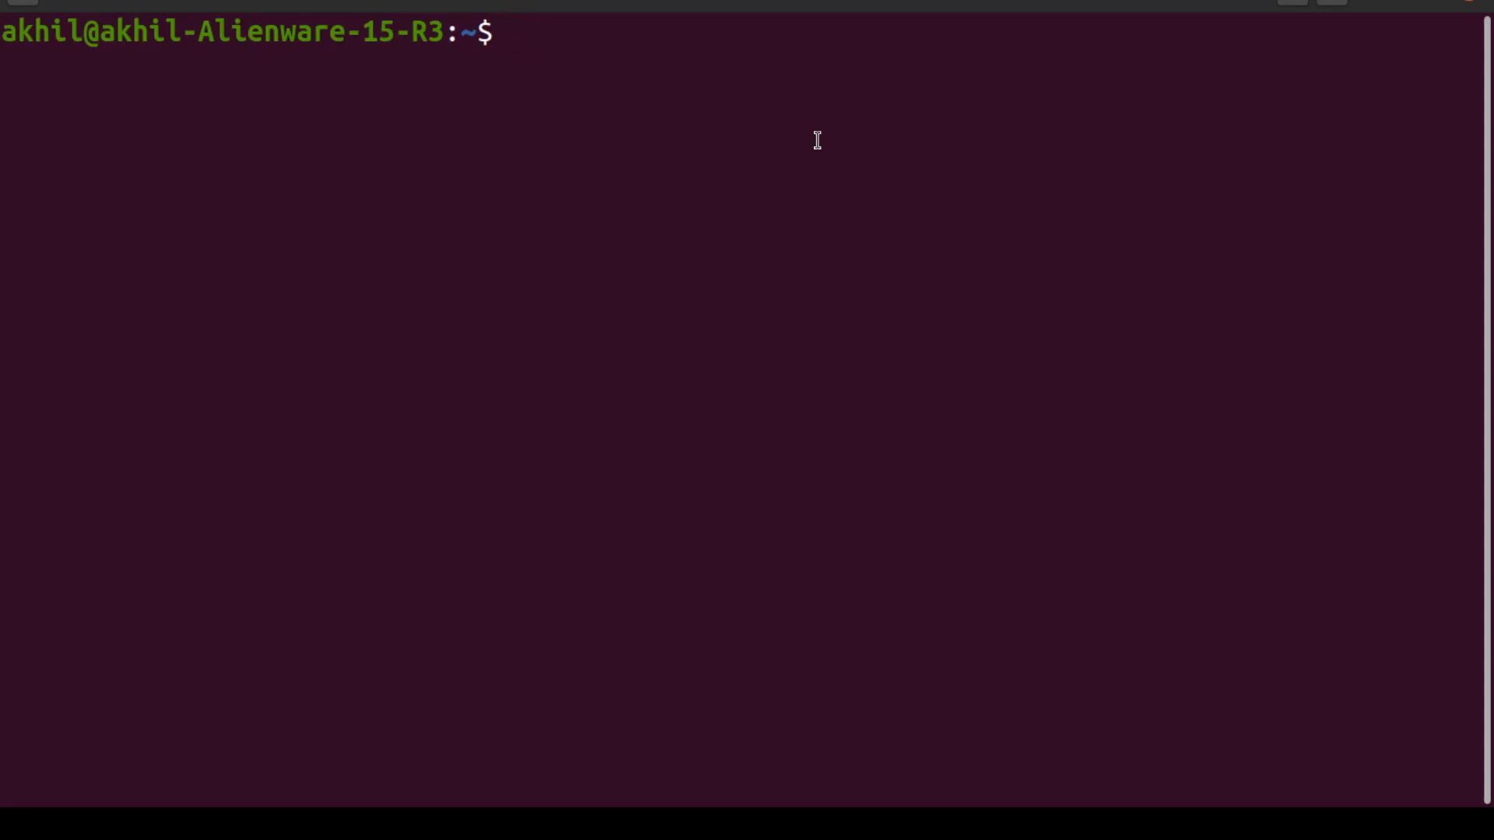
Create the scraper-for-google folder inside development/go-code and move the shell into it.
text(cd development/)
text(mkdir)
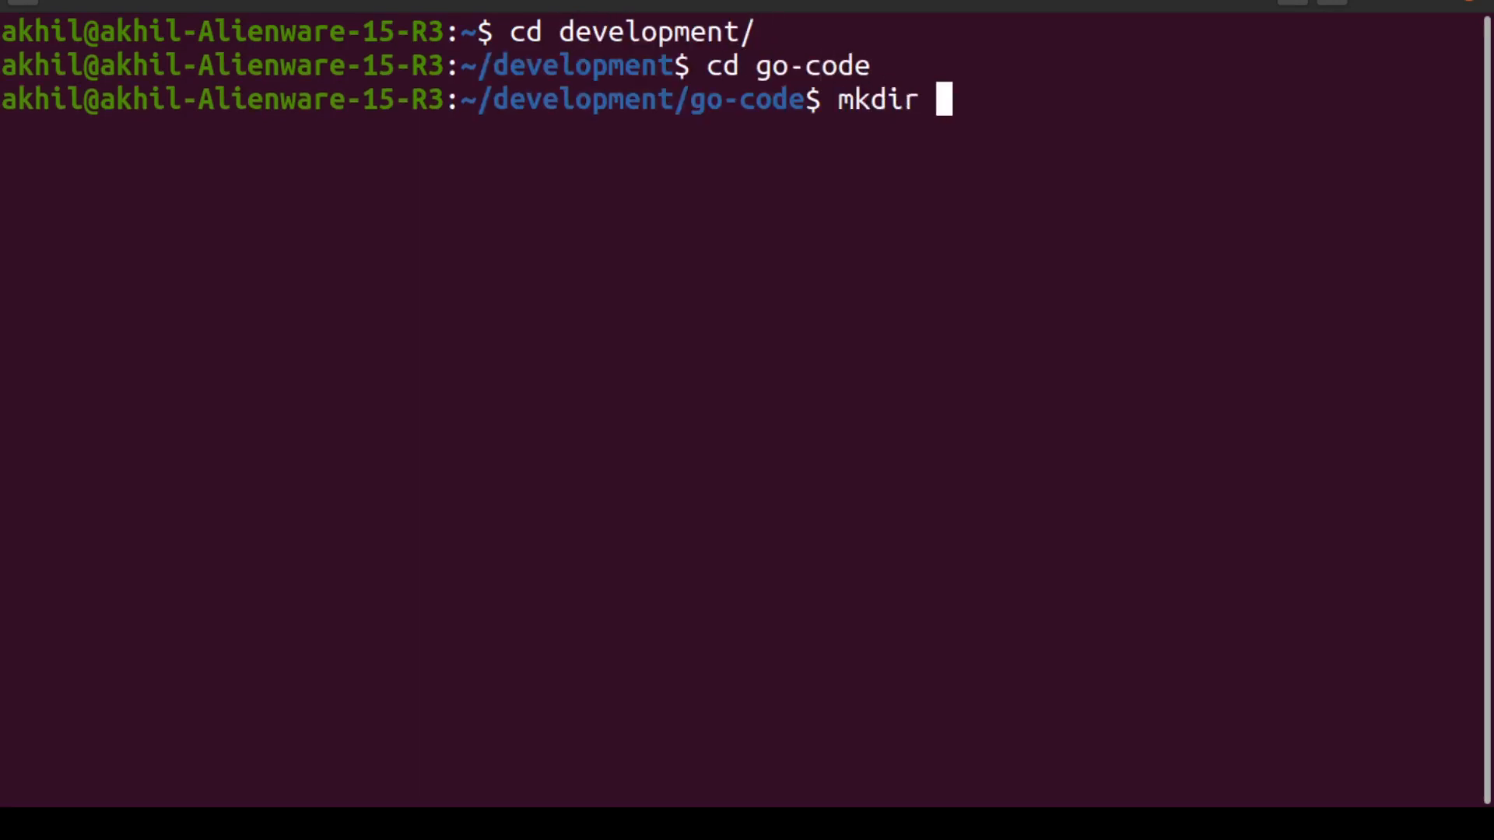
text(scr)
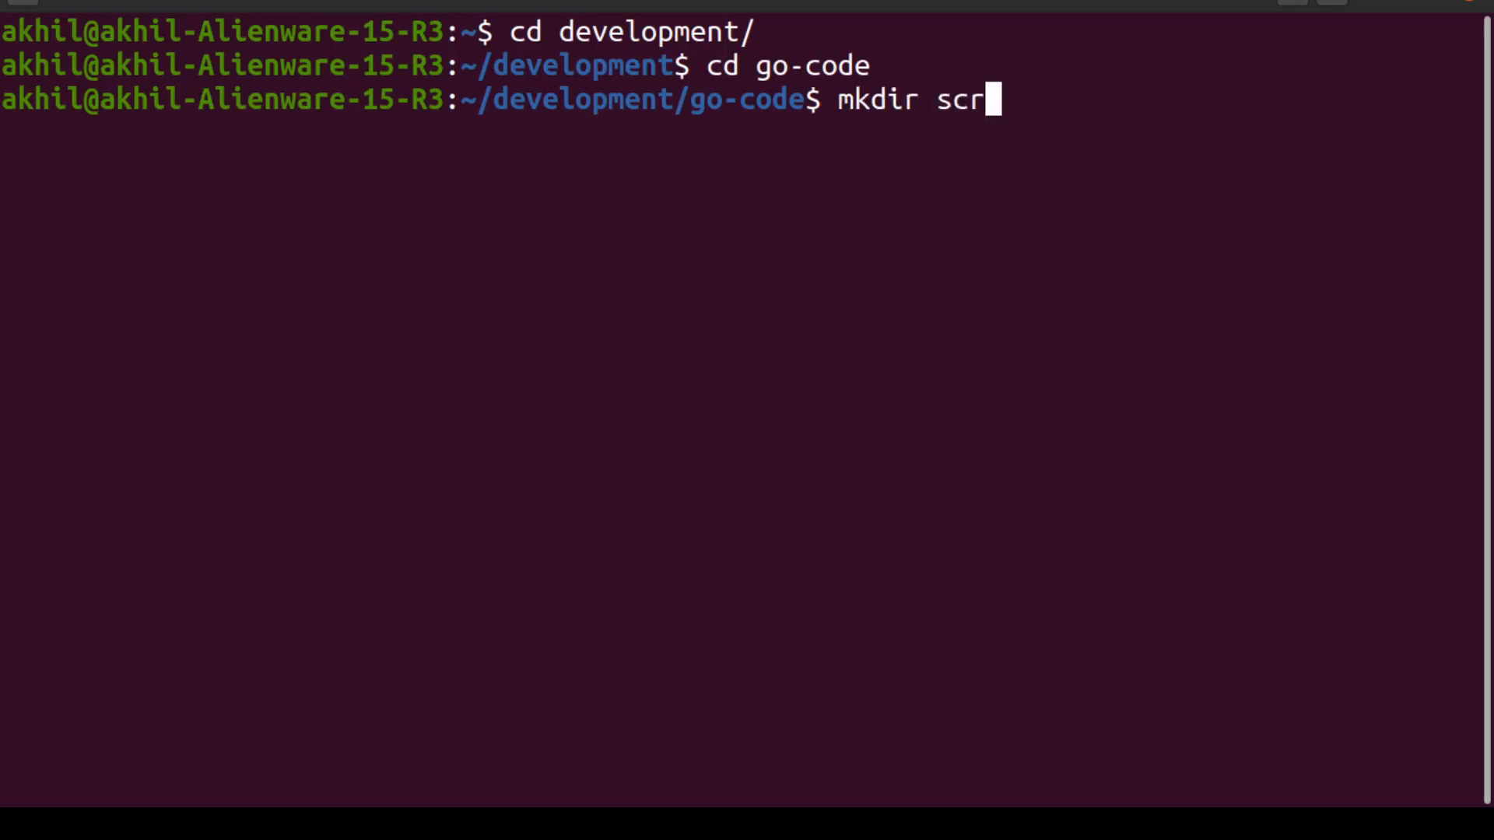
text(aper-for-google)
text(cd)
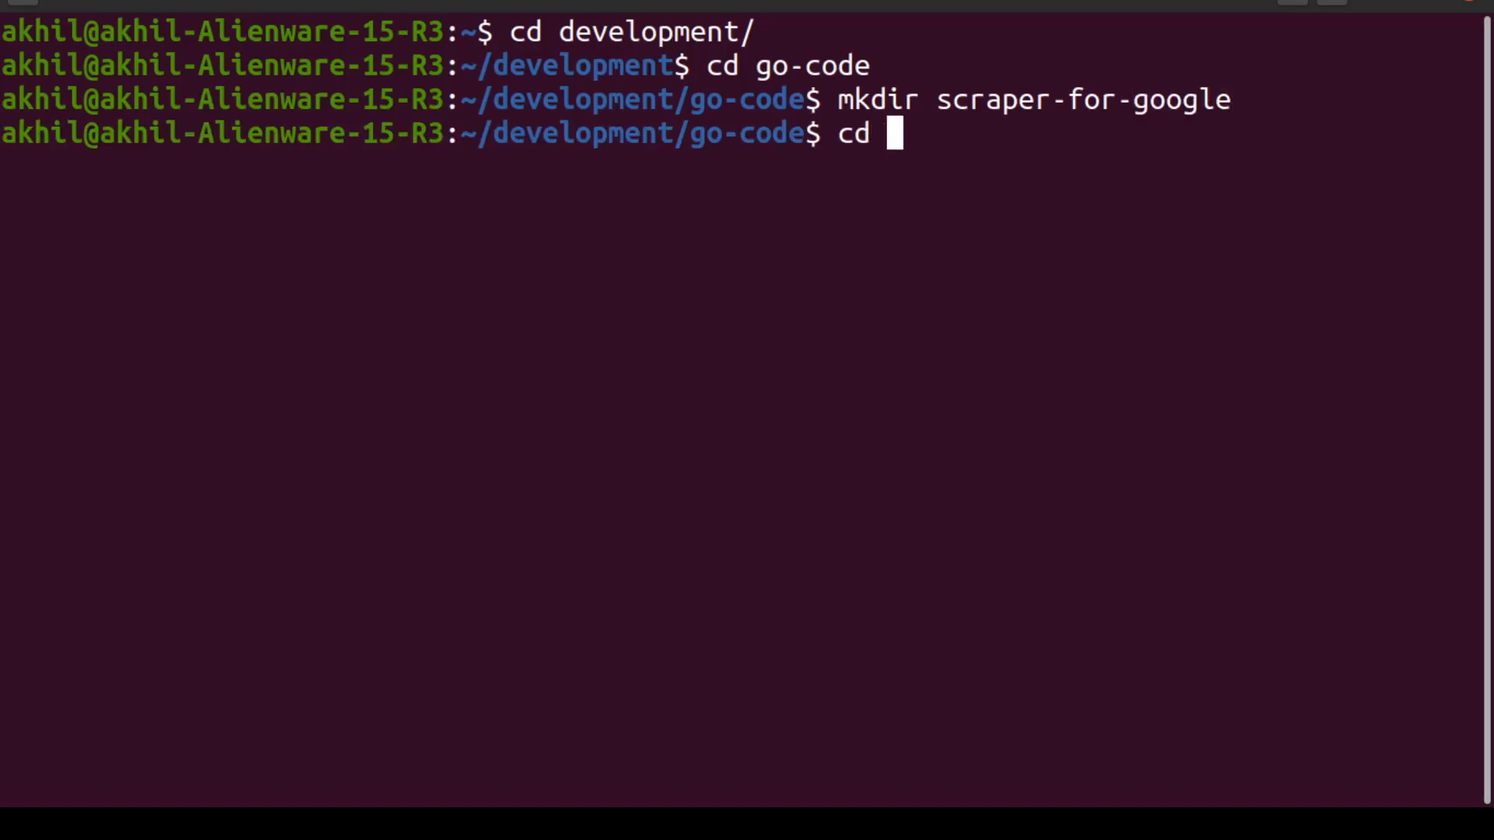
text(scraper-for-google/)
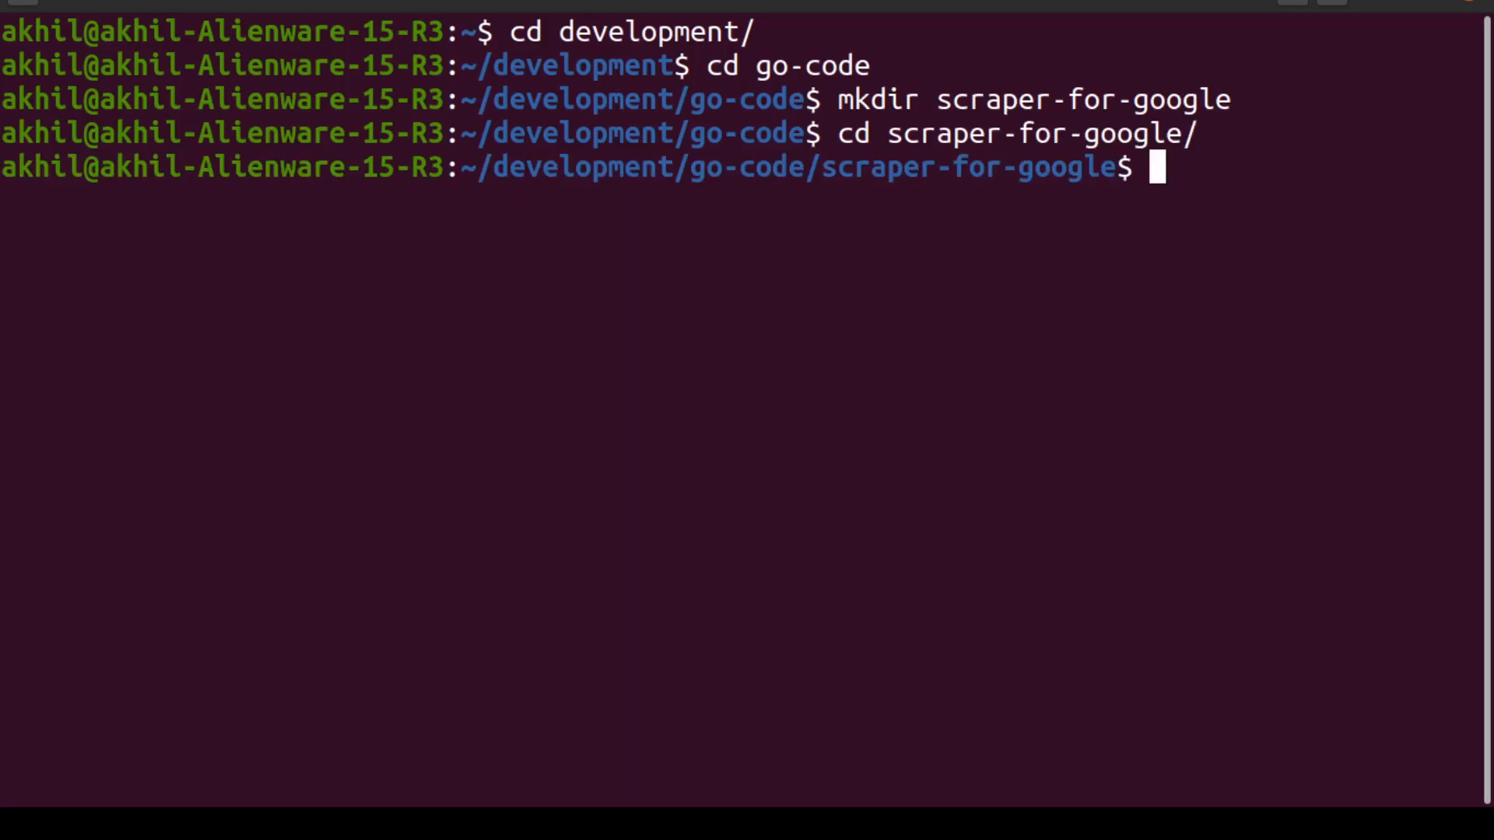
text(go mod init)
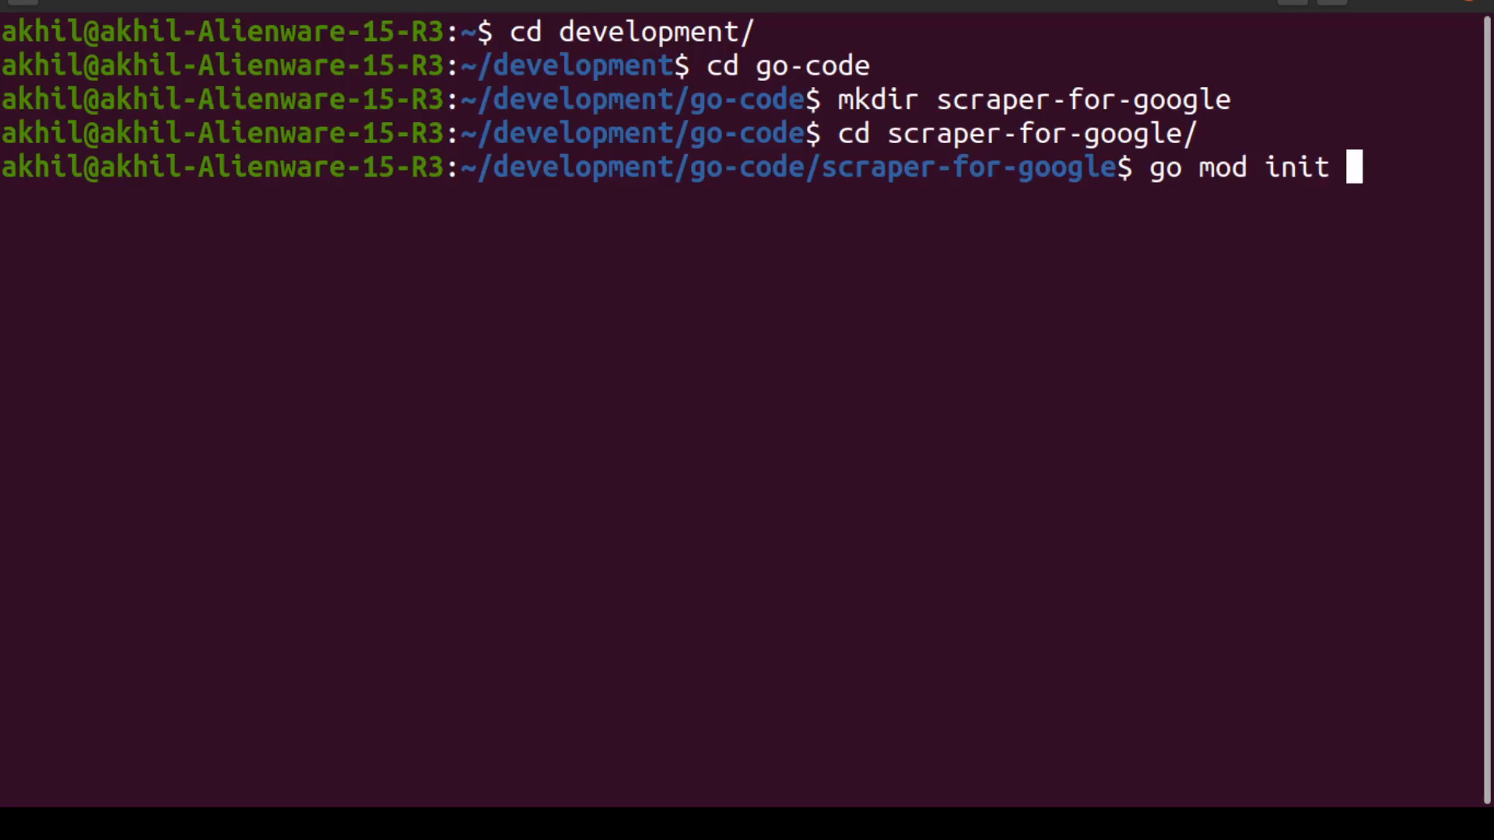
Initialize the Go module github.com/akhil/scraper-for-google, creating go.mod.
text(github.c)
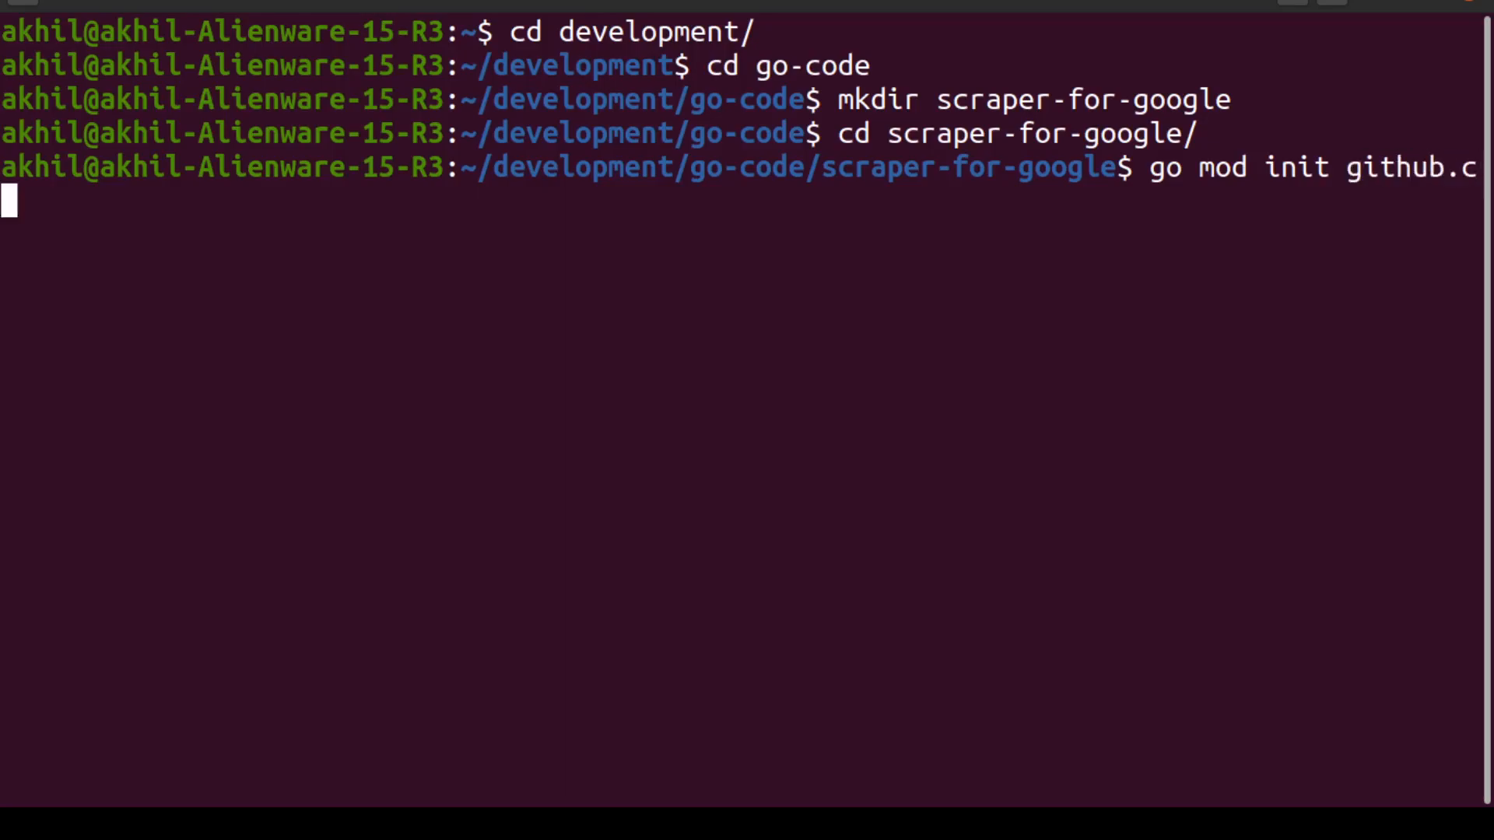
text(om/akhil/)
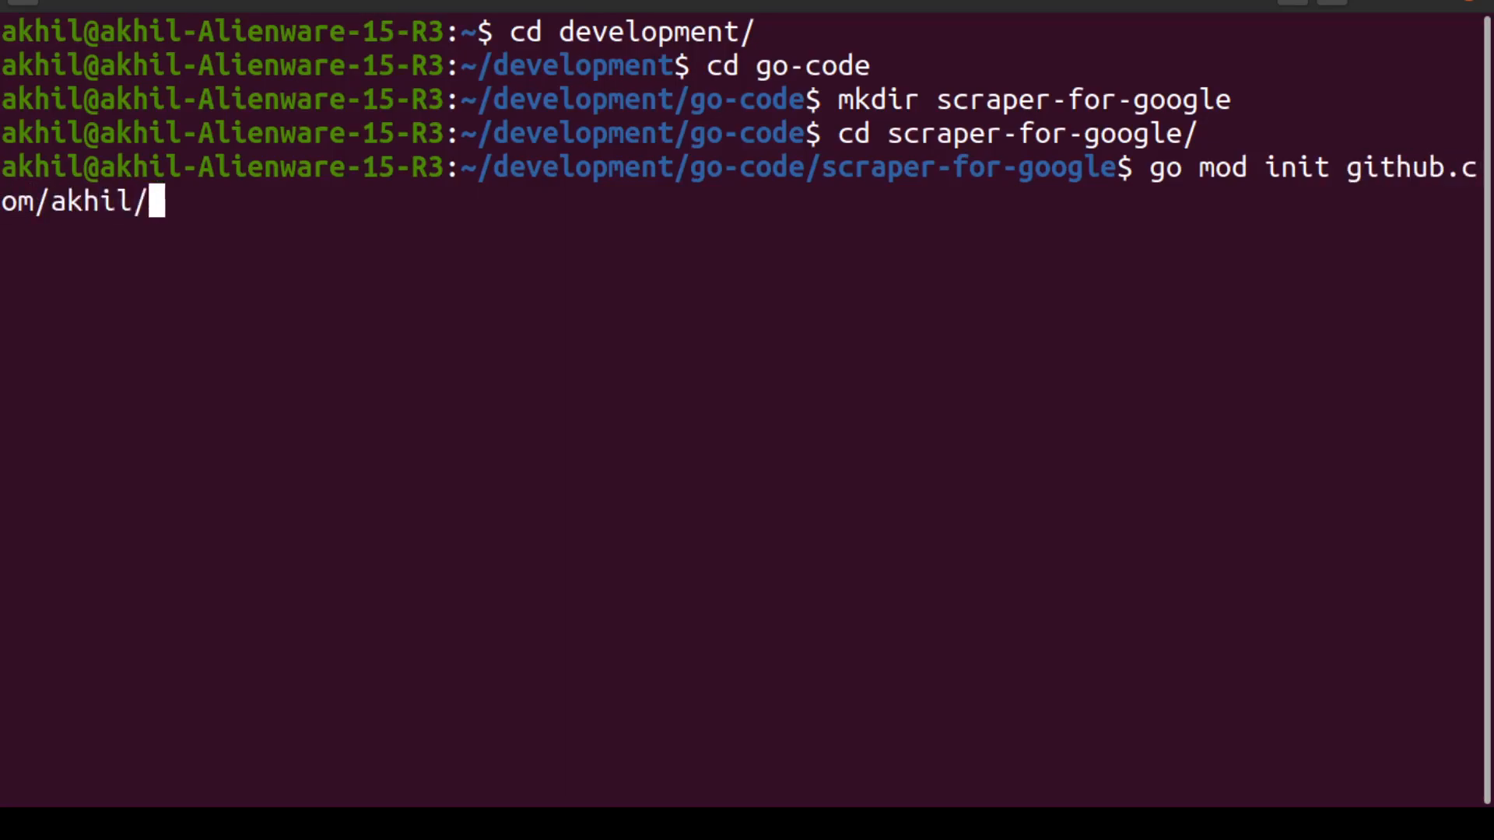
text(scraper-for-google)
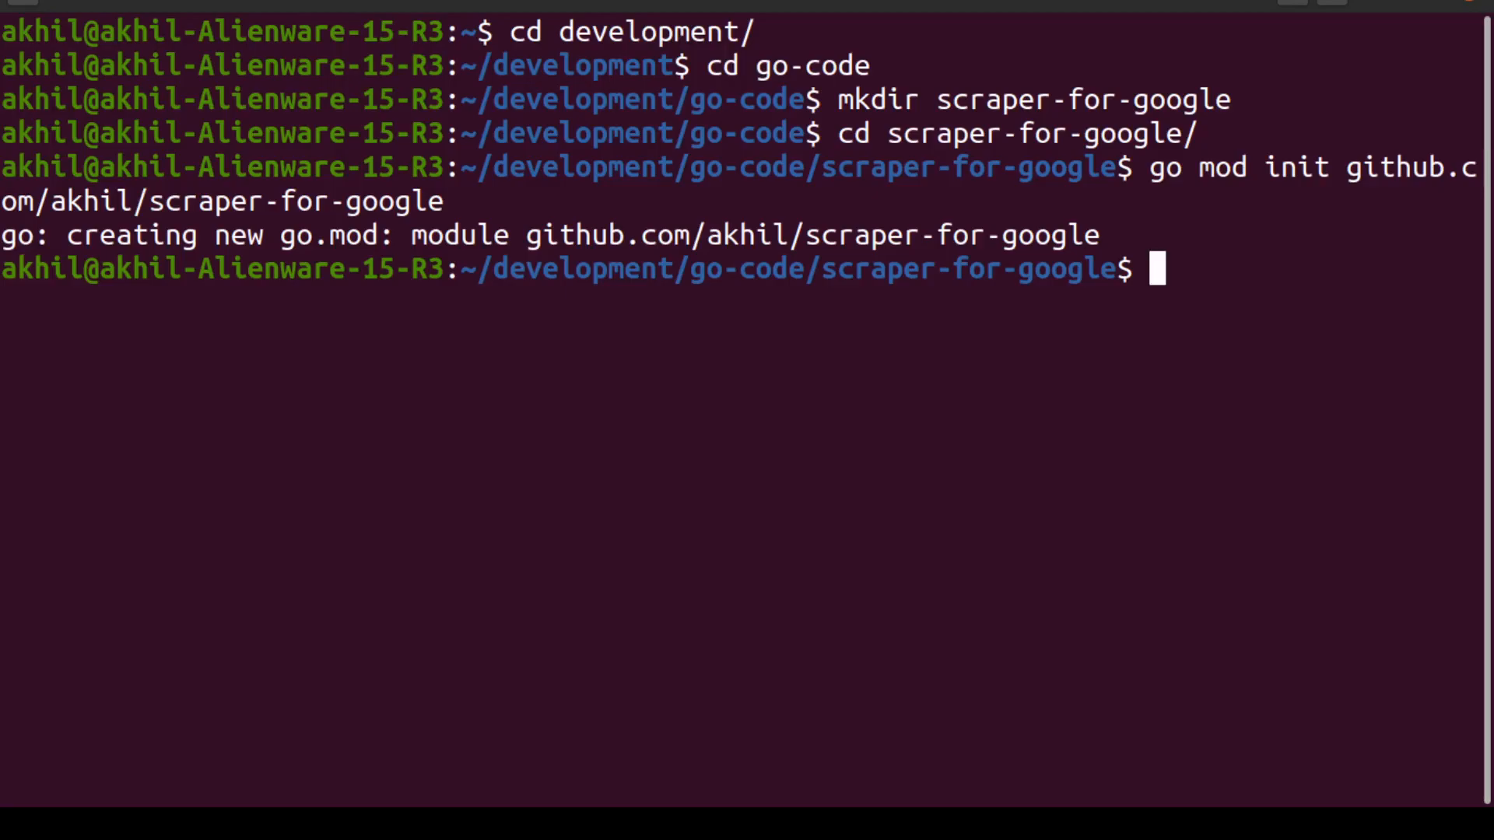
text(code .)
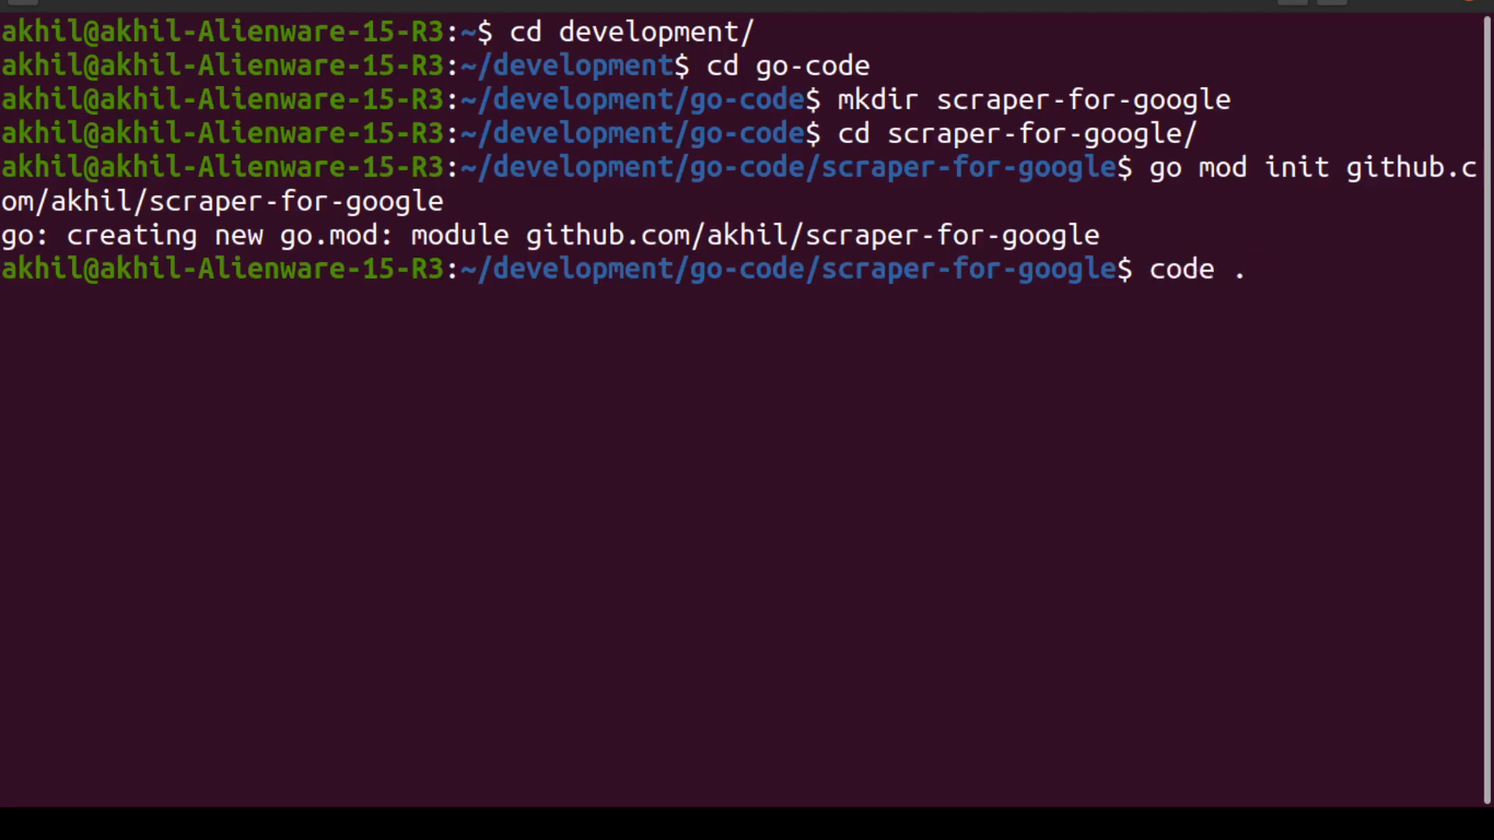
Open the folder in a maximized VS Code window and create main.go.
key(Return)
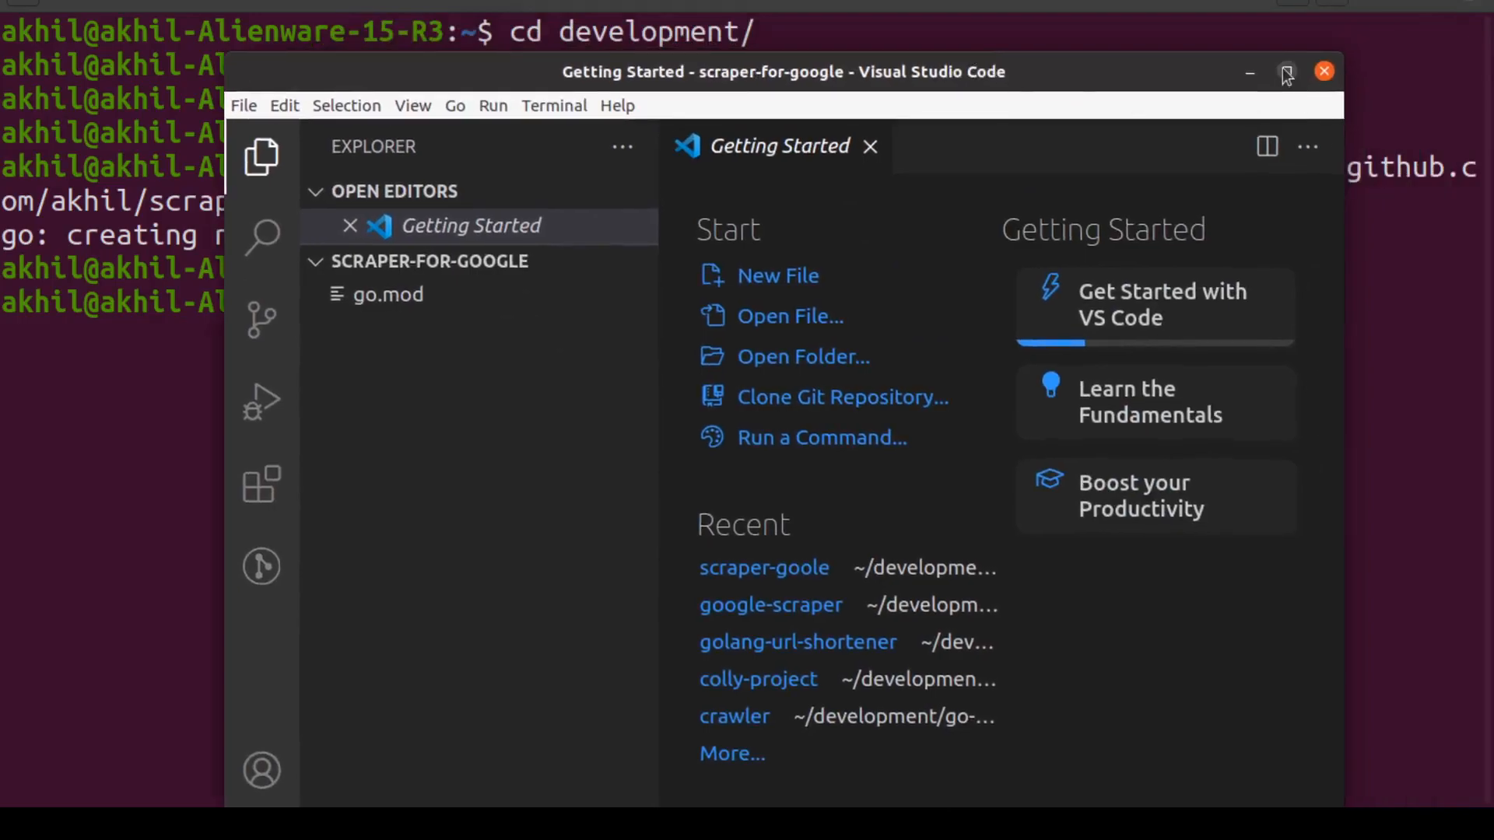
click(1285, 72)
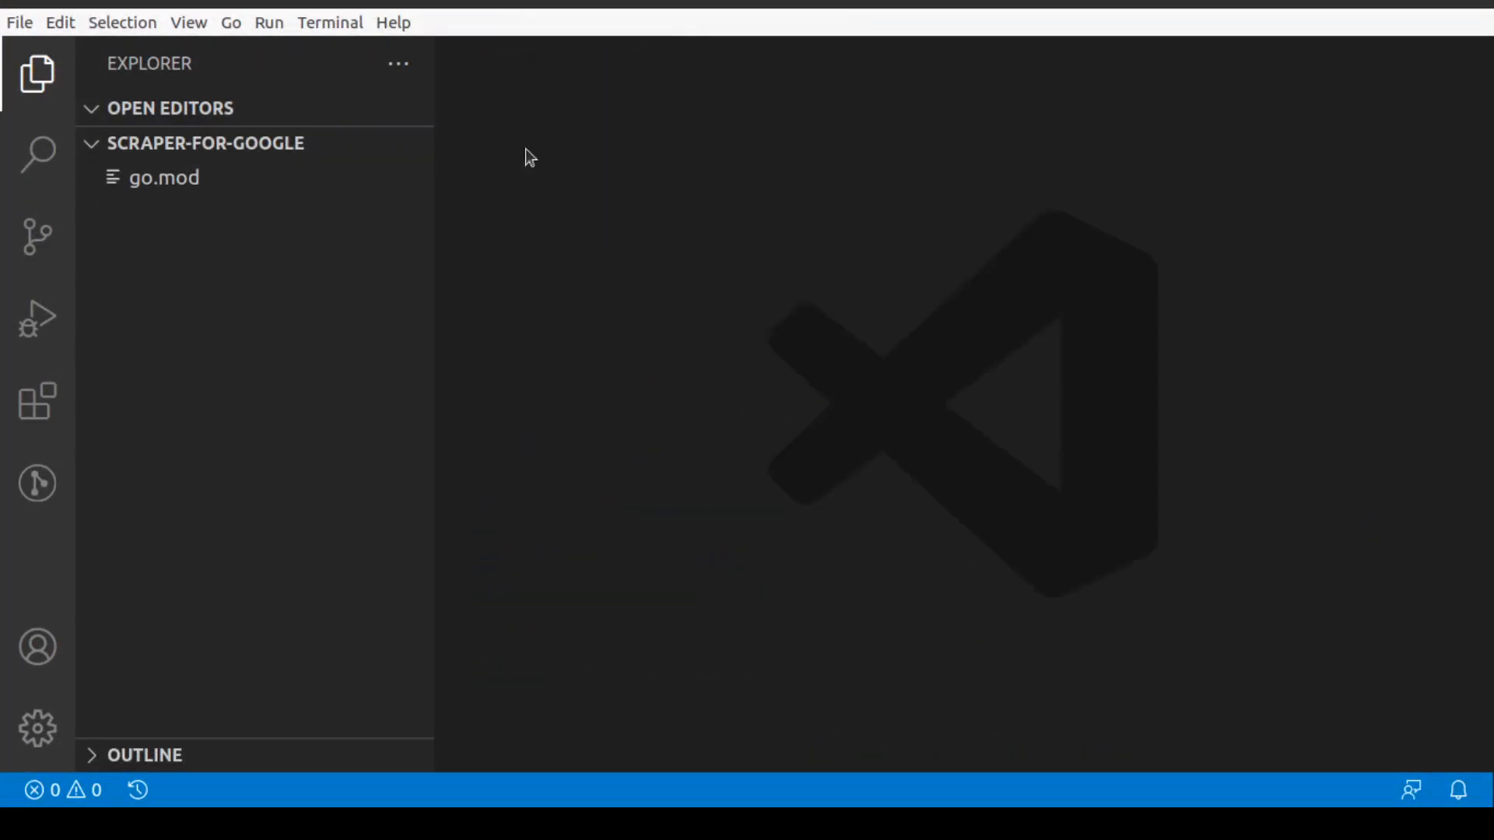
click(301, 144)
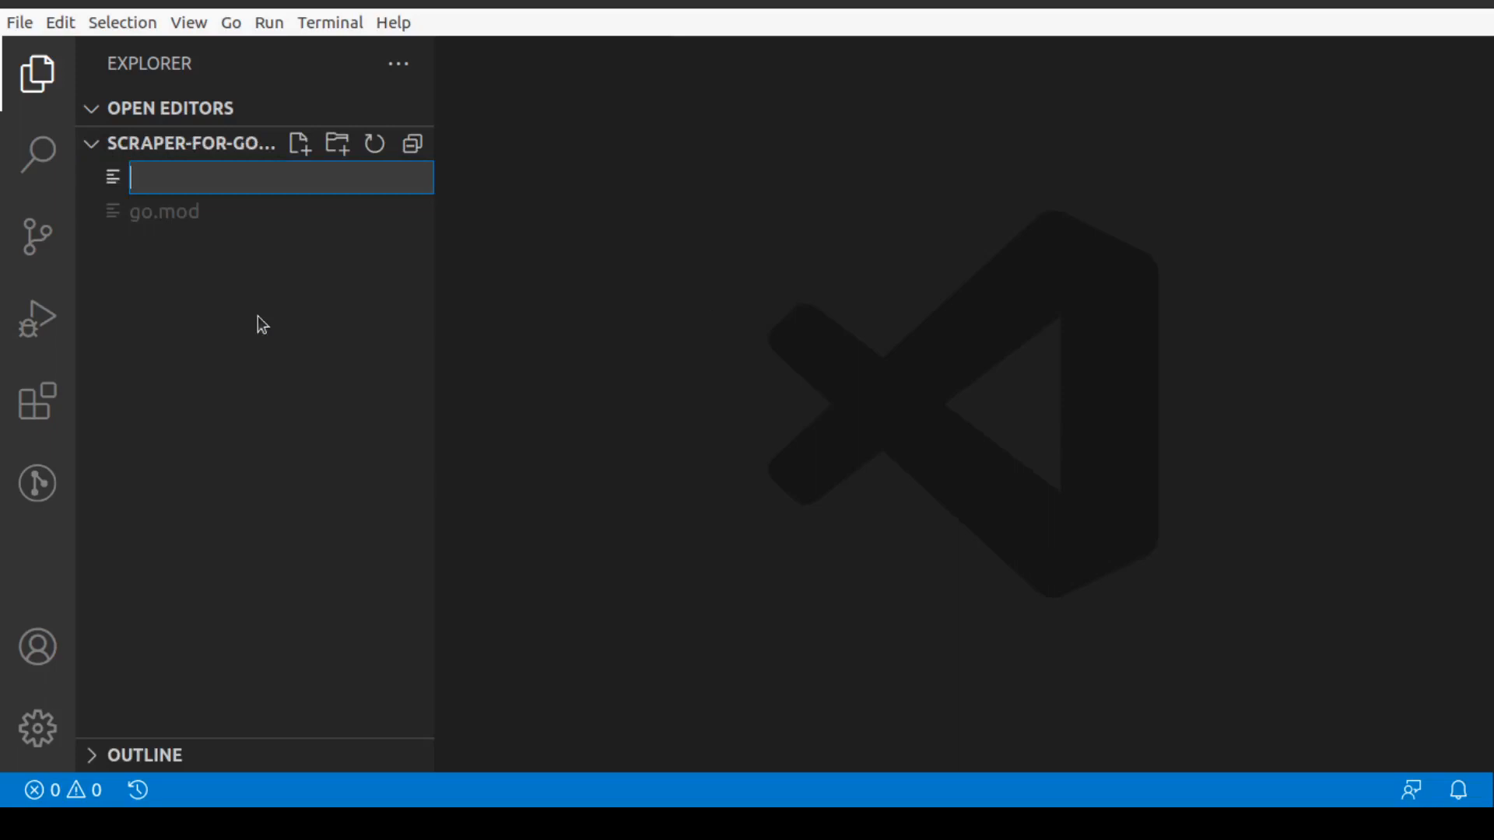
text(main.go)
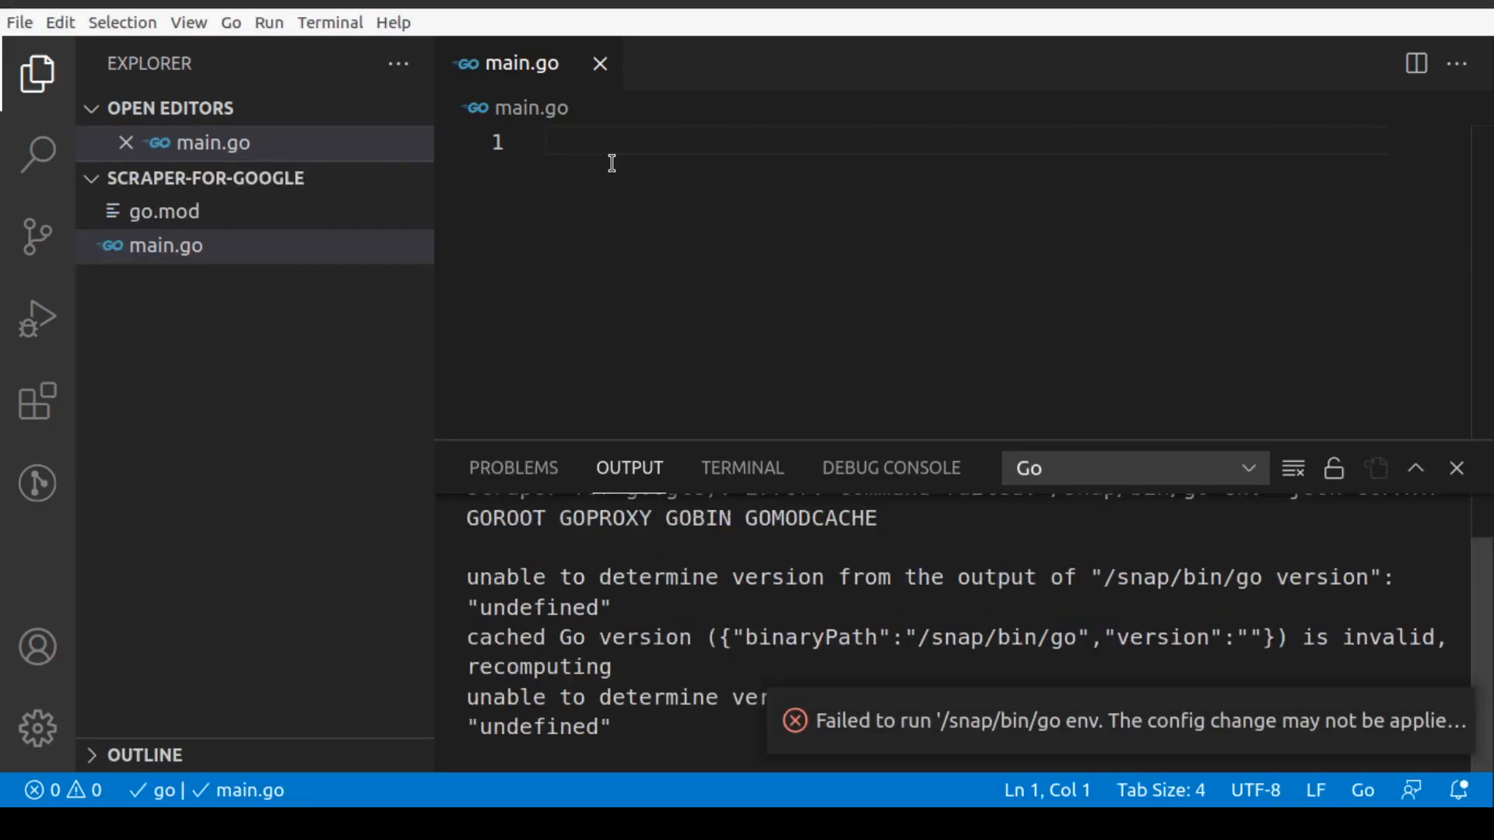
Write package main and an import block with fmt, net/http and strings.
text(package main)
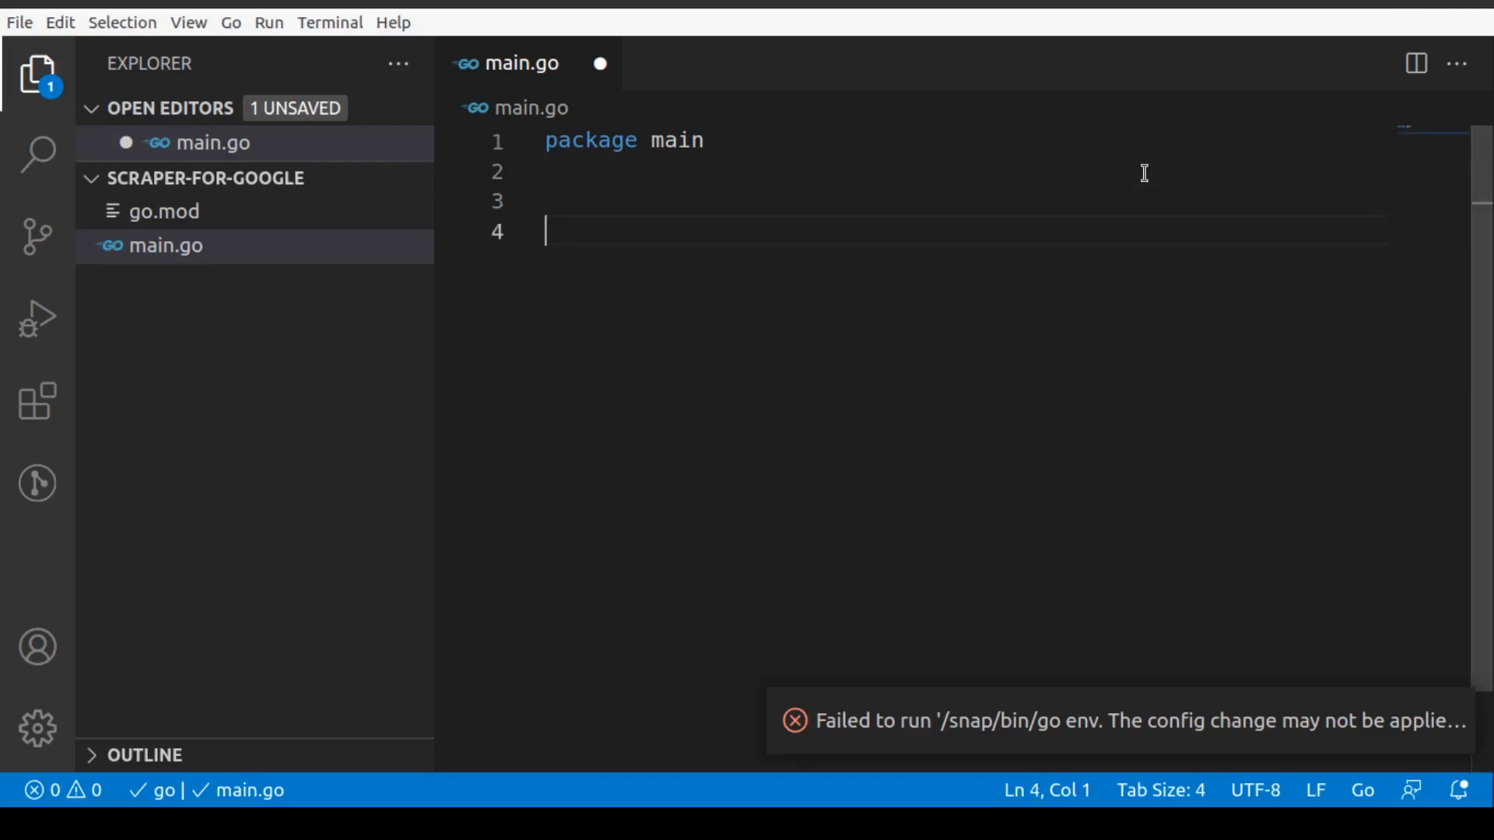
text(import()
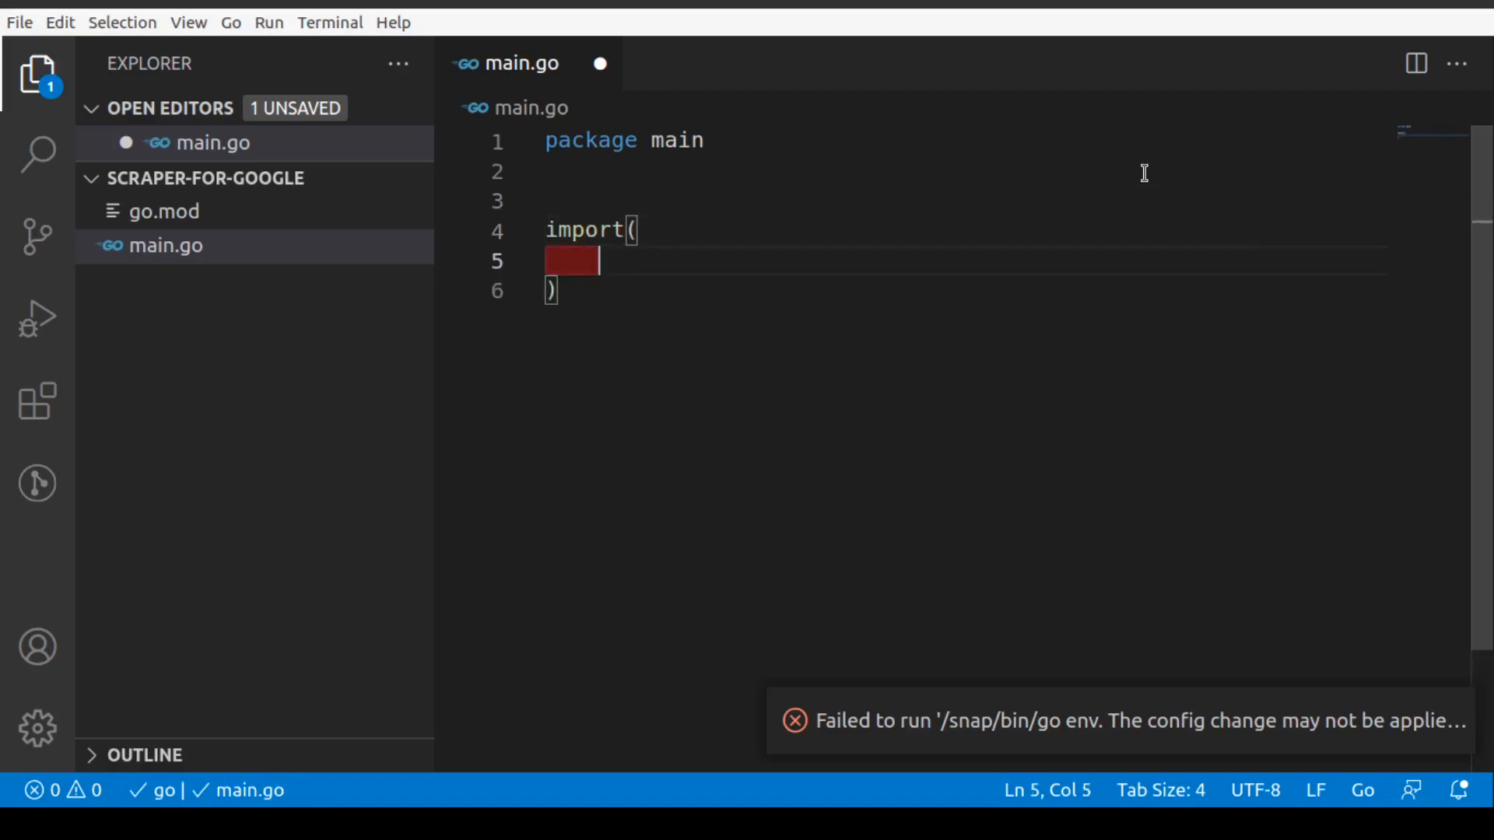
text("fmt")
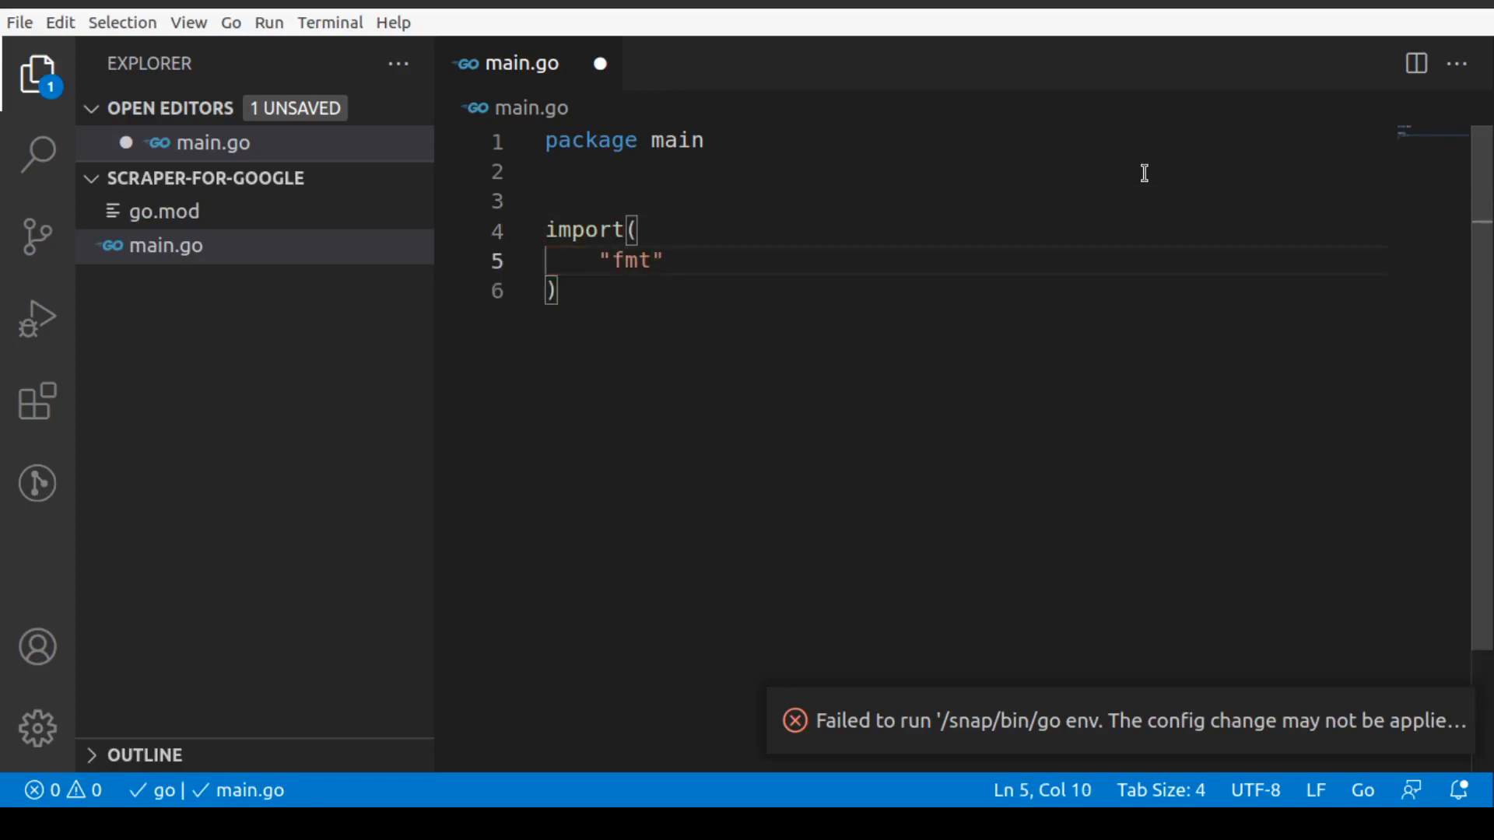
key(Enter)
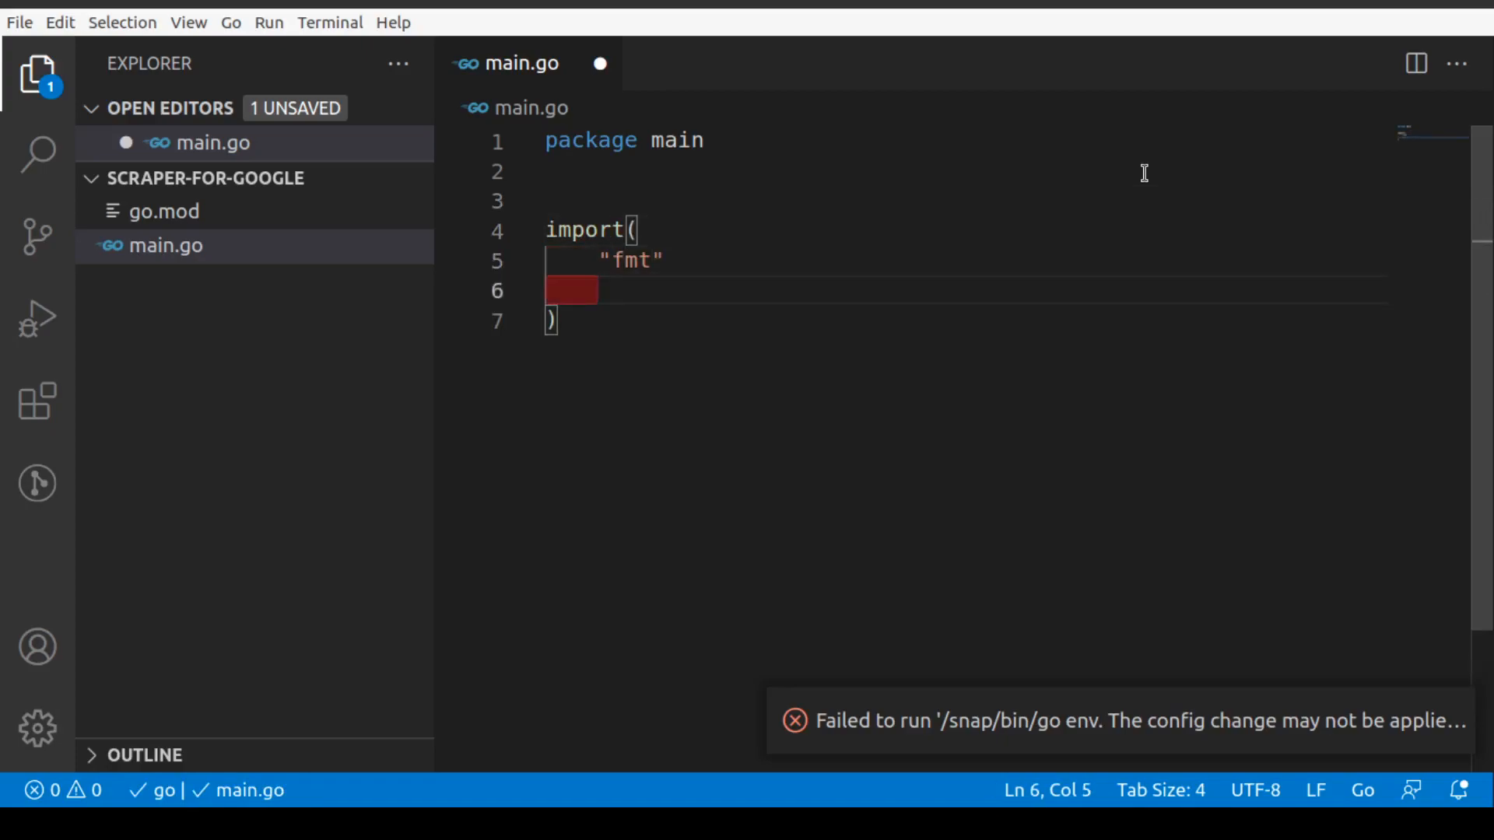
text("net")
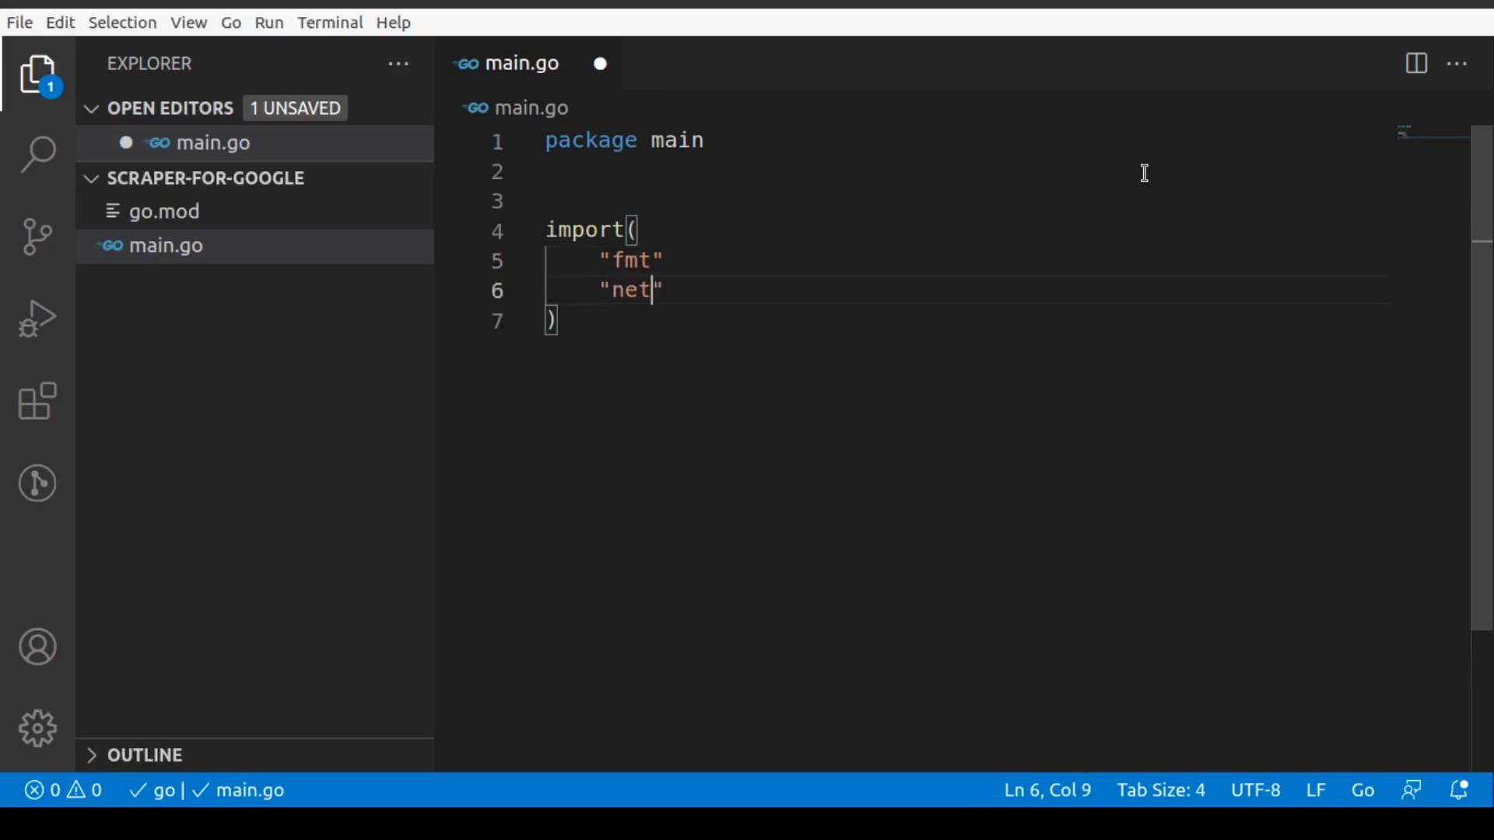
text(/http)
text("t")
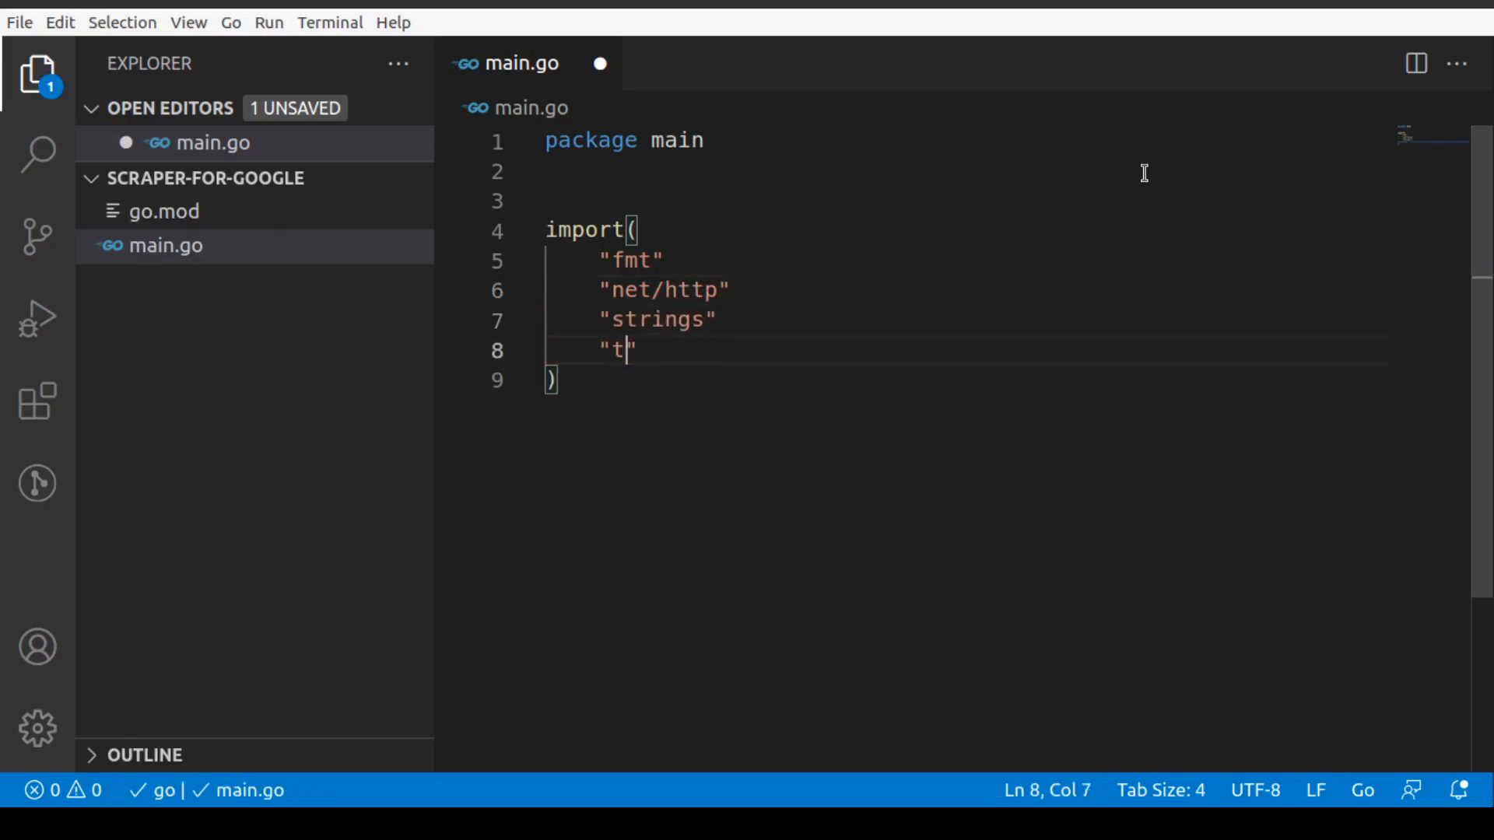
Add math/rand and net/url to the import block.
key(Enter)
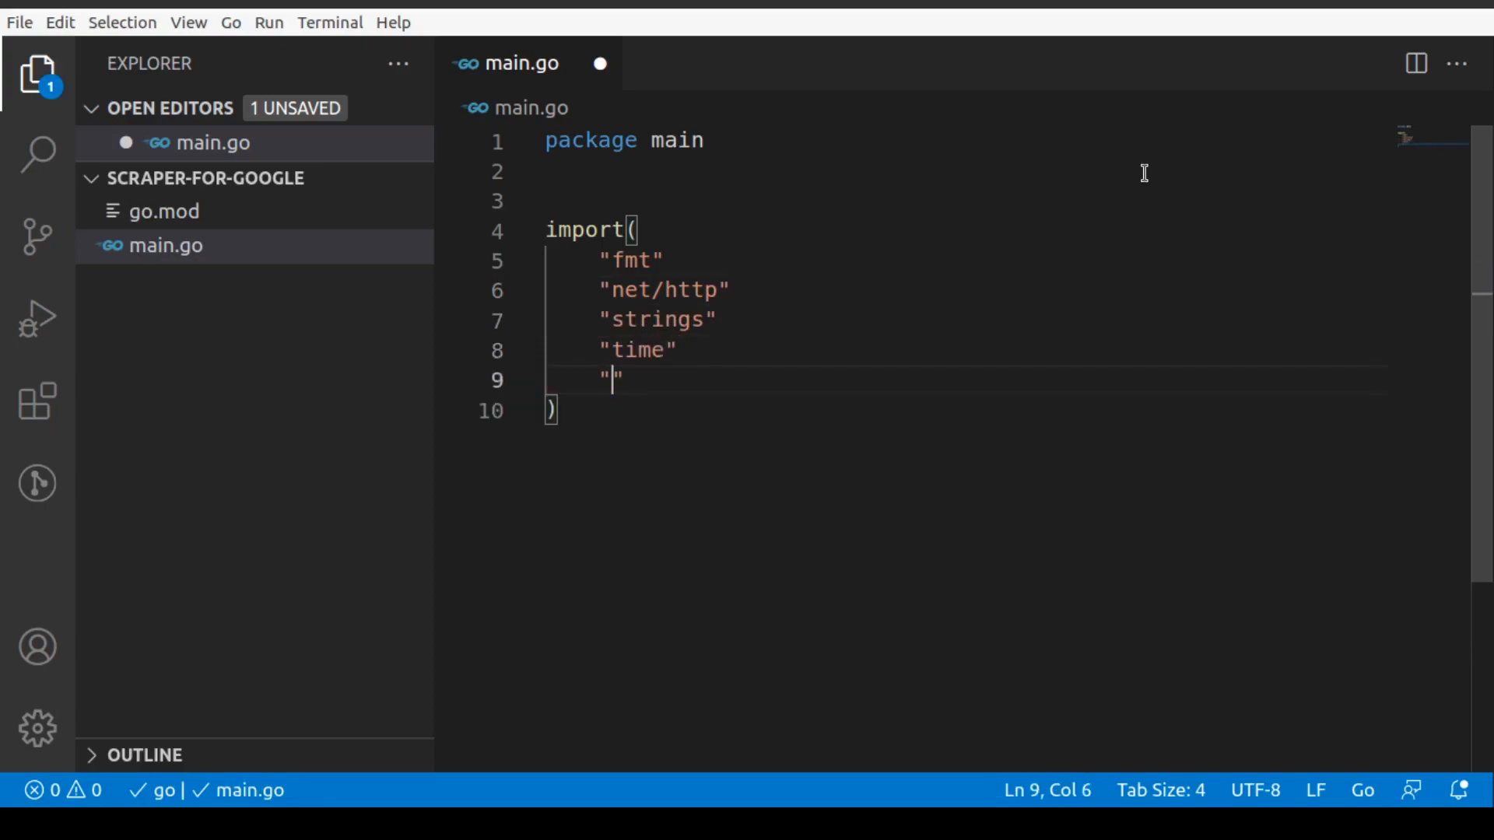
text(math/radn)
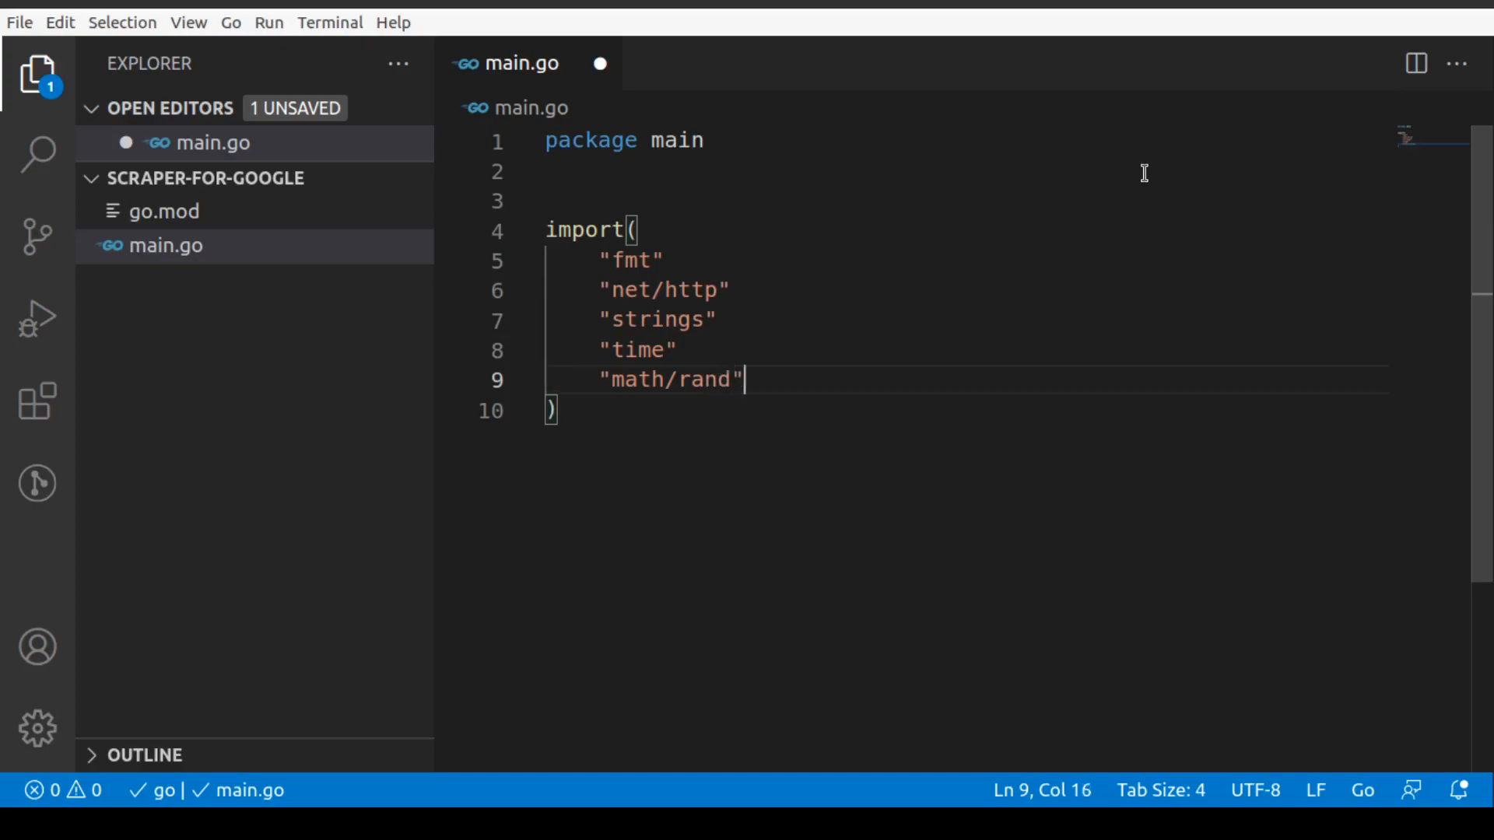
text("net")
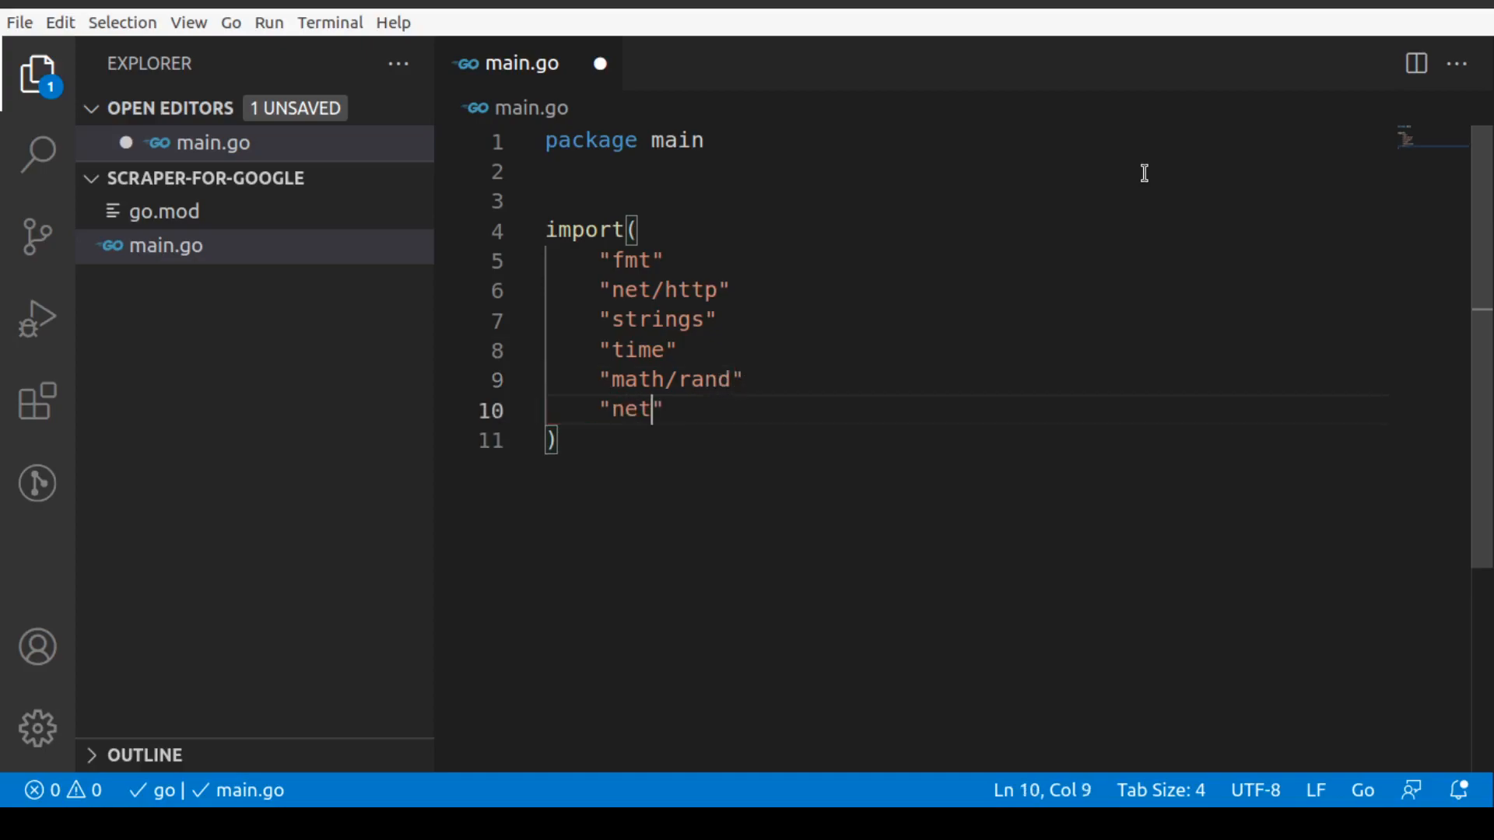
text(/url)
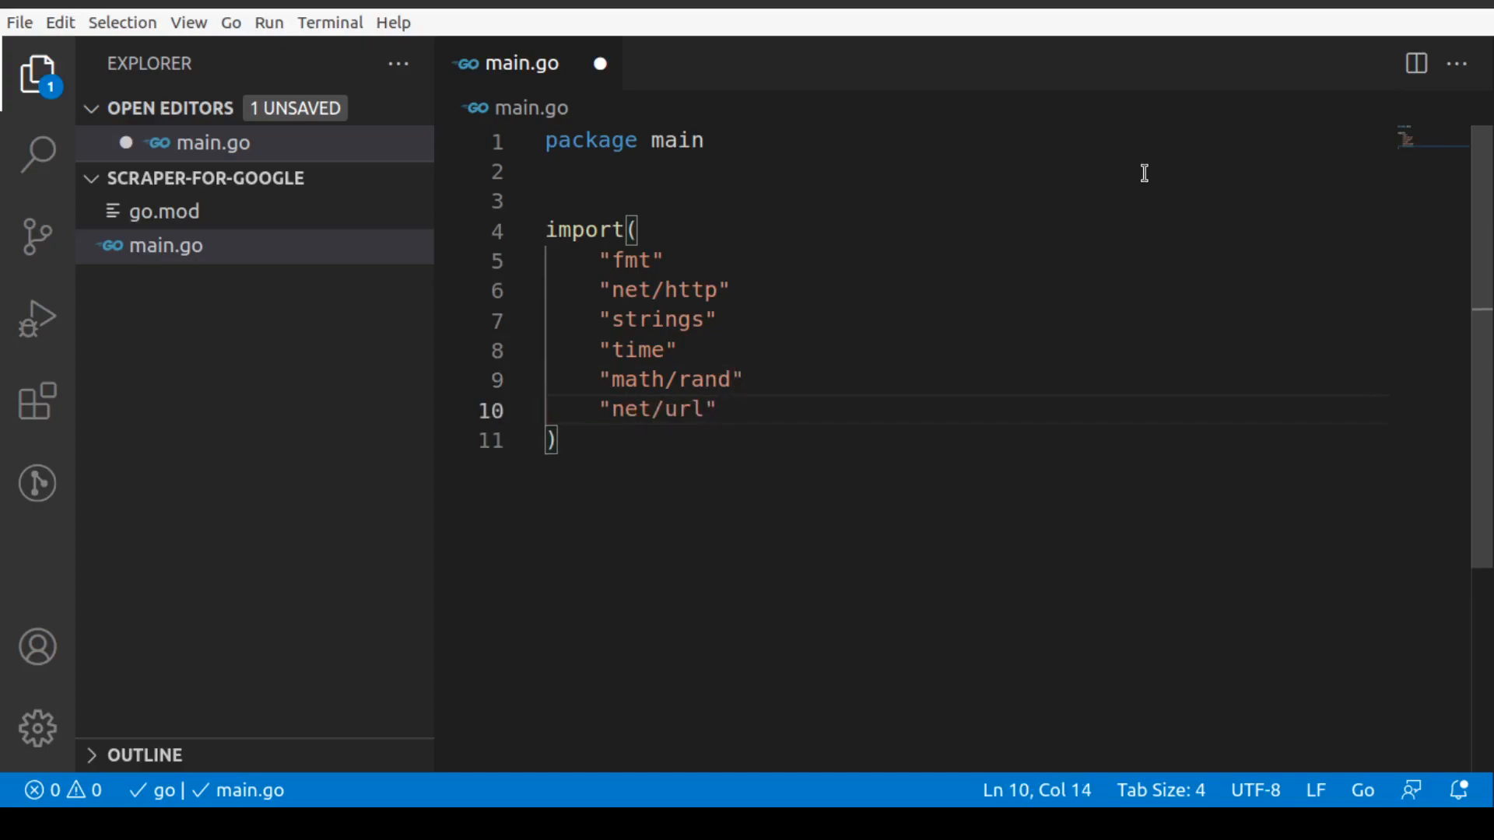
Add the github.com/PuerkitoBio/goquery import, fixing a typo, and save main.go.
text("github")
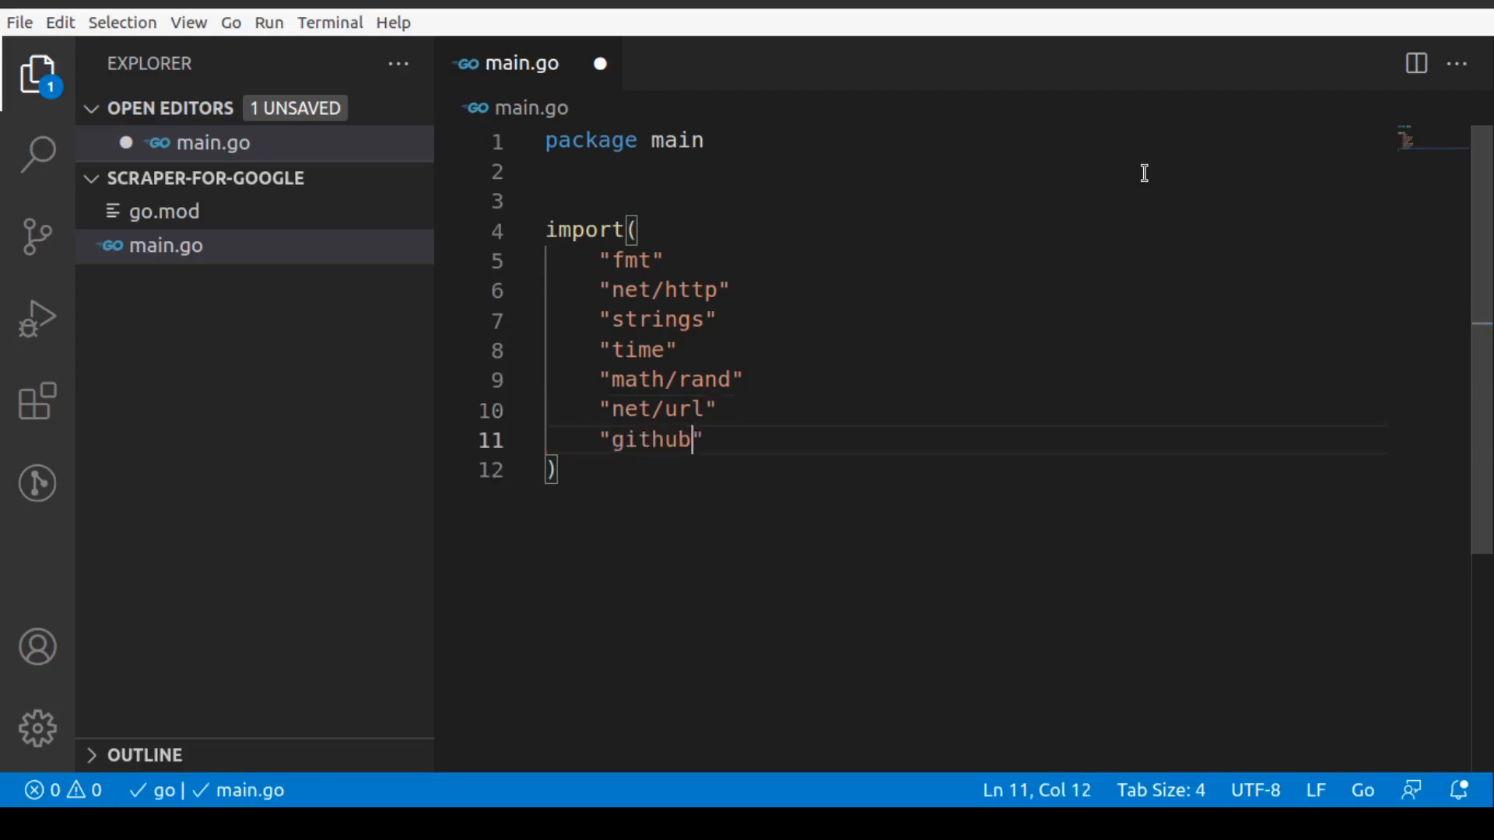
text(.com/)
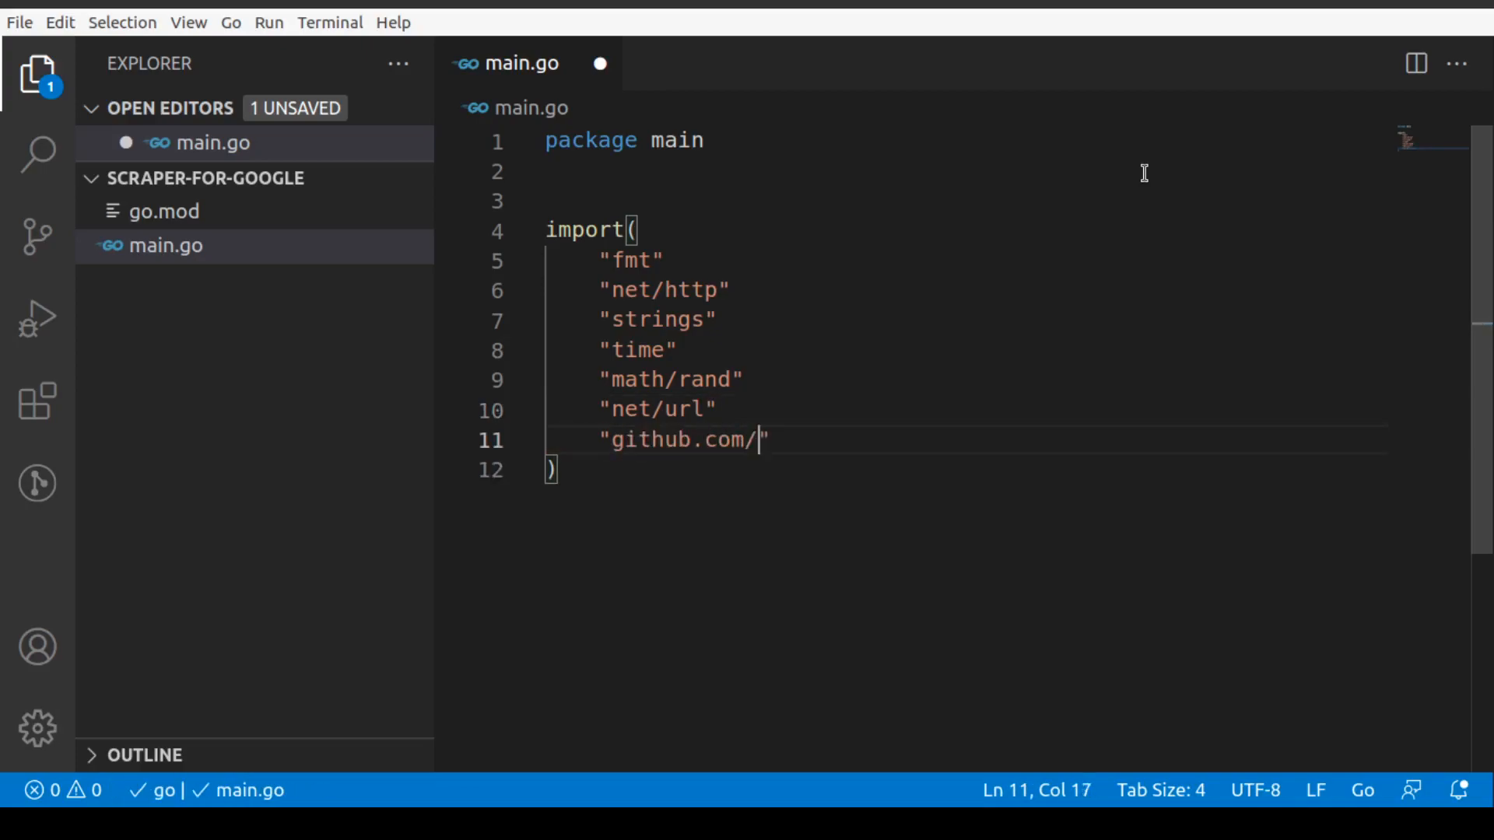
text(Pu)
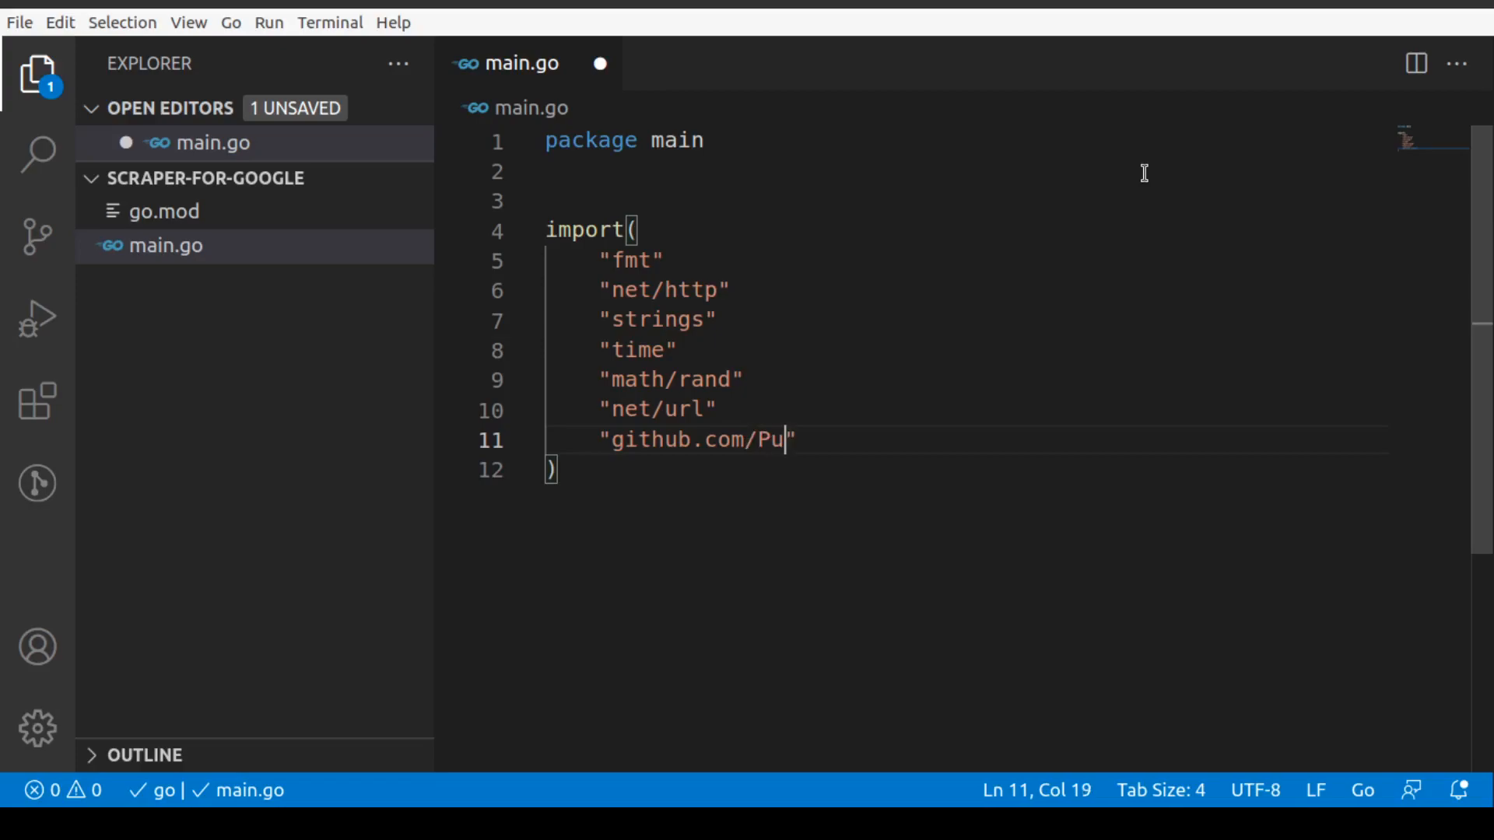
text(erkit)
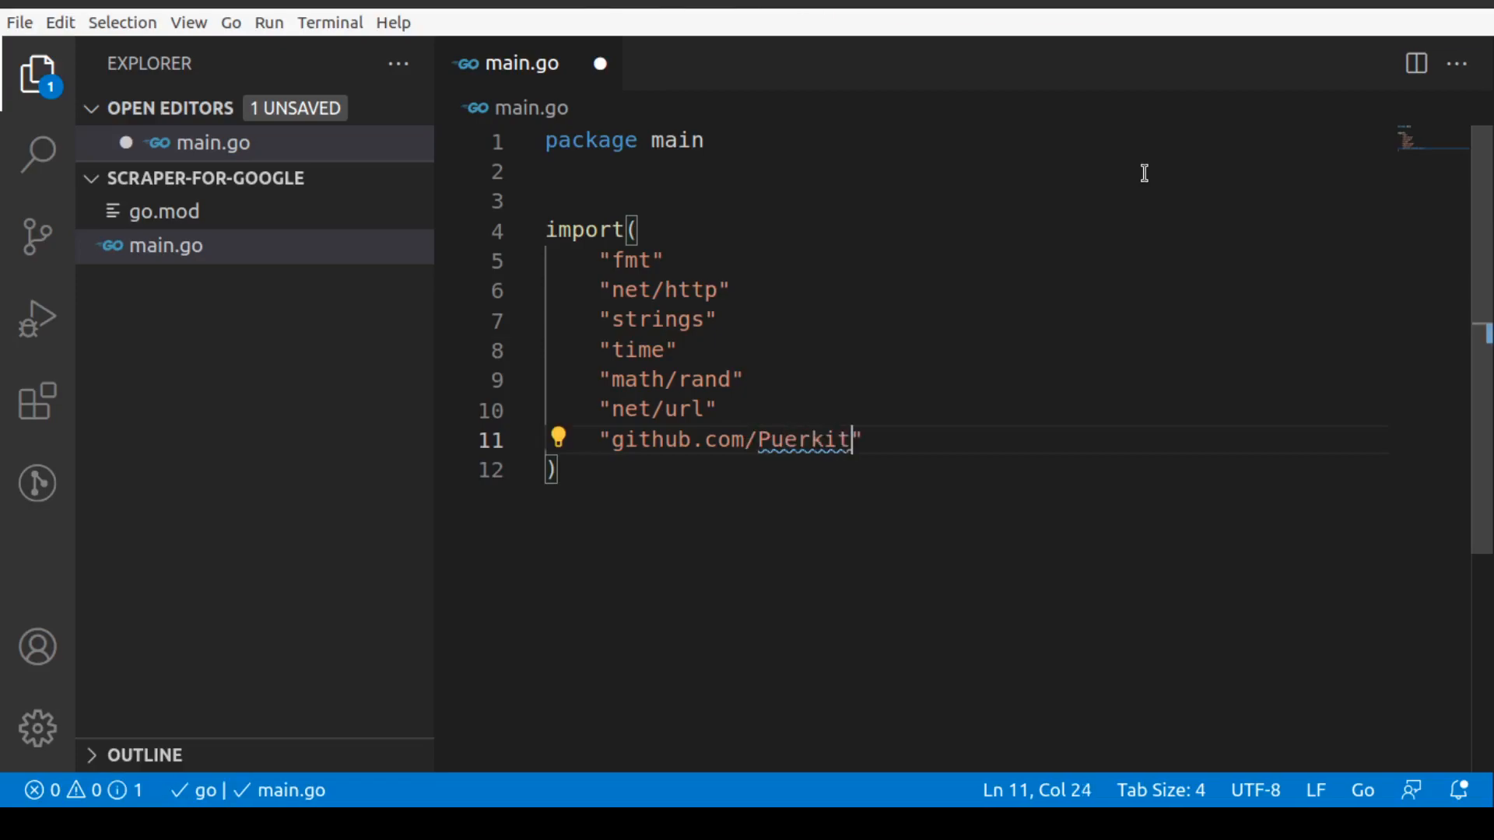
text(o)
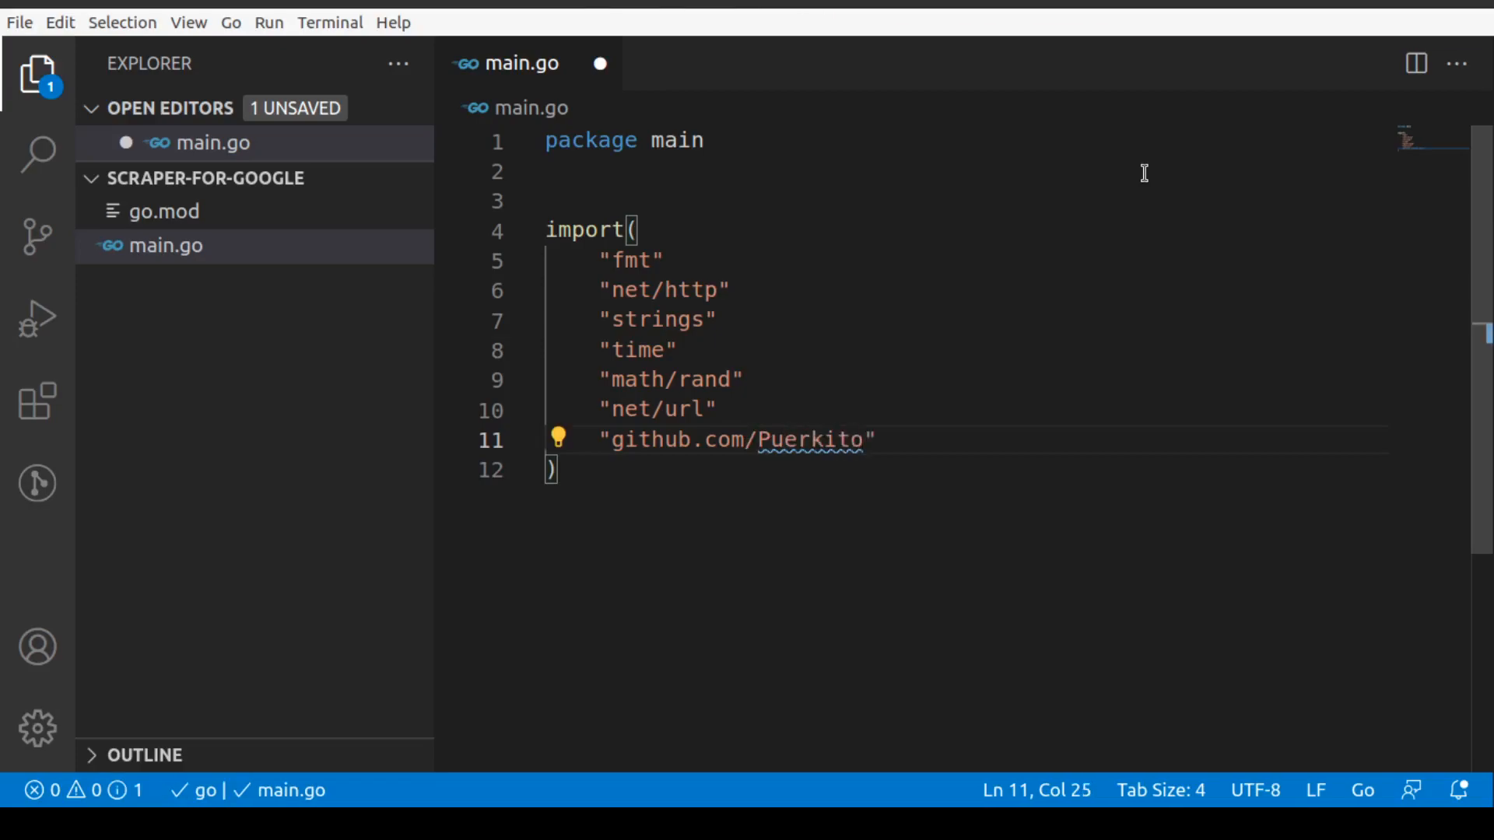
text(BIo)
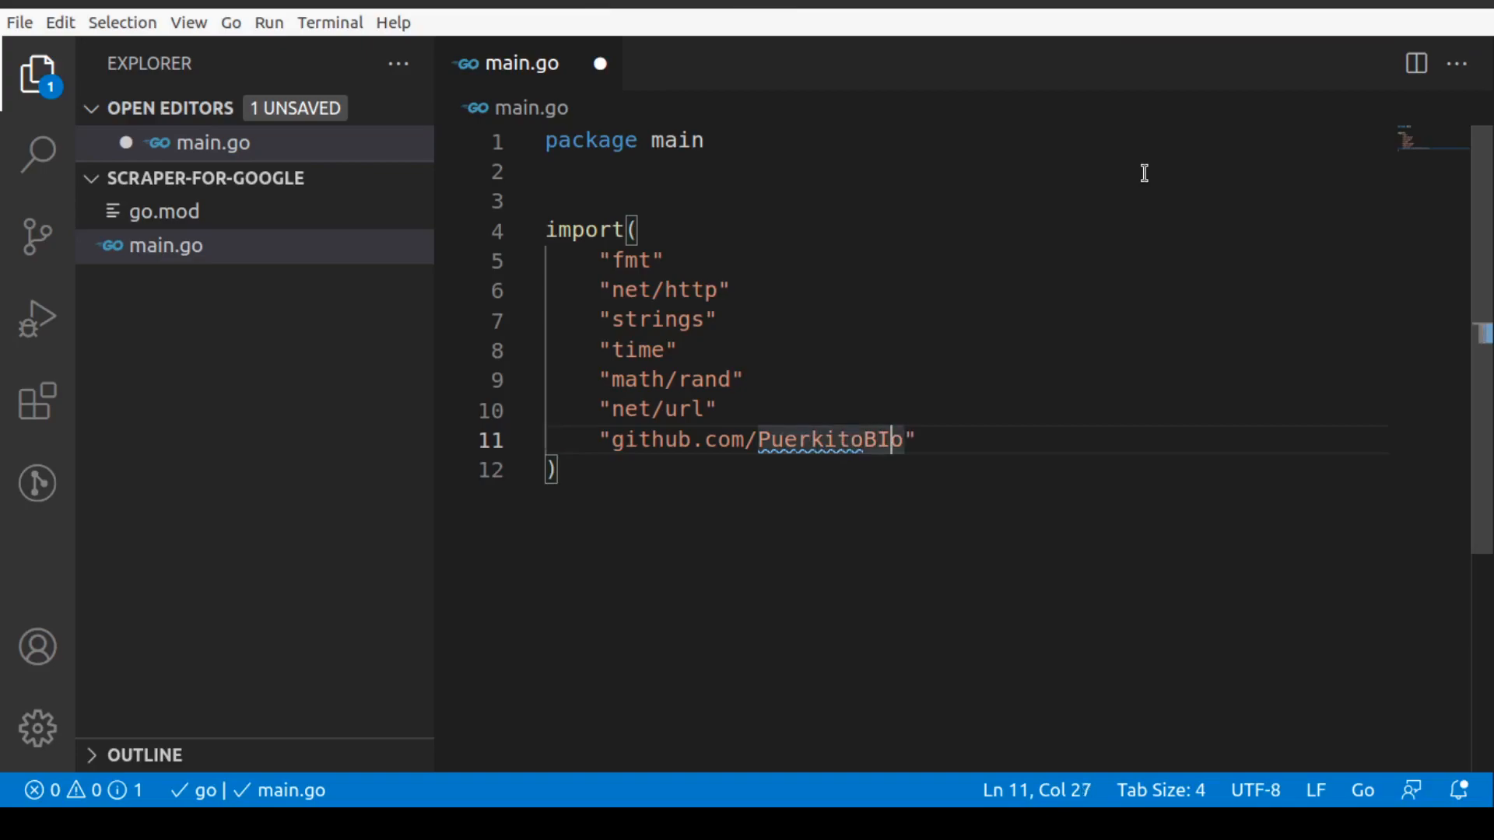
key(Backspace)
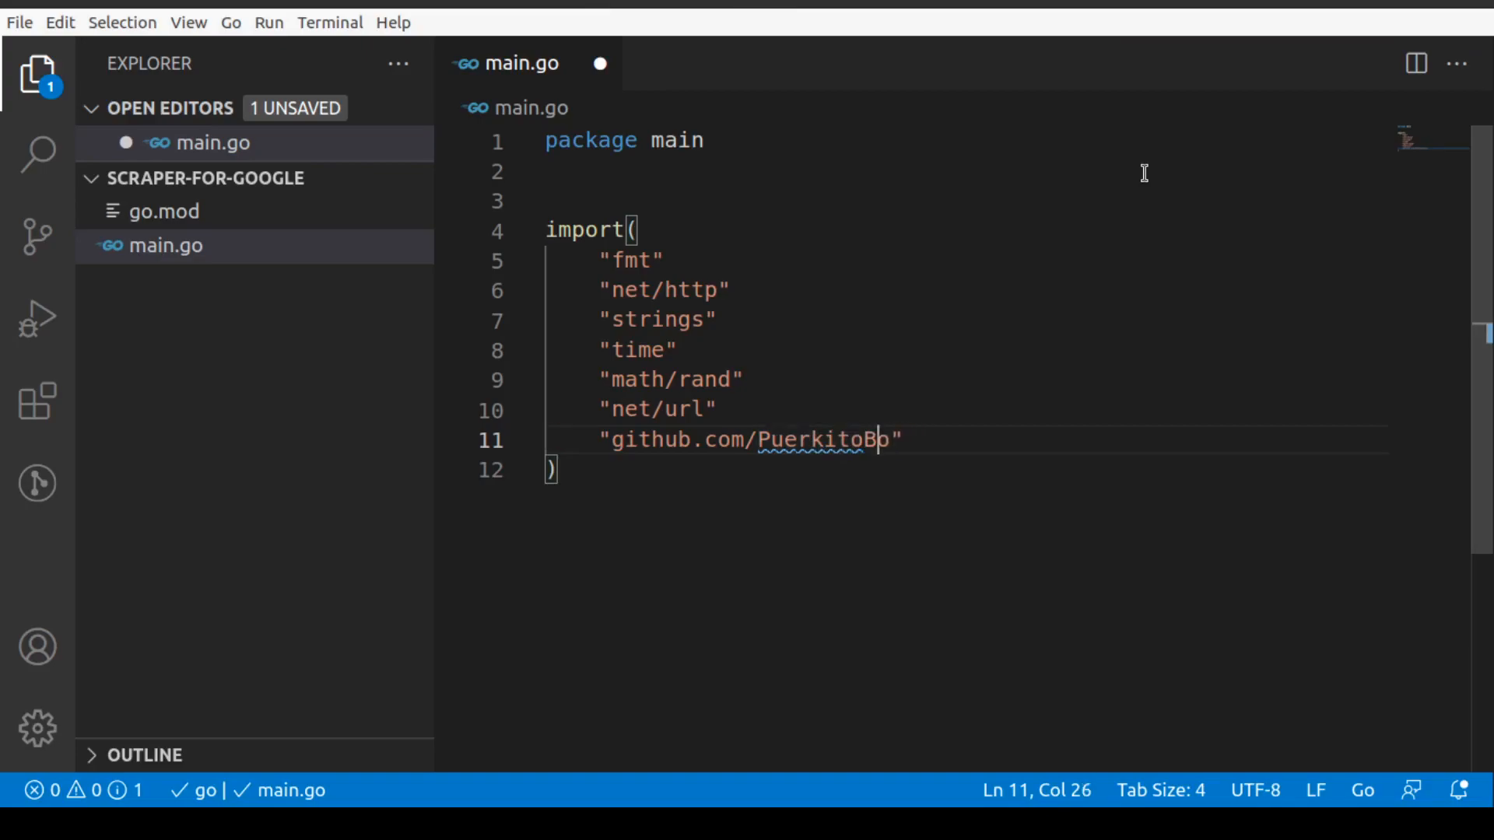
text(io)
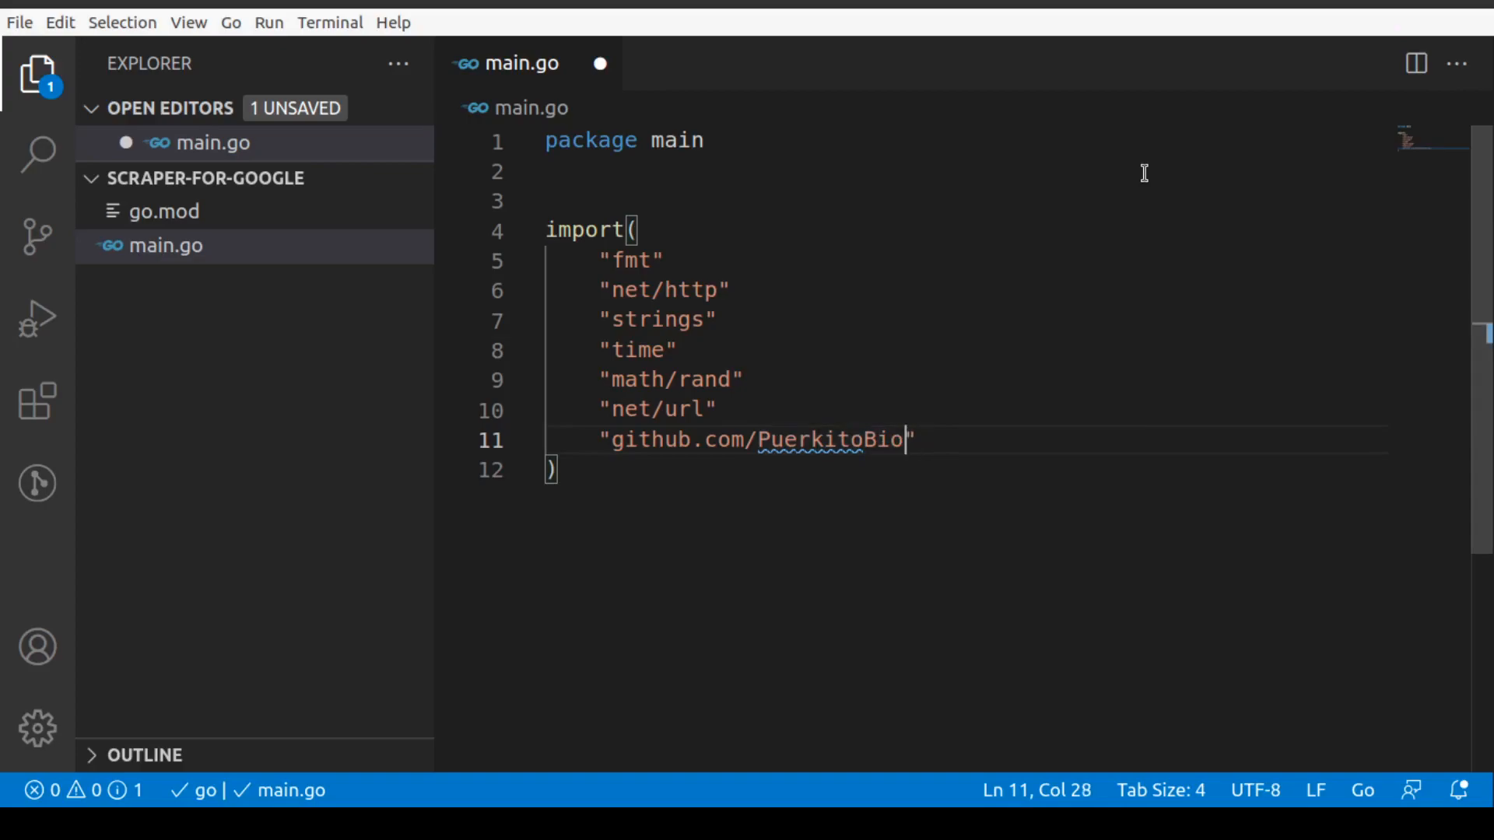
text(/goqu)
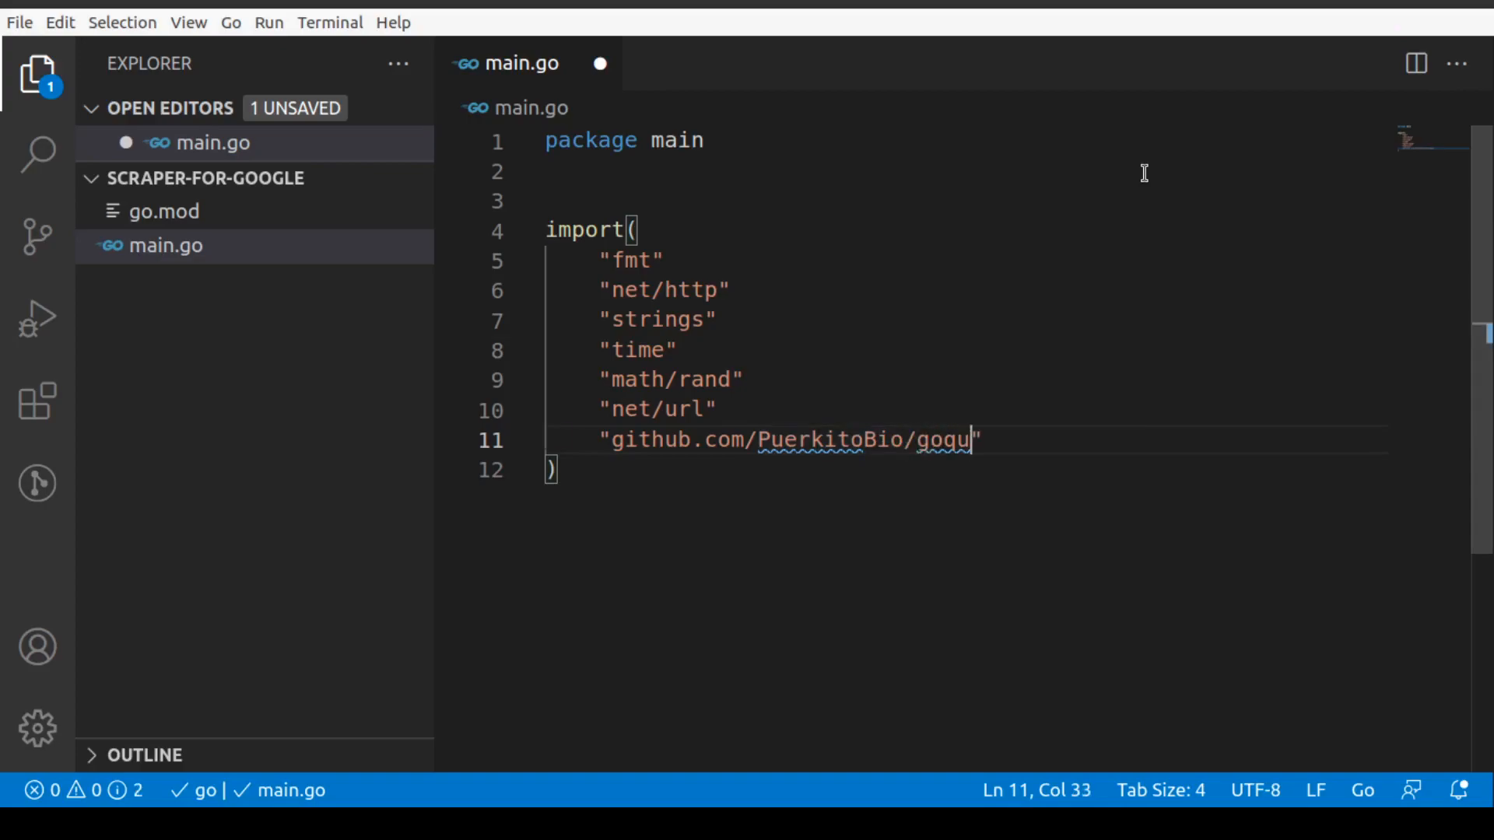
text(ery)
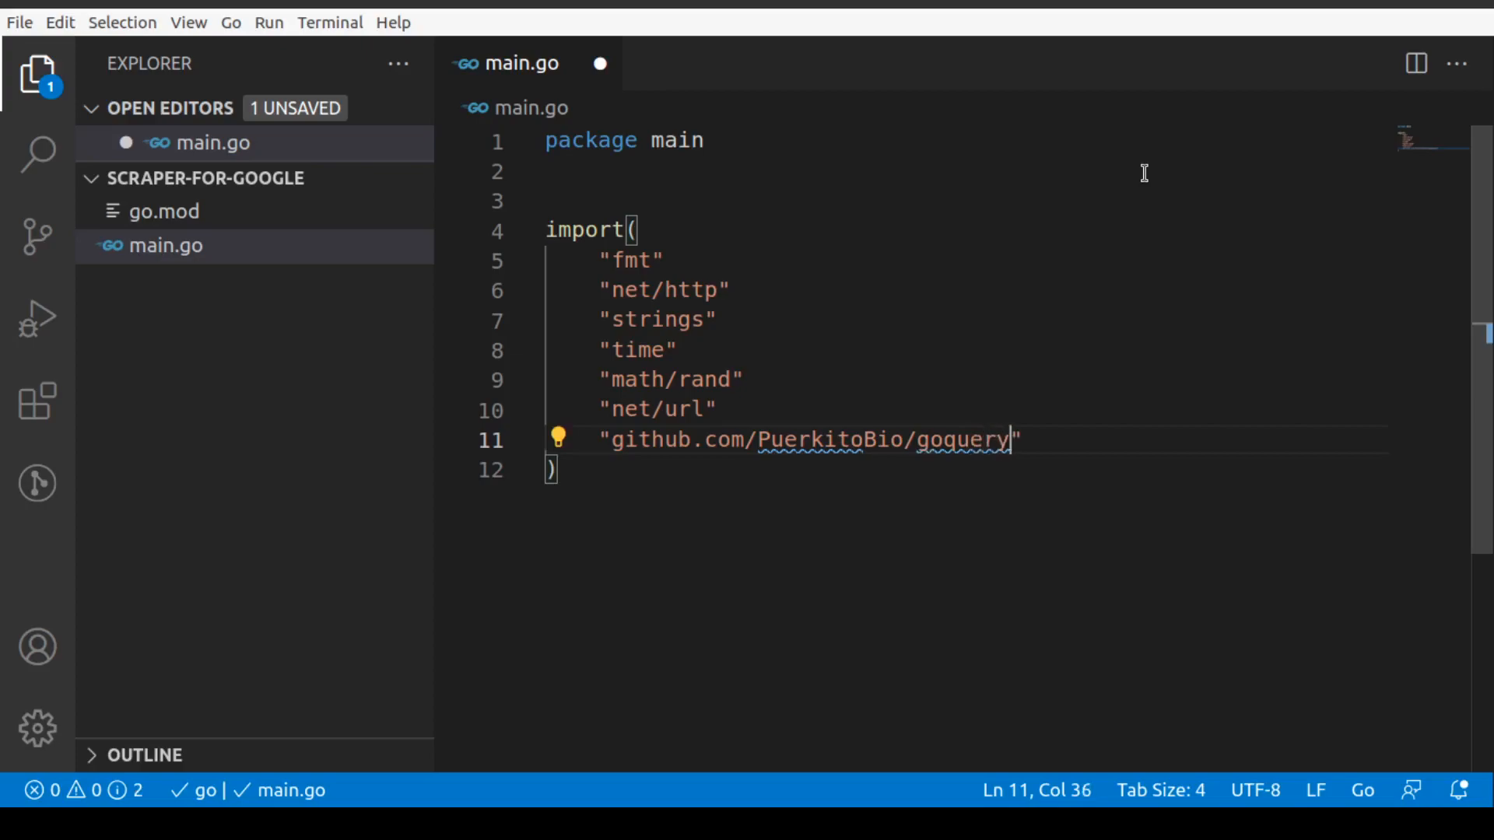
key(Down)
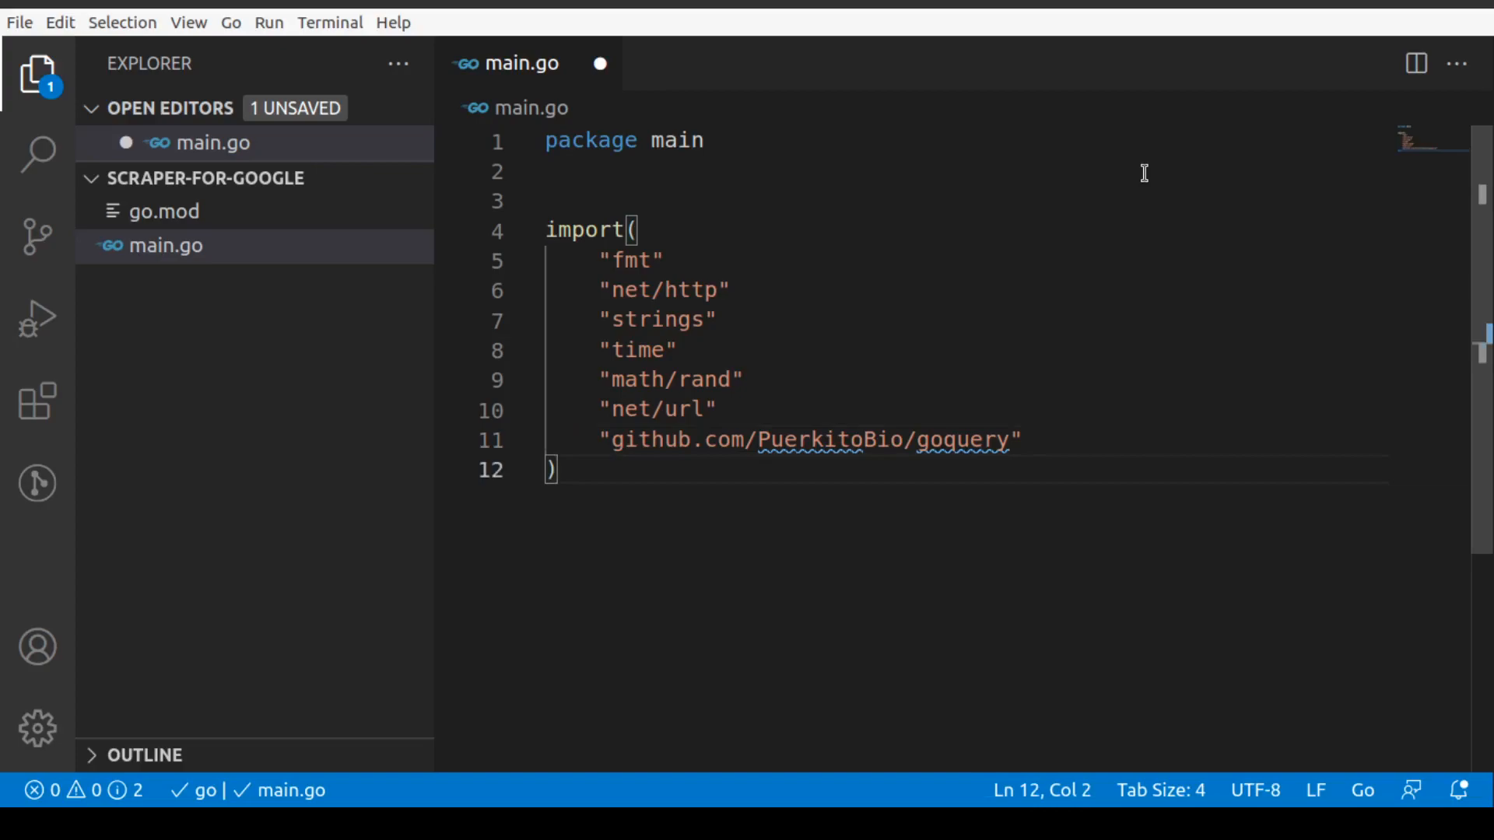
key(Enter)
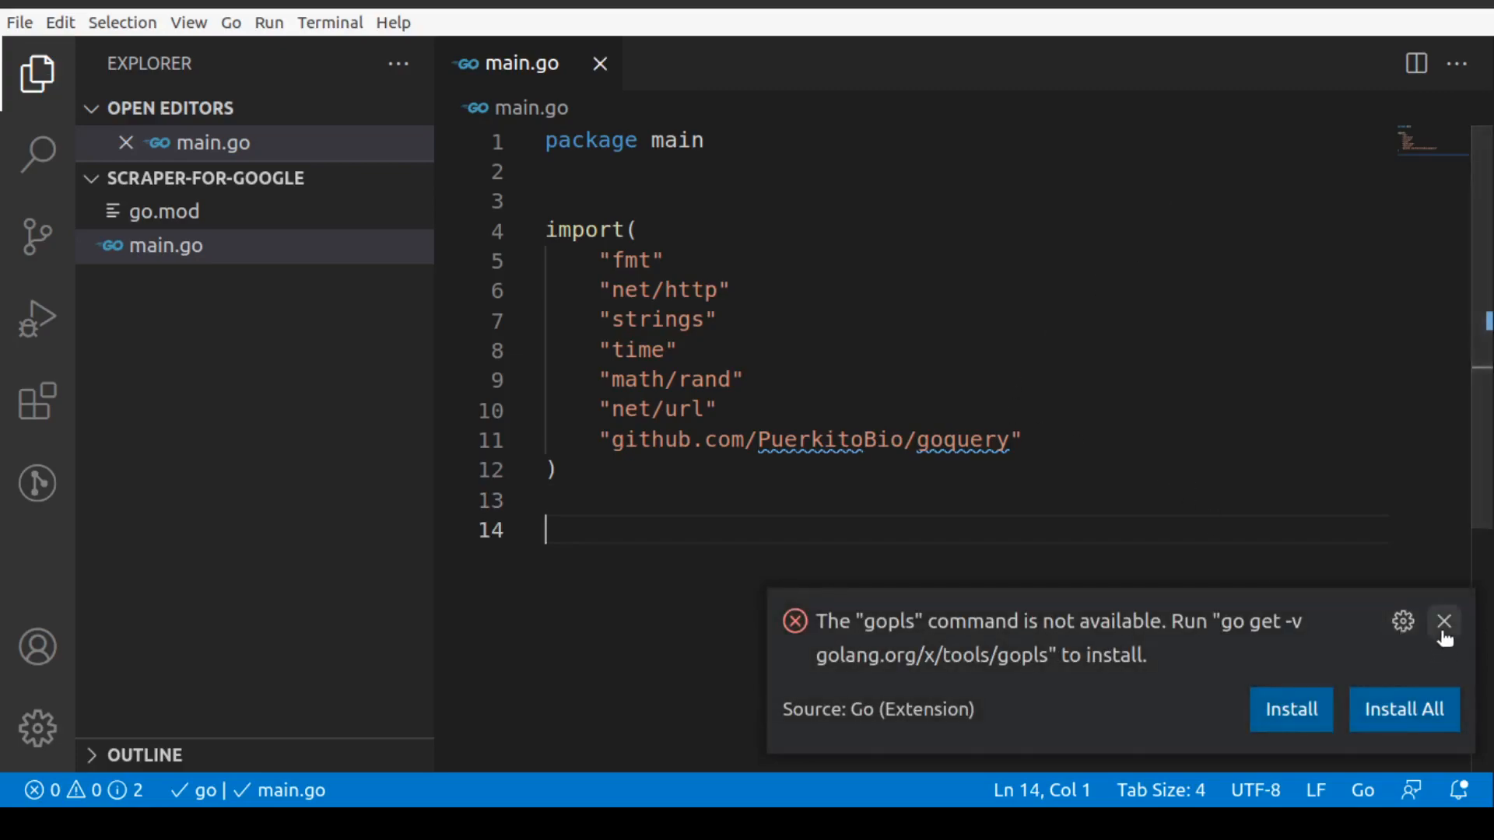
Dismiss the gopls not-available notification.
click(1443, 621)
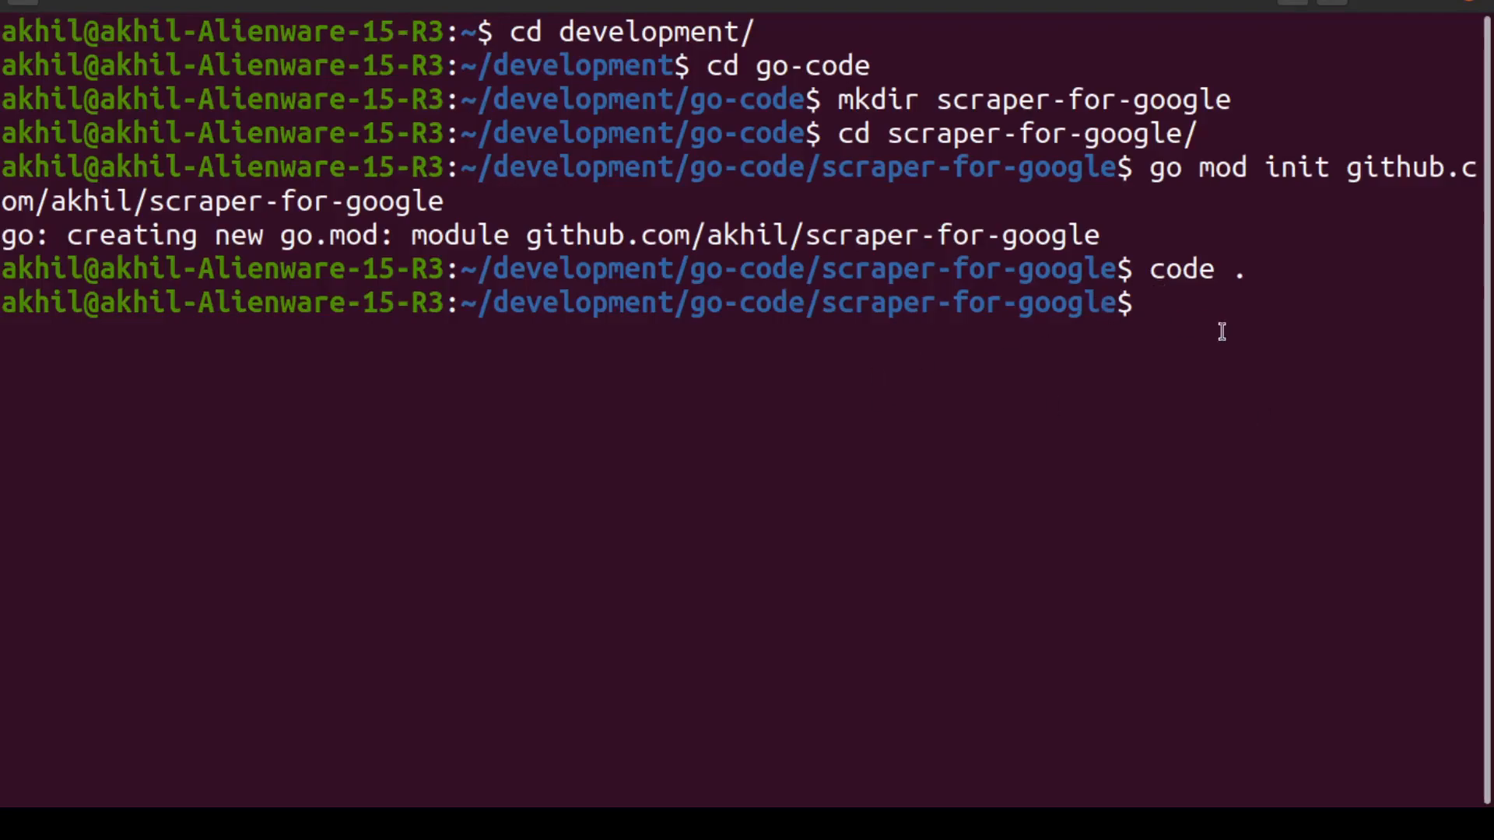
Fetch github.com/PuerkitoBio/goquery v1.7.0 into the module with go get.
text(go get ")
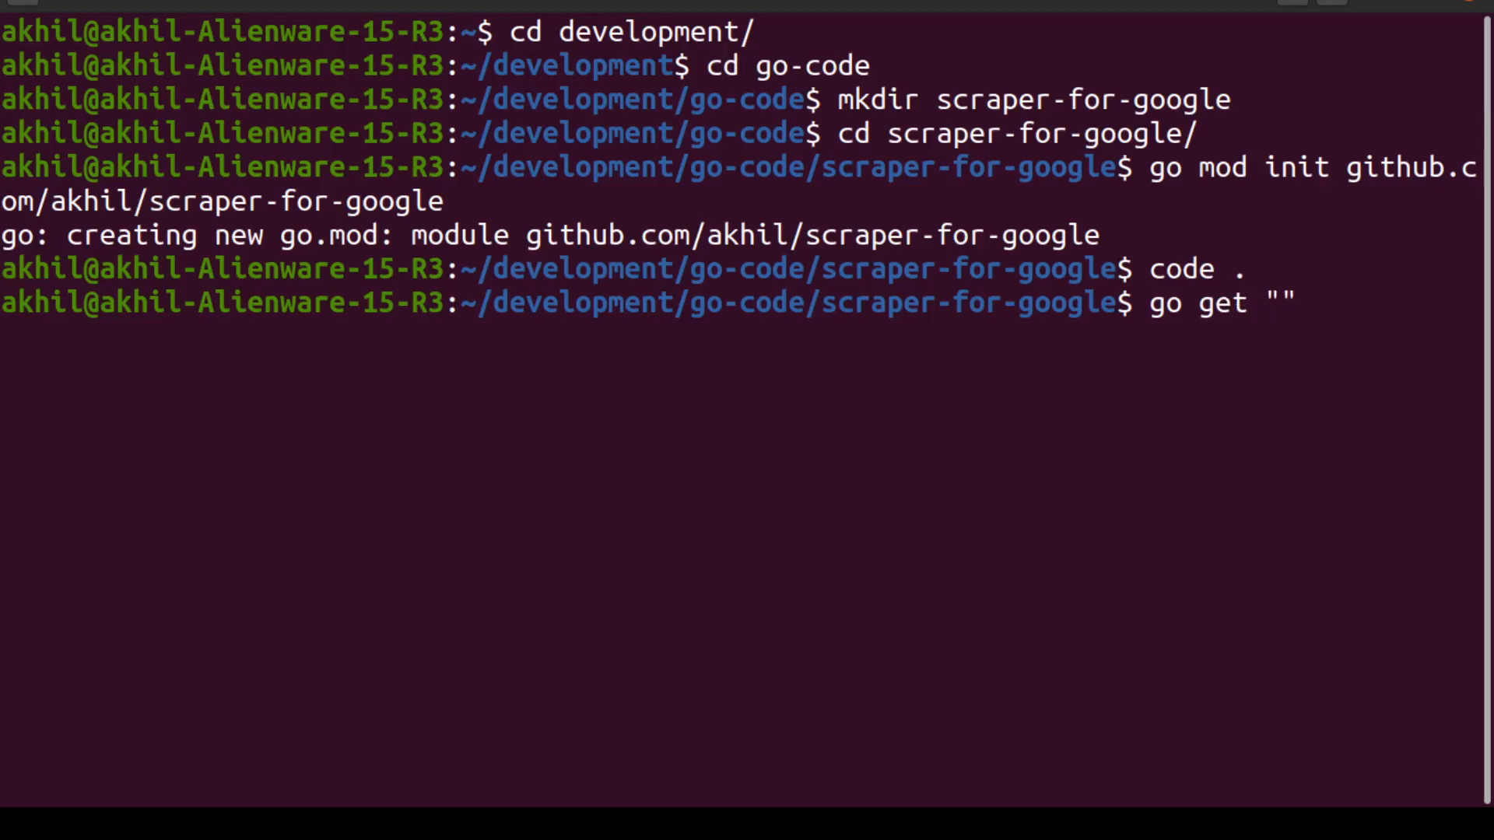
text(githu)
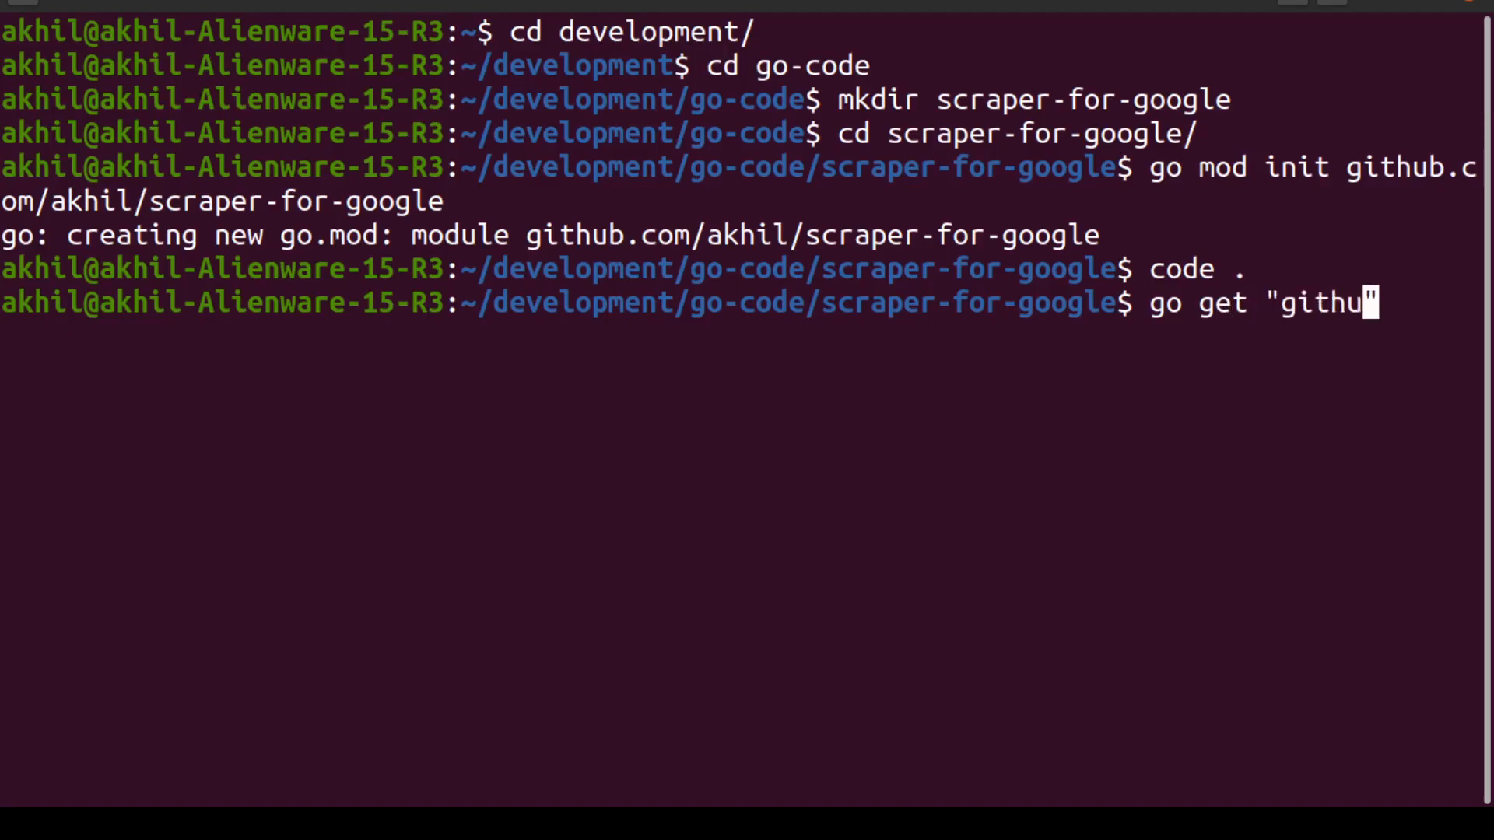
text(b.com/)
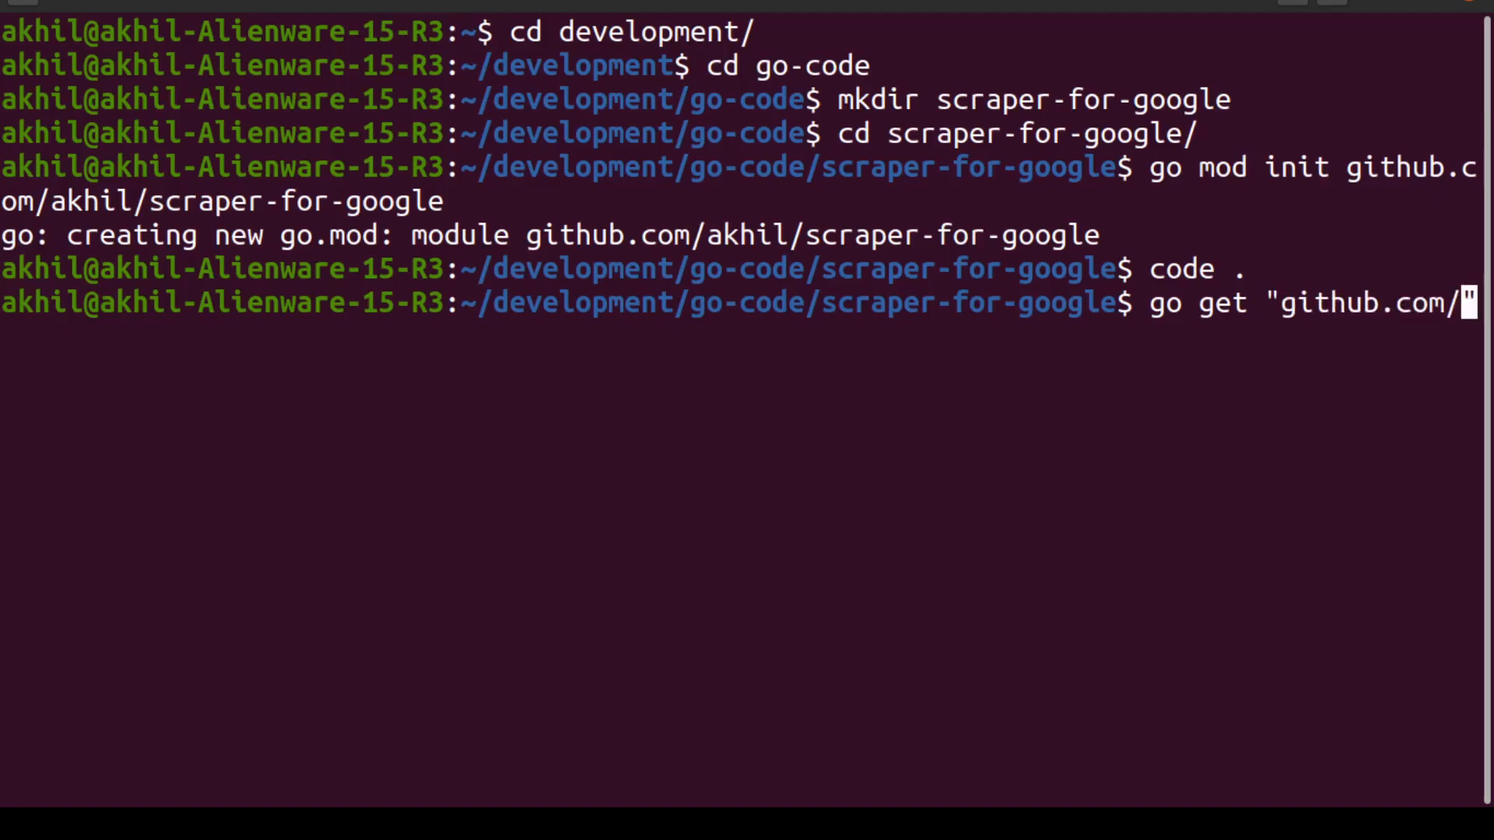
text(Puerkit)
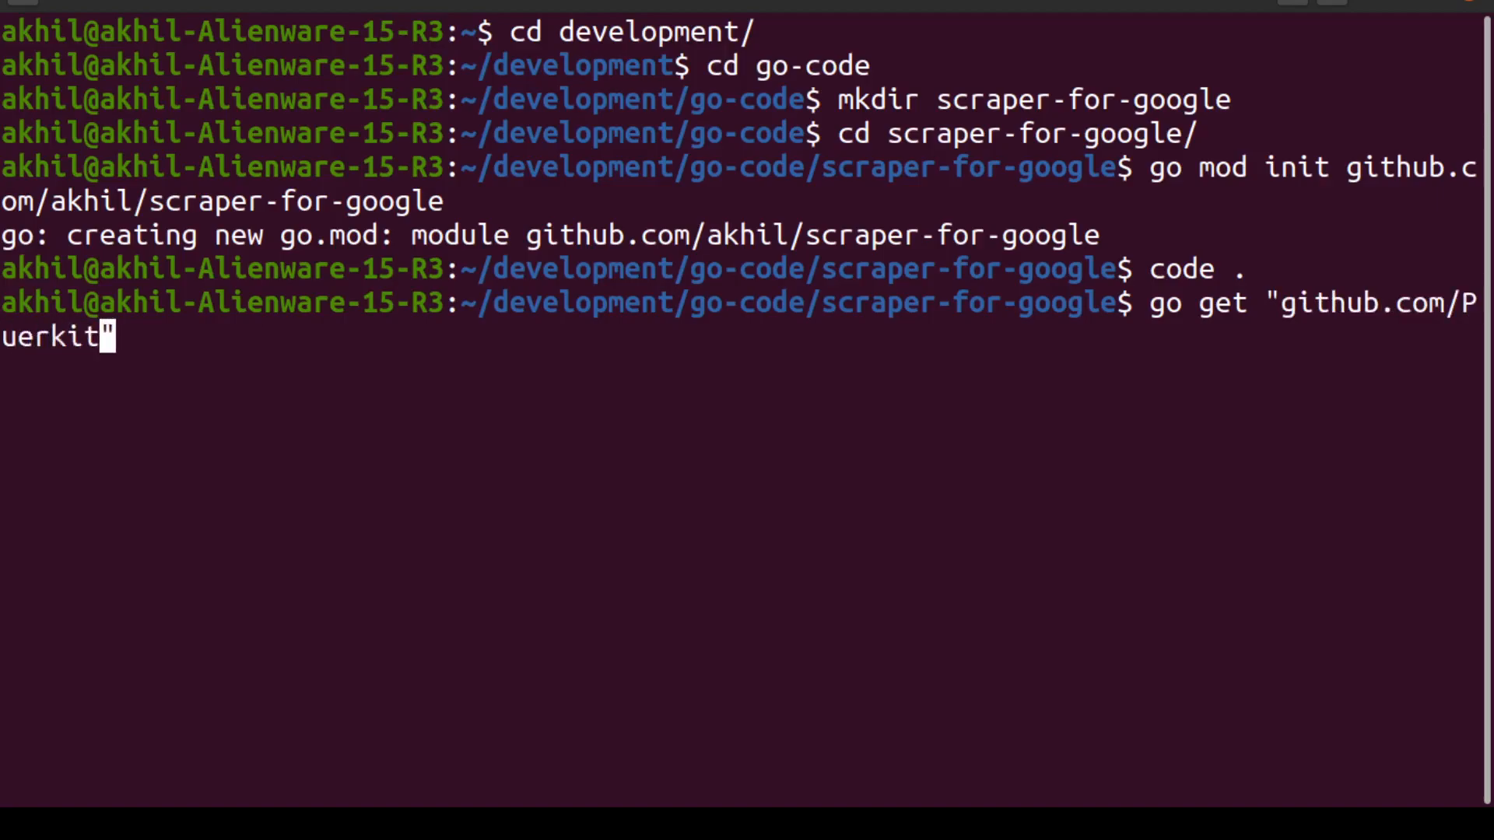
text(oBiro/)
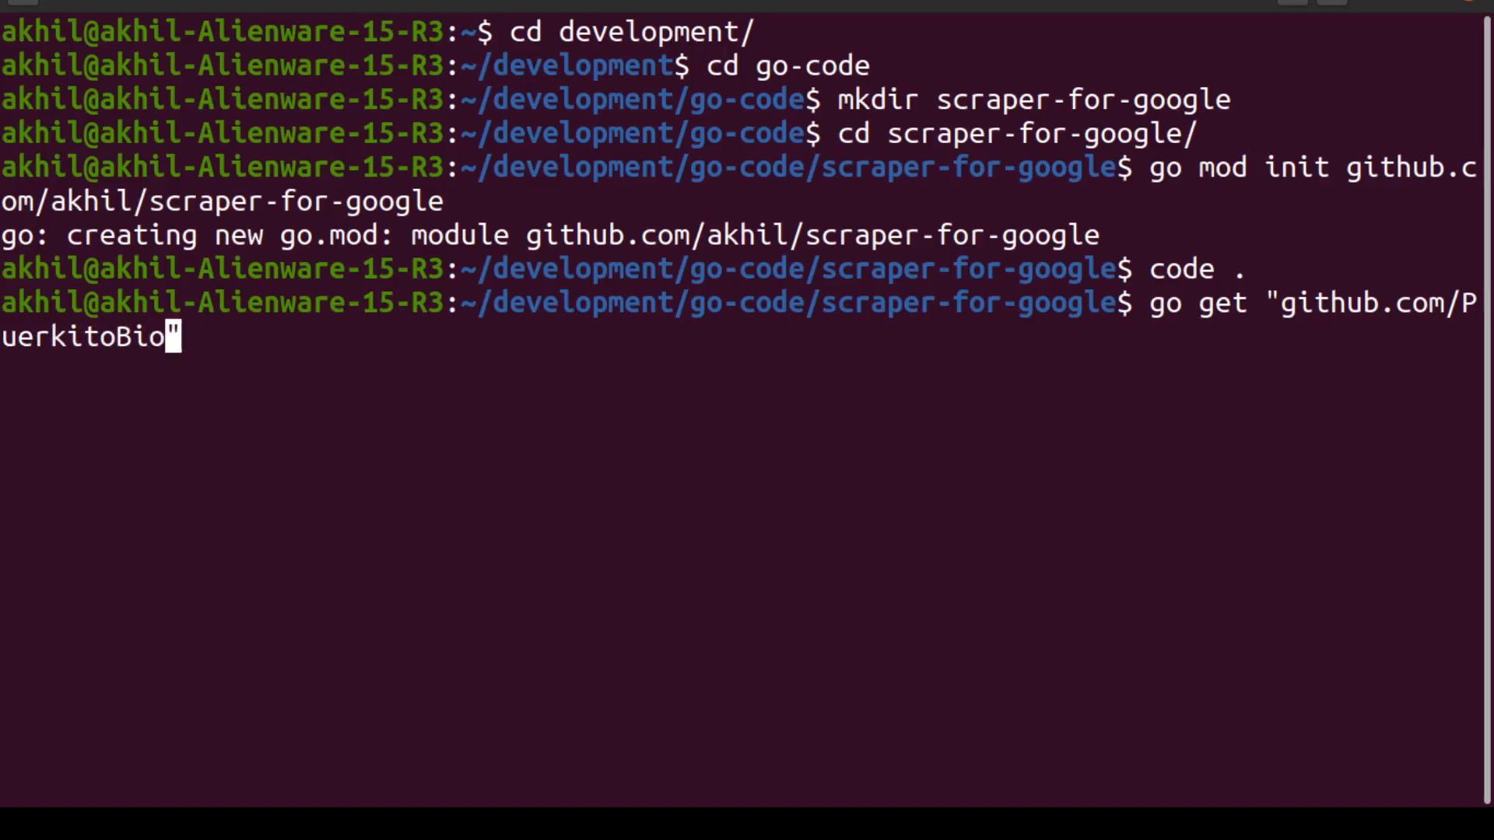
text(/goqu)
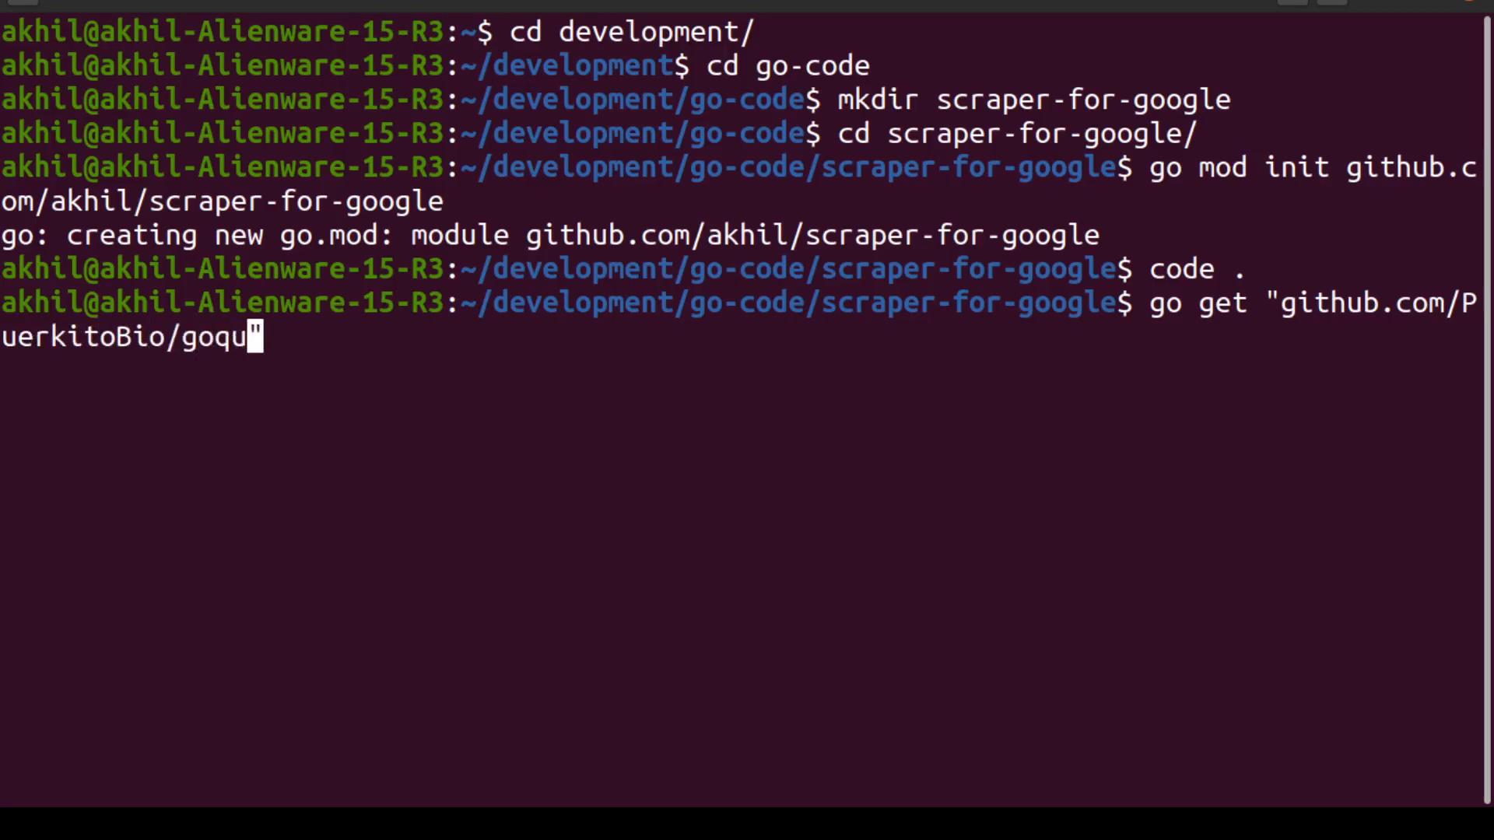
text(ery)
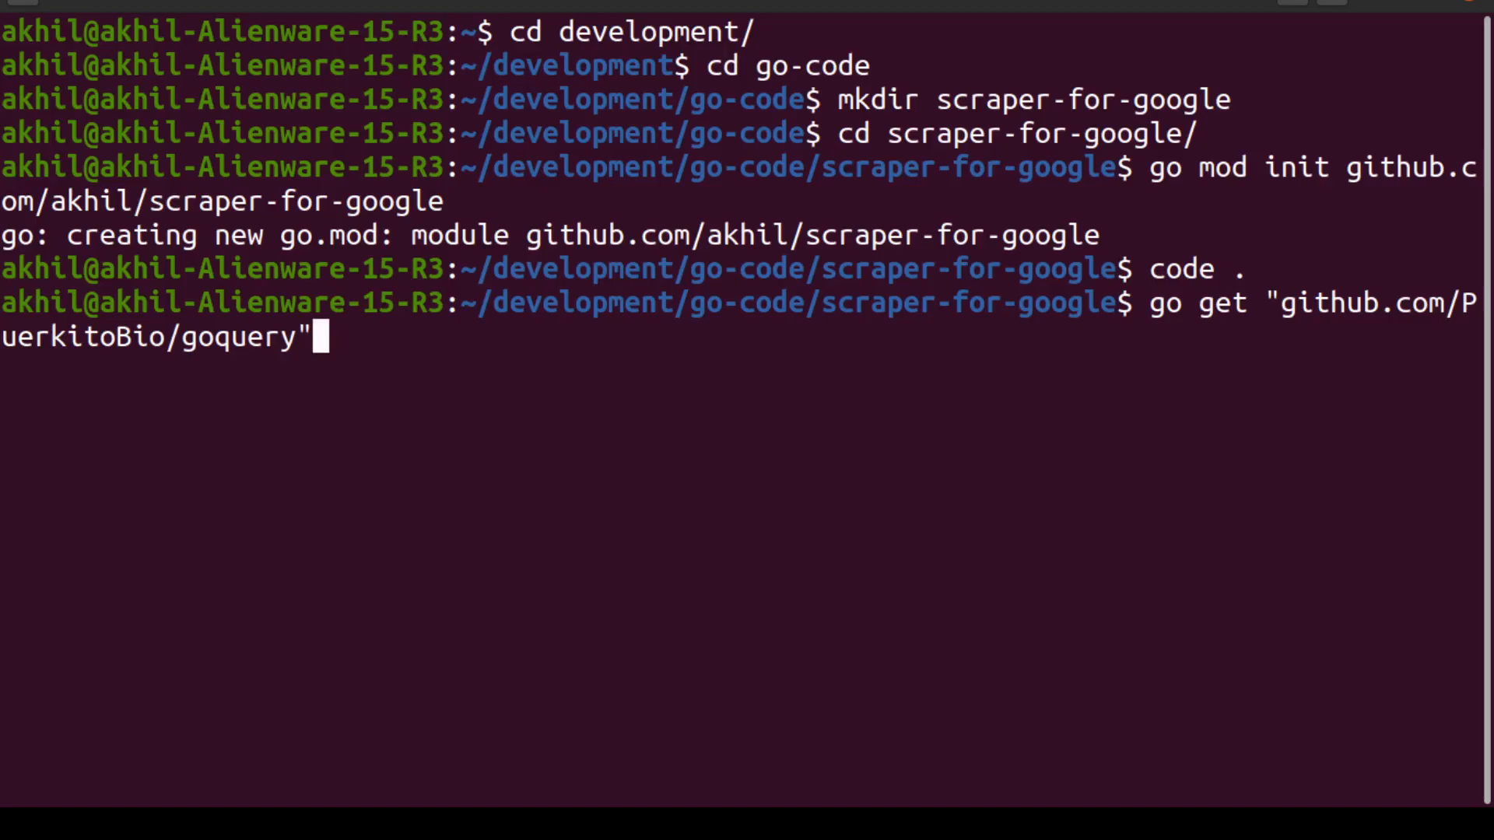
key(Return)
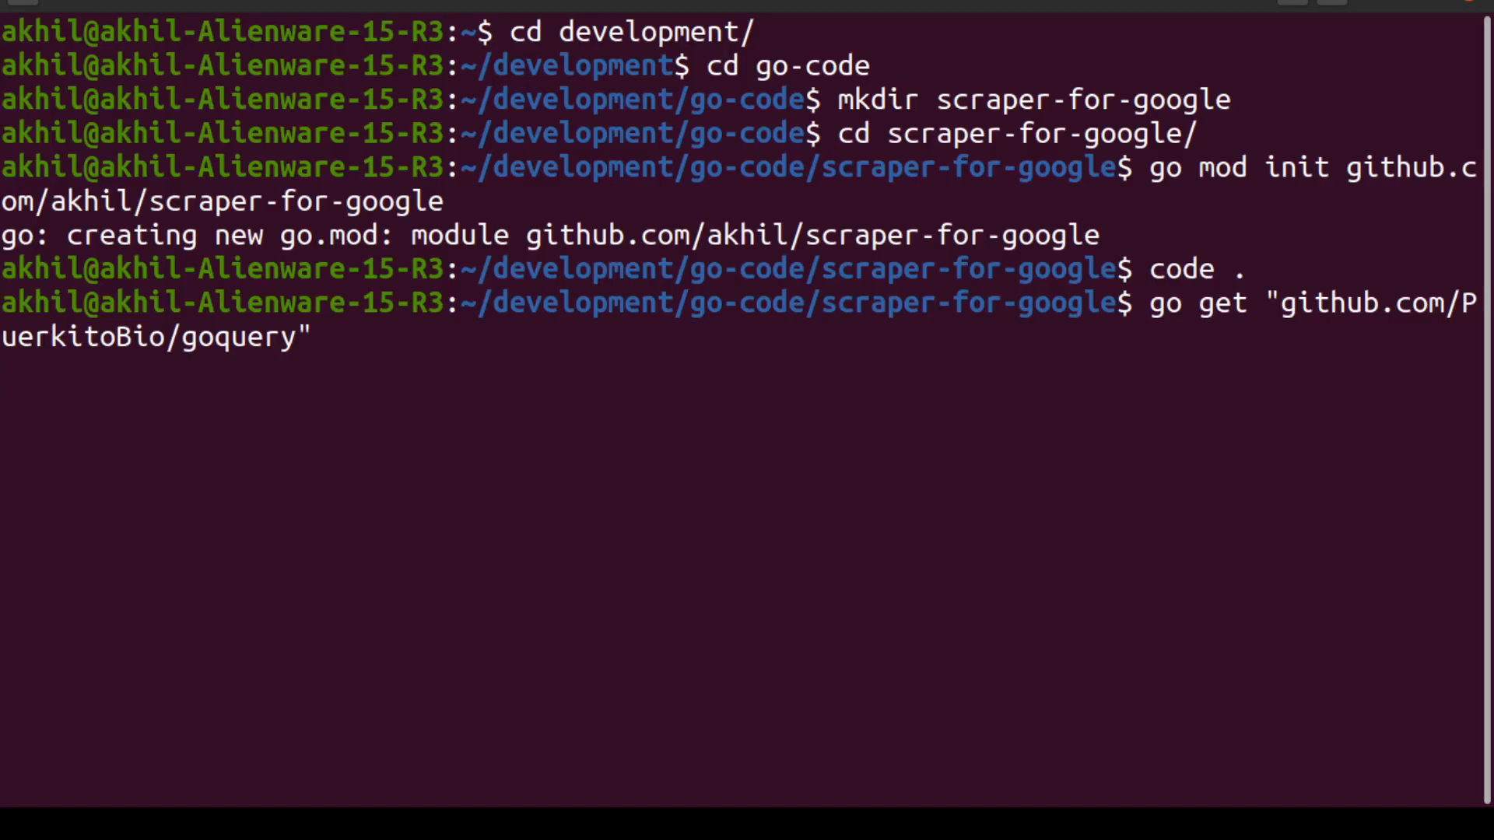
key(Return)
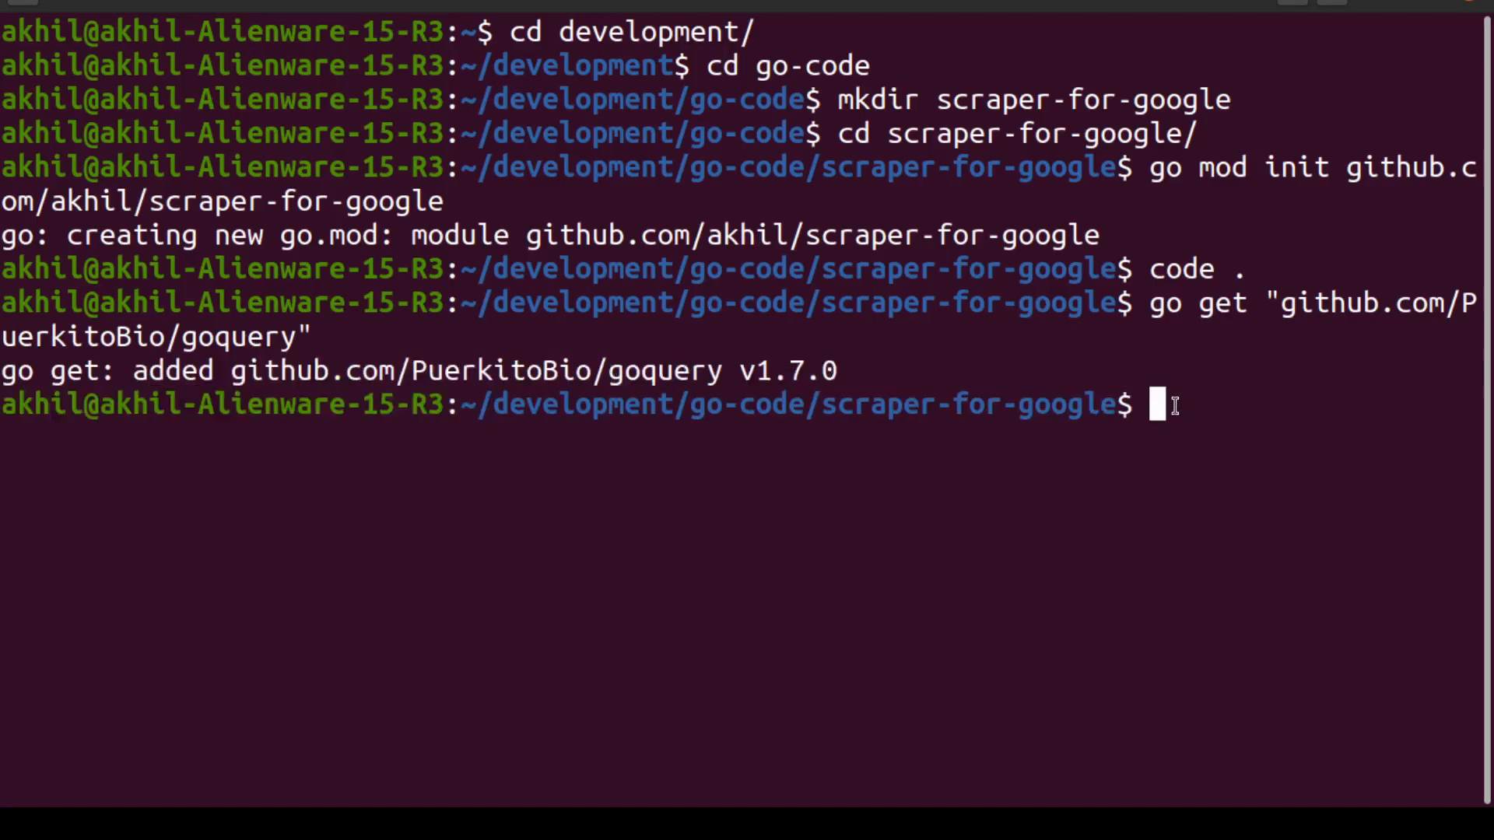
mouse_move(1418, 110)
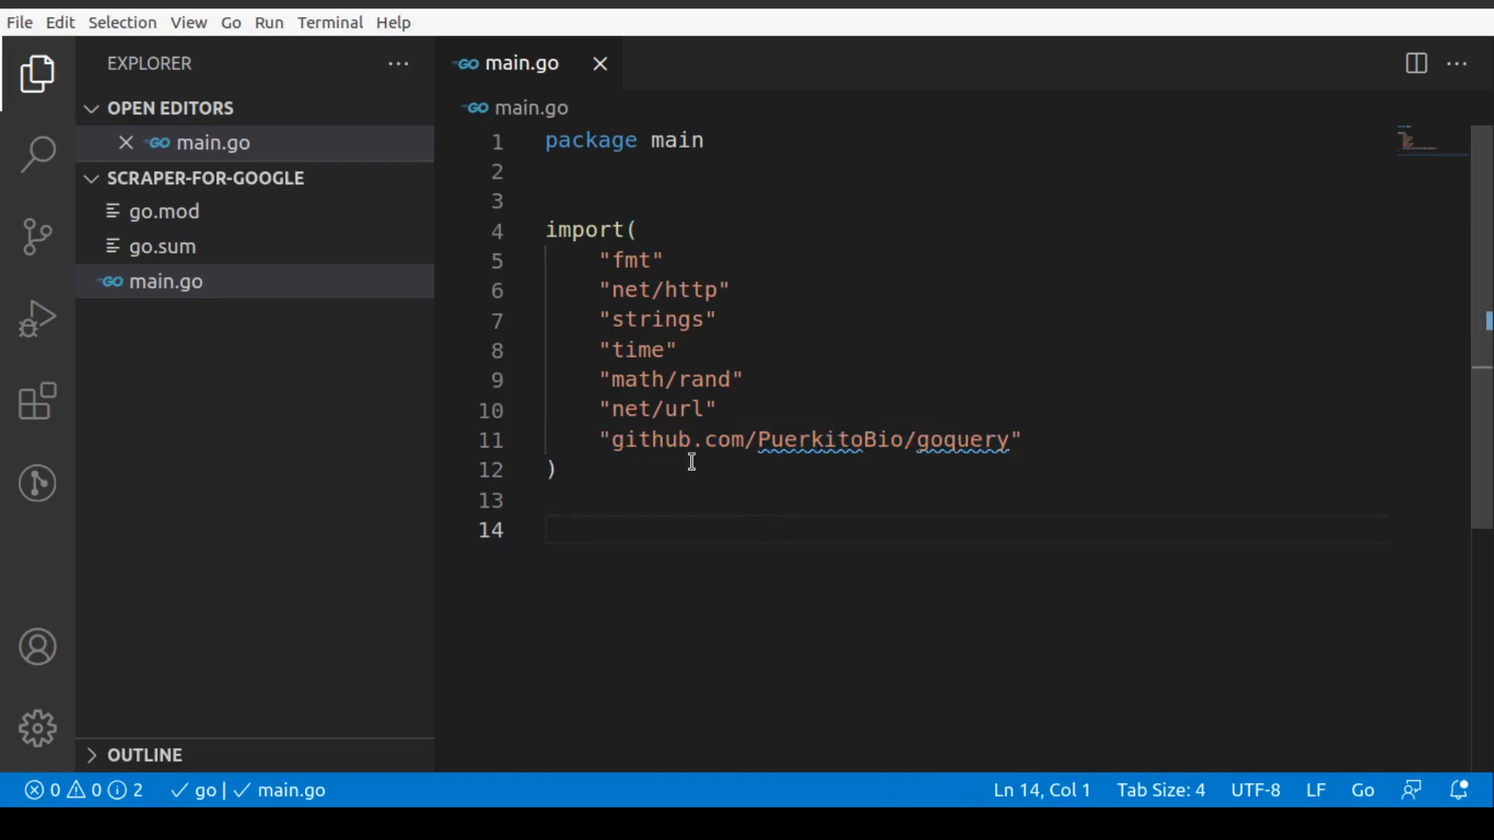
Select the goquery package name in main.go's import line.
drag(614, 441, 790, 440)
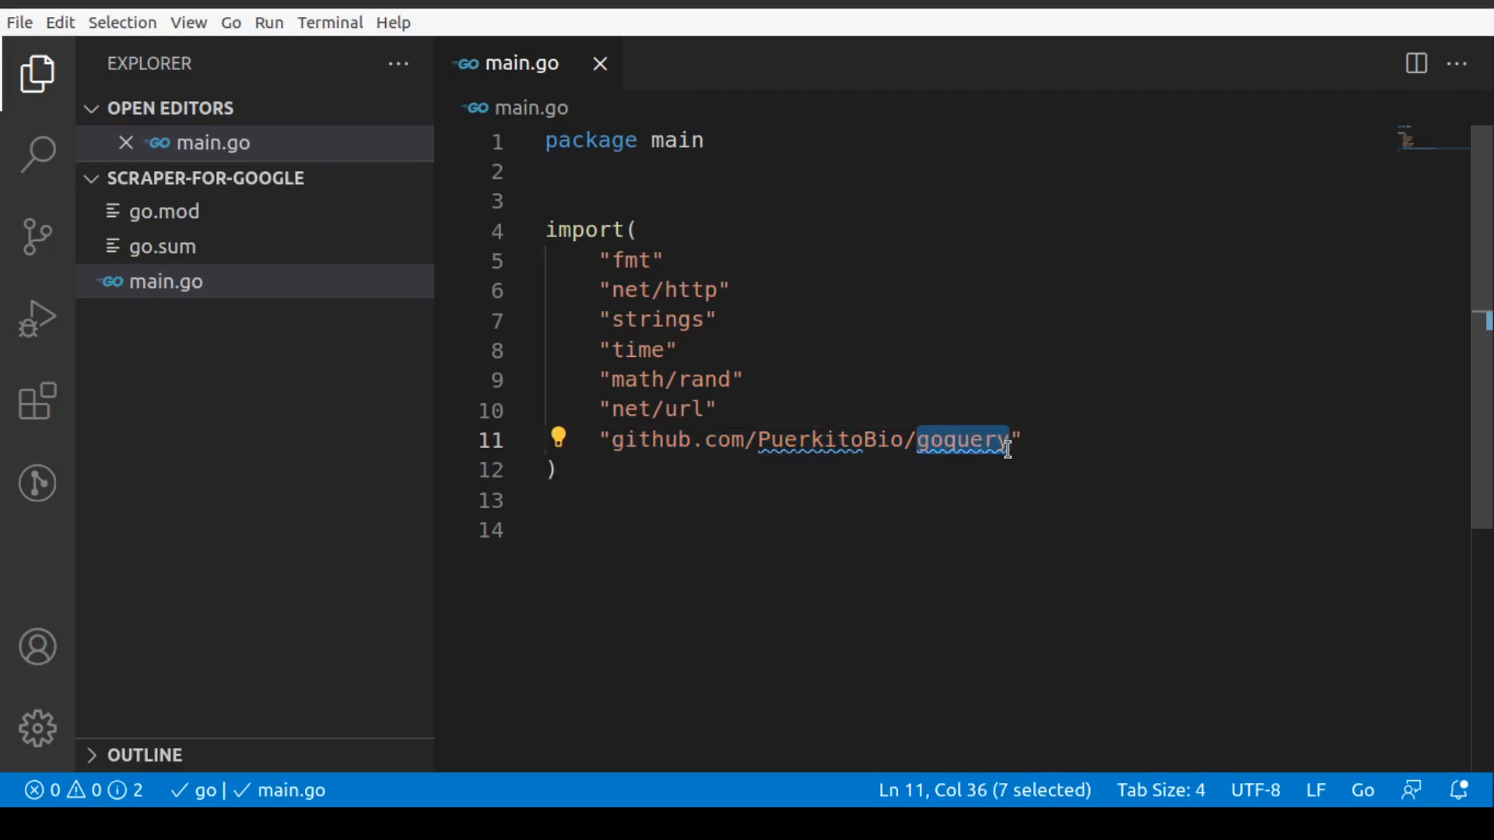
mouse_move(774, 378)
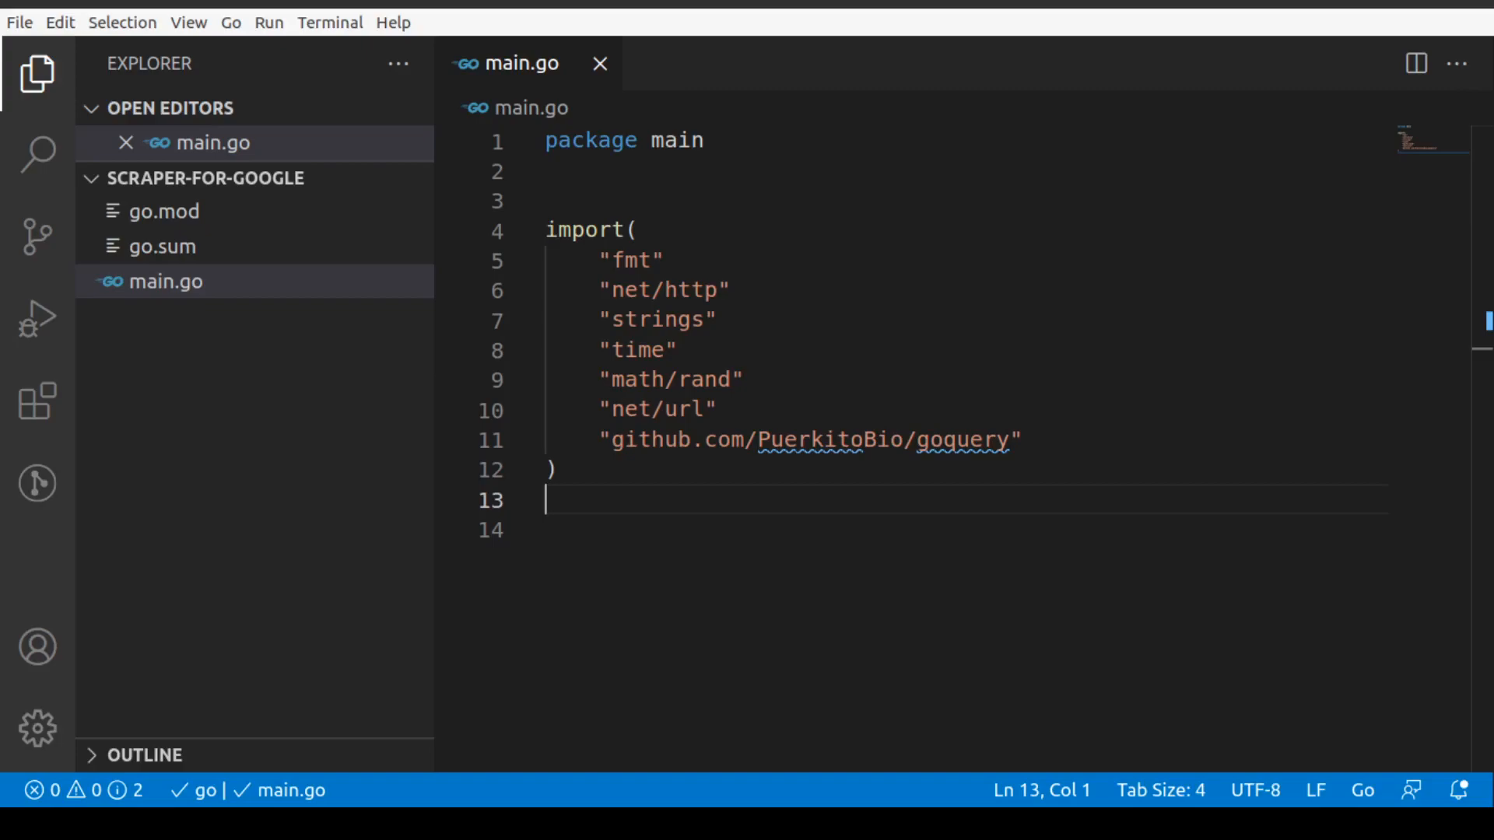
mouse_move(731, 504)
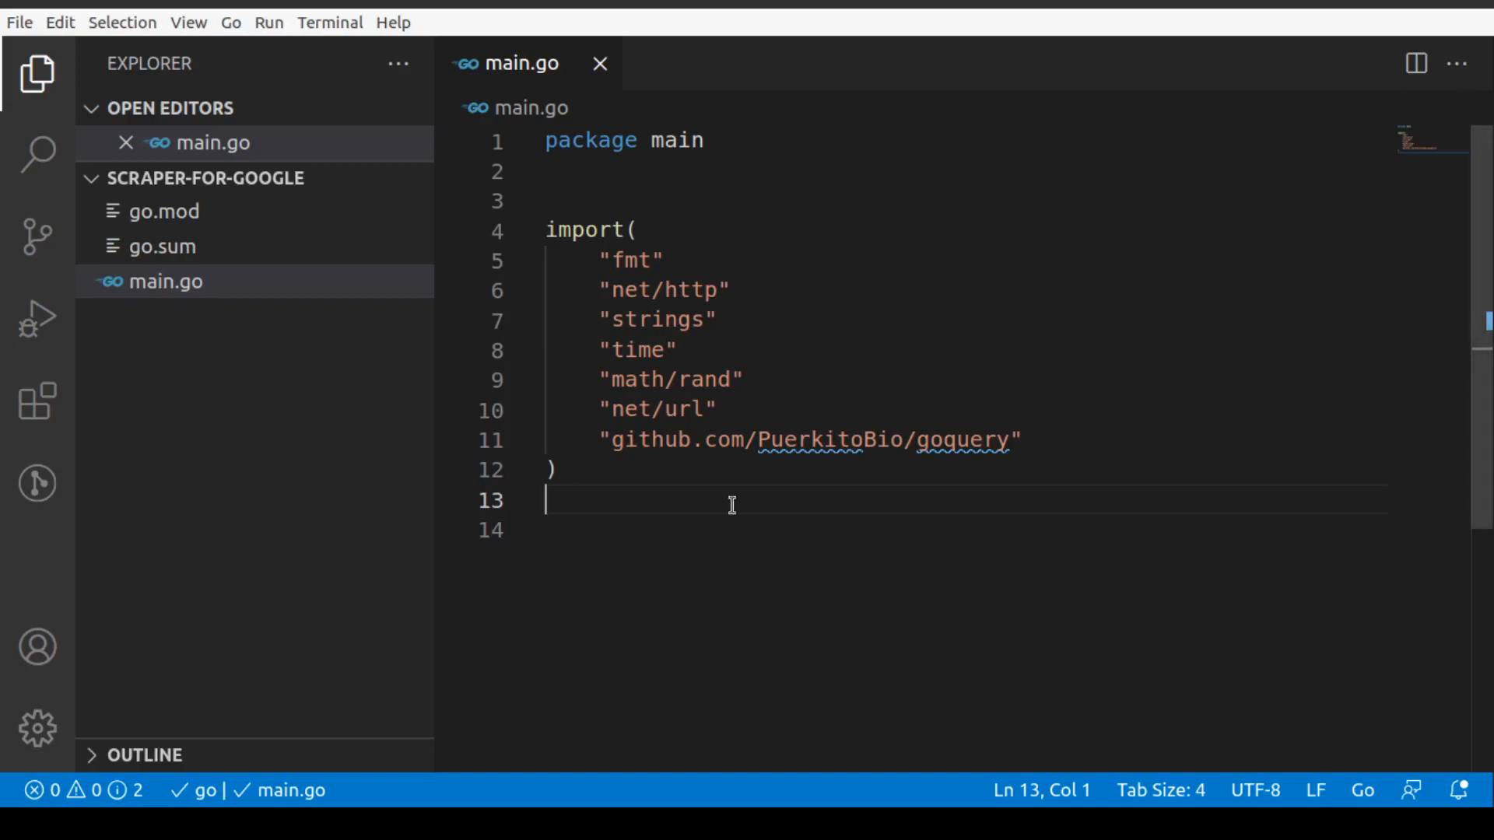
Declare var googleDomains = map[string]string{} below the imports.
key(enter)
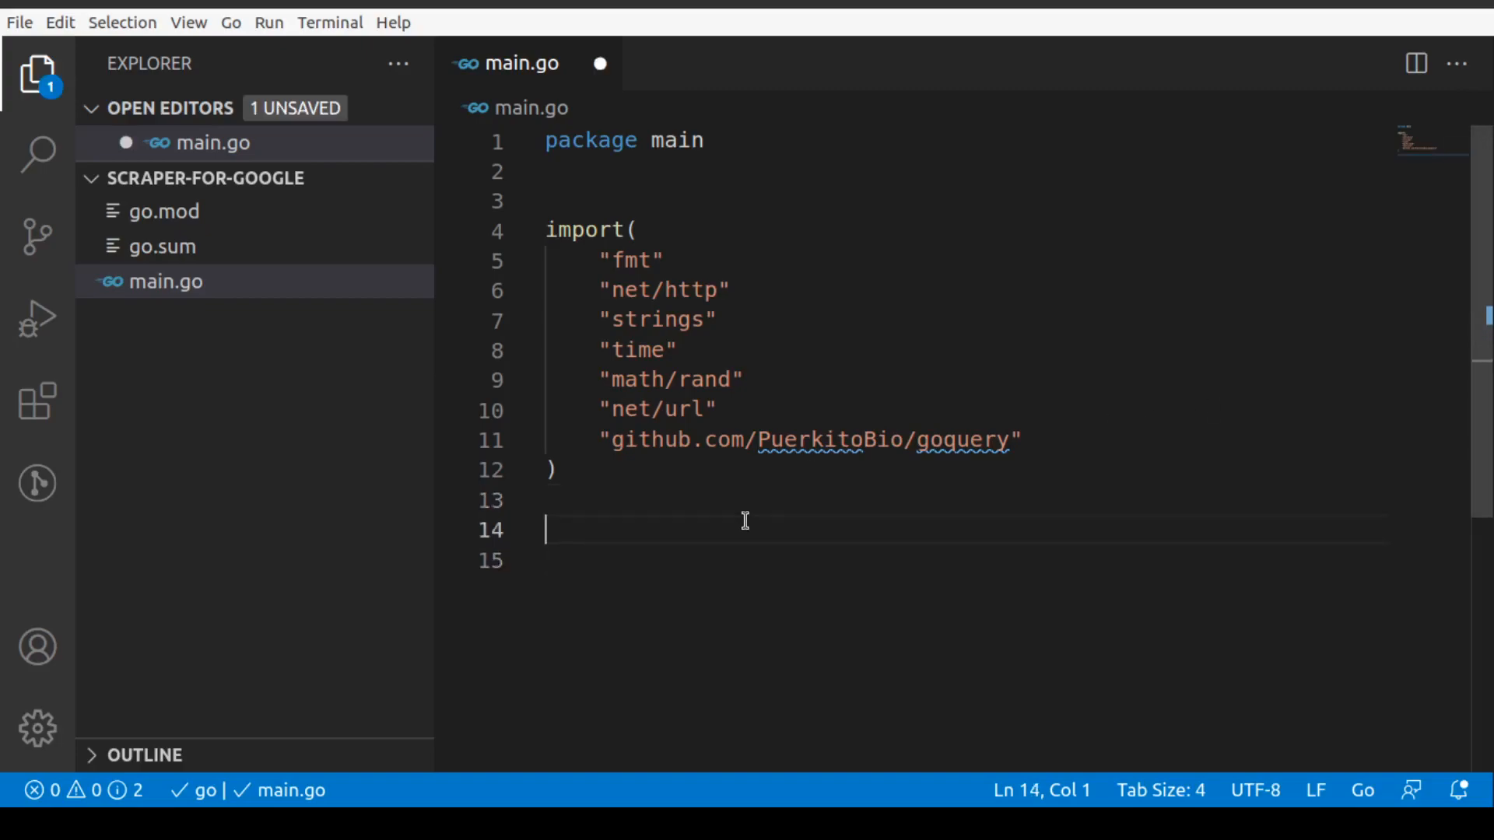
text(var googleDomains)
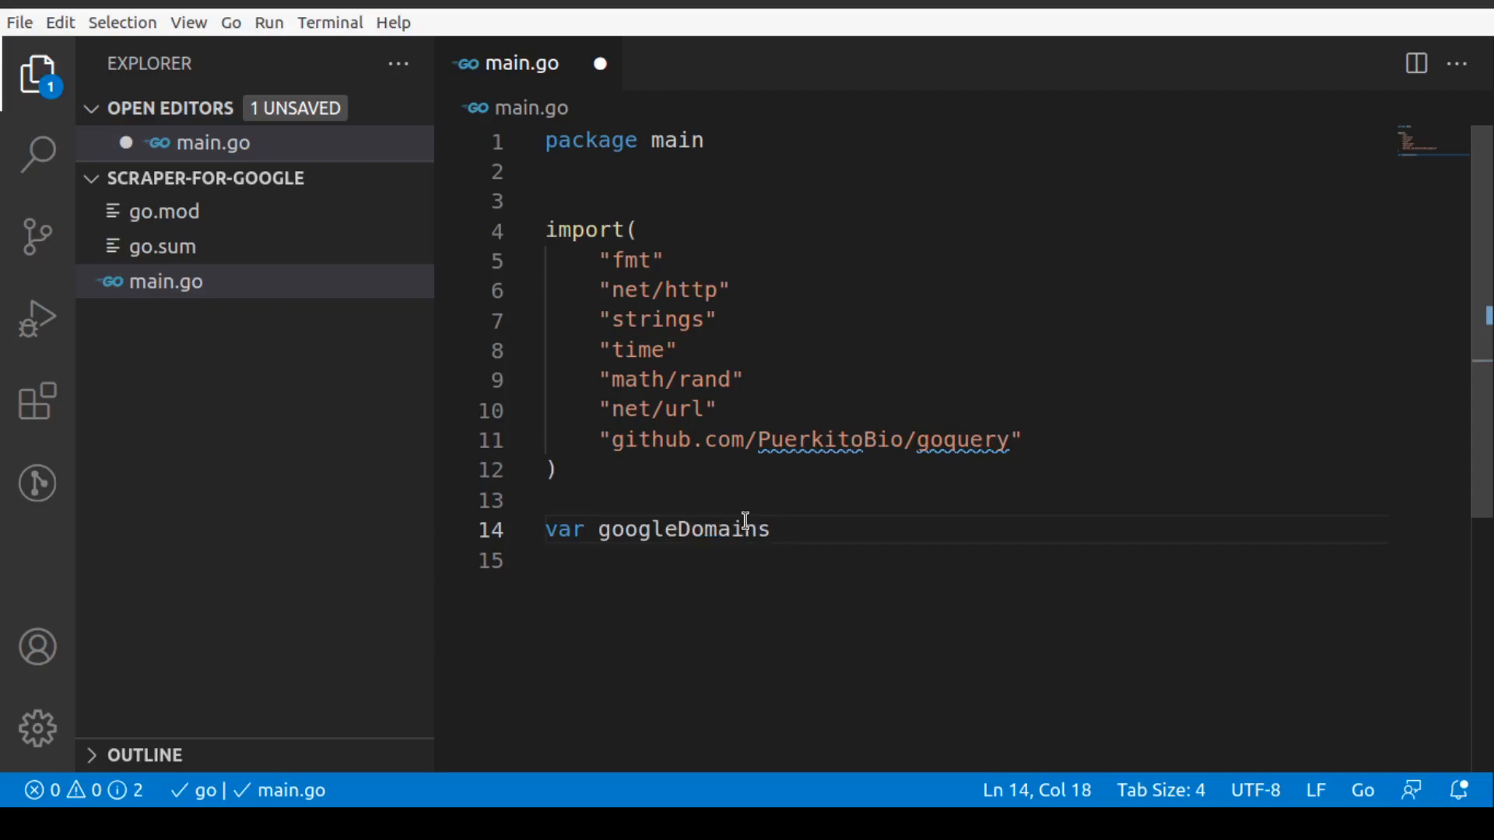
text(= map)
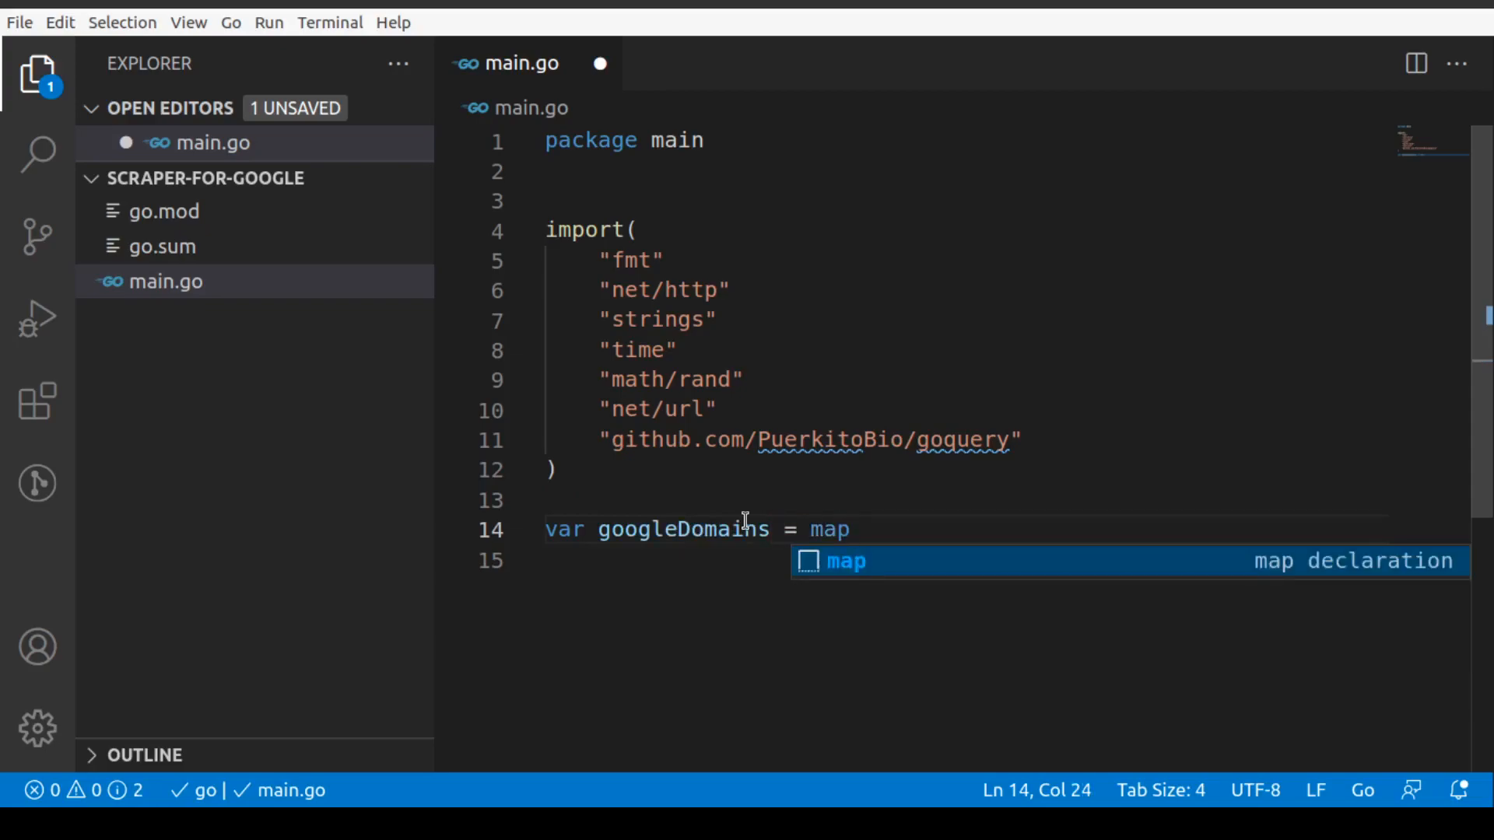
text([string])
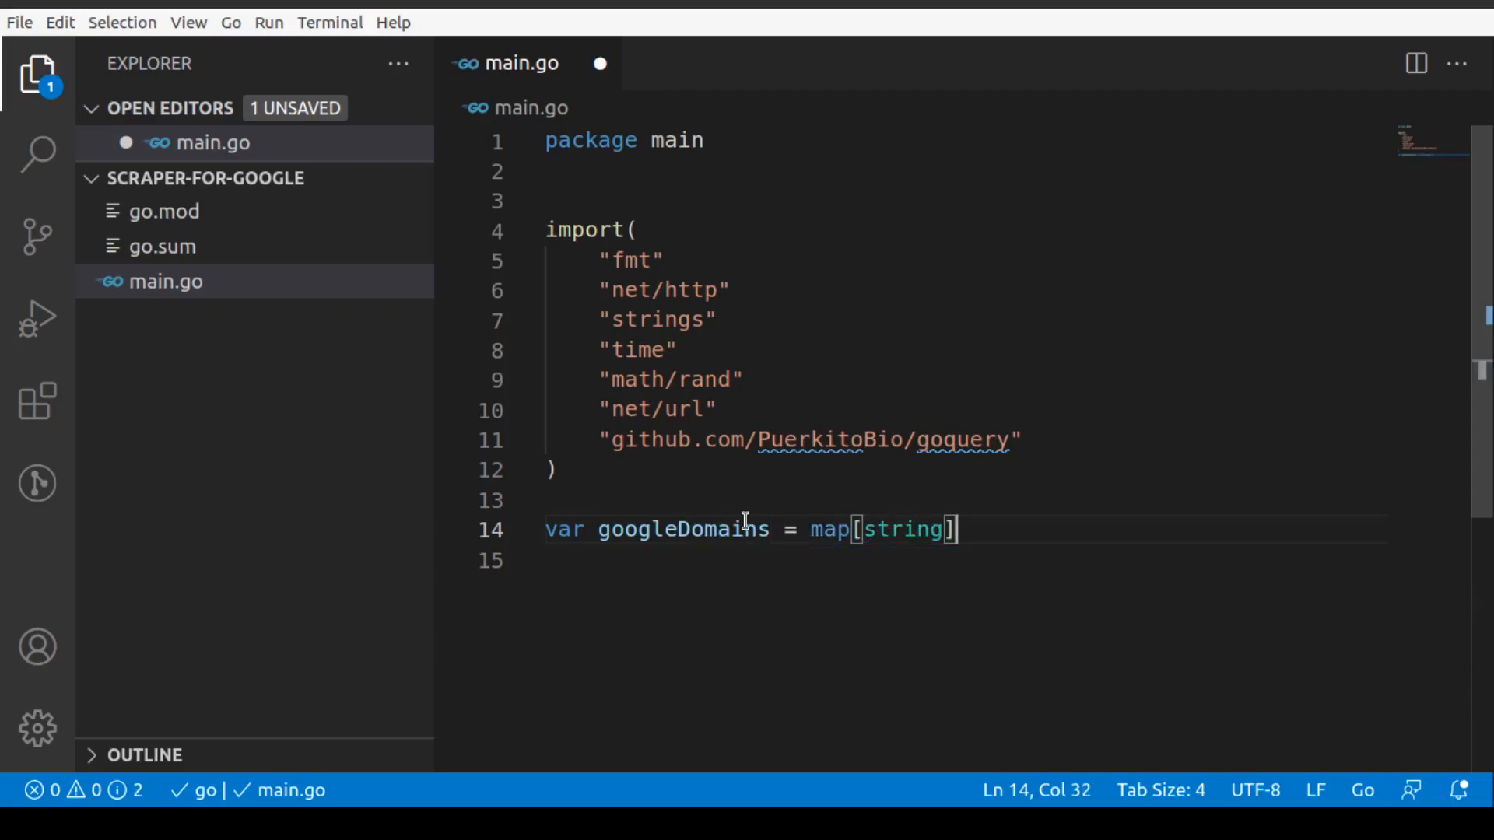
text(string{)
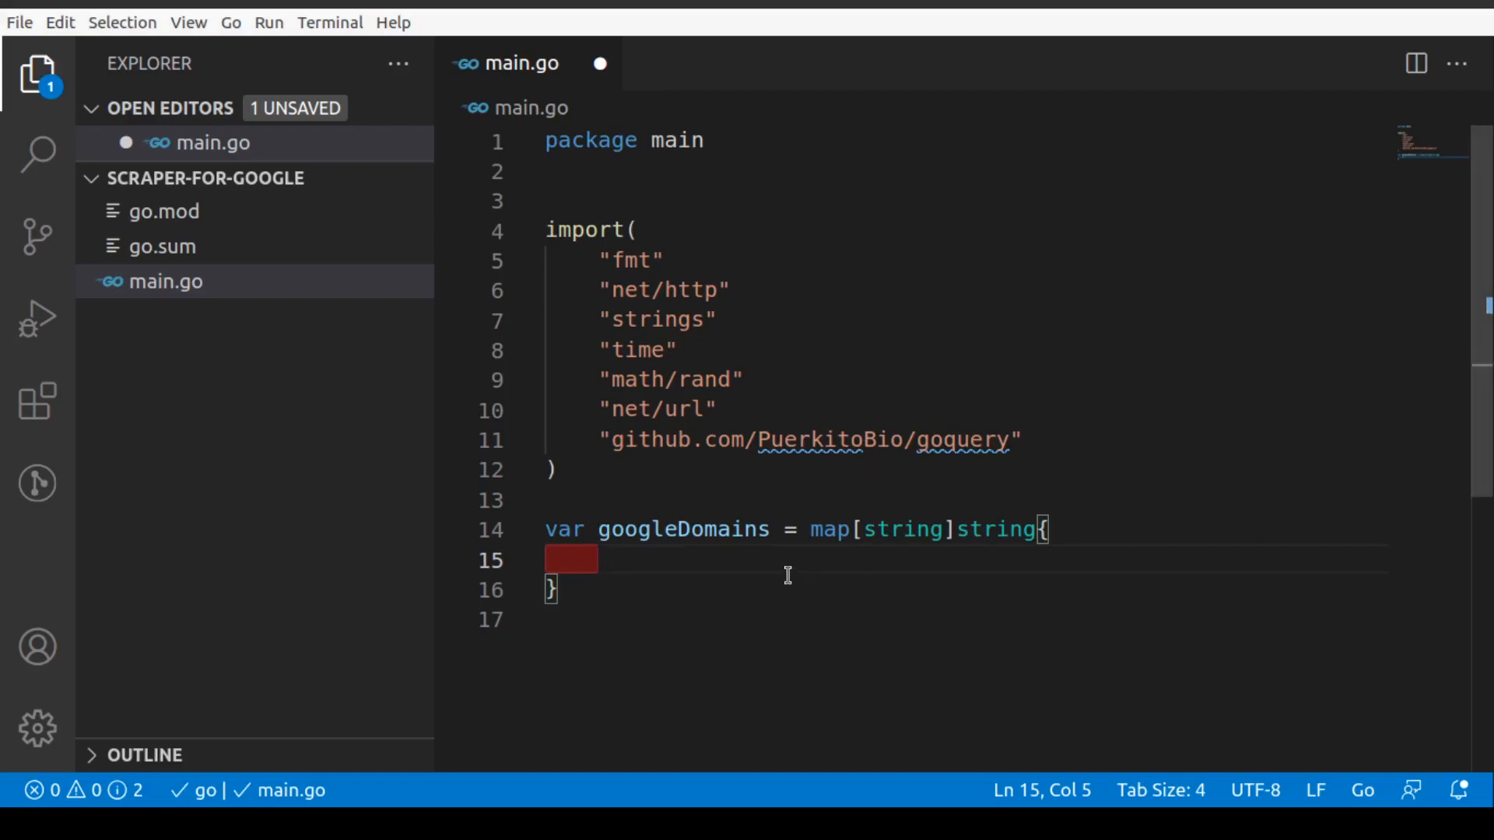
mouse_move(695, 560)
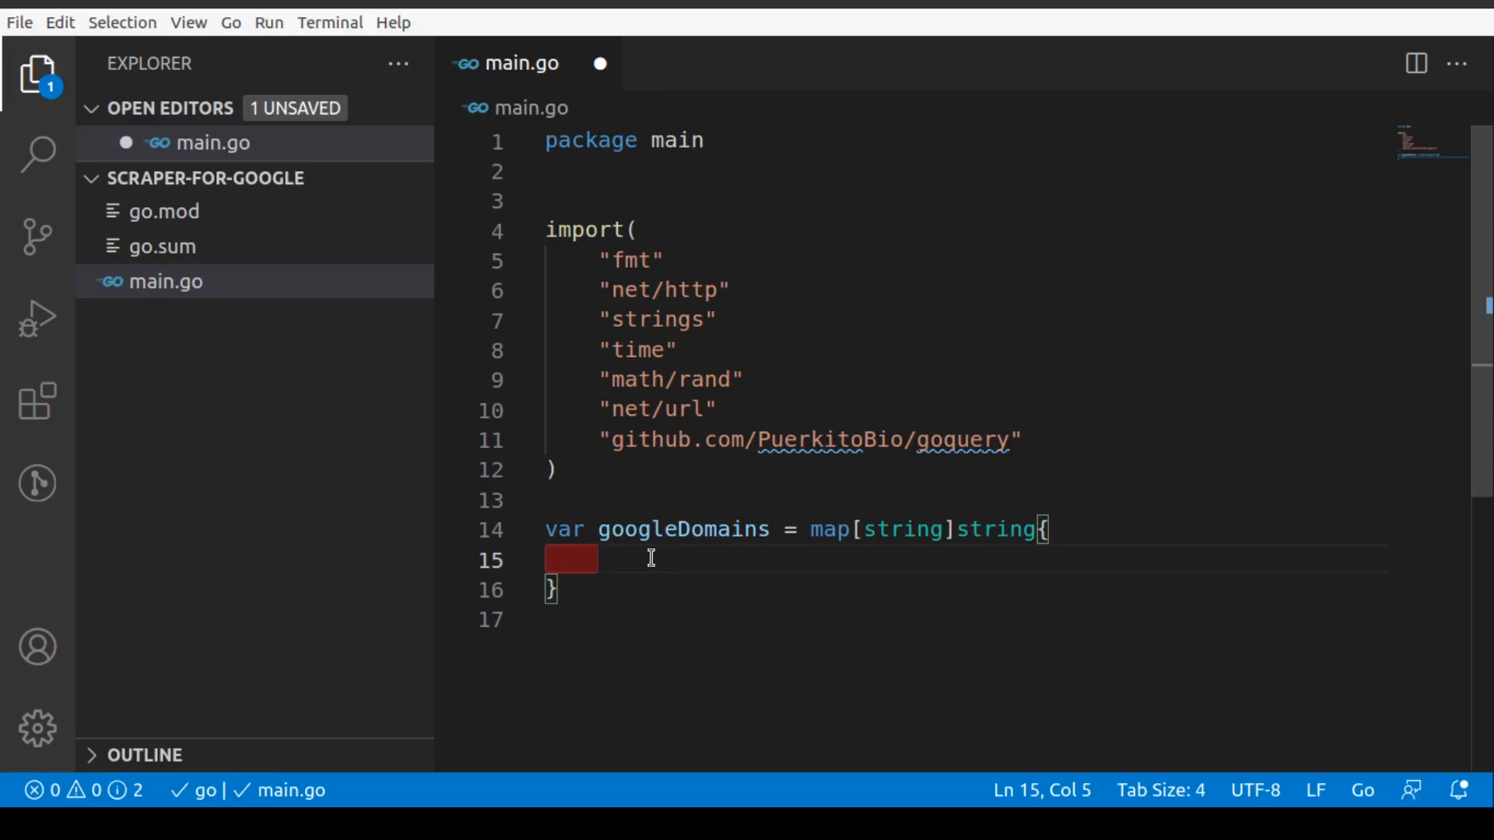
mouse_move(605, 551)
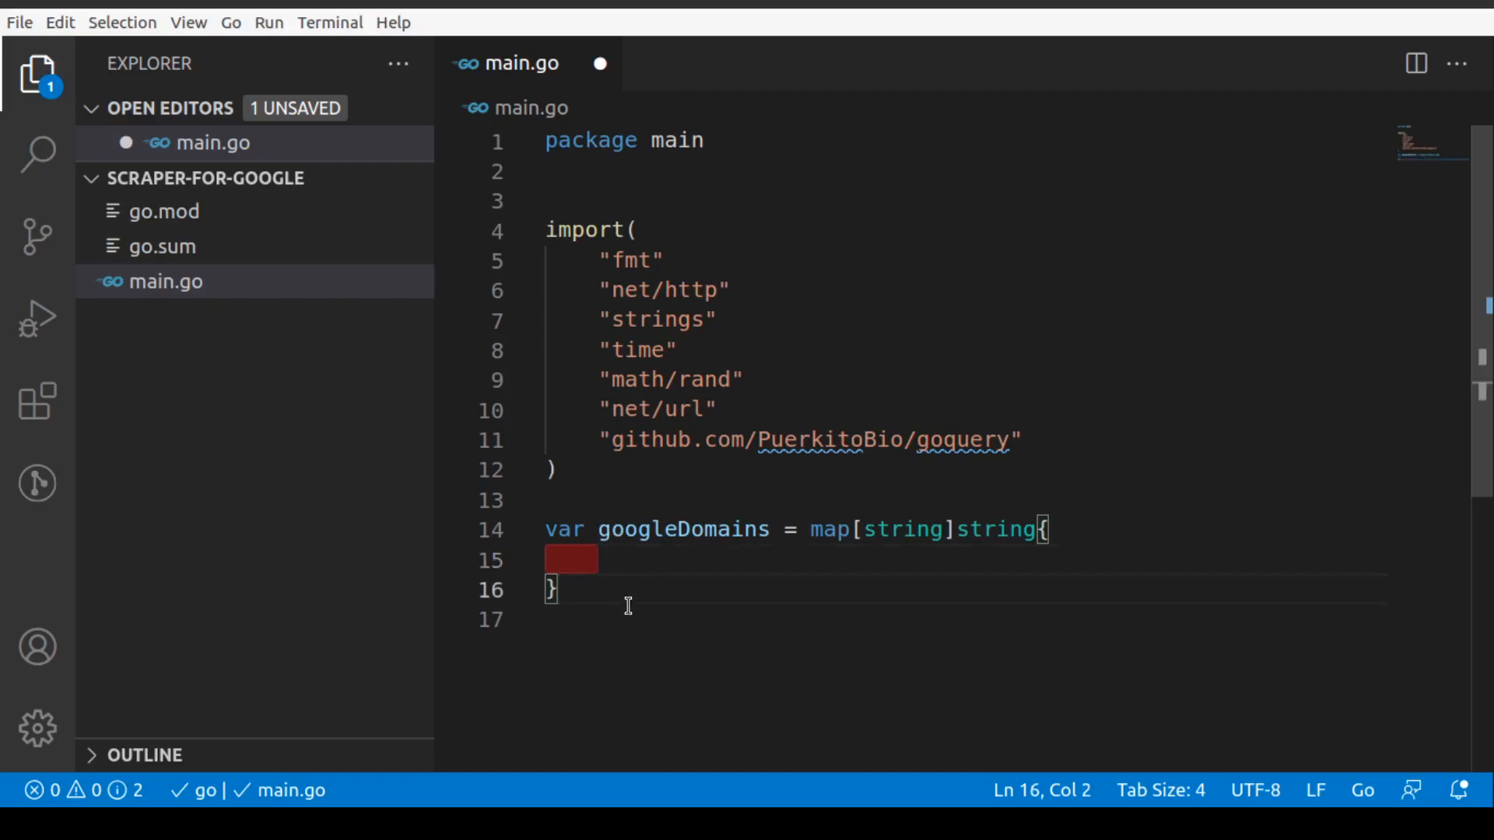
mouse_move(607, 555)
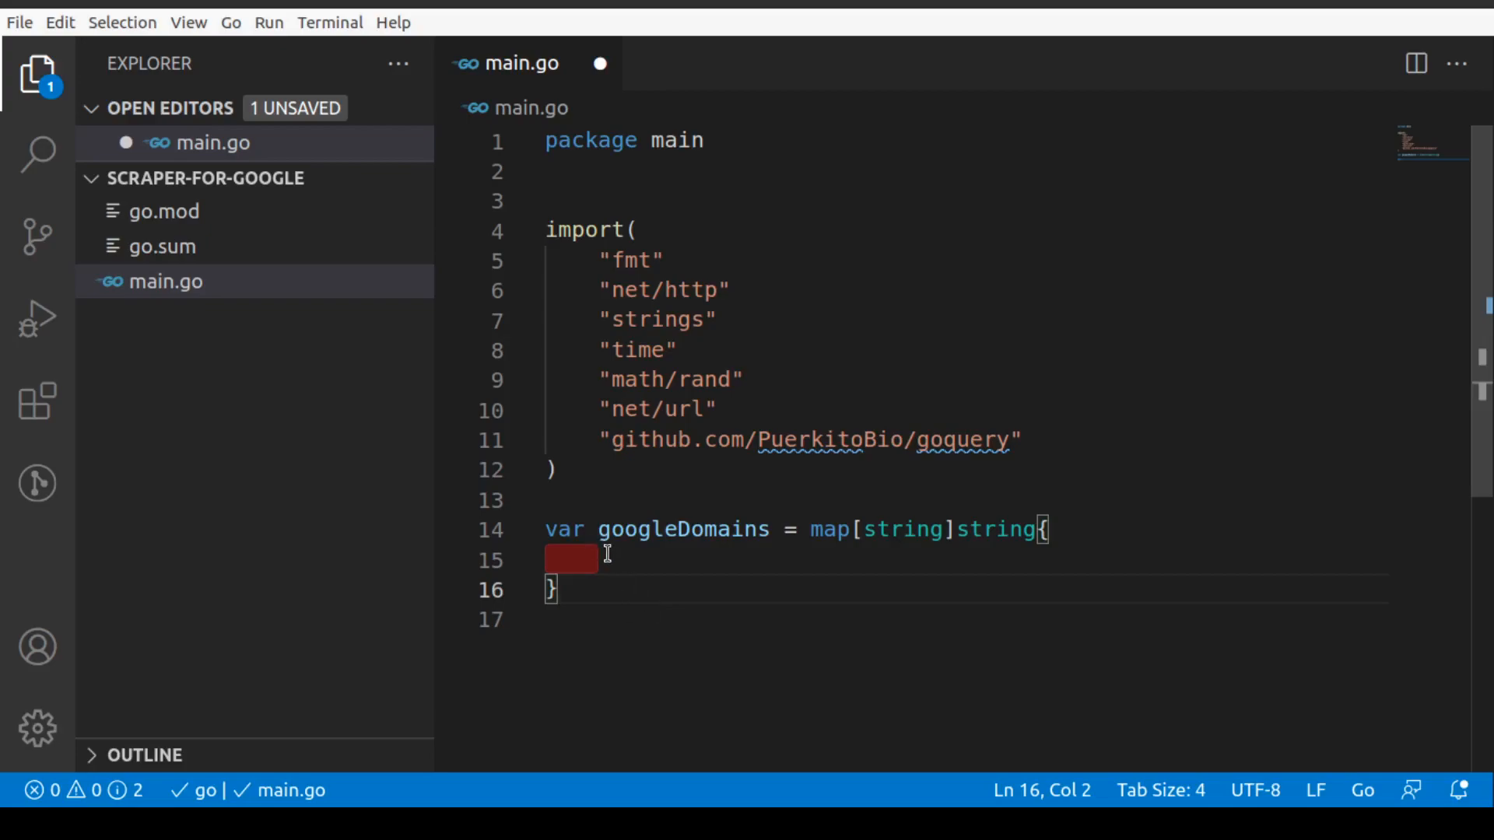
click(629, 560)
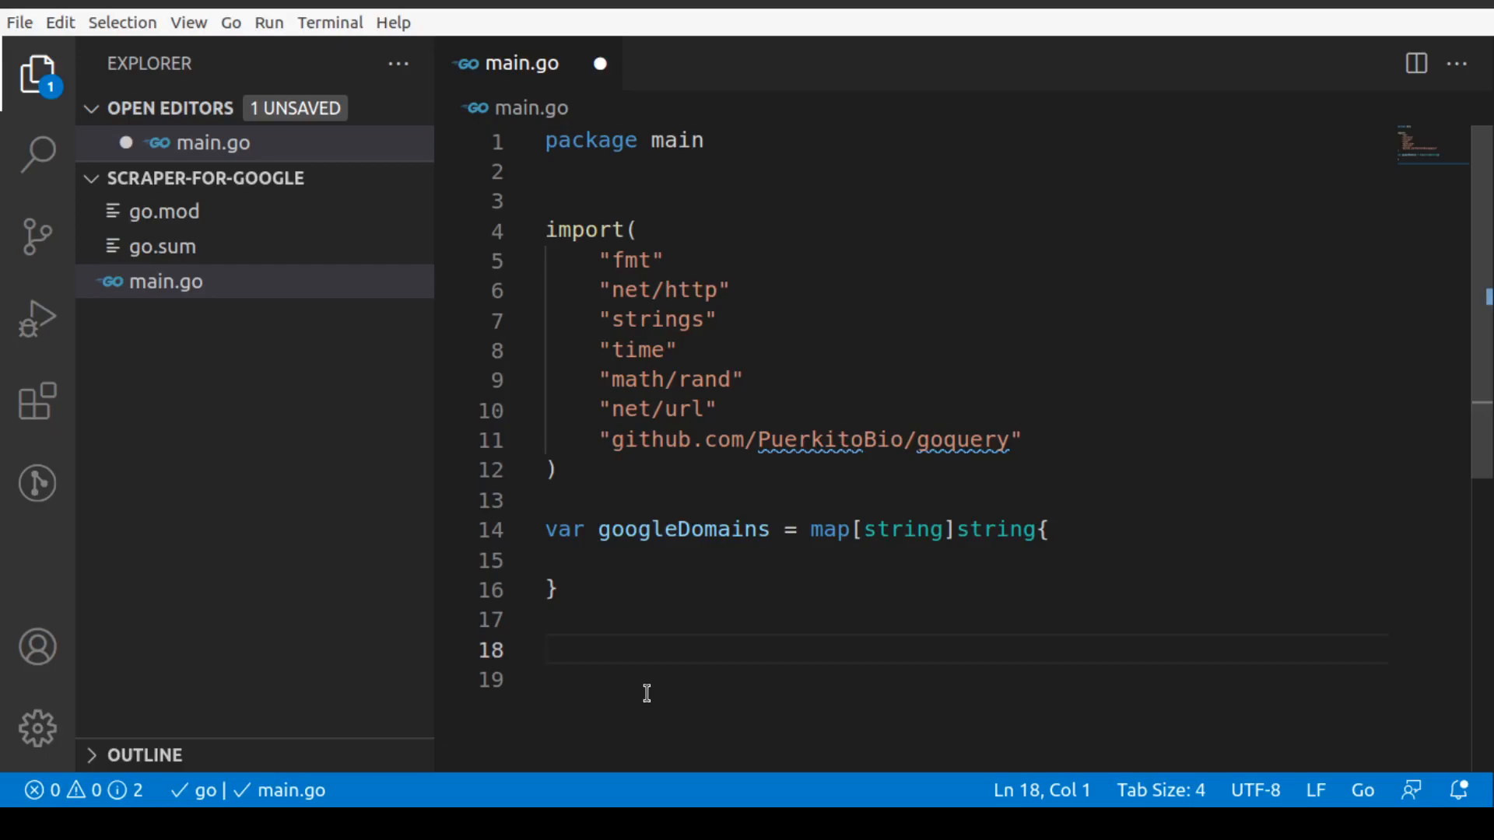
Define the SearchResult struct: ResultRank int; ResultURL, ResultTitle, ResultDesc strings.
text(typ)
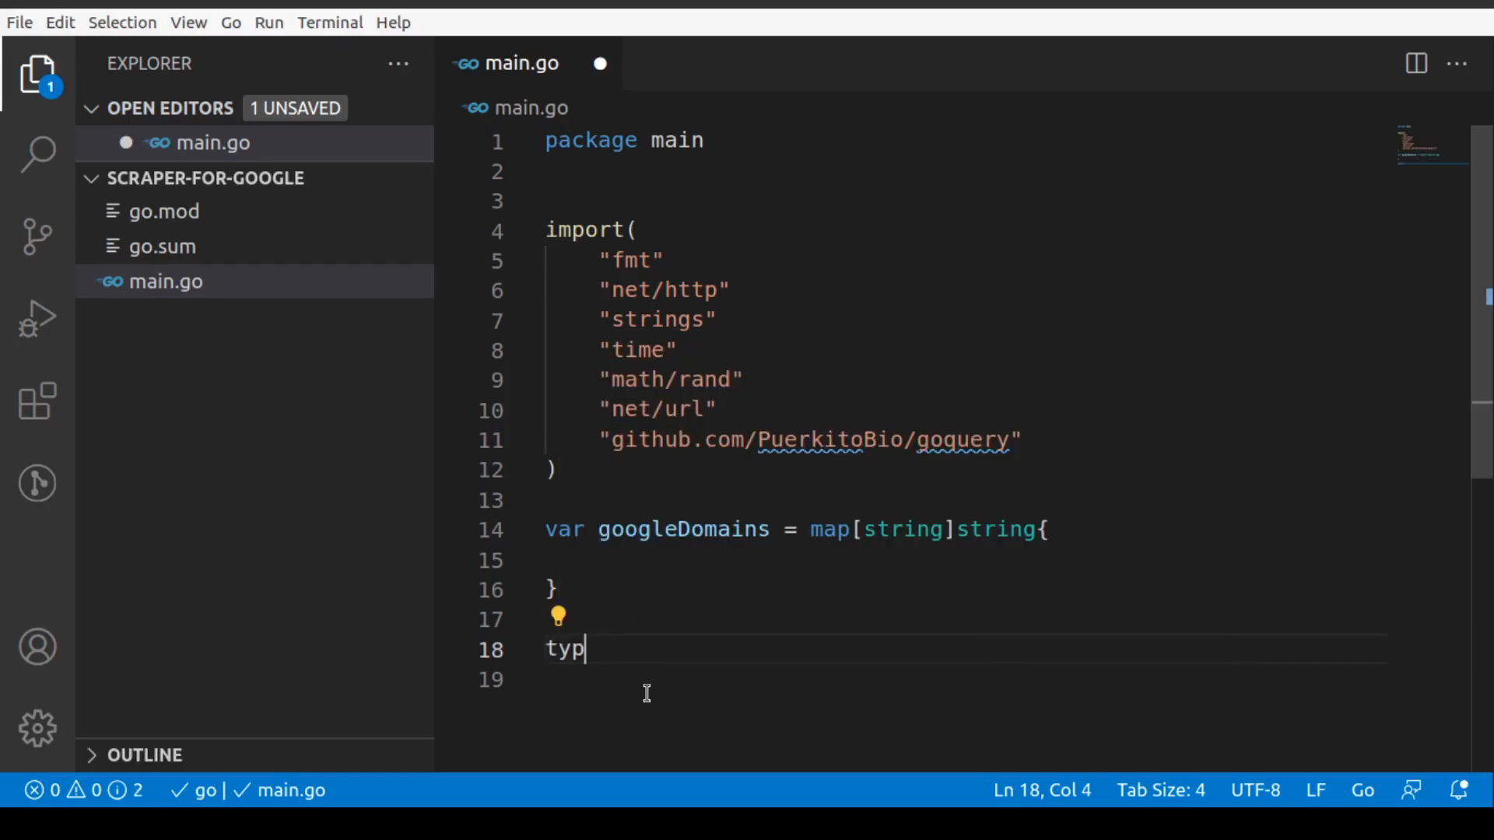
text(e Search)
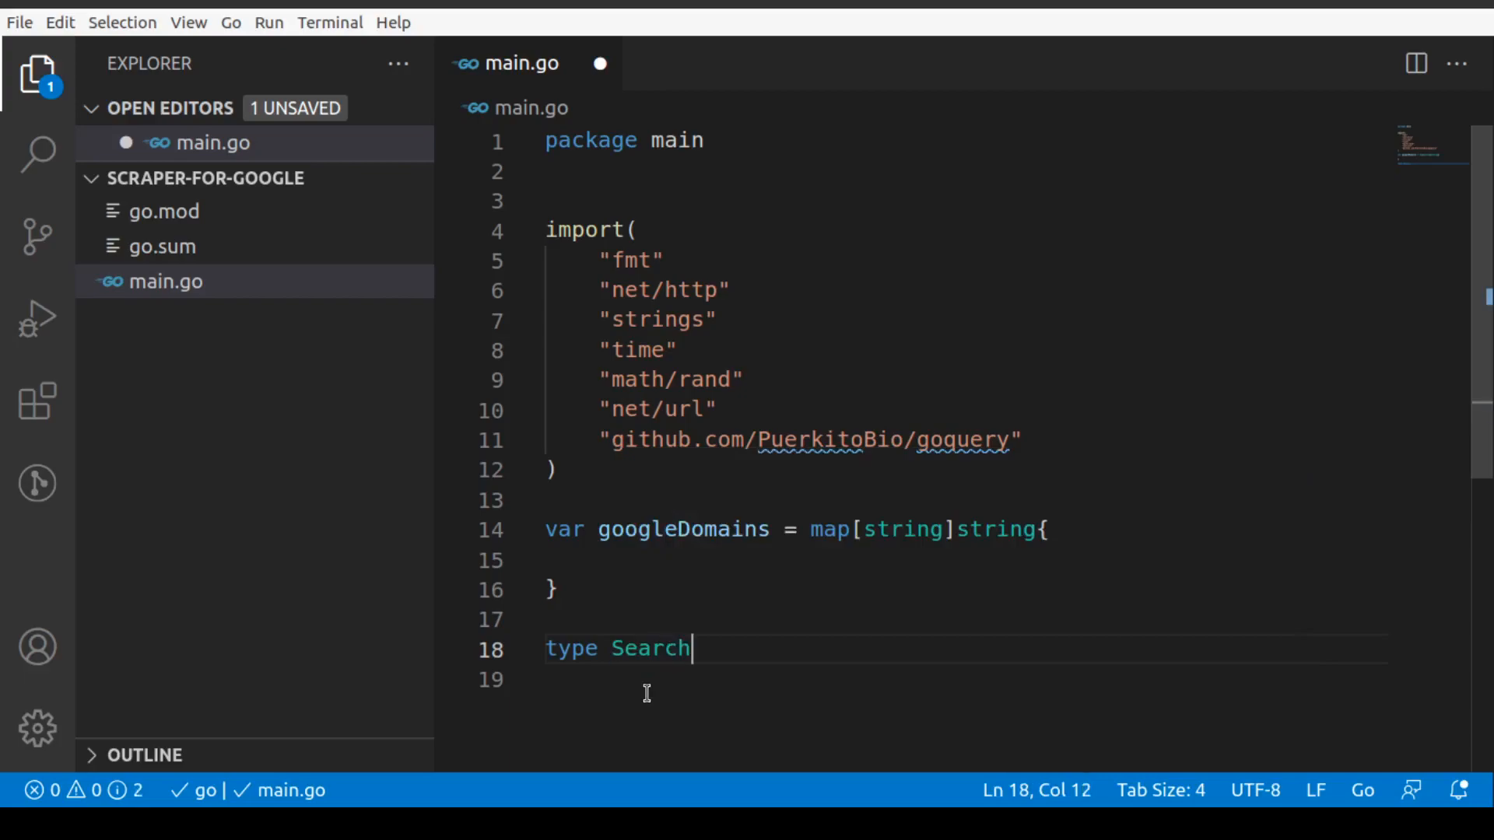
text(Result s)
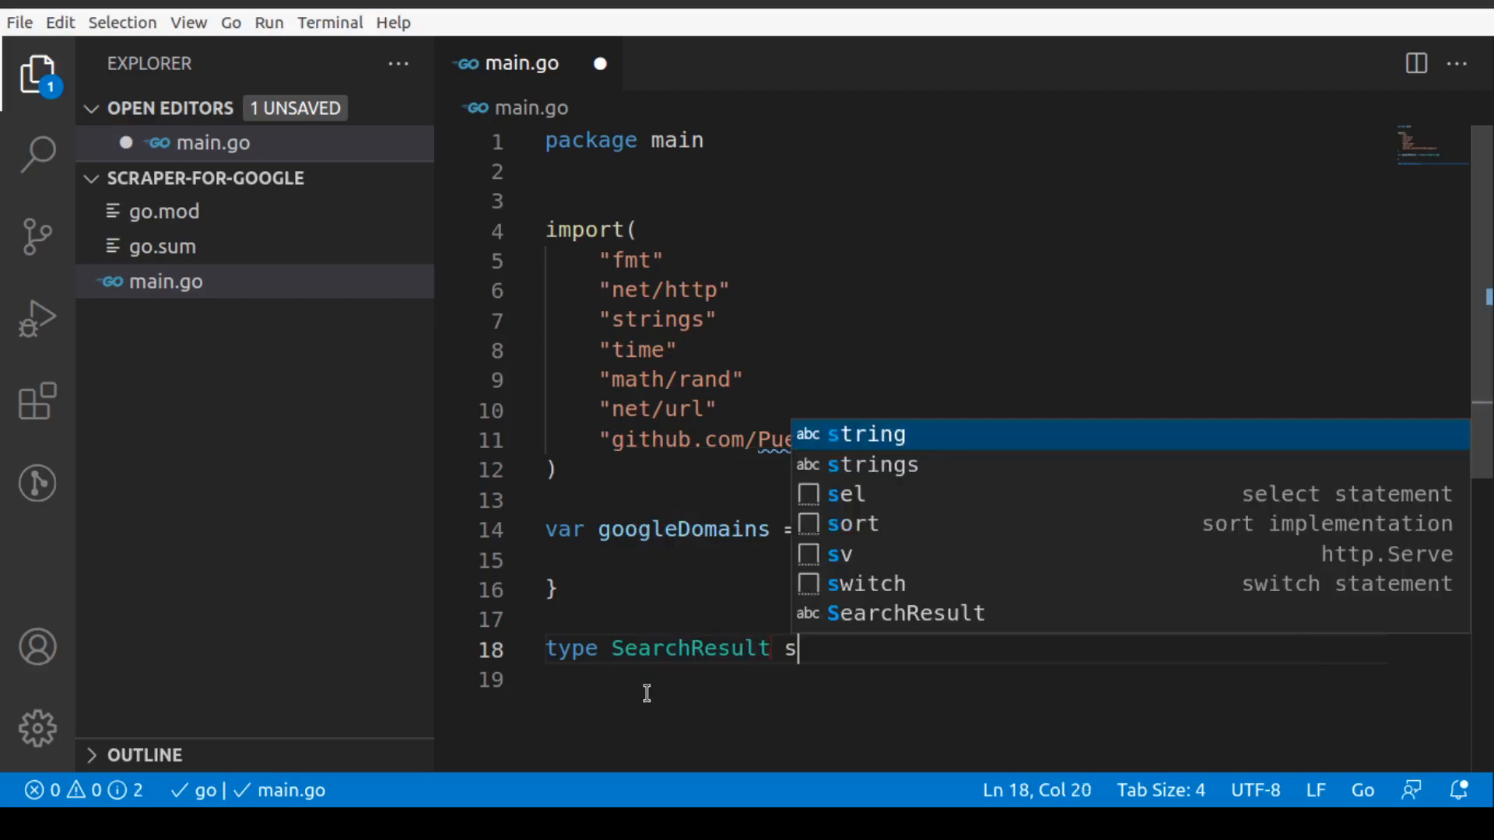
text(truct{)
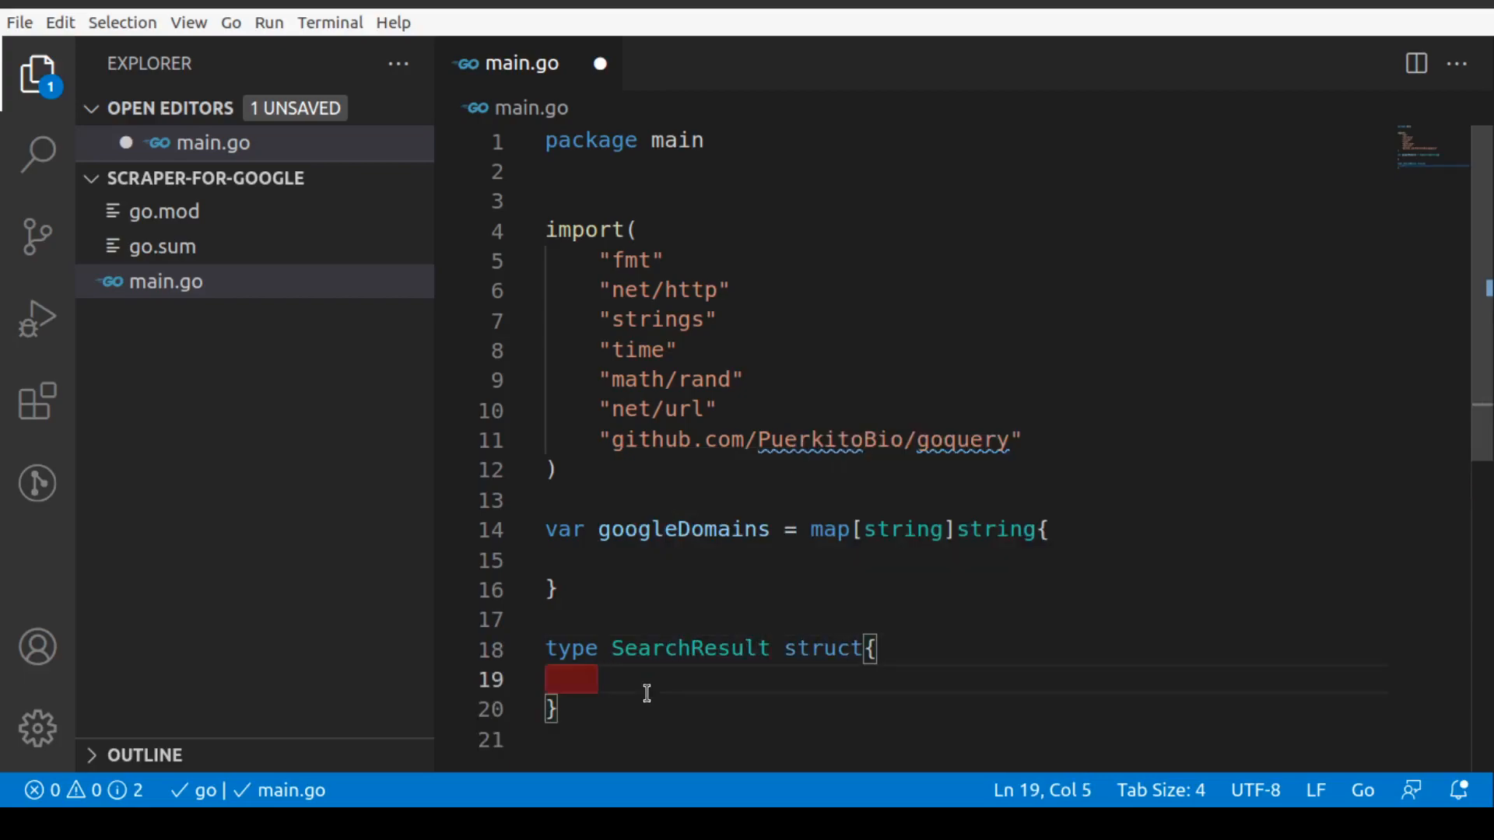
text(ResultR)
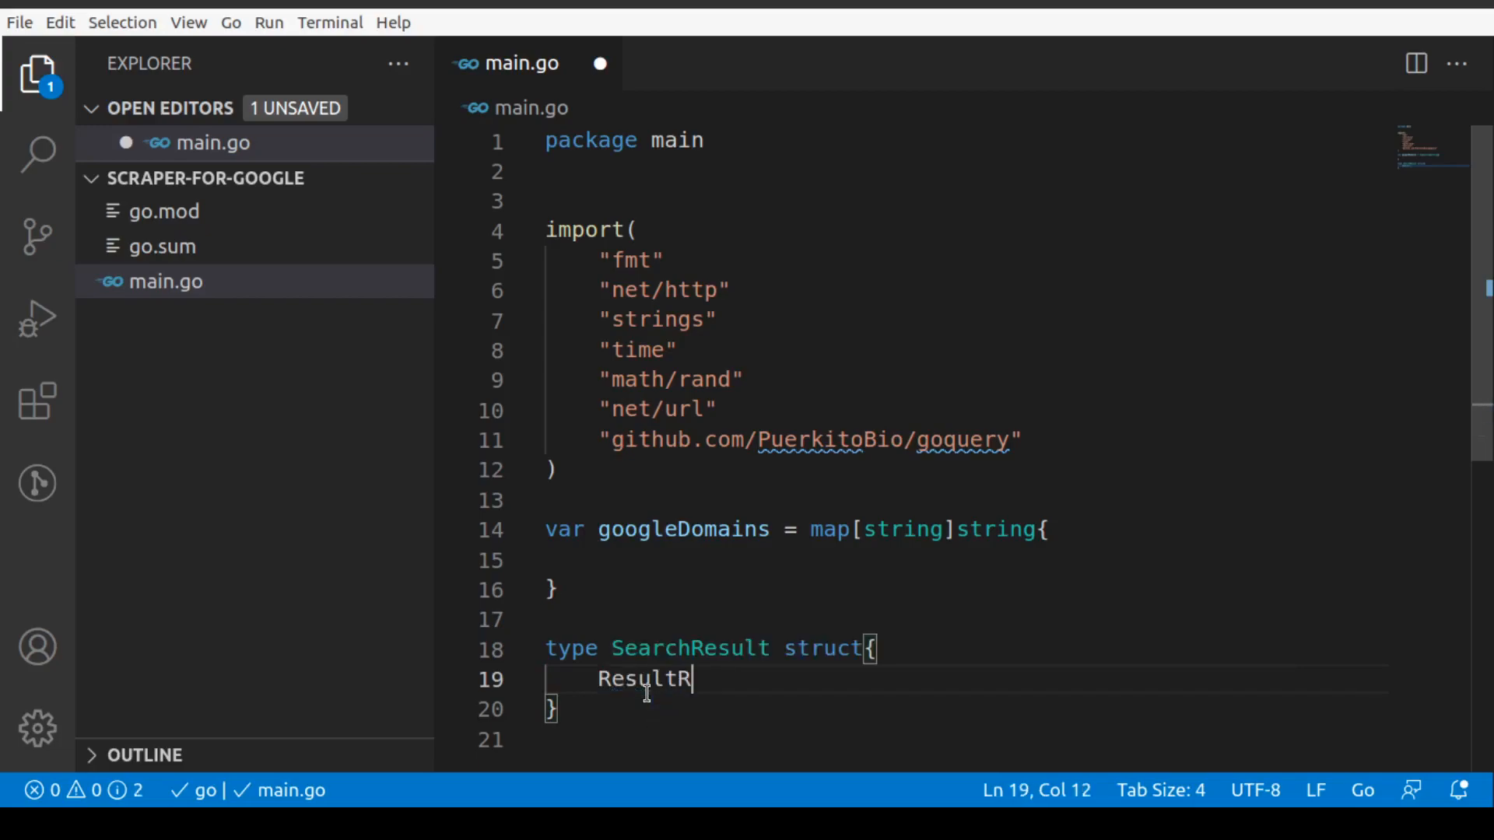
text(ank)
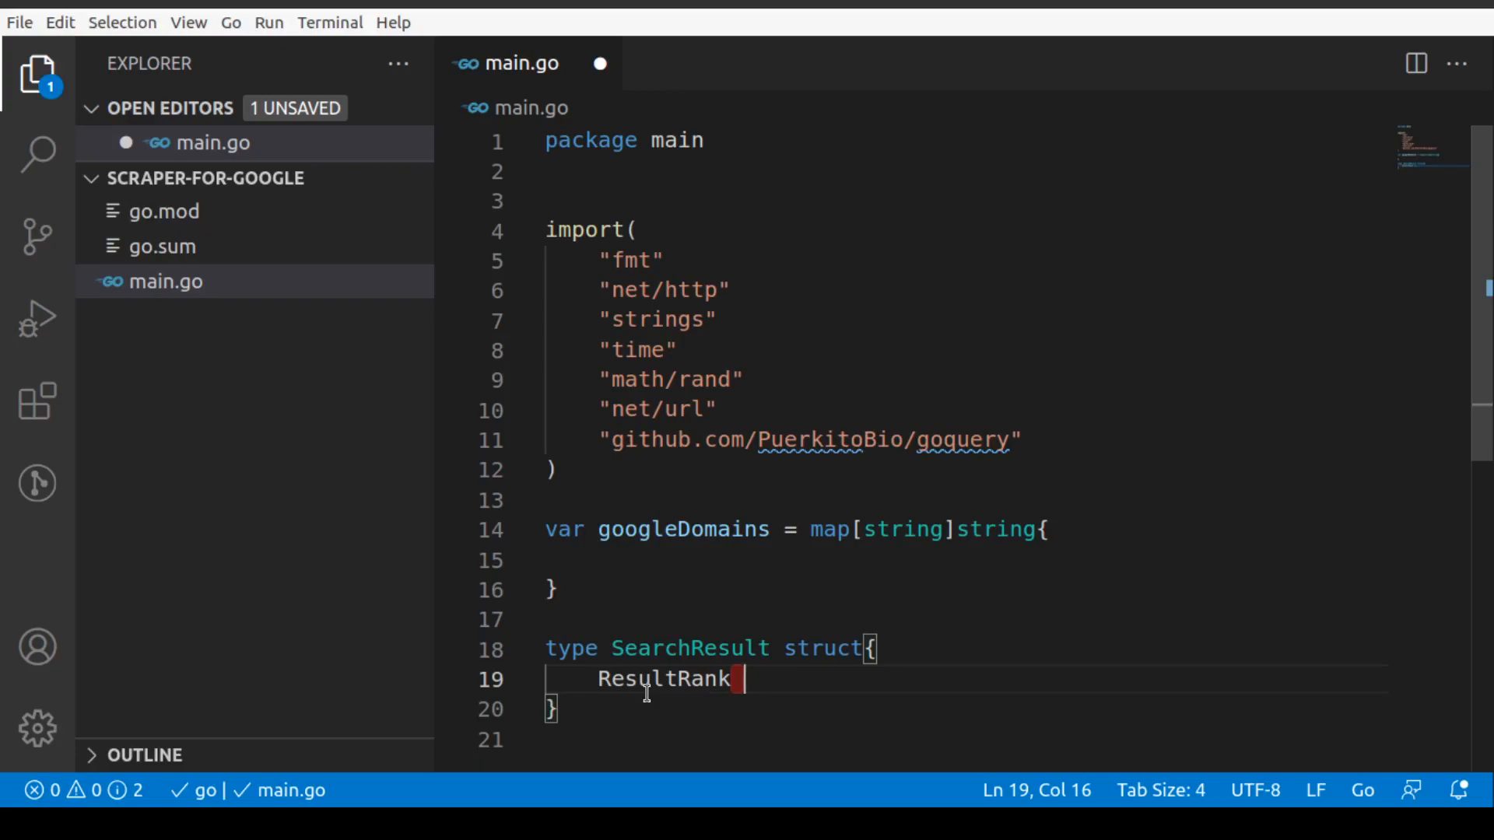
text(ResultURL string)
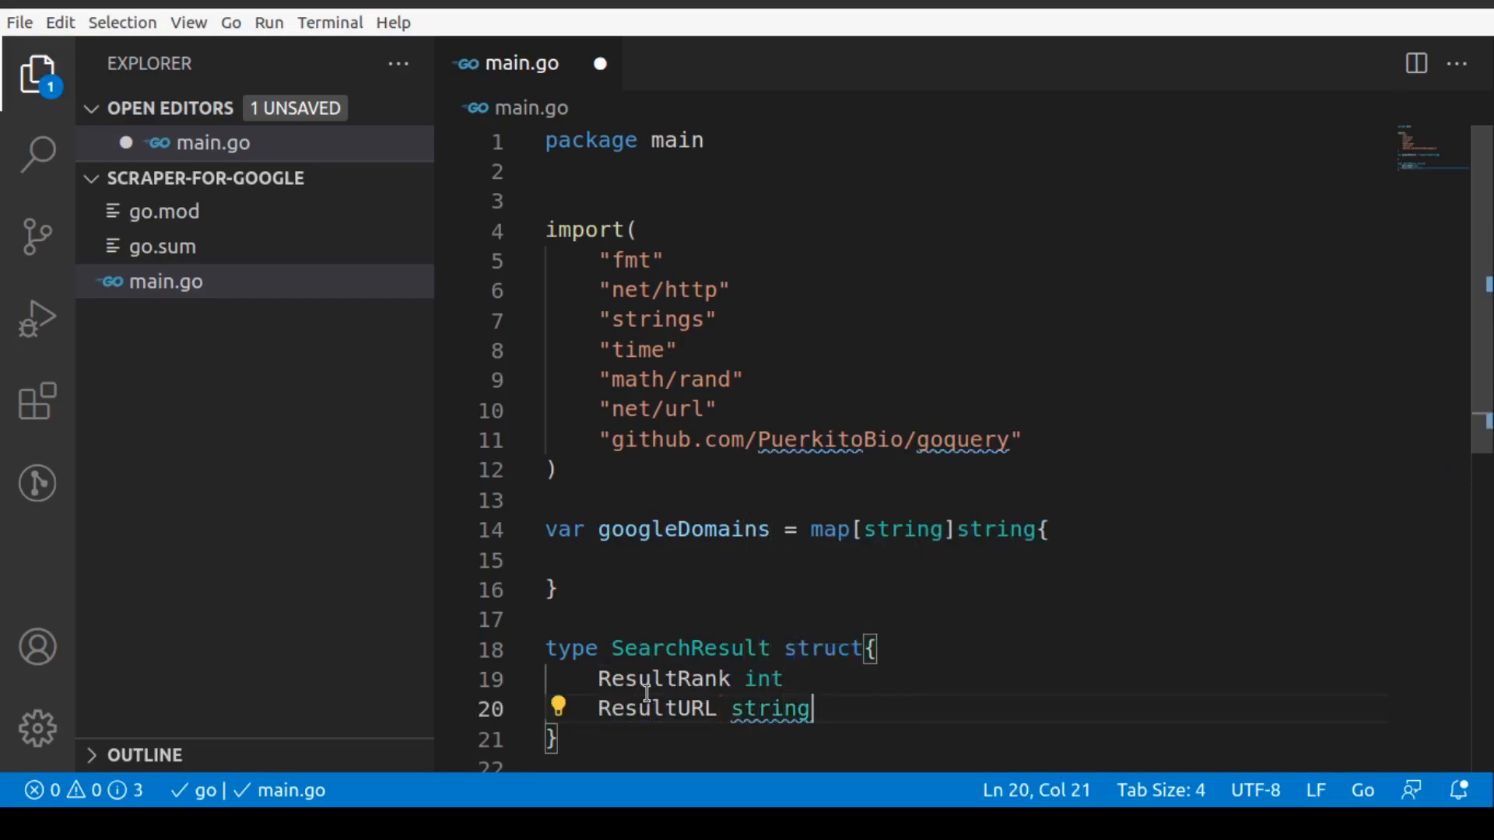
text(ResultTitle string)
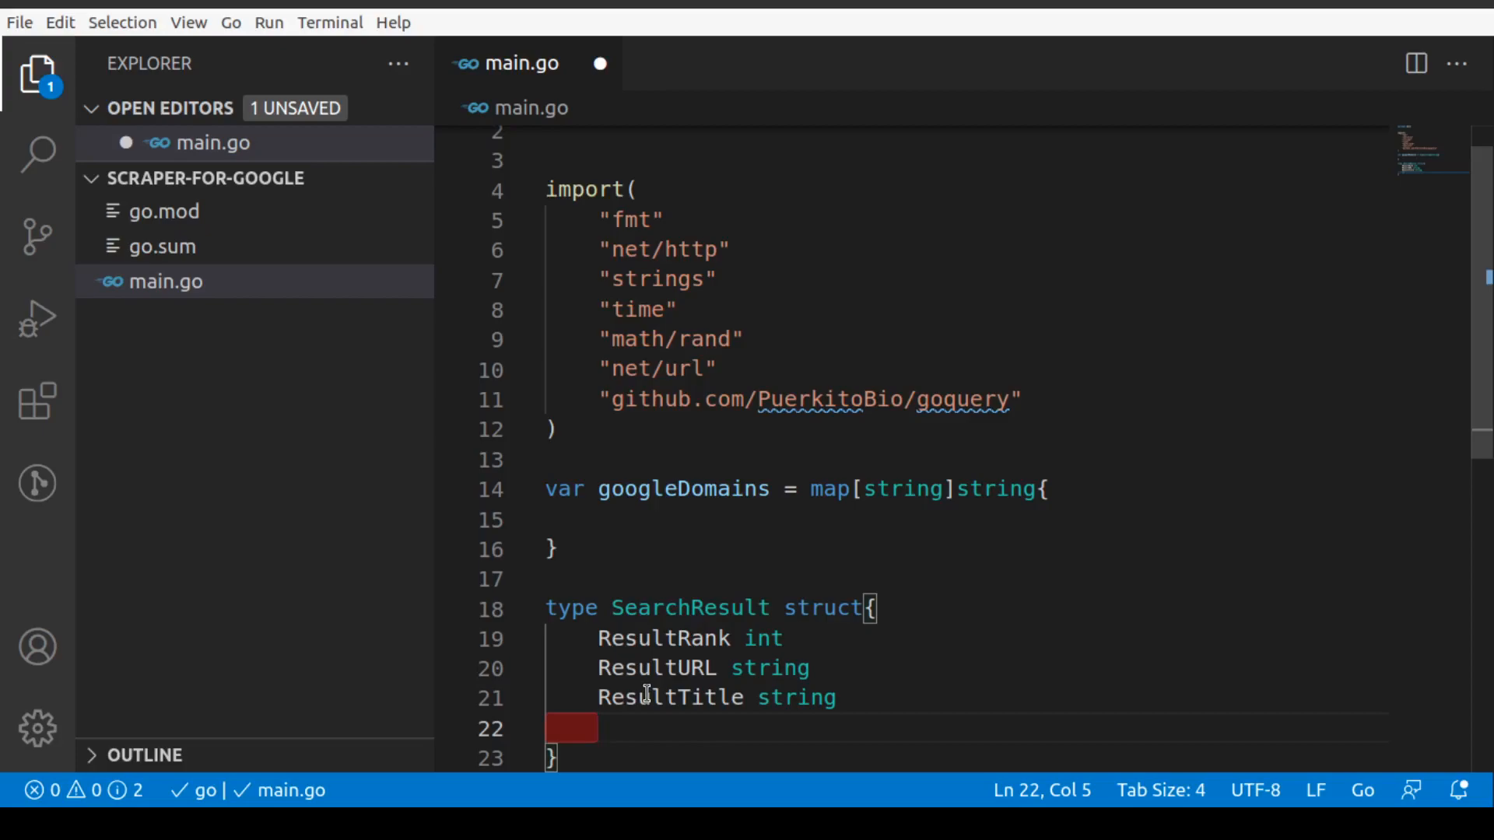
text(Result)
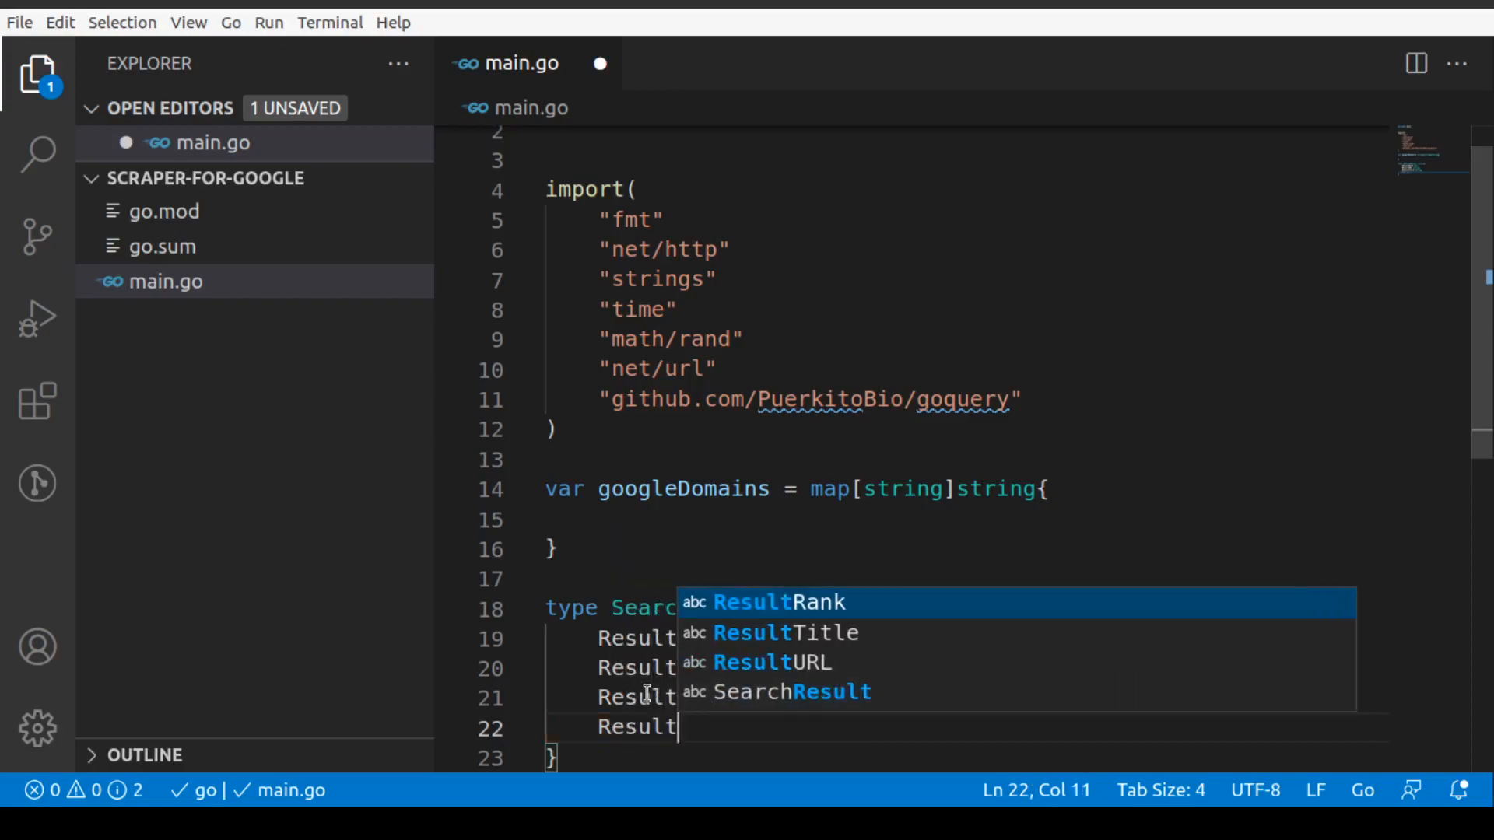
text(Des)
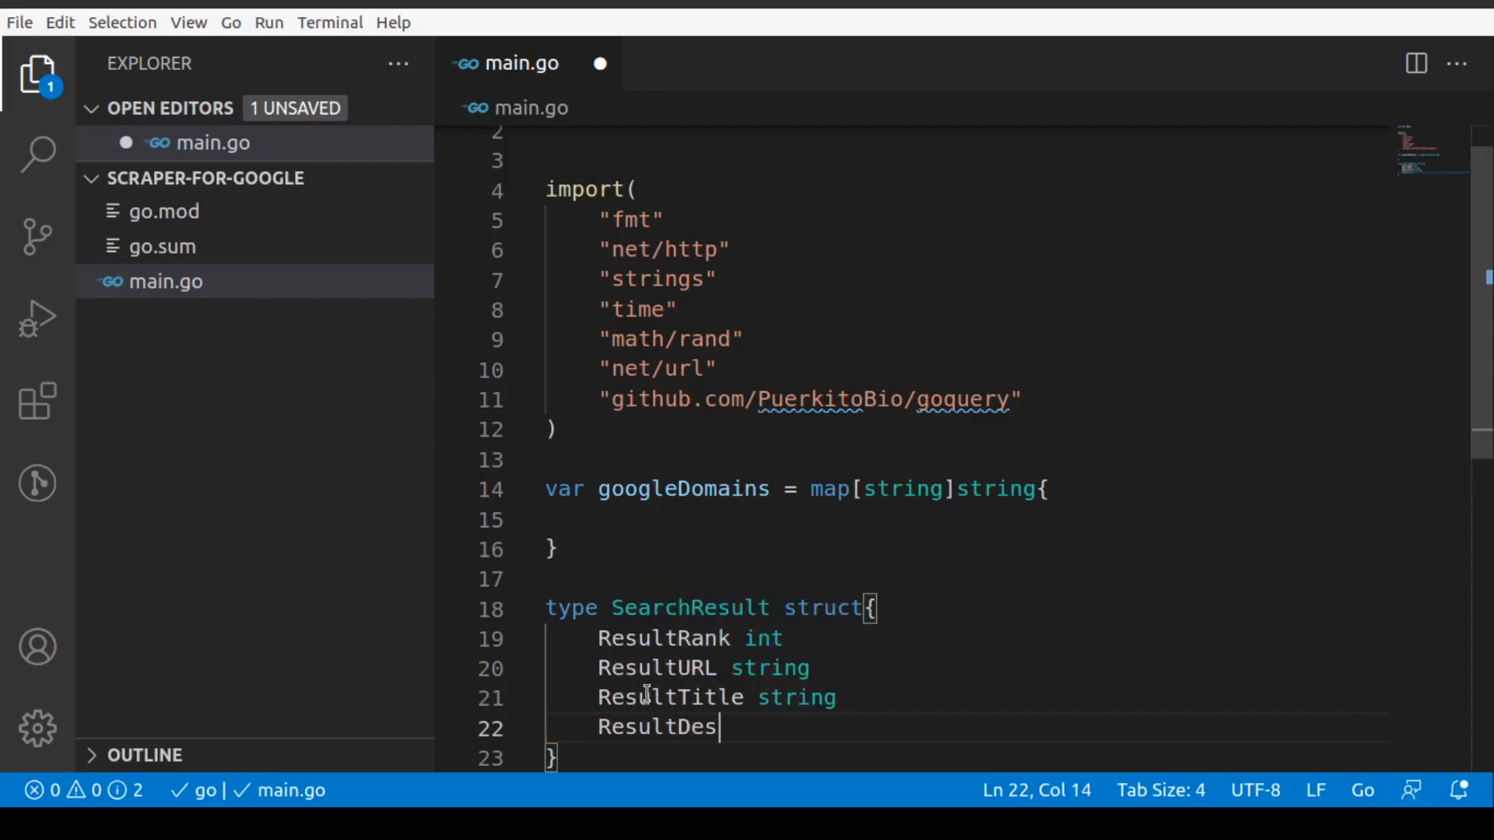
text(c string)
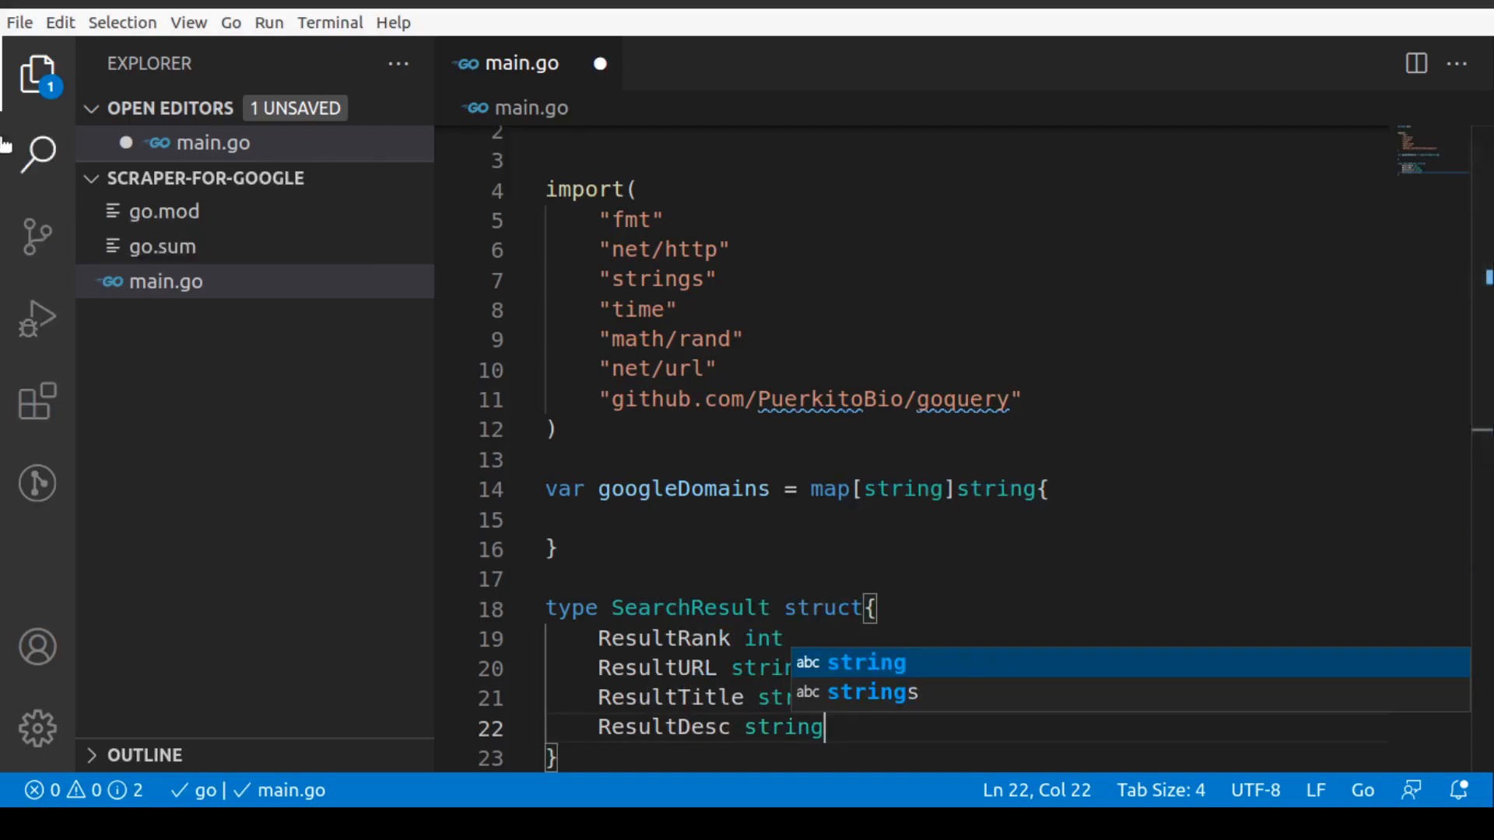
mouse_move(1112, 377)
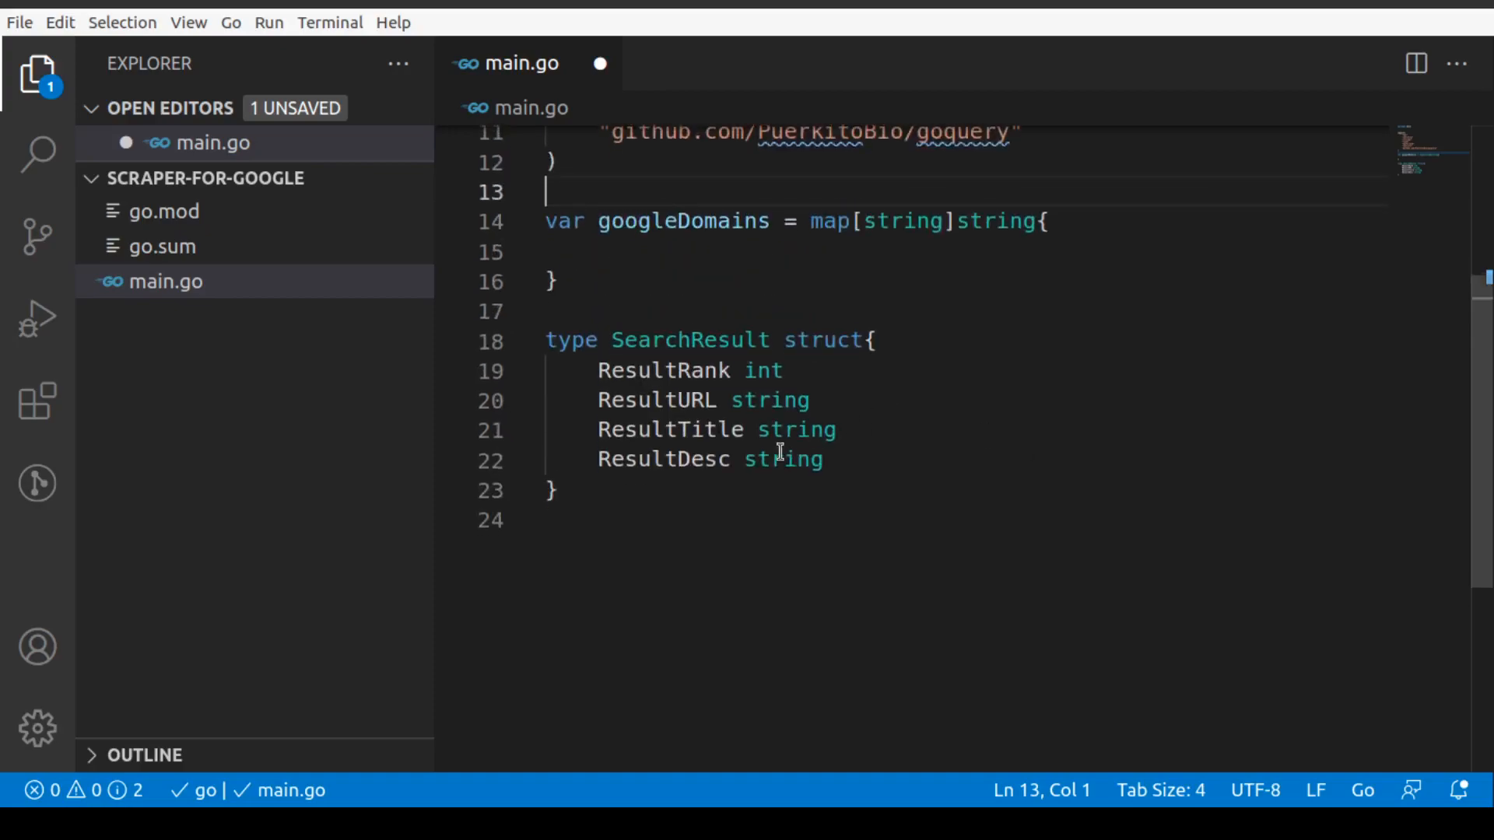
drag(591, 369, 824, 459)
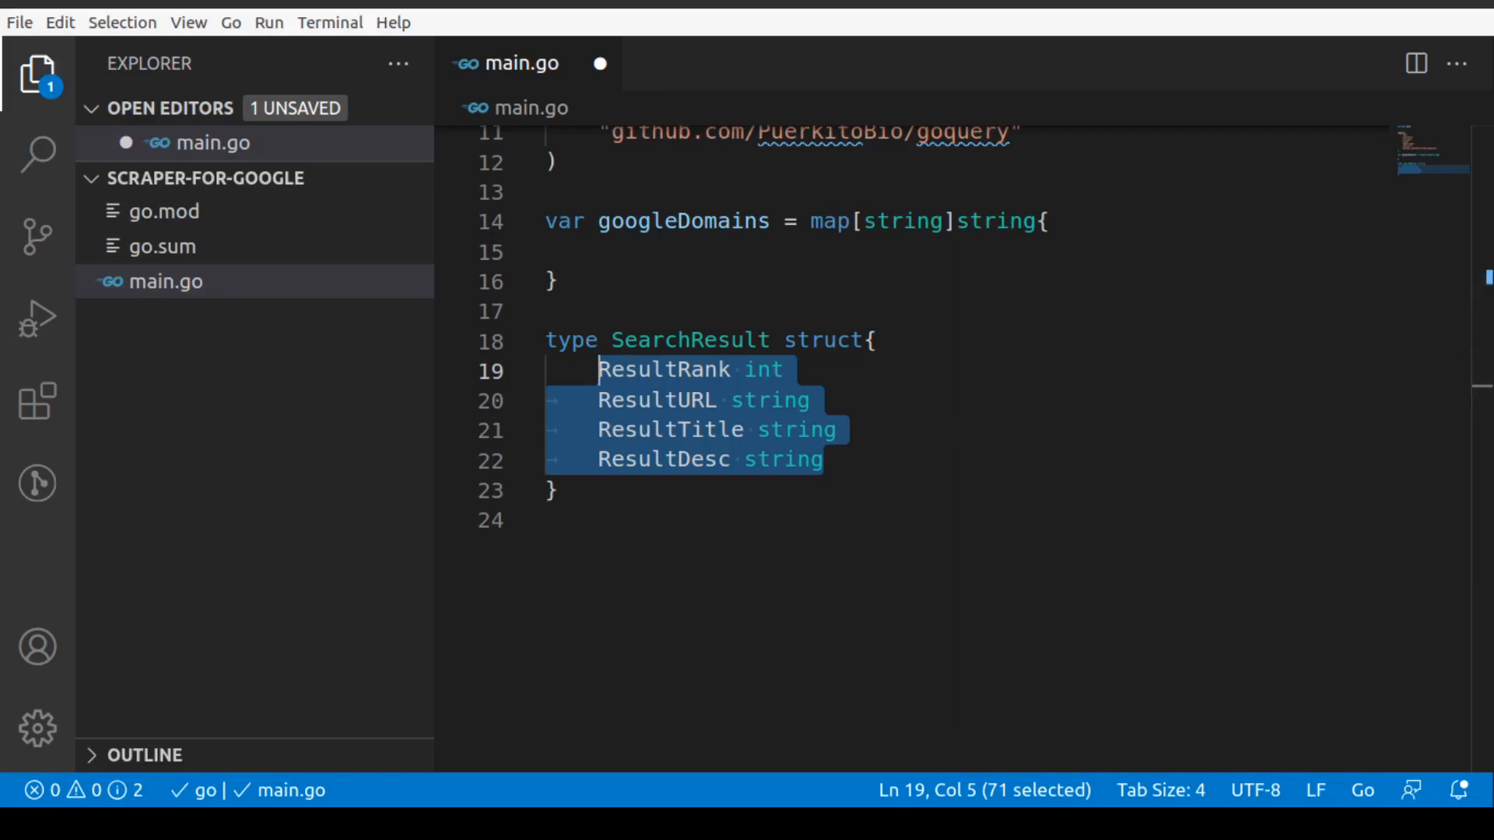
click(932, 582)
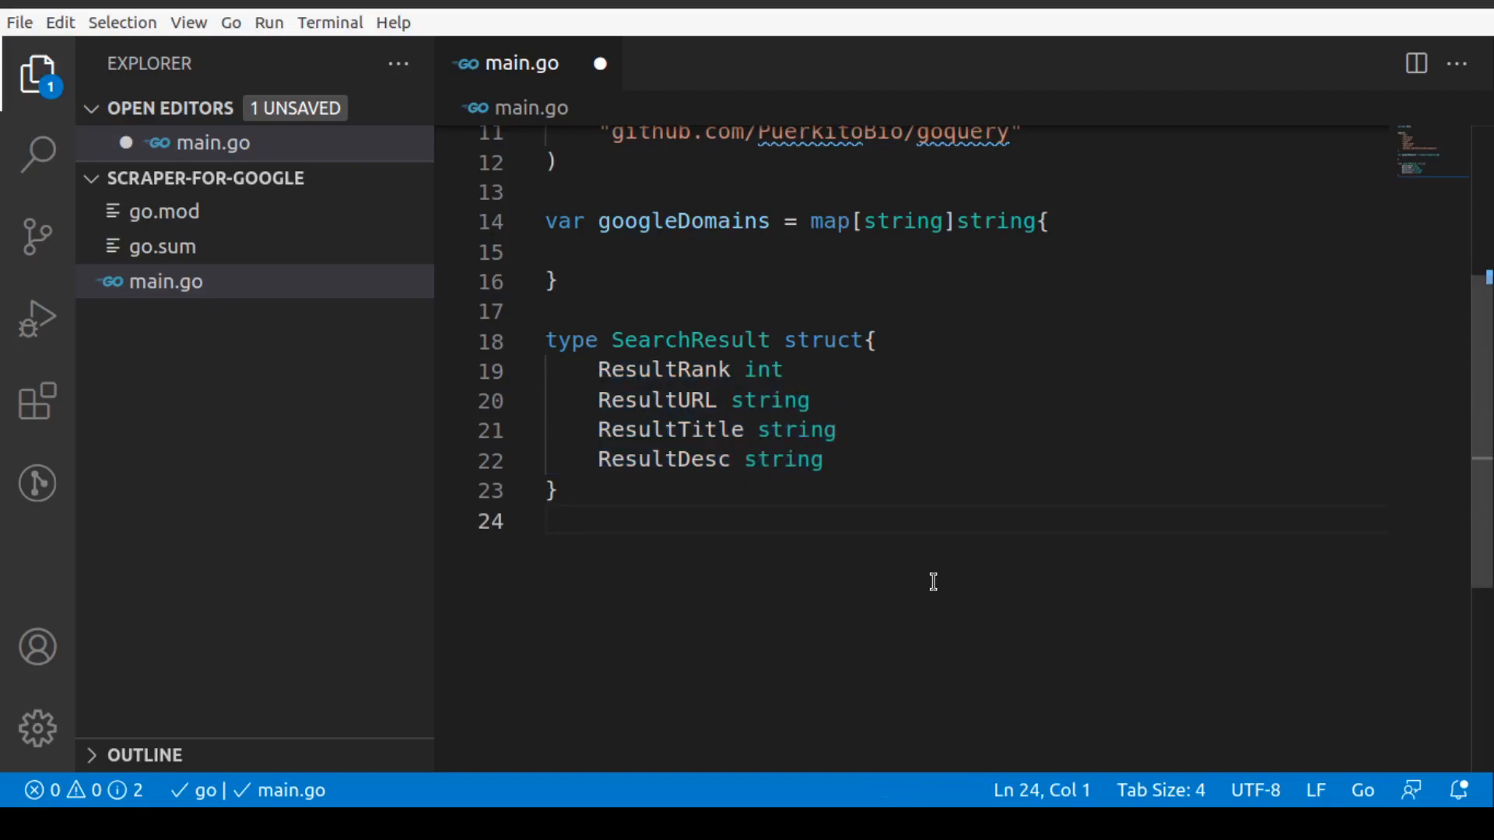
text(var user)
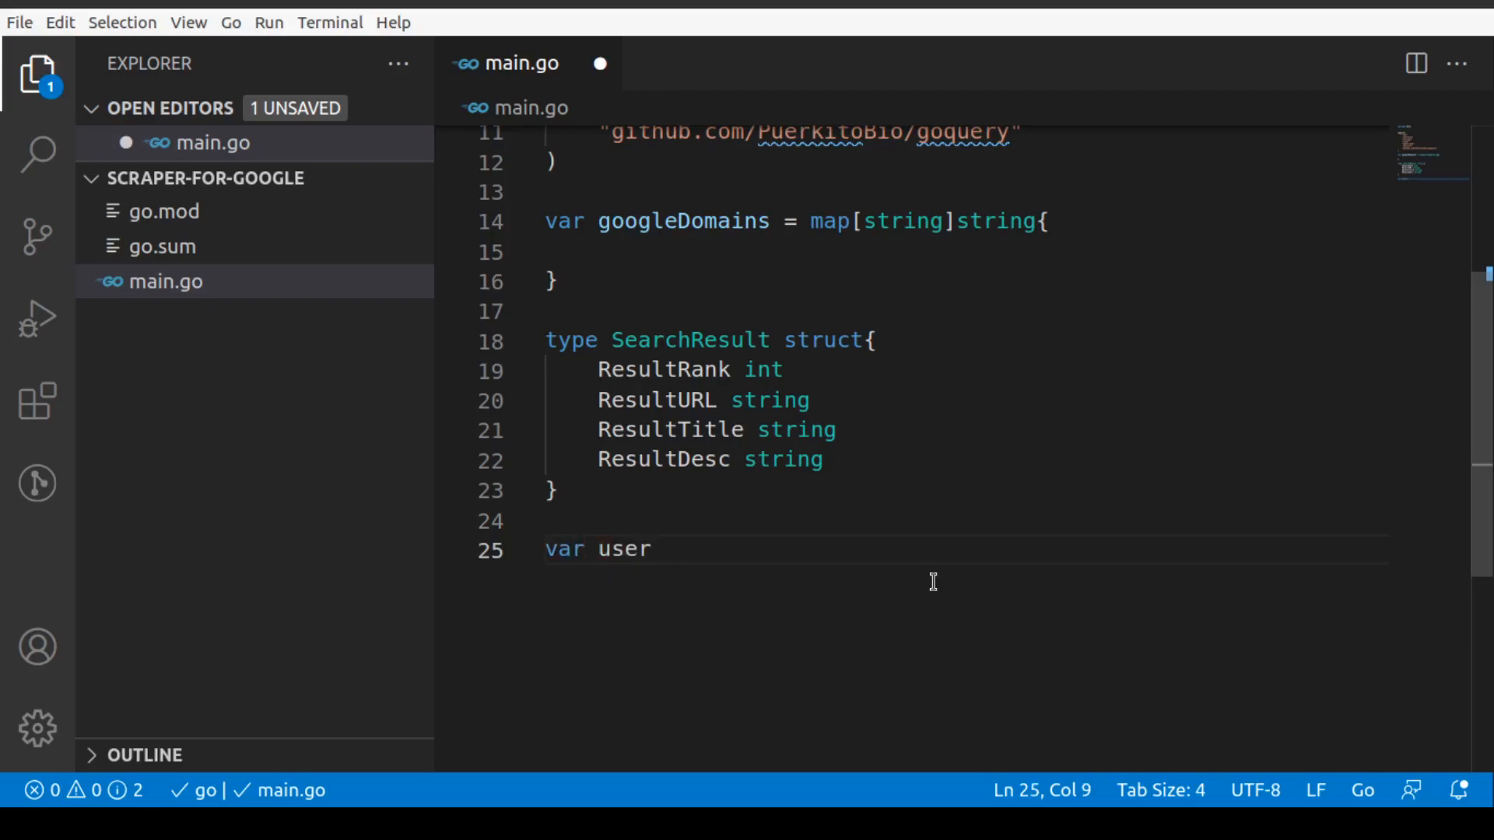
Declare var userAgents = []string{} below the SearchResult struct and add blank lines after it.
text(A)
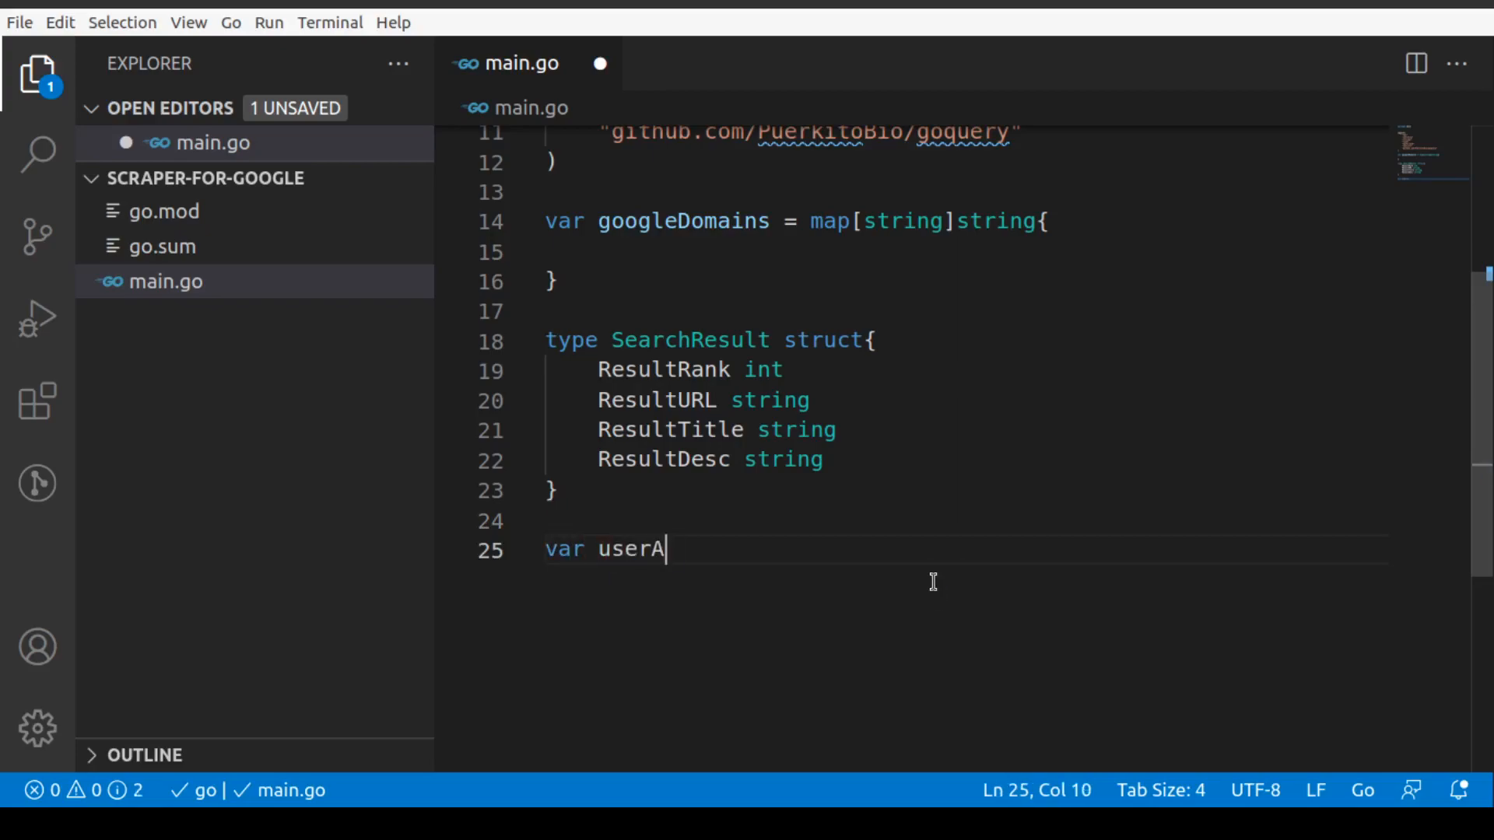
text(gents =)
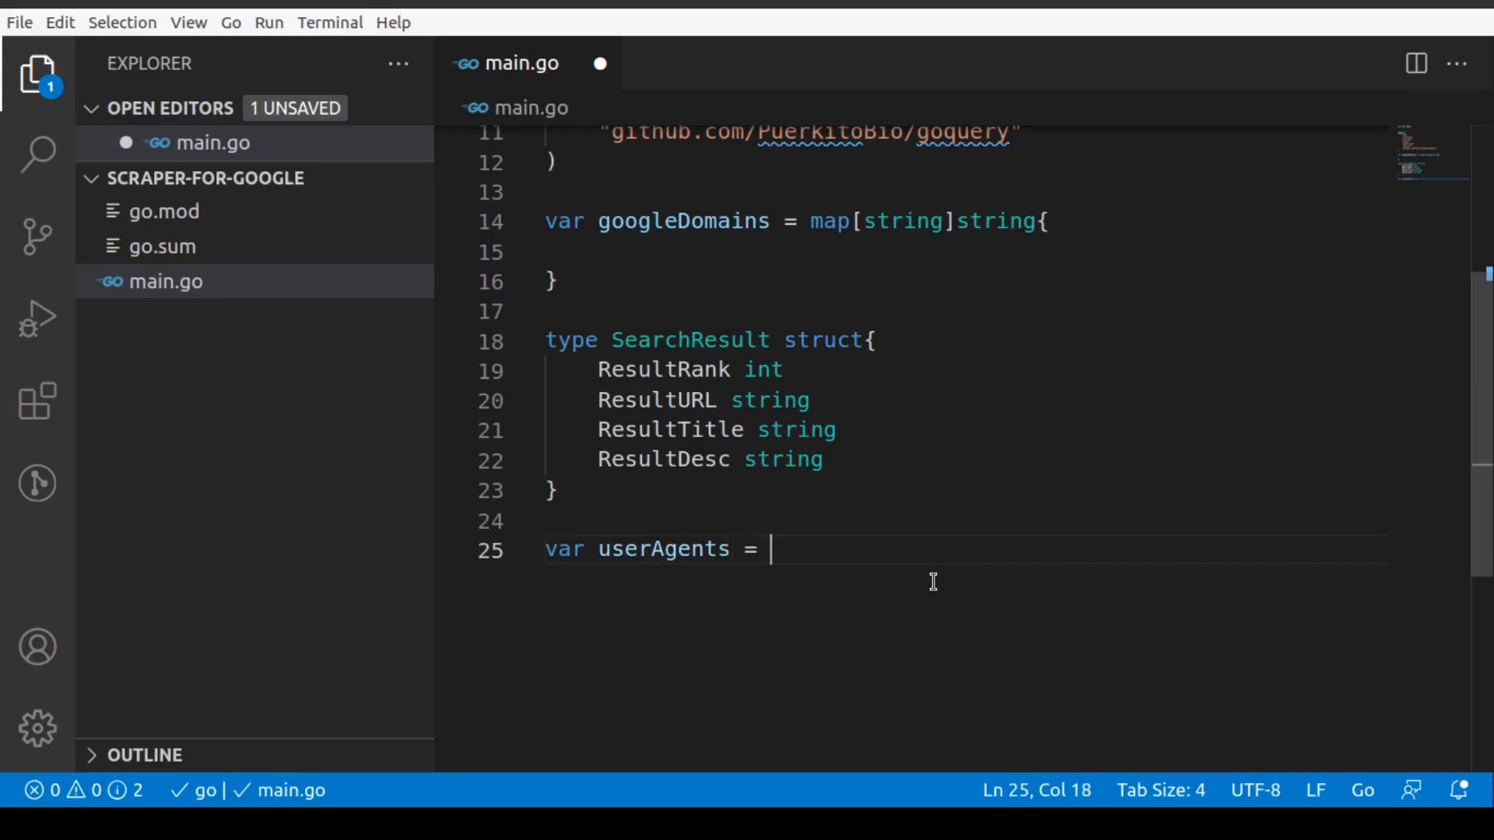
text([]string{)
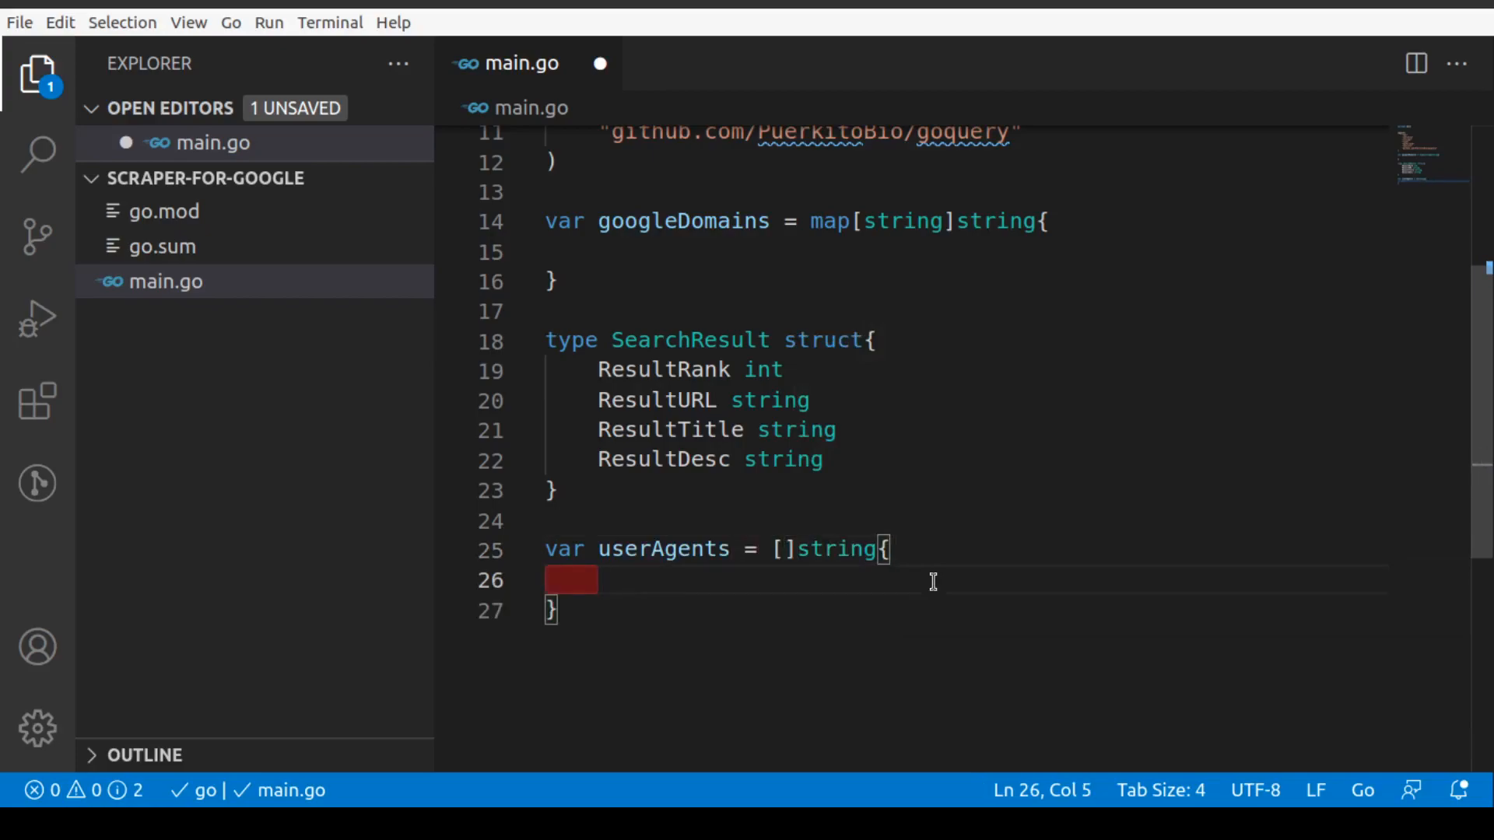
mouse_move(844, 595)
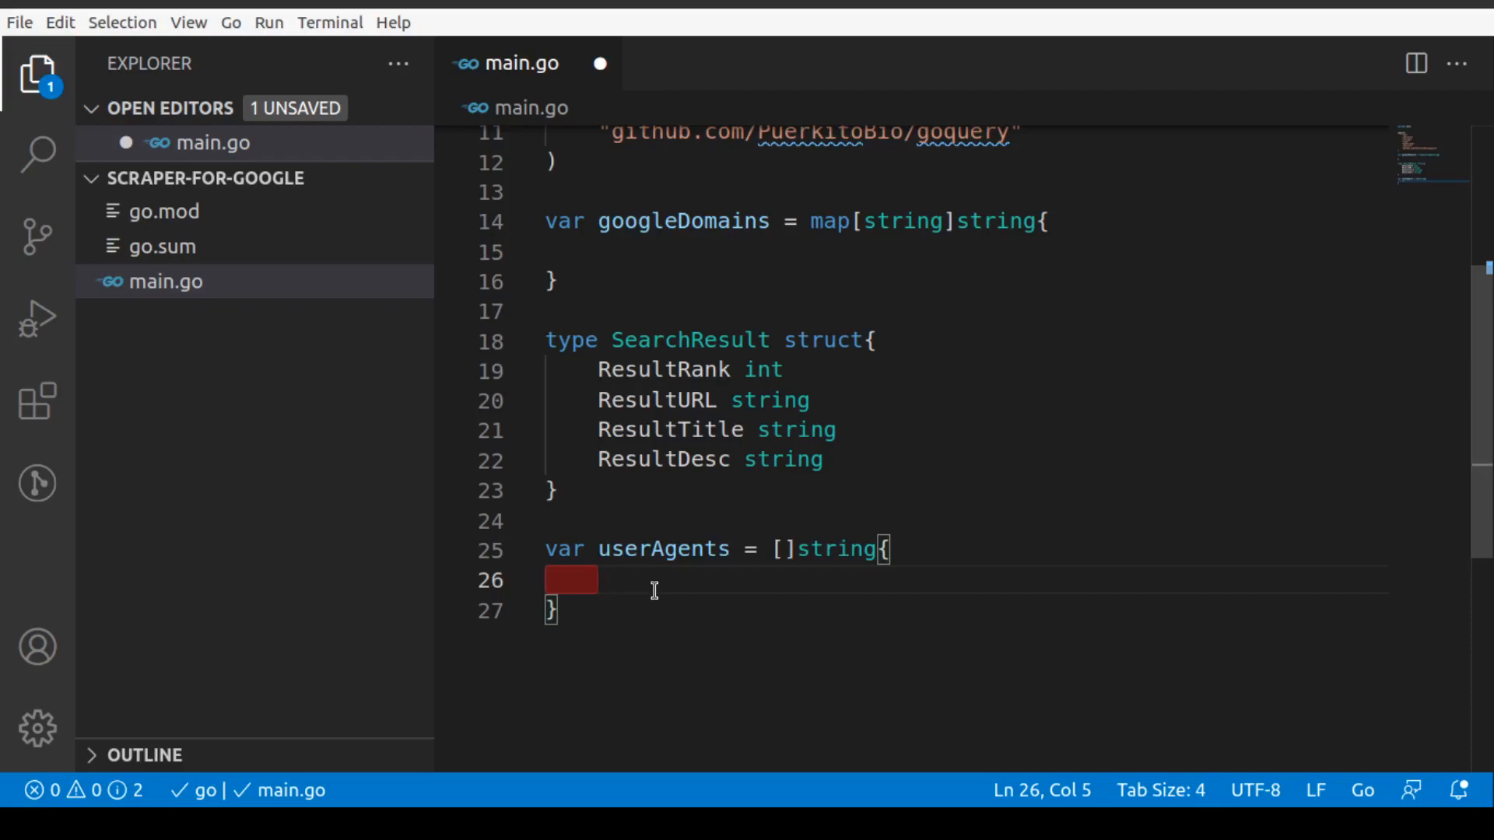
mouse_move(659, 612)
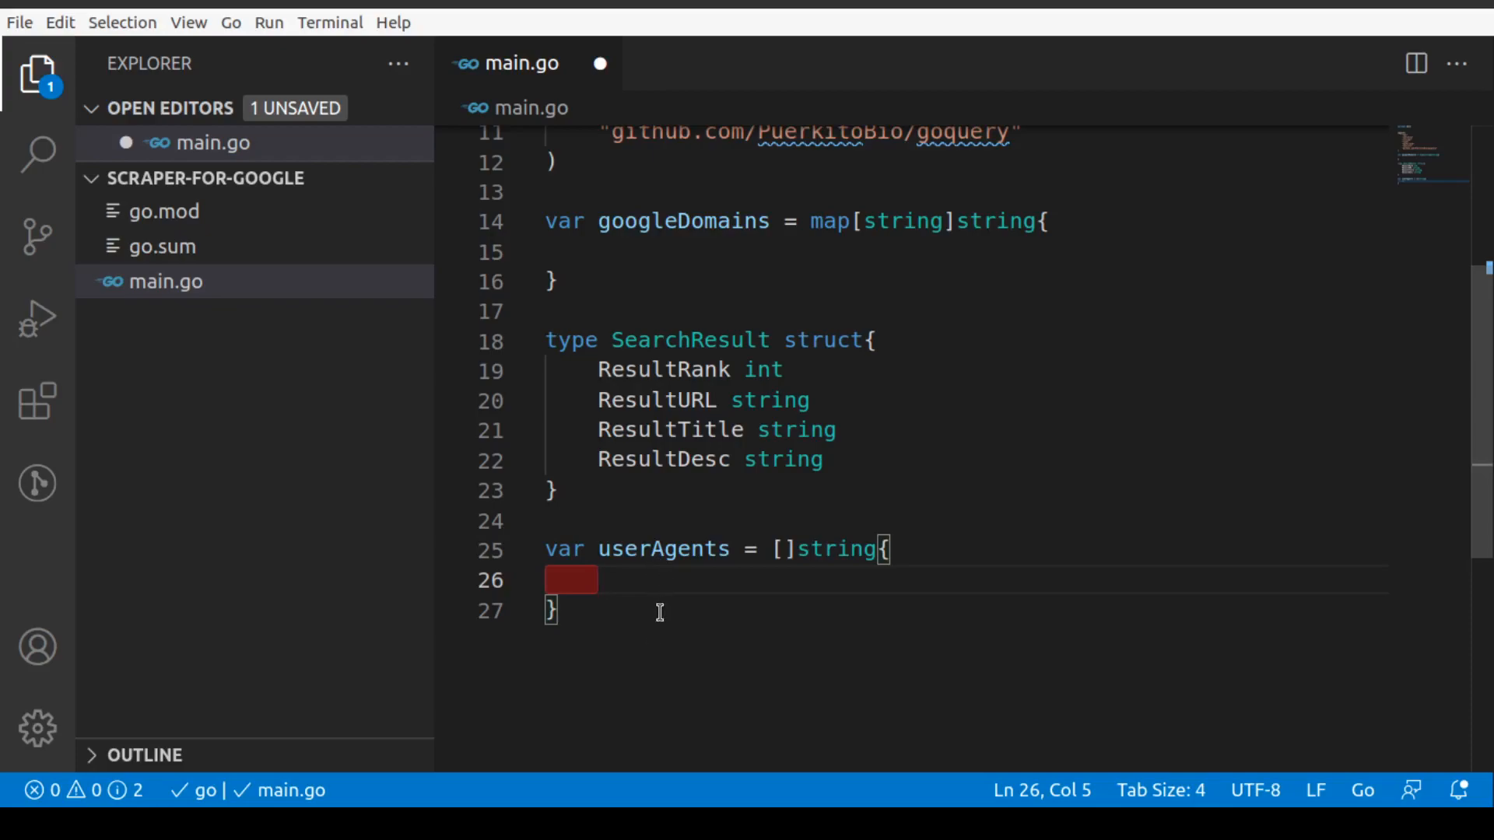
mouse_move(670, 584)
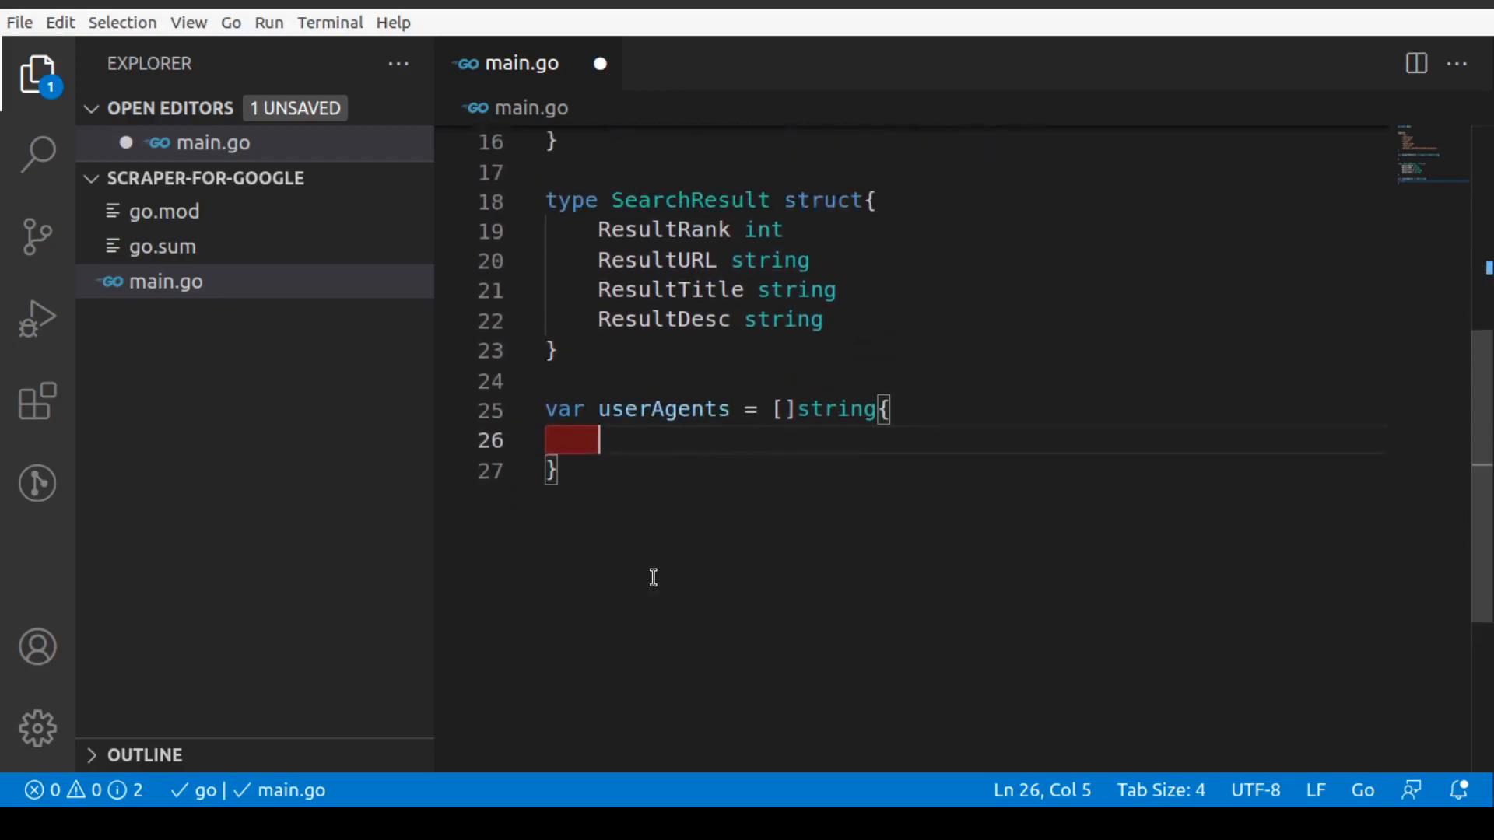
scroll(down, 3)
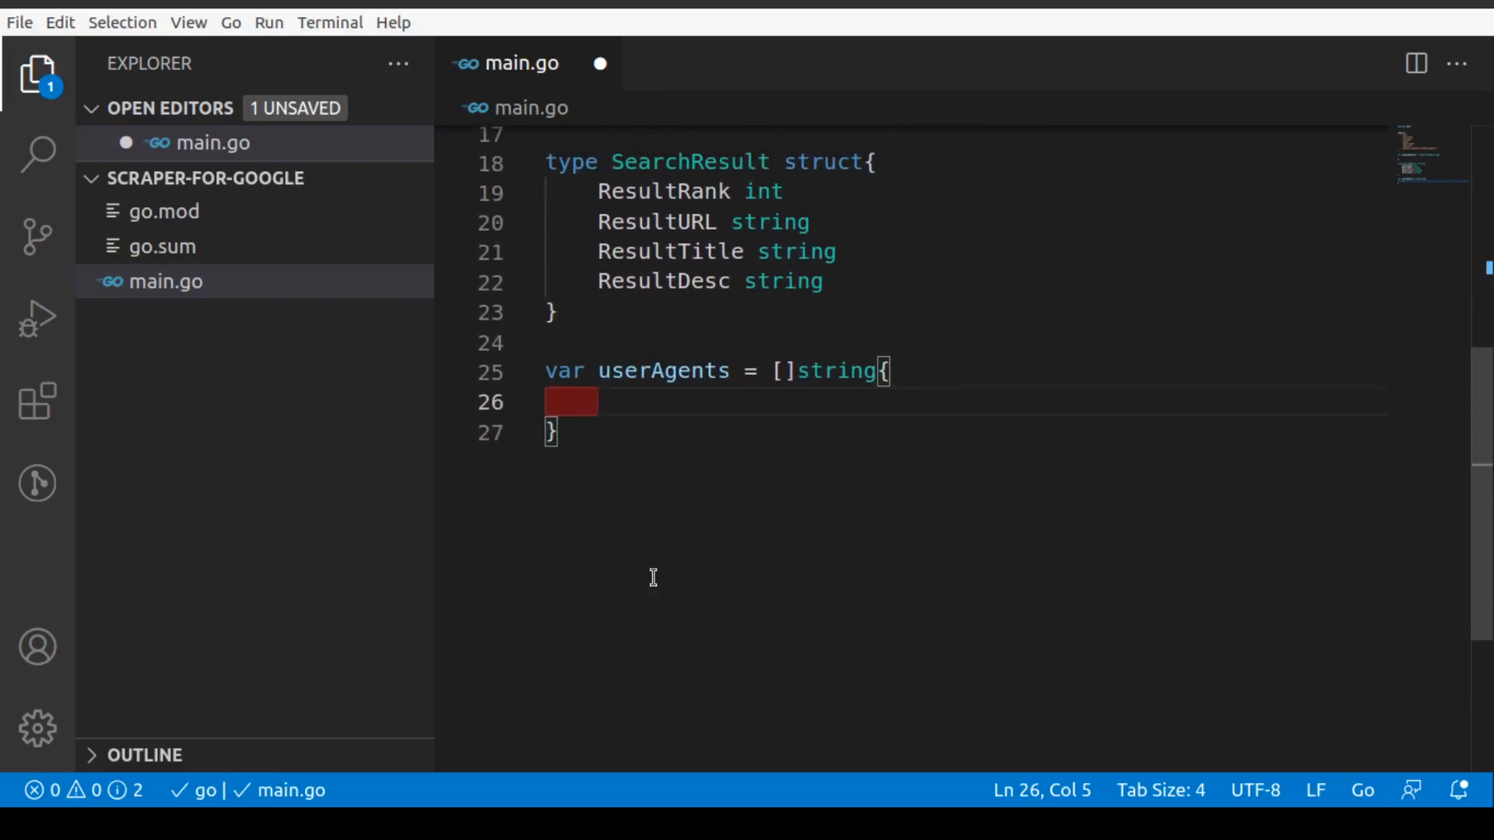
mouse_move(670, 430)
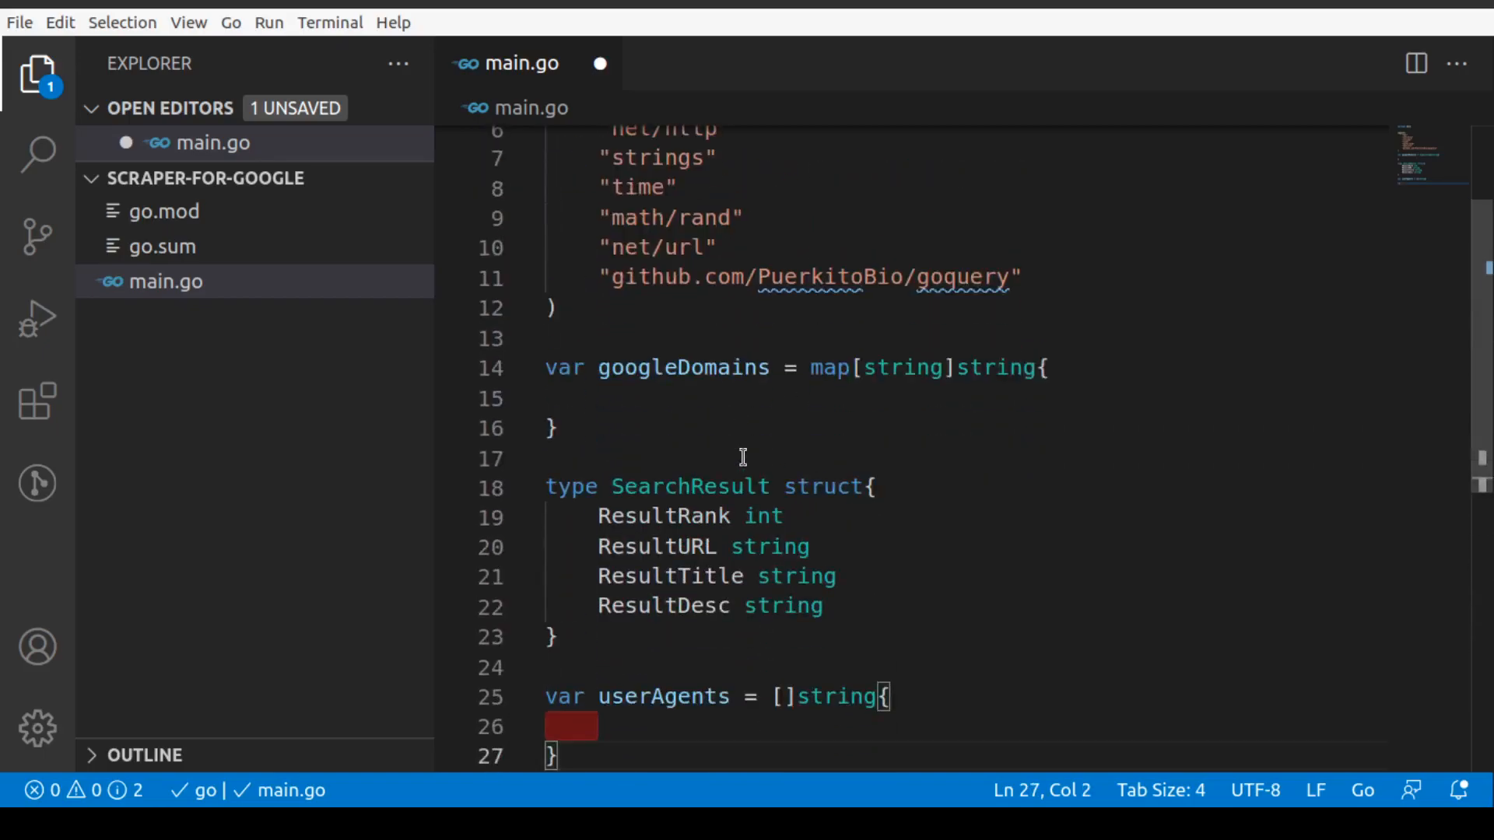
scroll(down, 3)
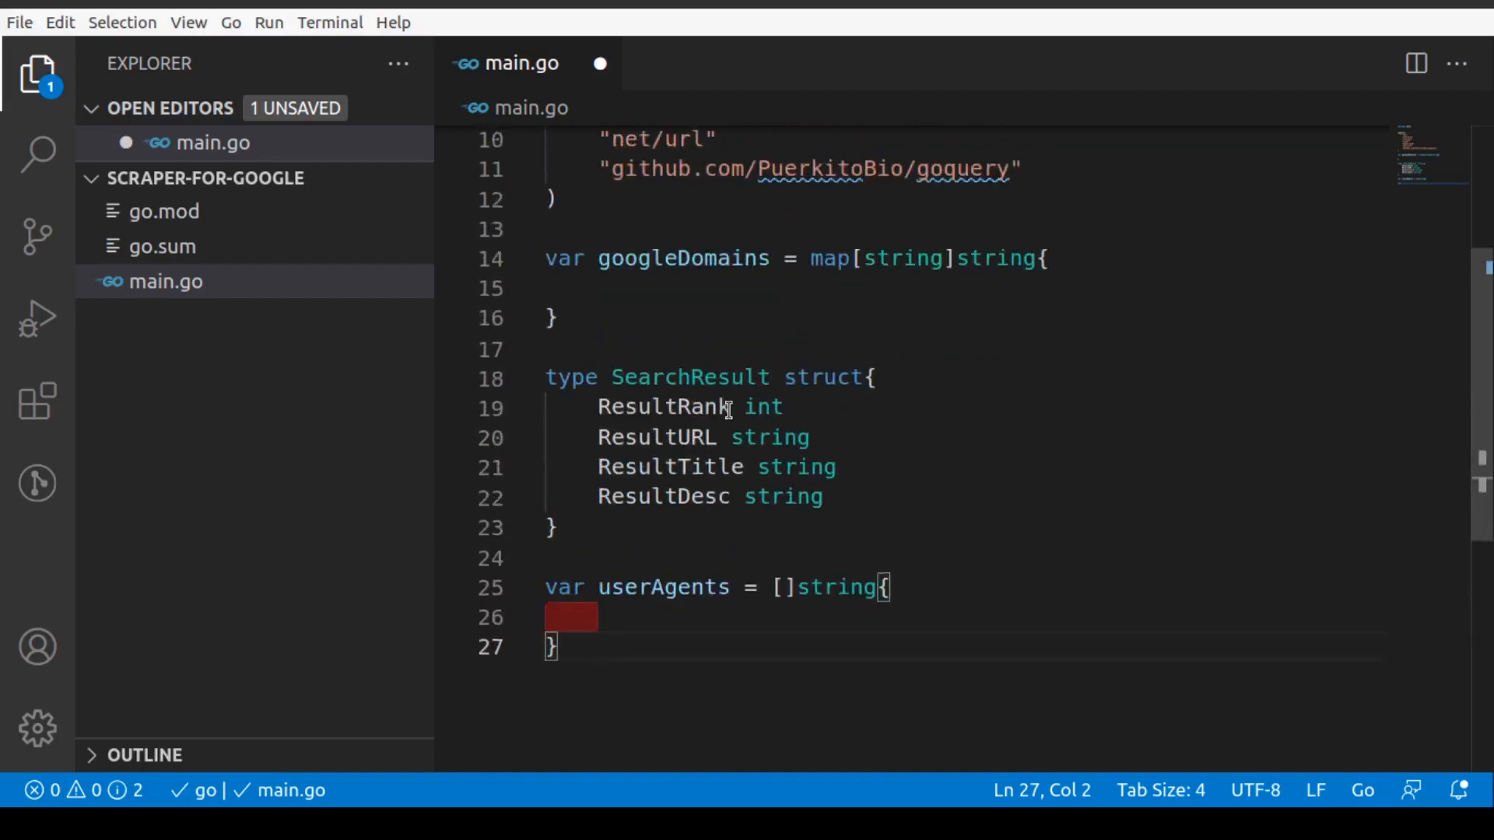
scroll(down, 3)
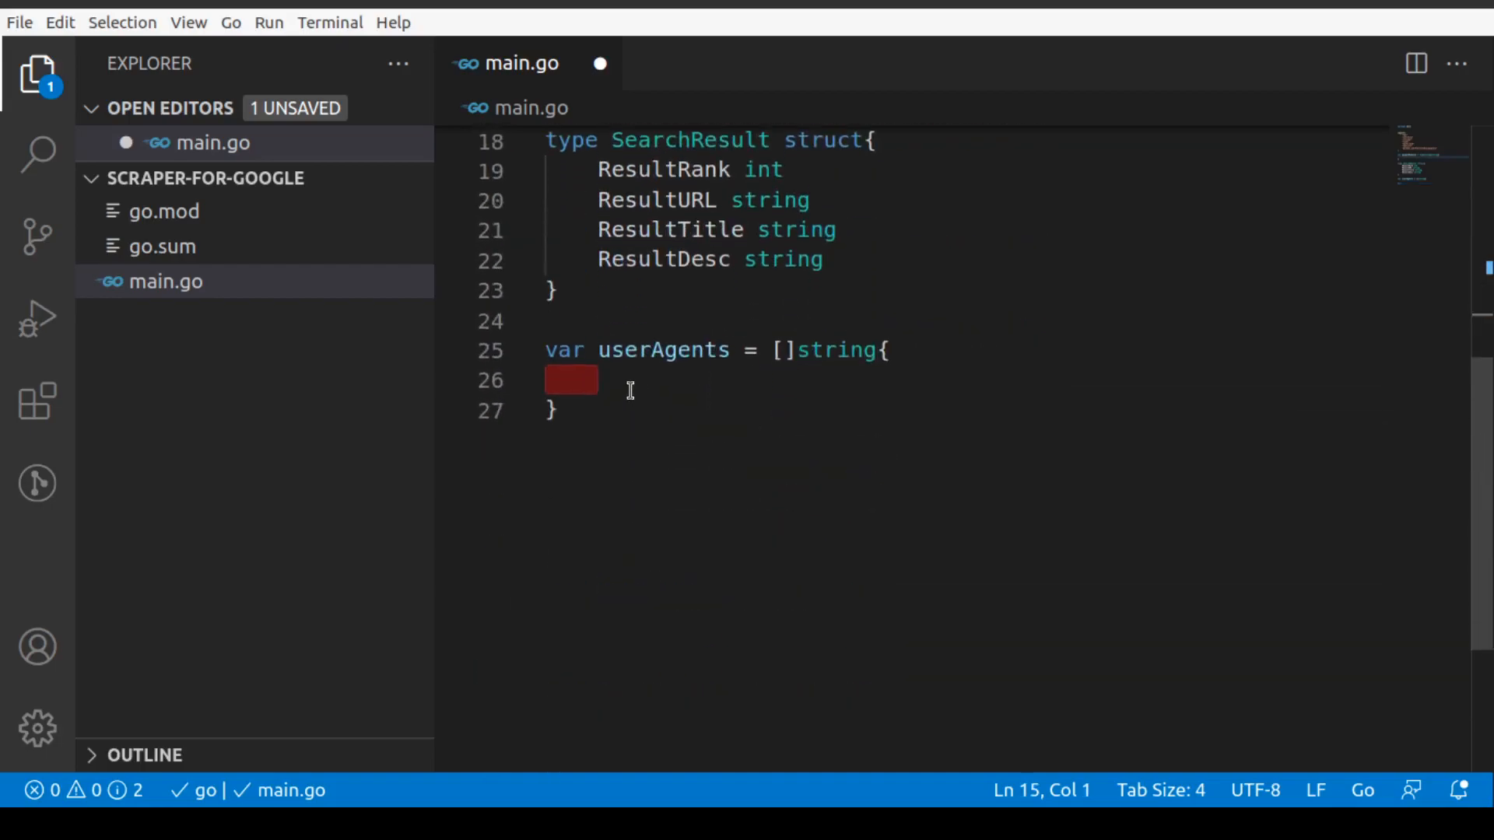
scroll(down, 3)
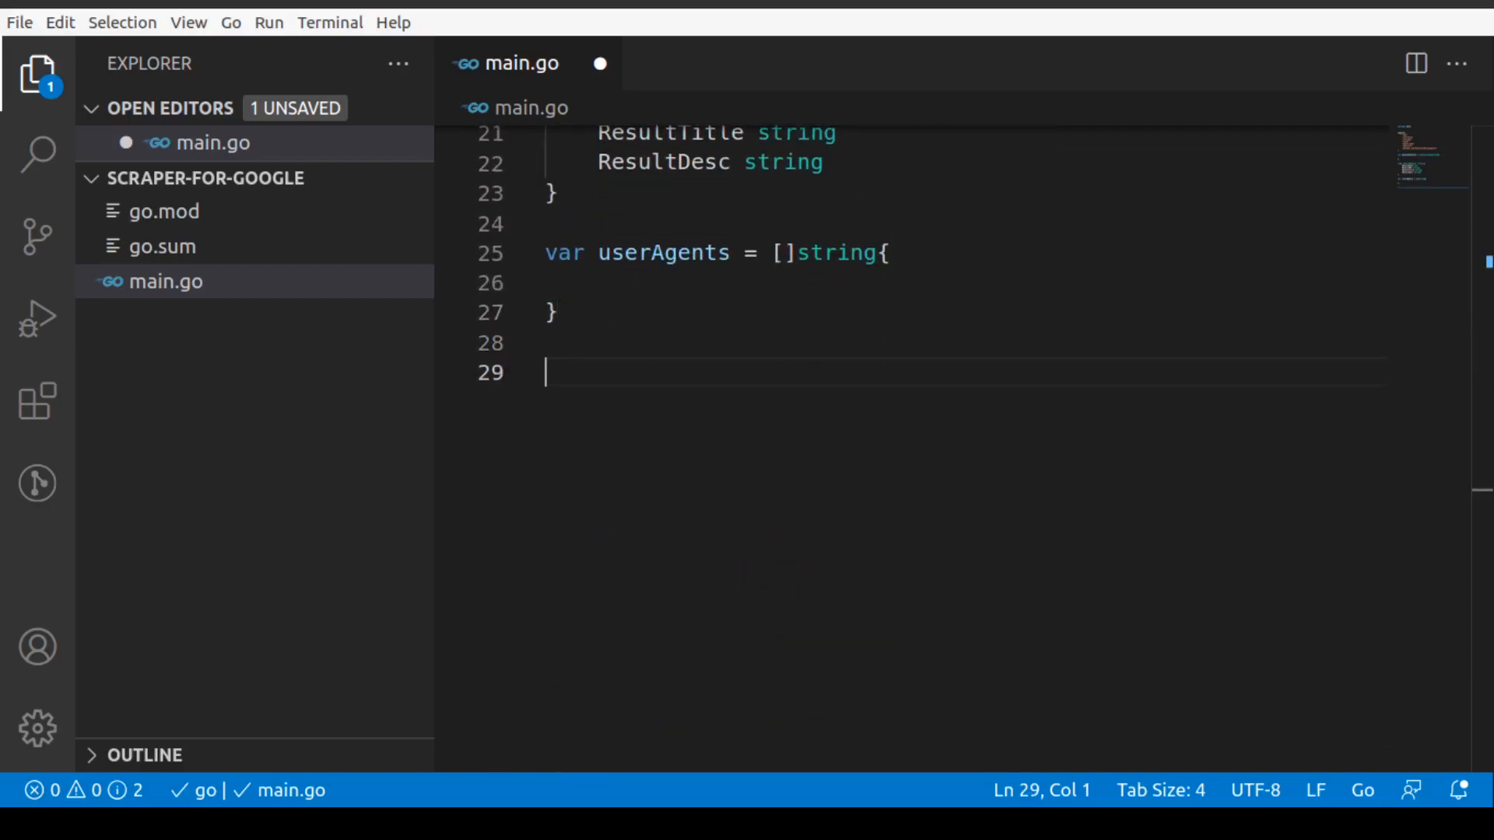
mouse_move(709, 376)
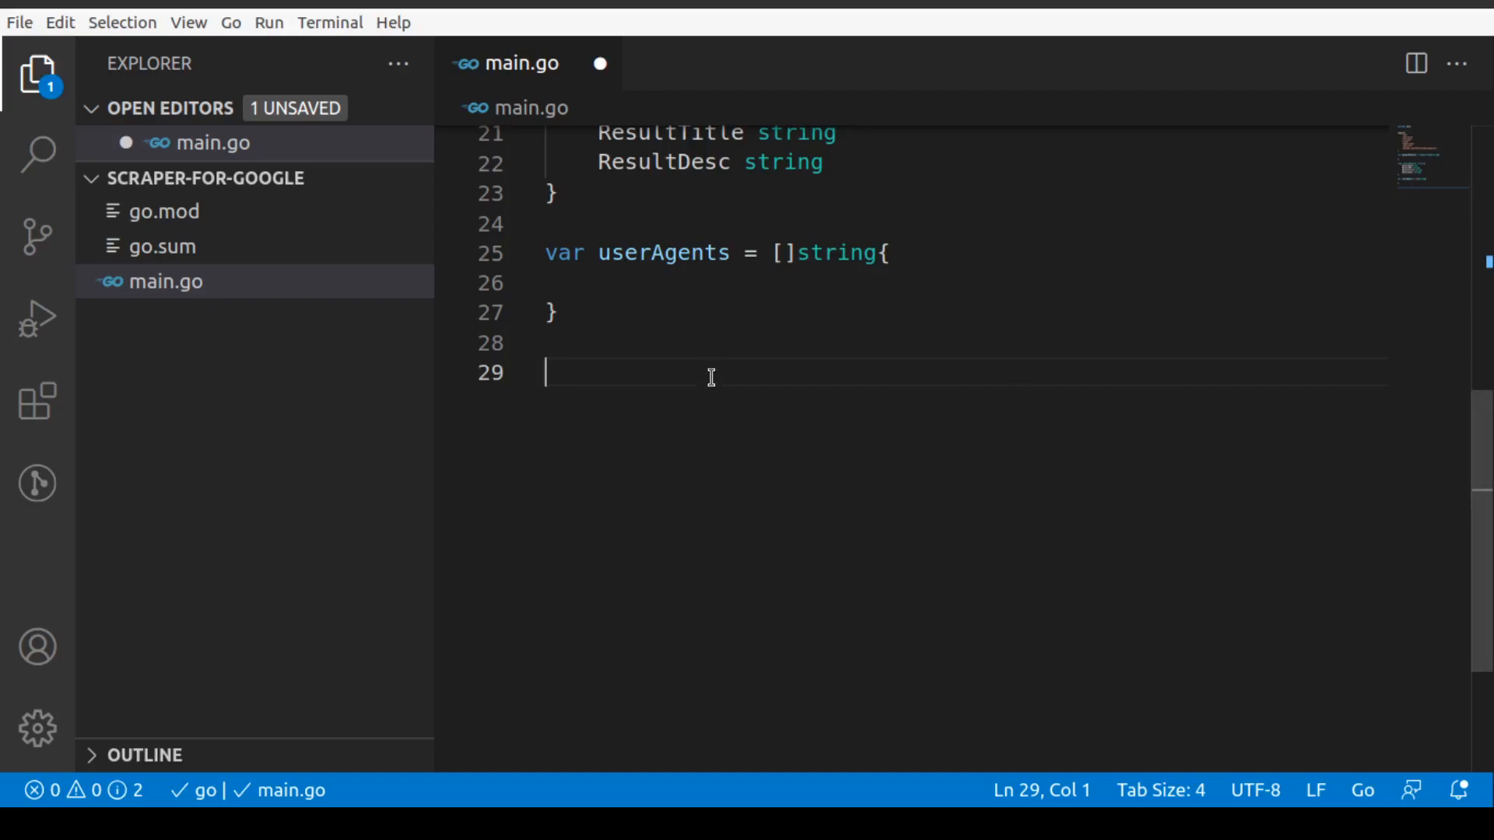
Write func randomUserAgent() string with randNum := rand.Int() % len(userAgents).
text(func ran)
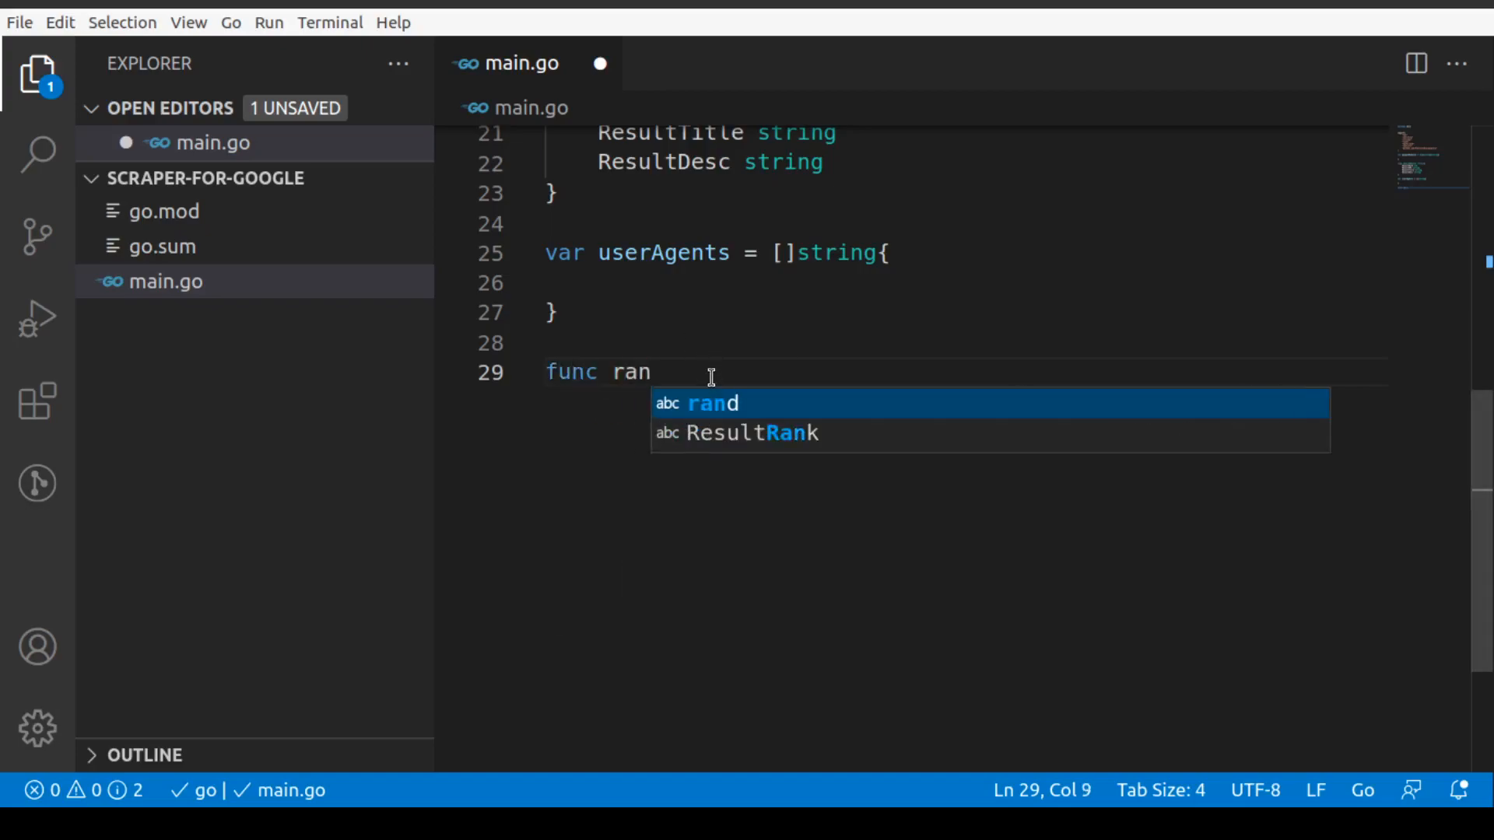
text(dom)
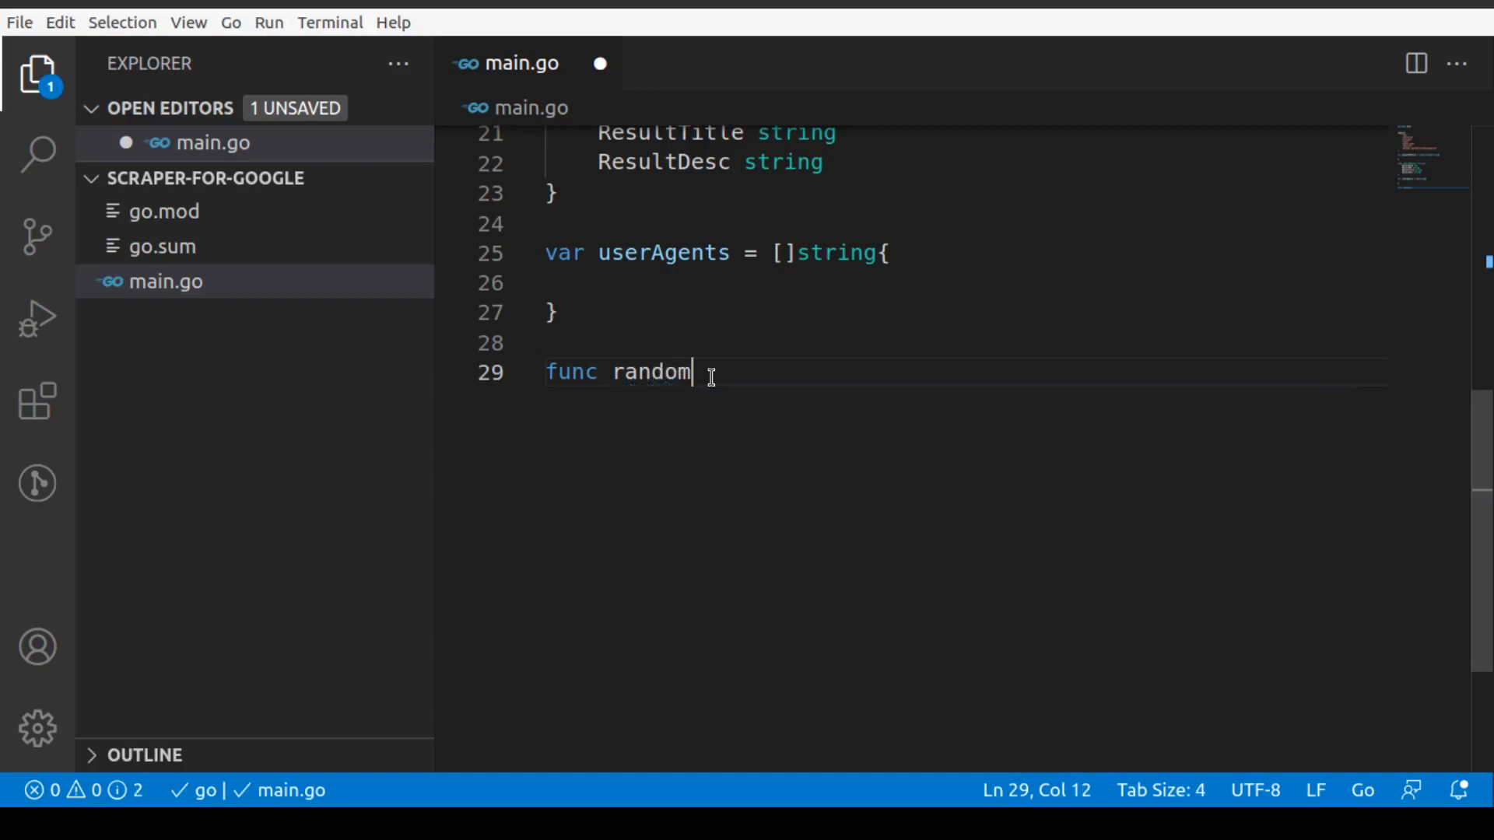
text(UserAg)
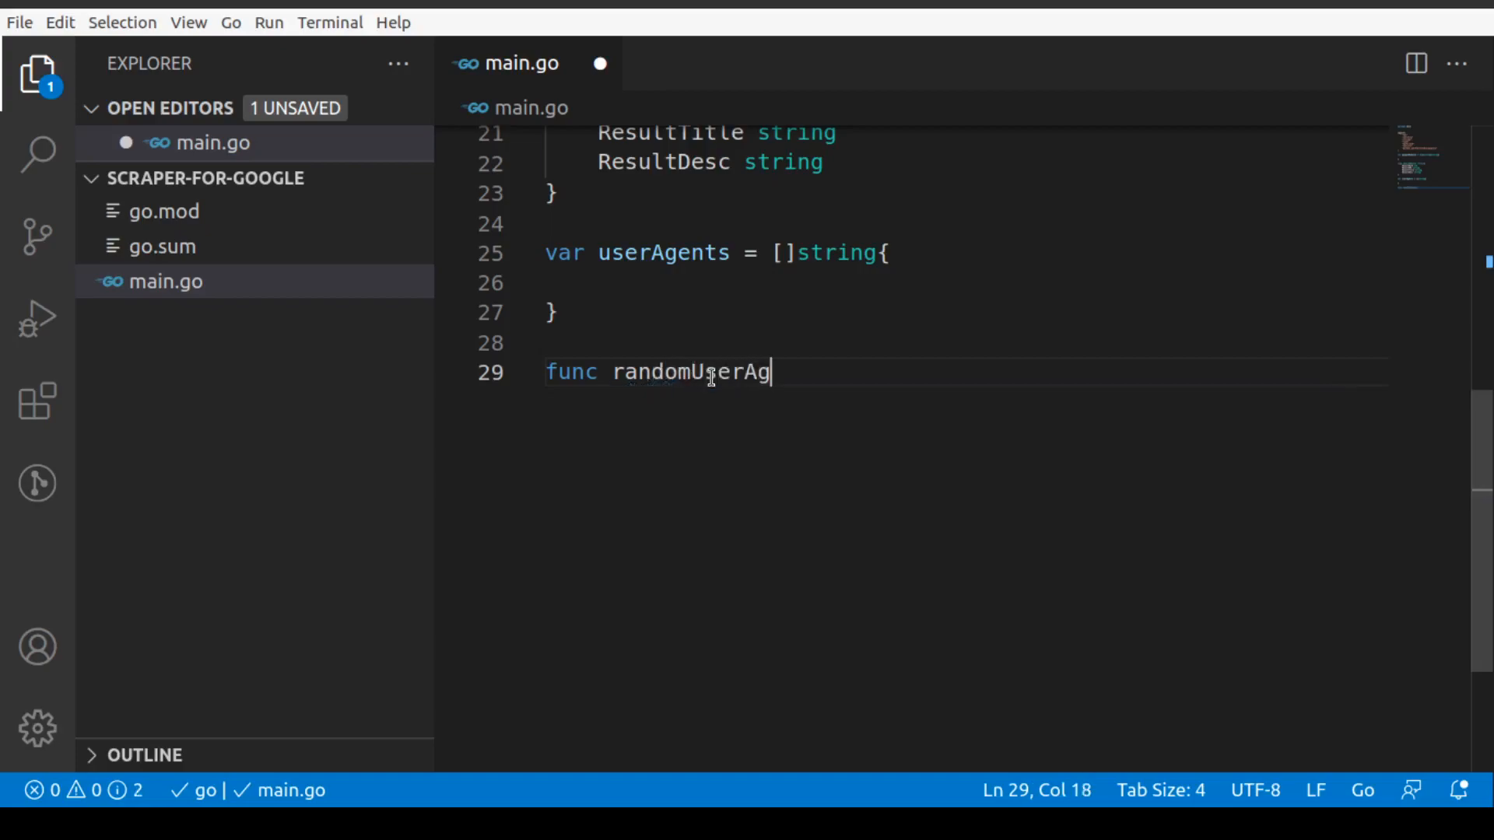
text(ent() string{)
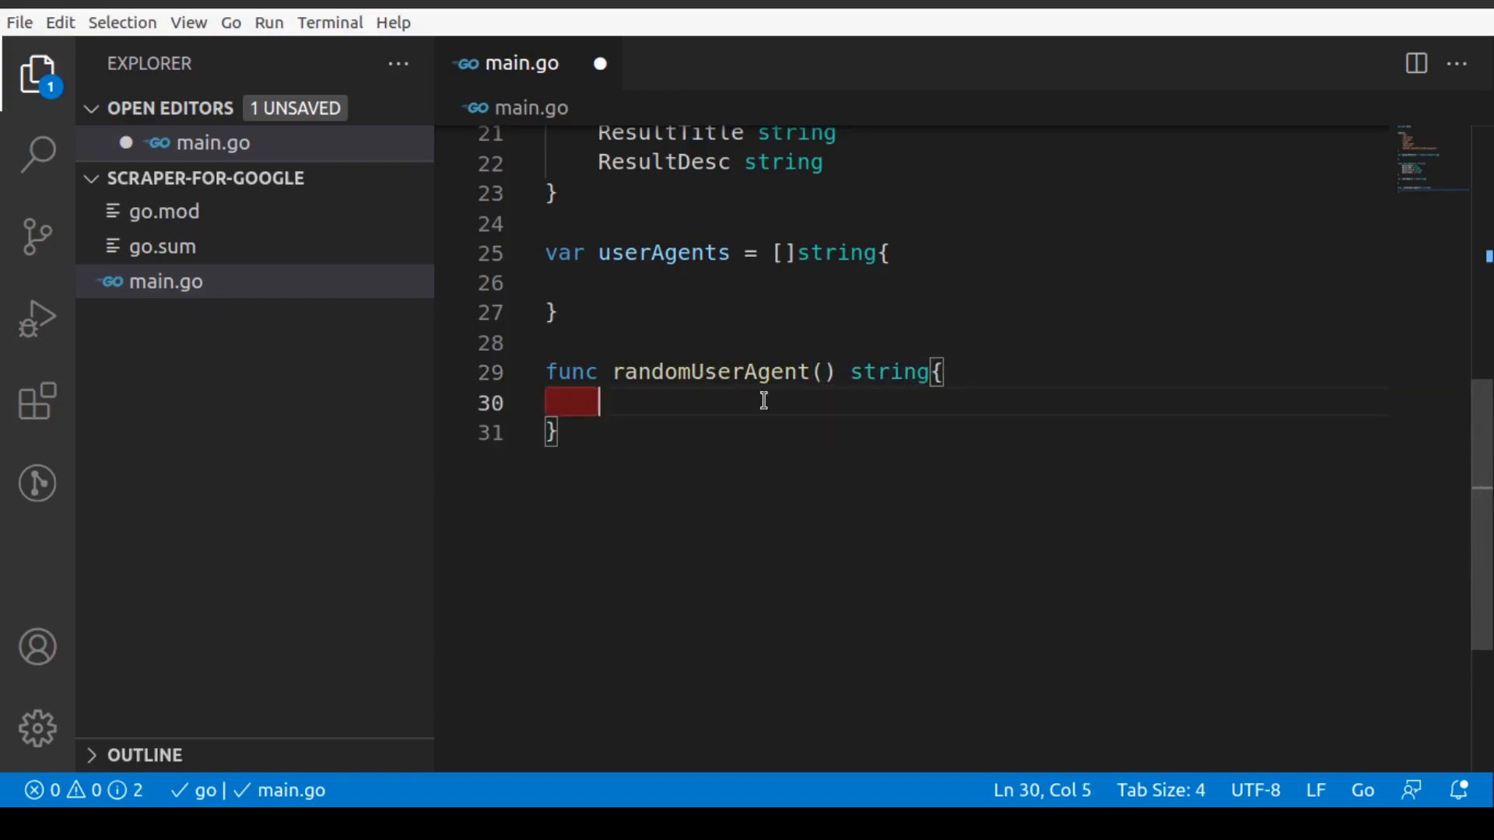
text(rand,SA)
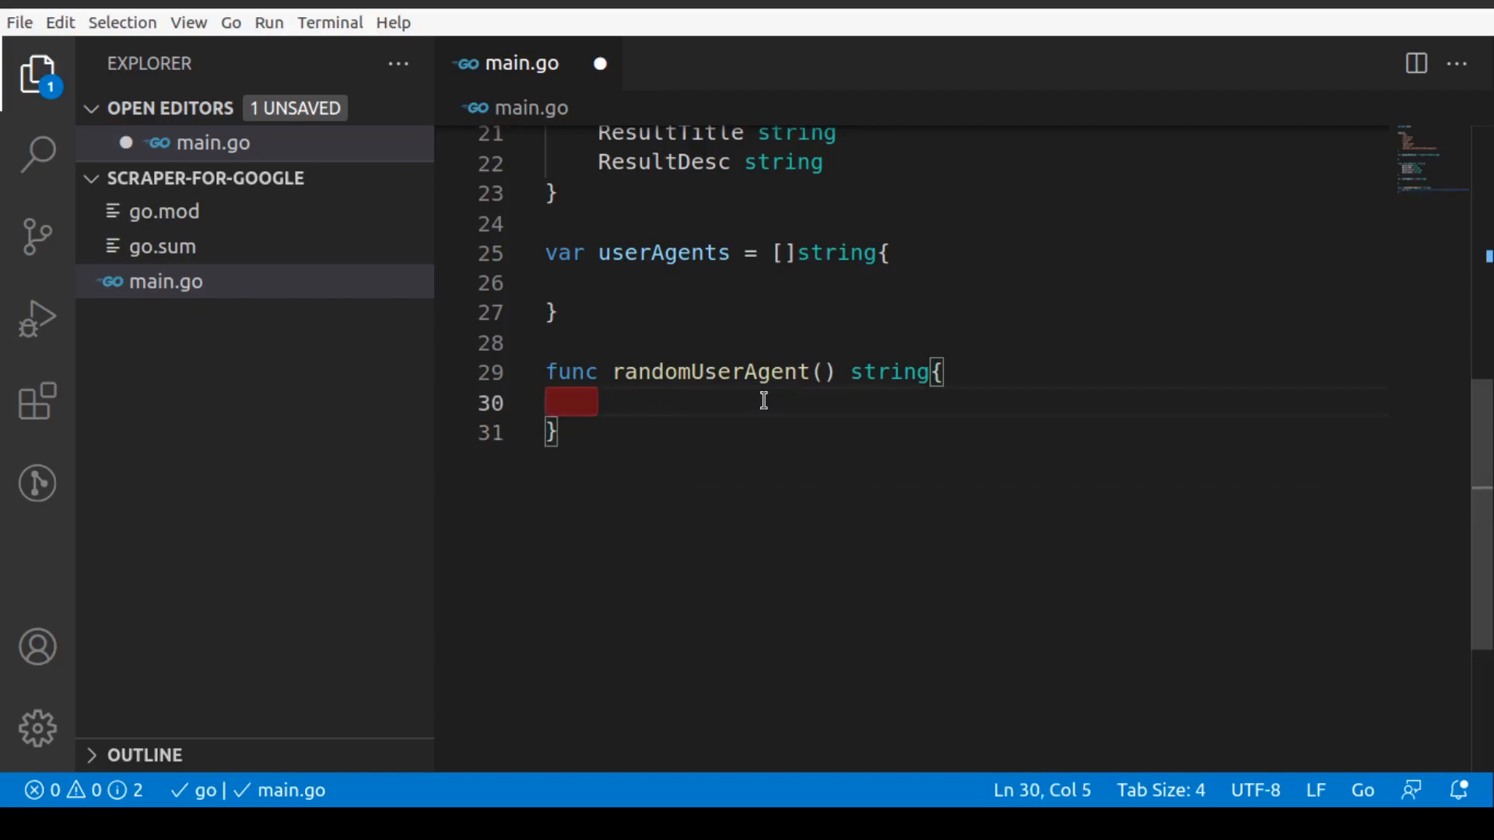
text(randNUm)
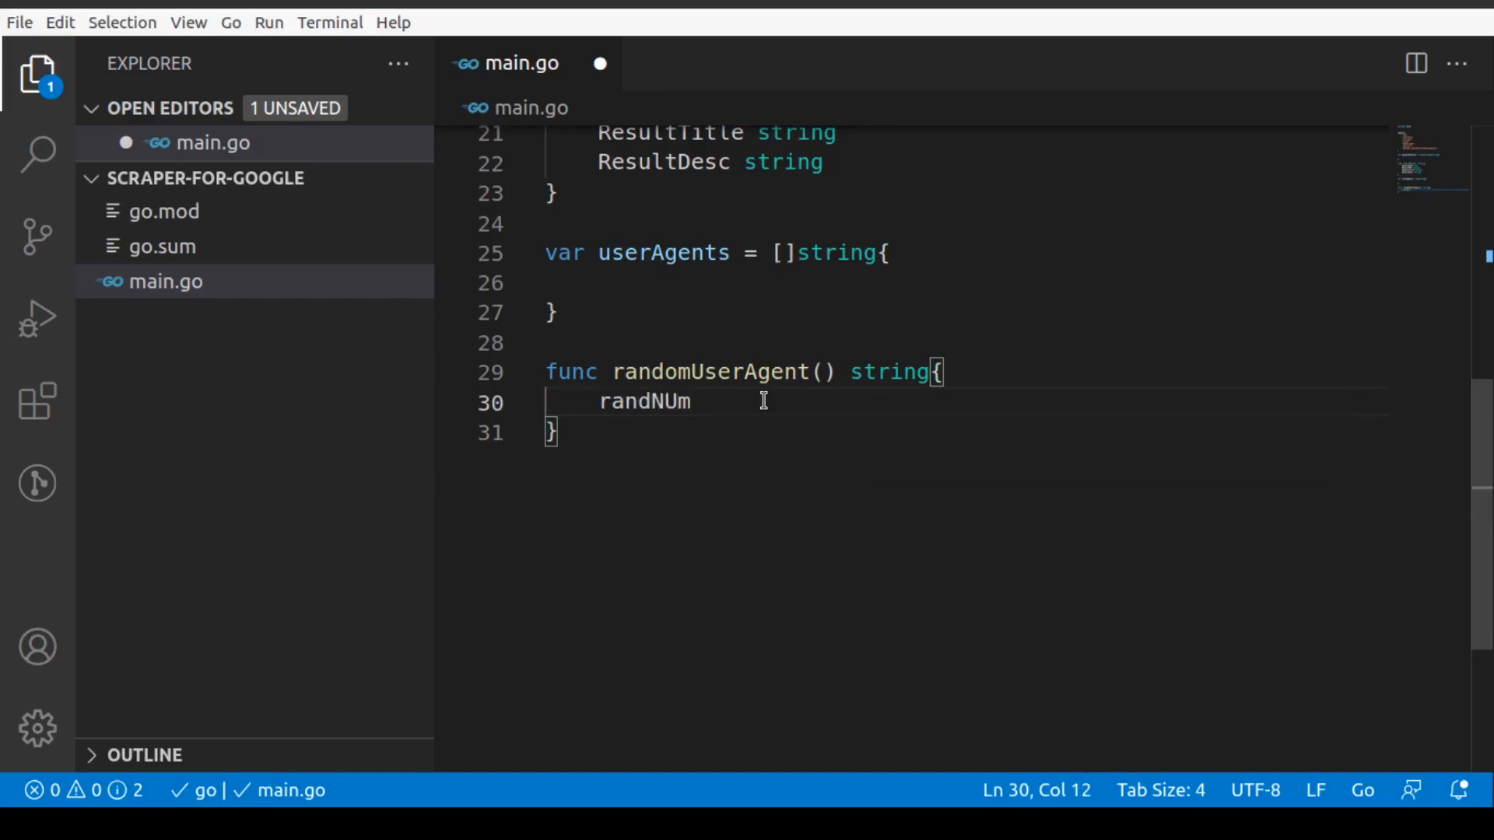
key(BackSpace)
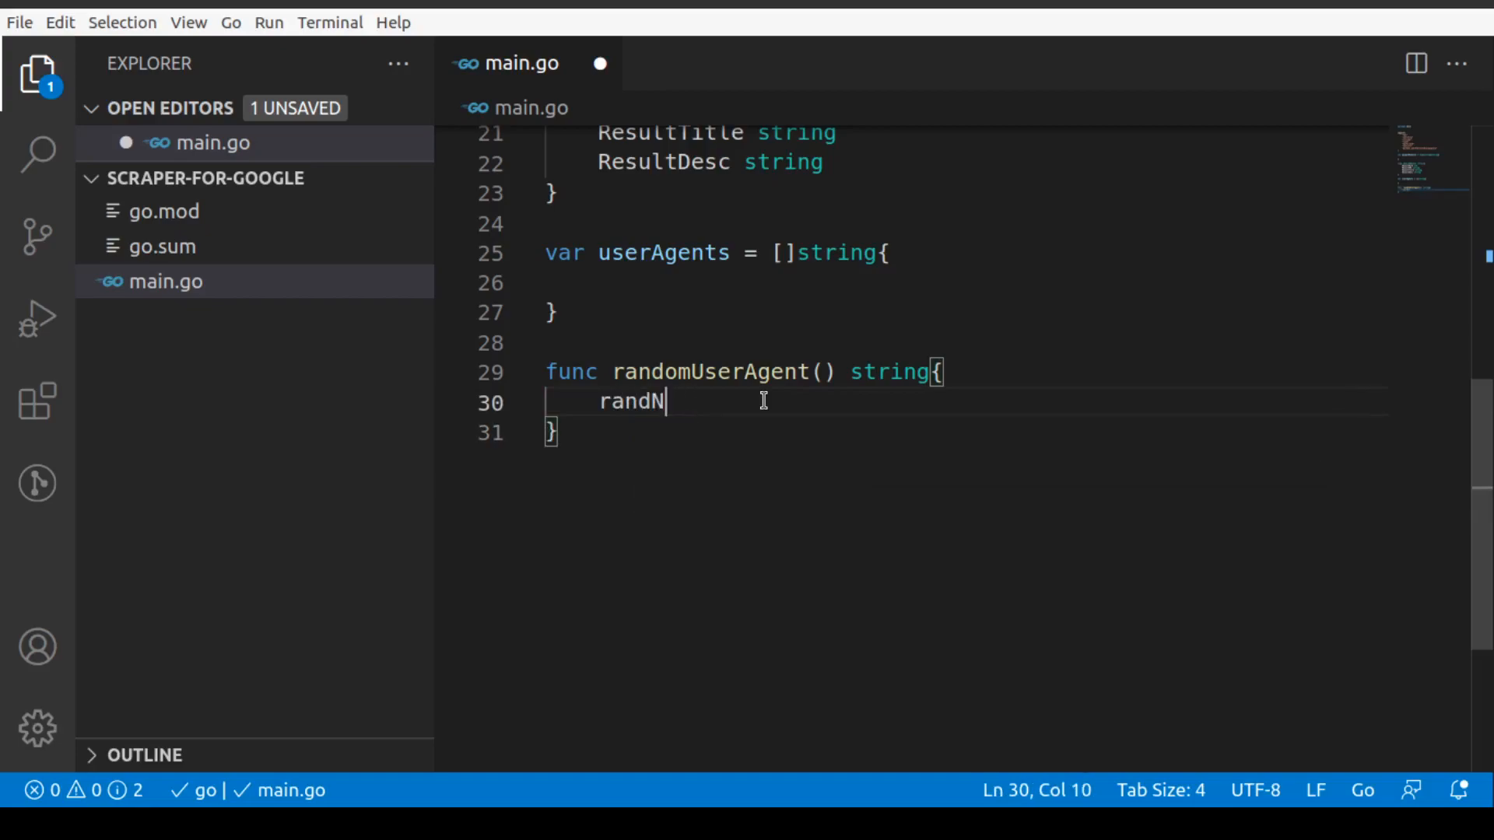
text(um)
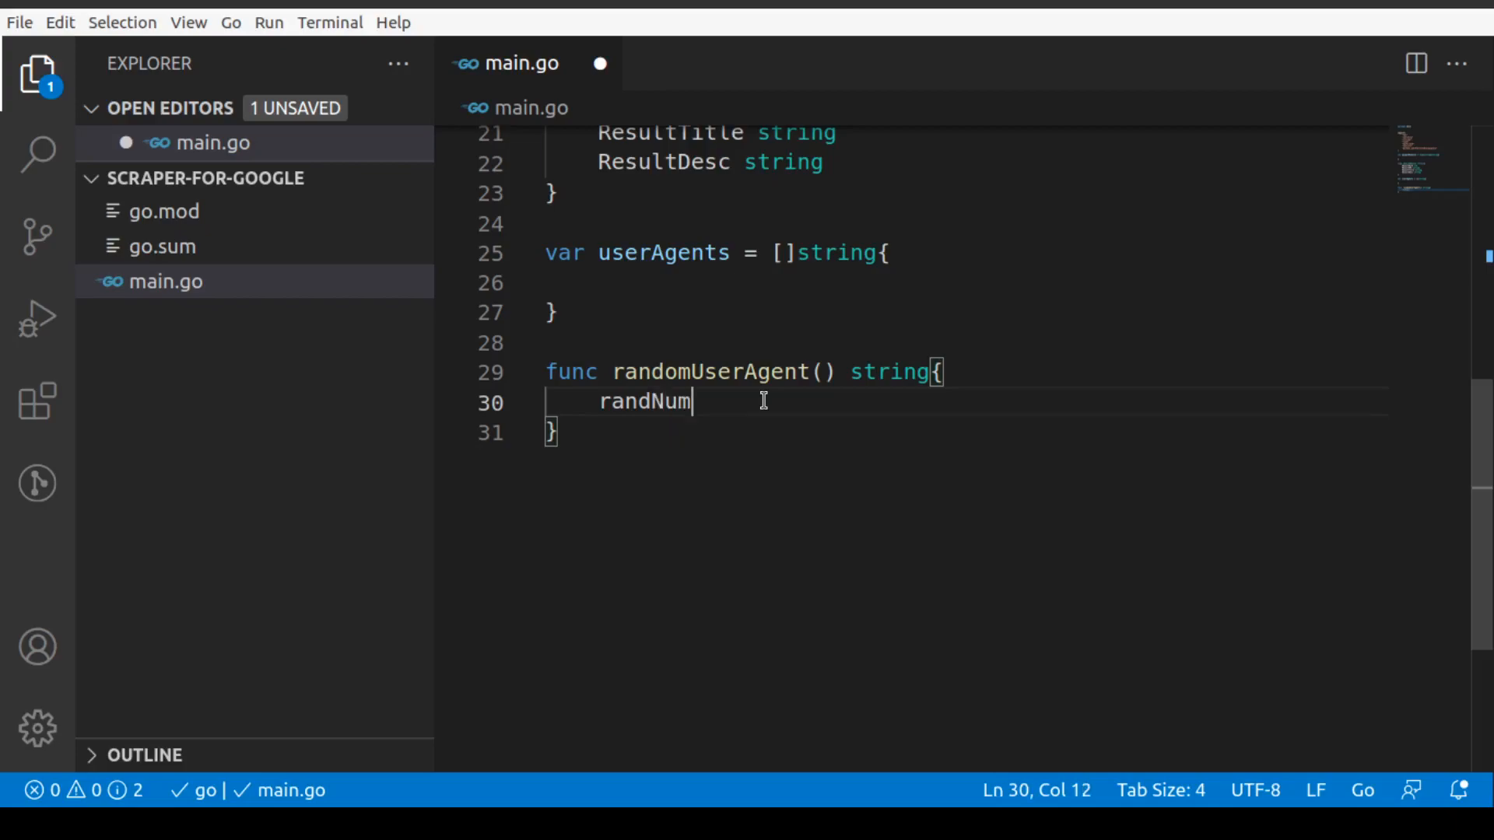
text(:=)
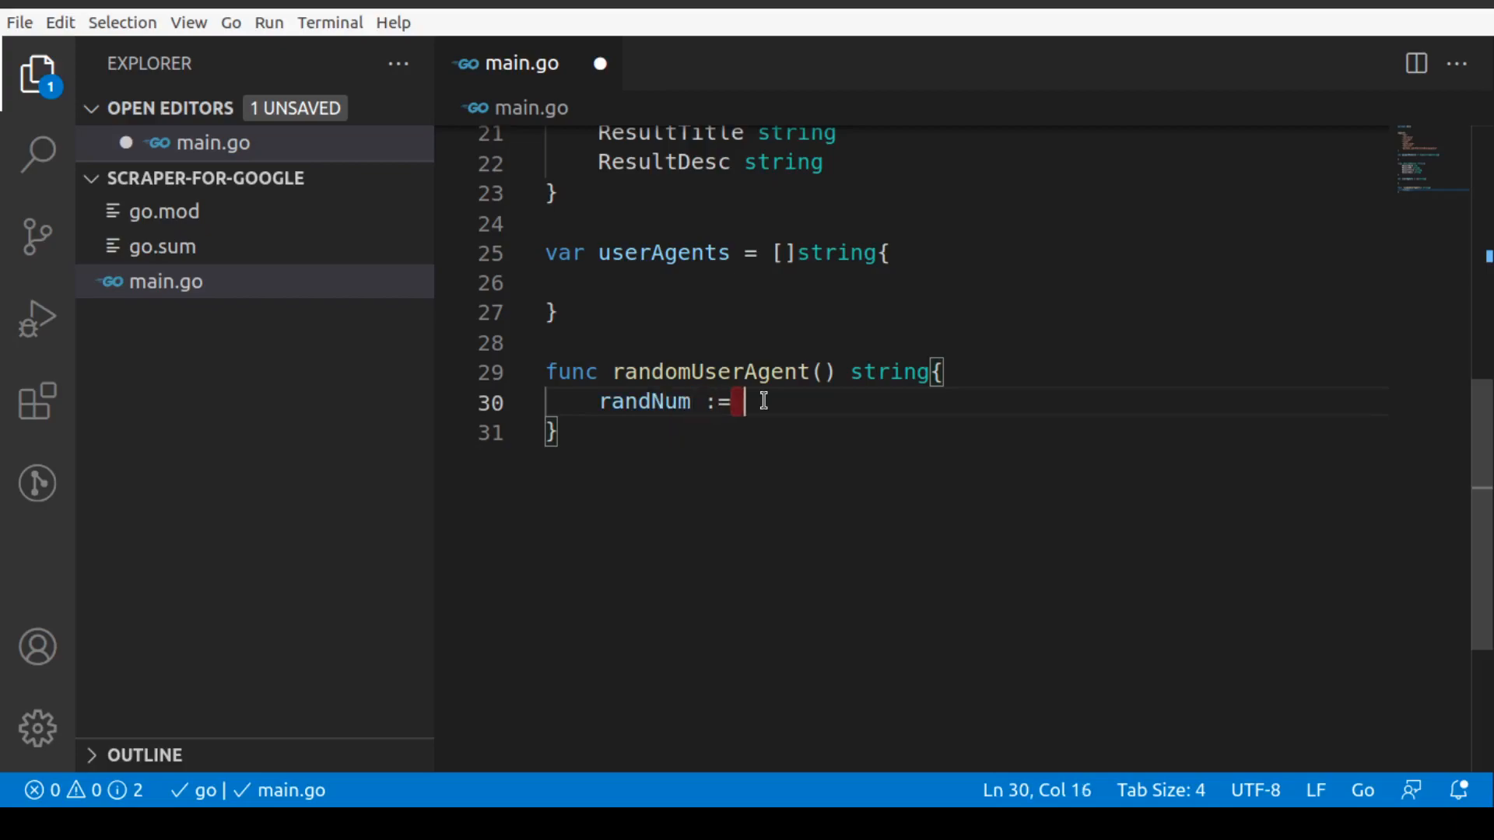
text(rand.Int()
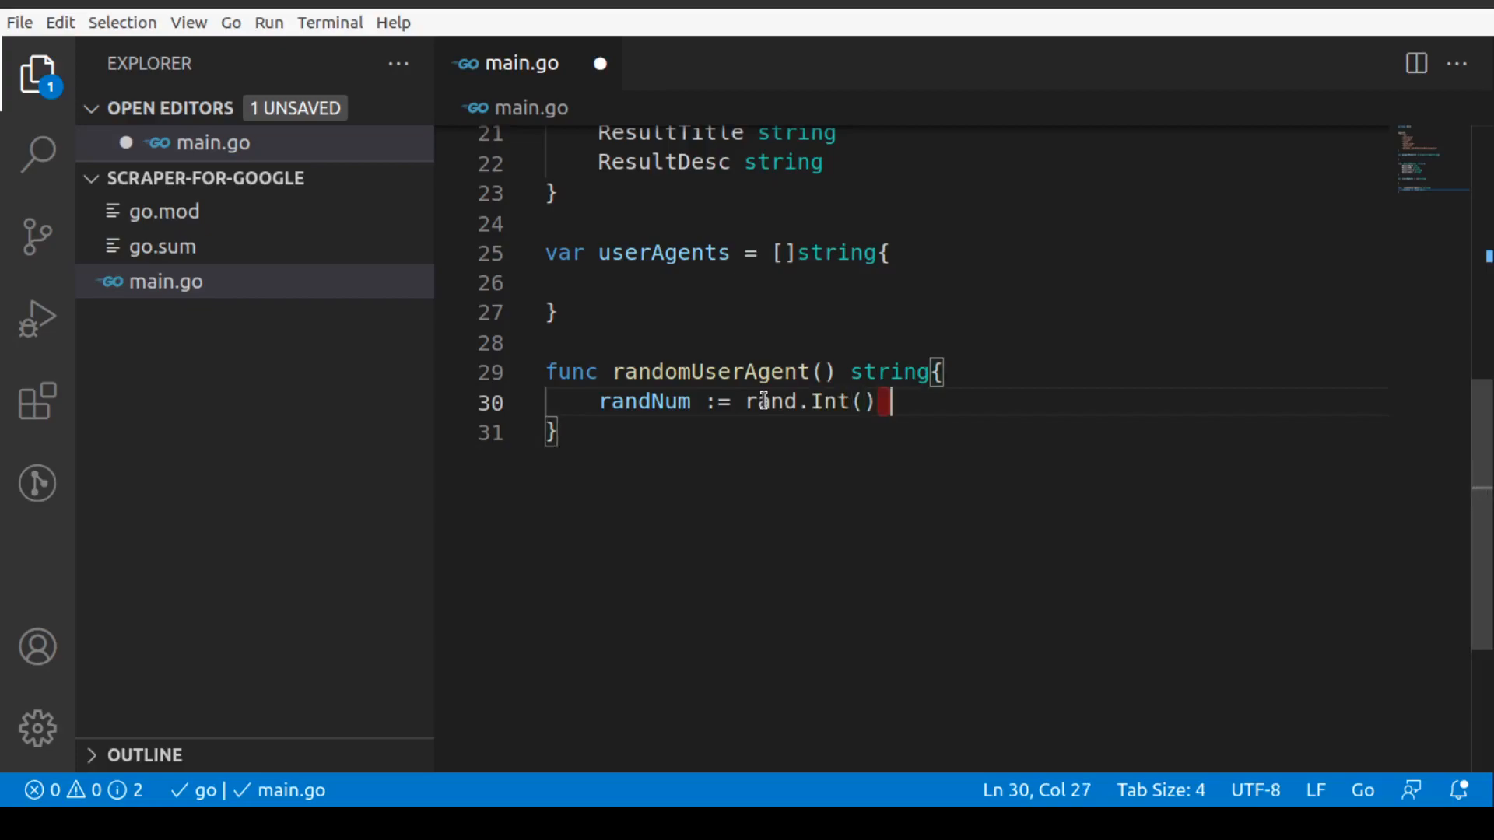
text(% len)
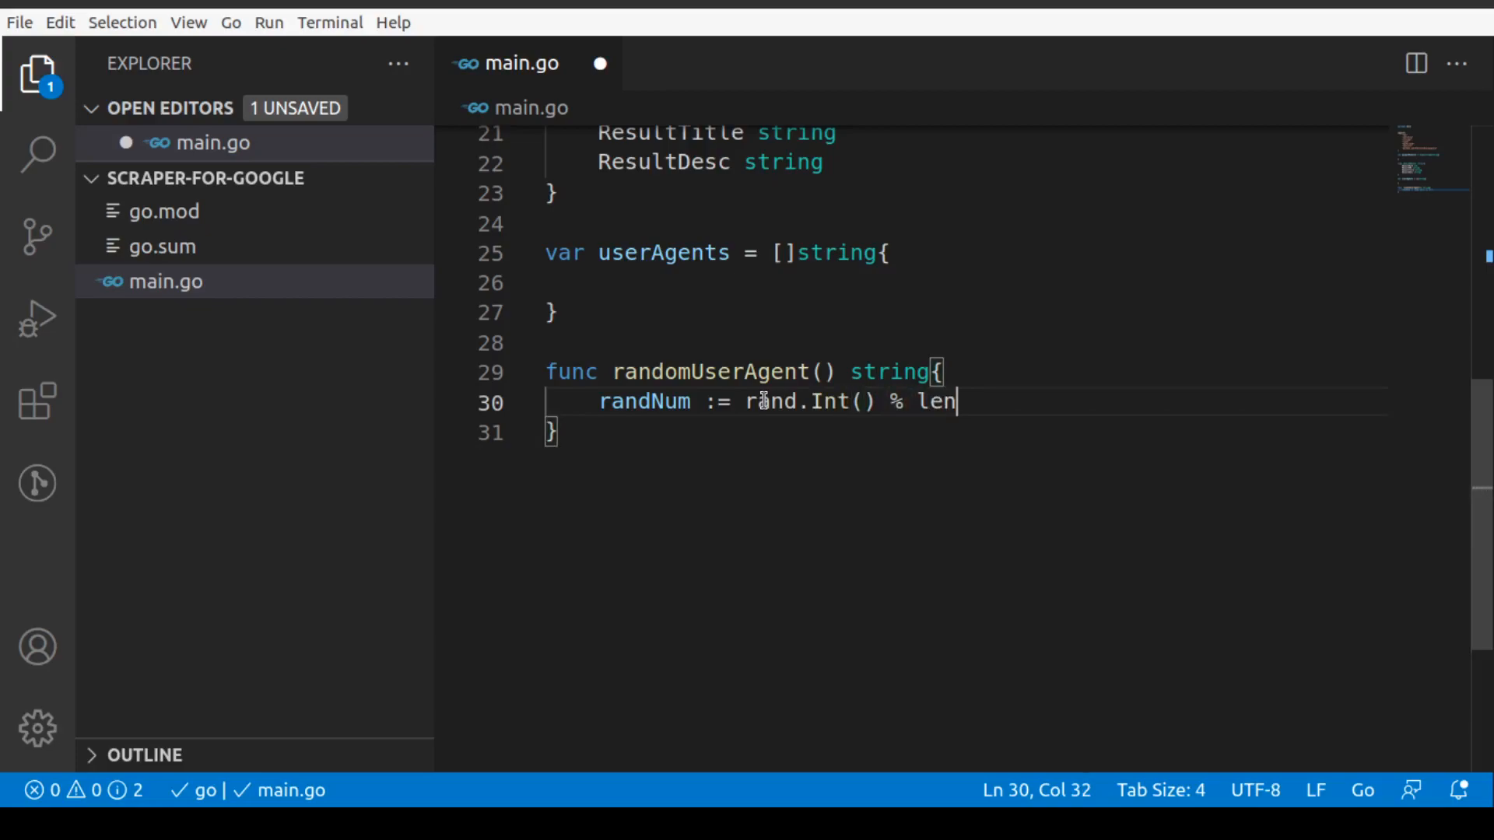
text((userAgents)
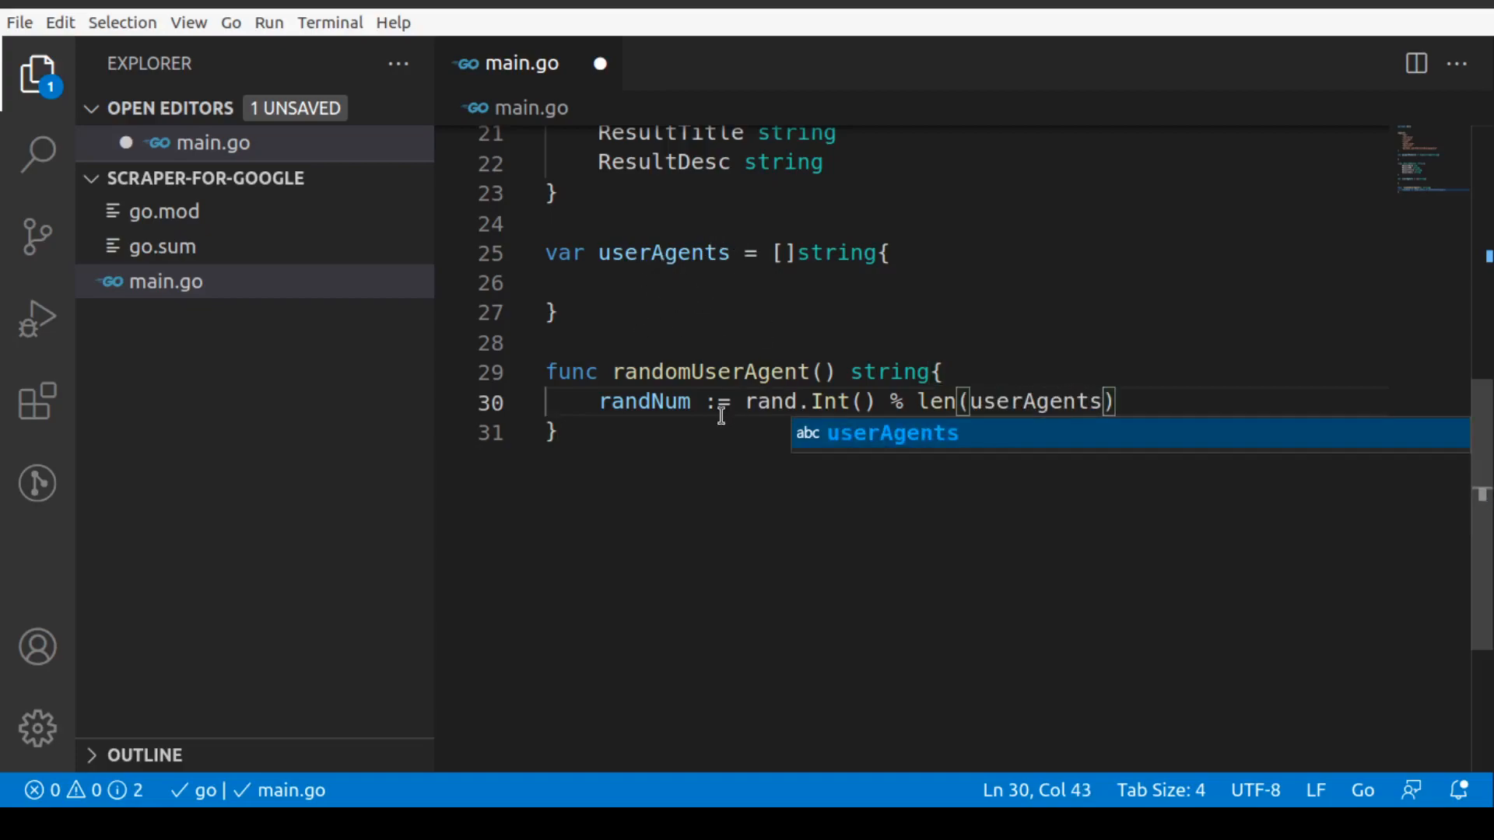
Add the line return userAgents[randNum] to the function body.
key(Enter)
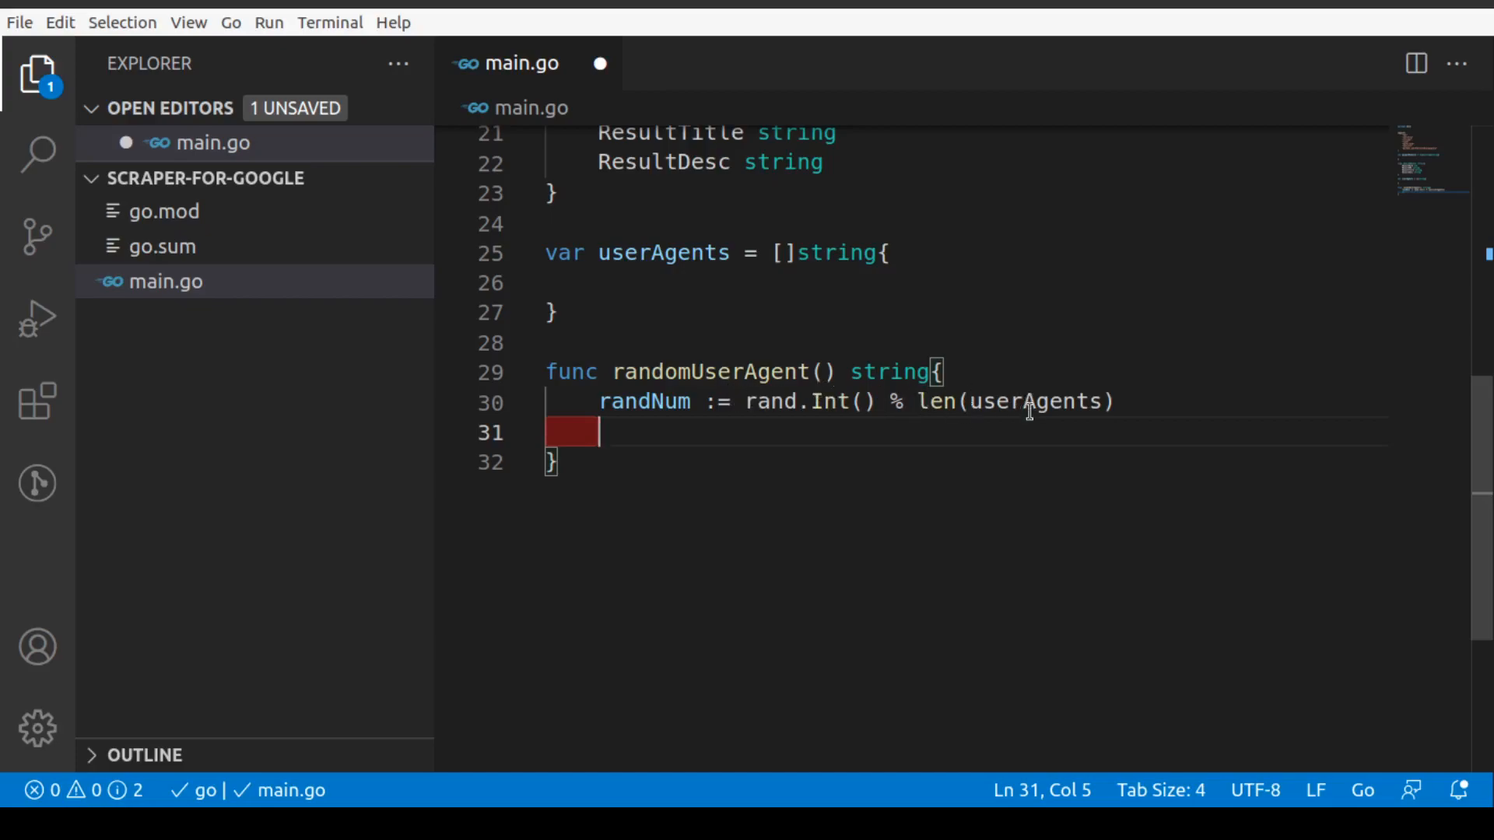
mouse_move(619, 270)
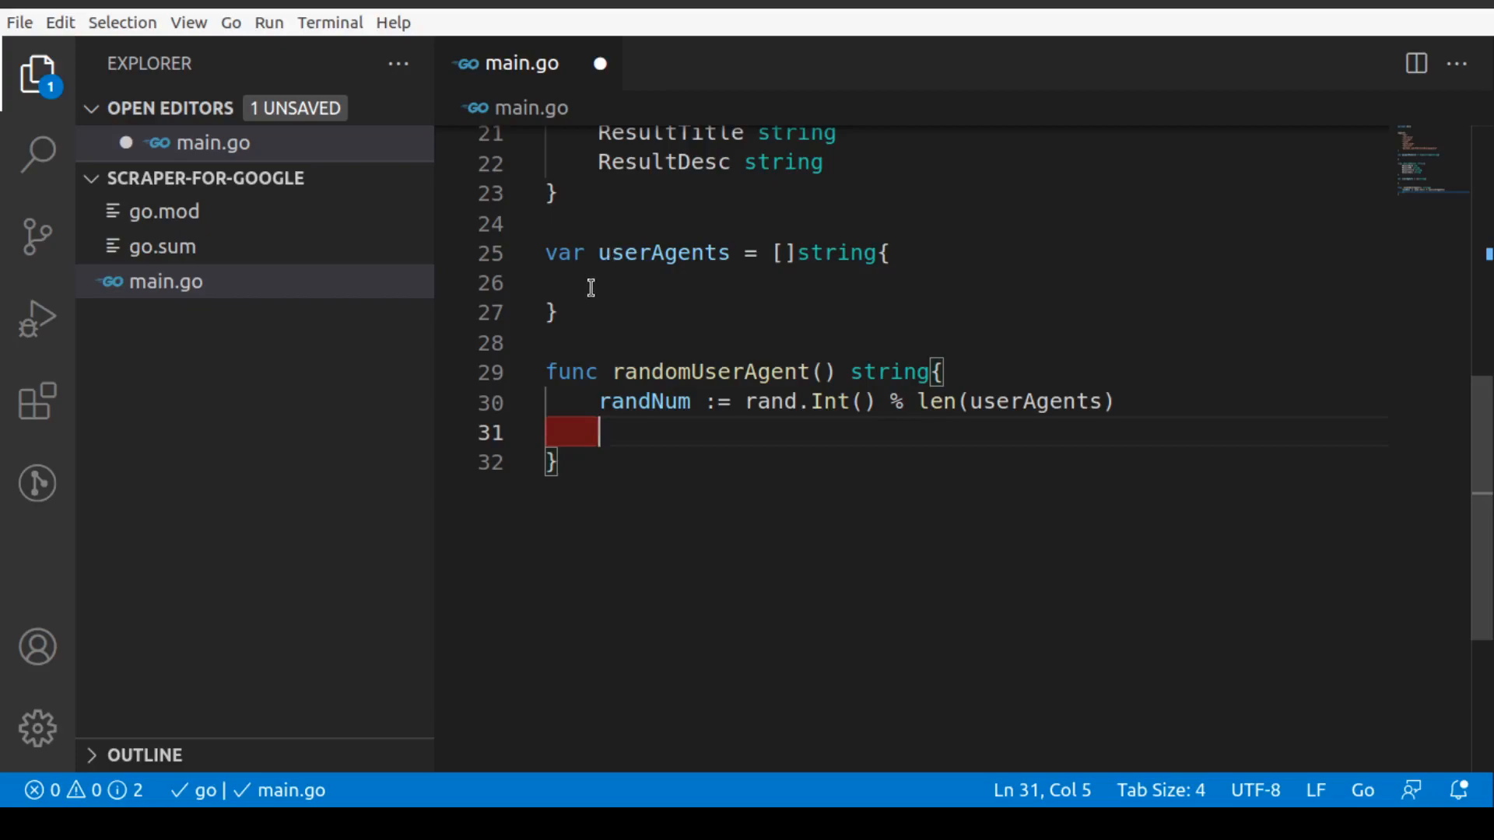
mouse_move(597, 432)
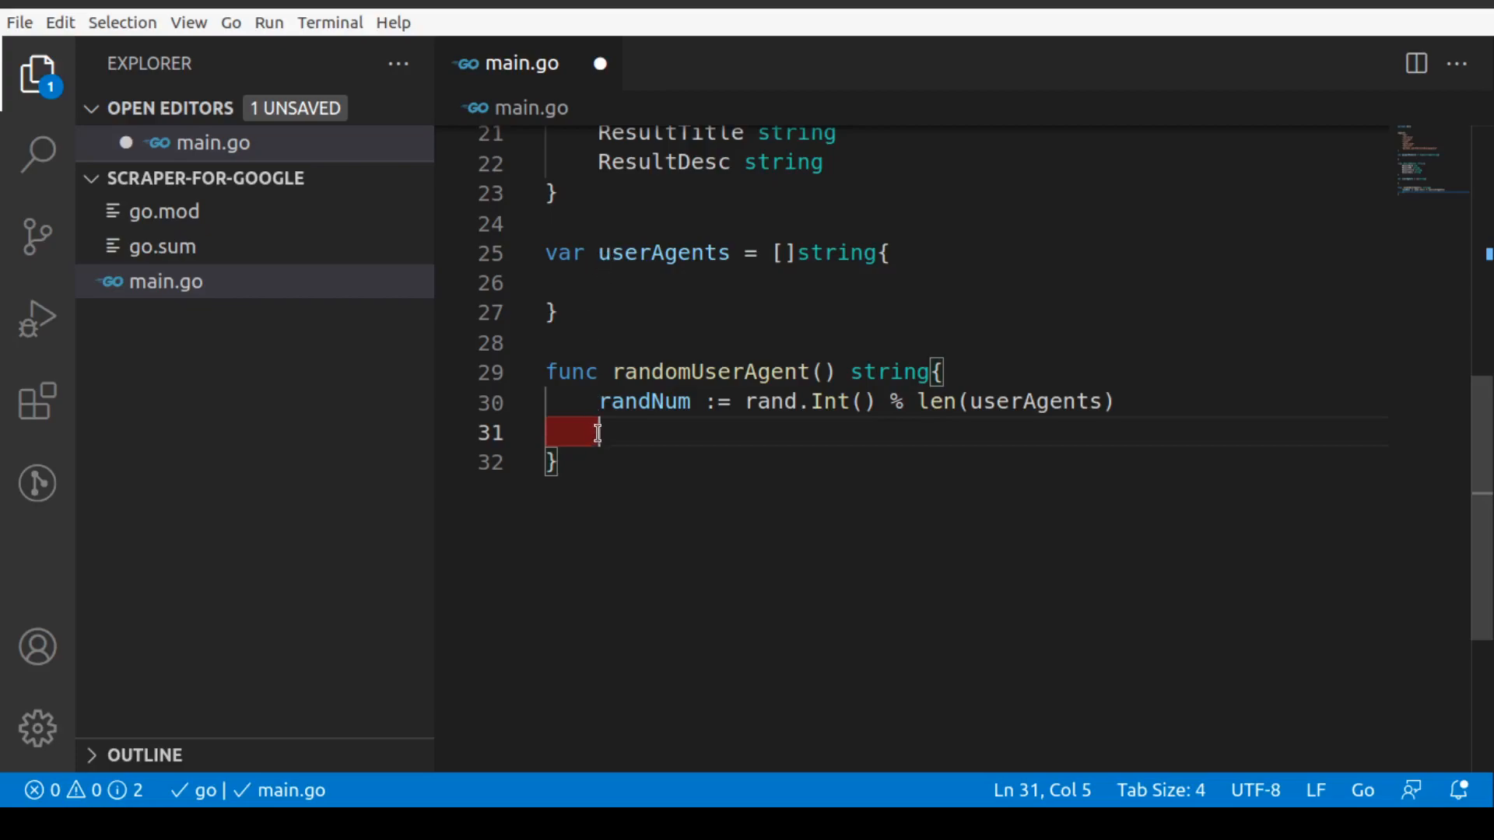
mouse_move(976, 428)
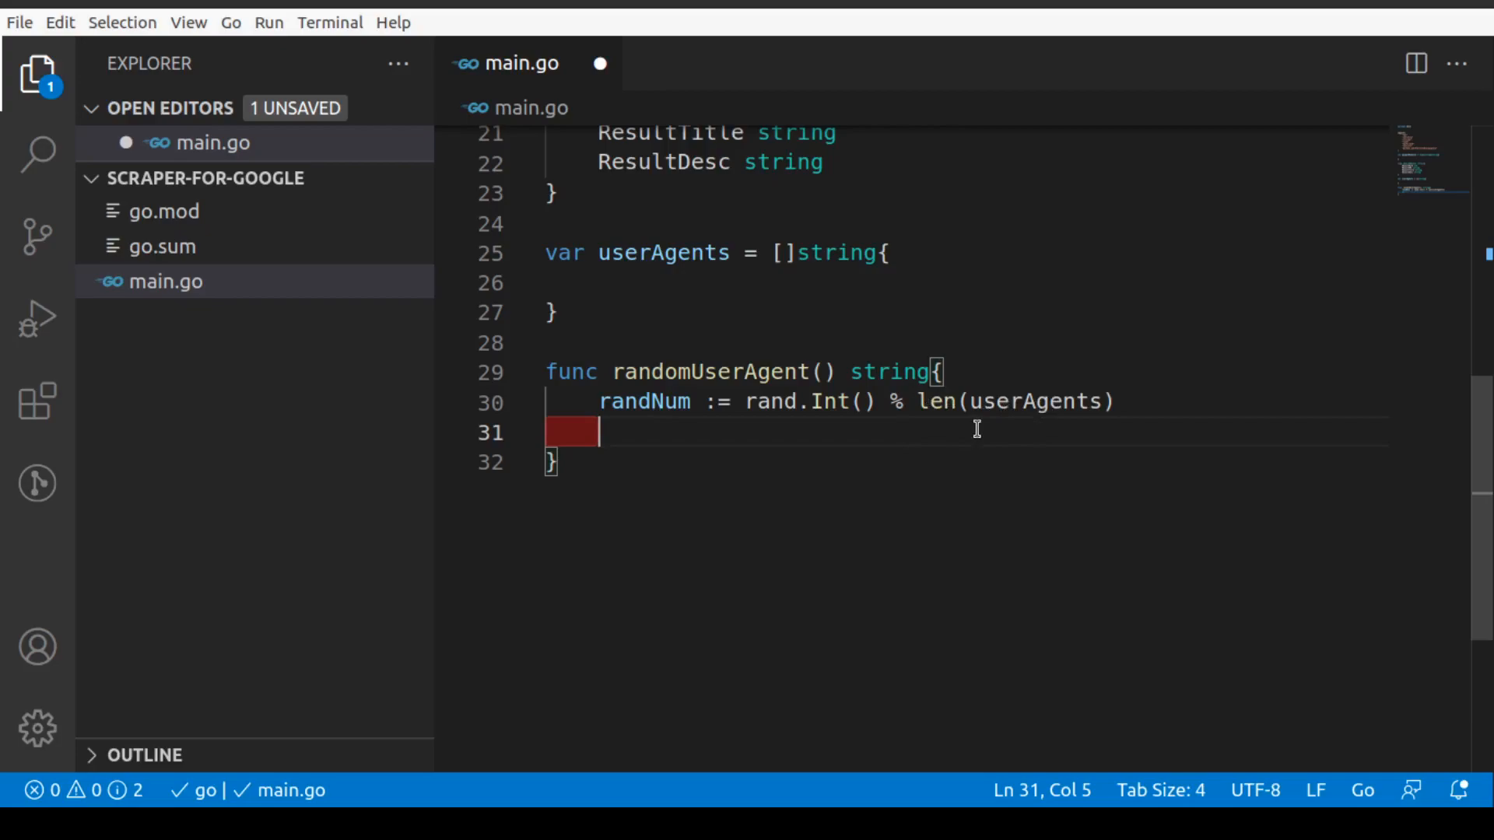
text(rt)
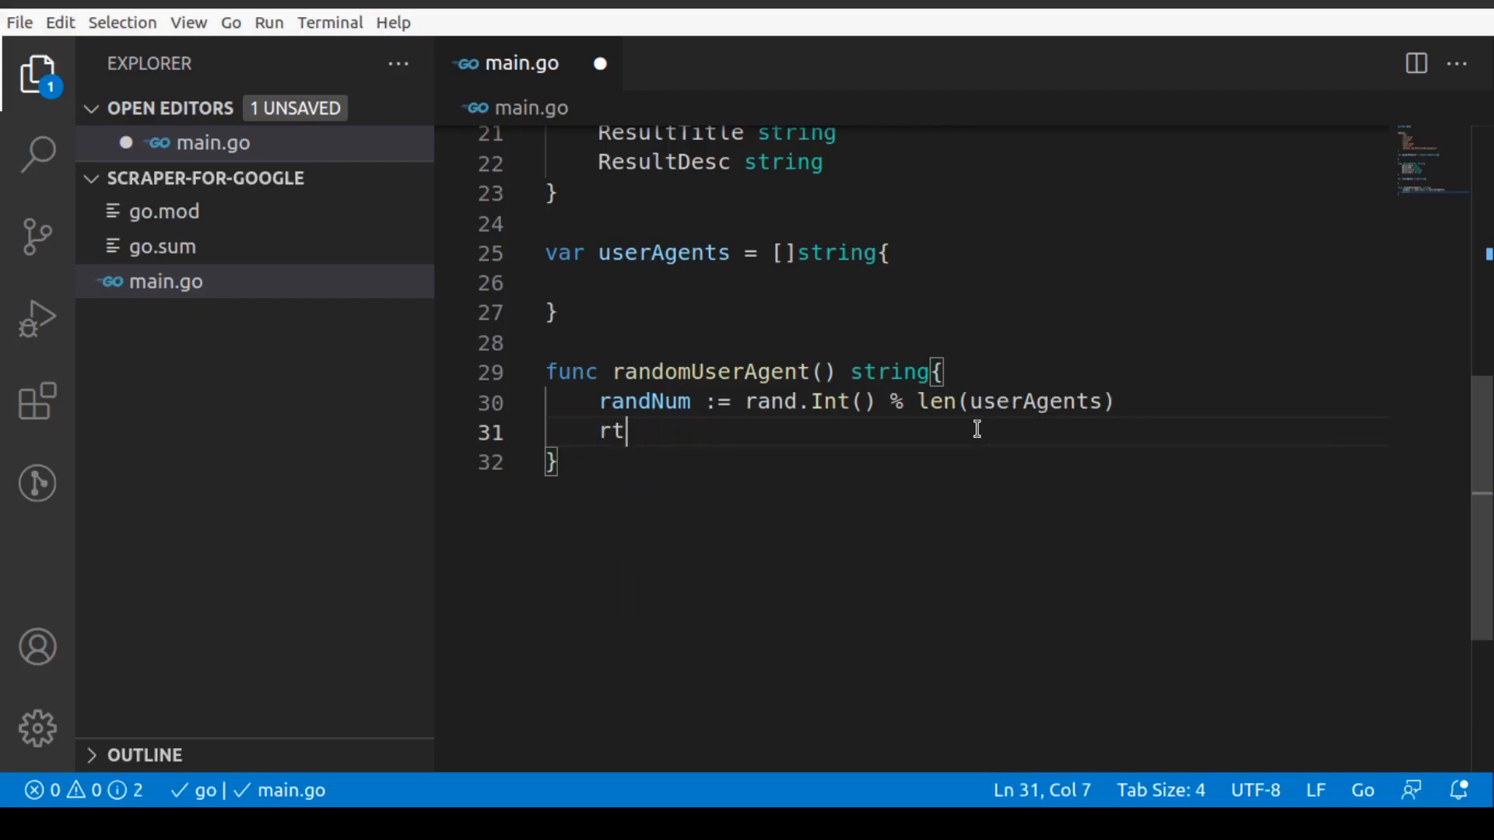
text(eturn)
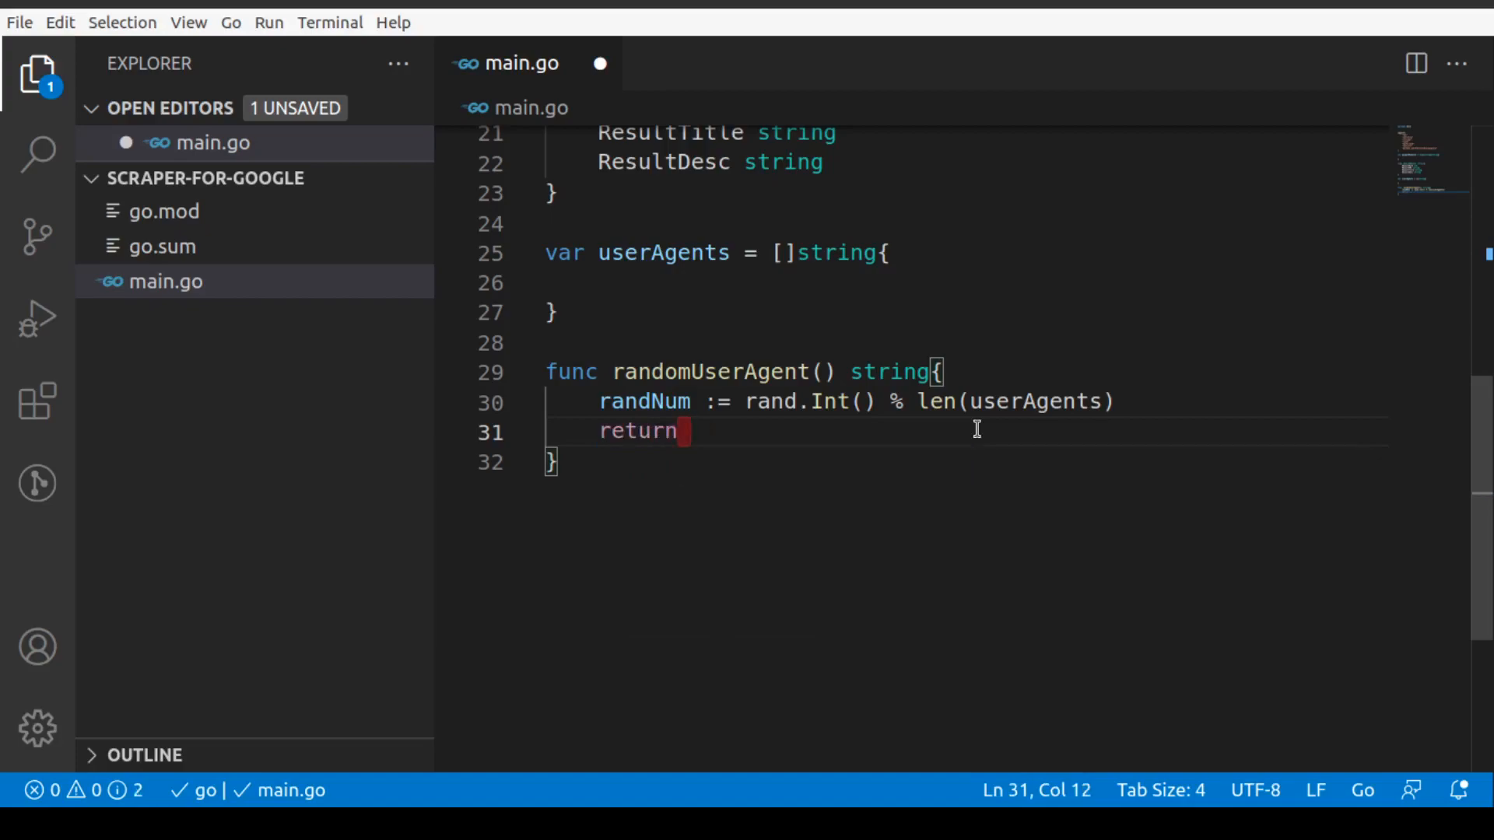
text(user)
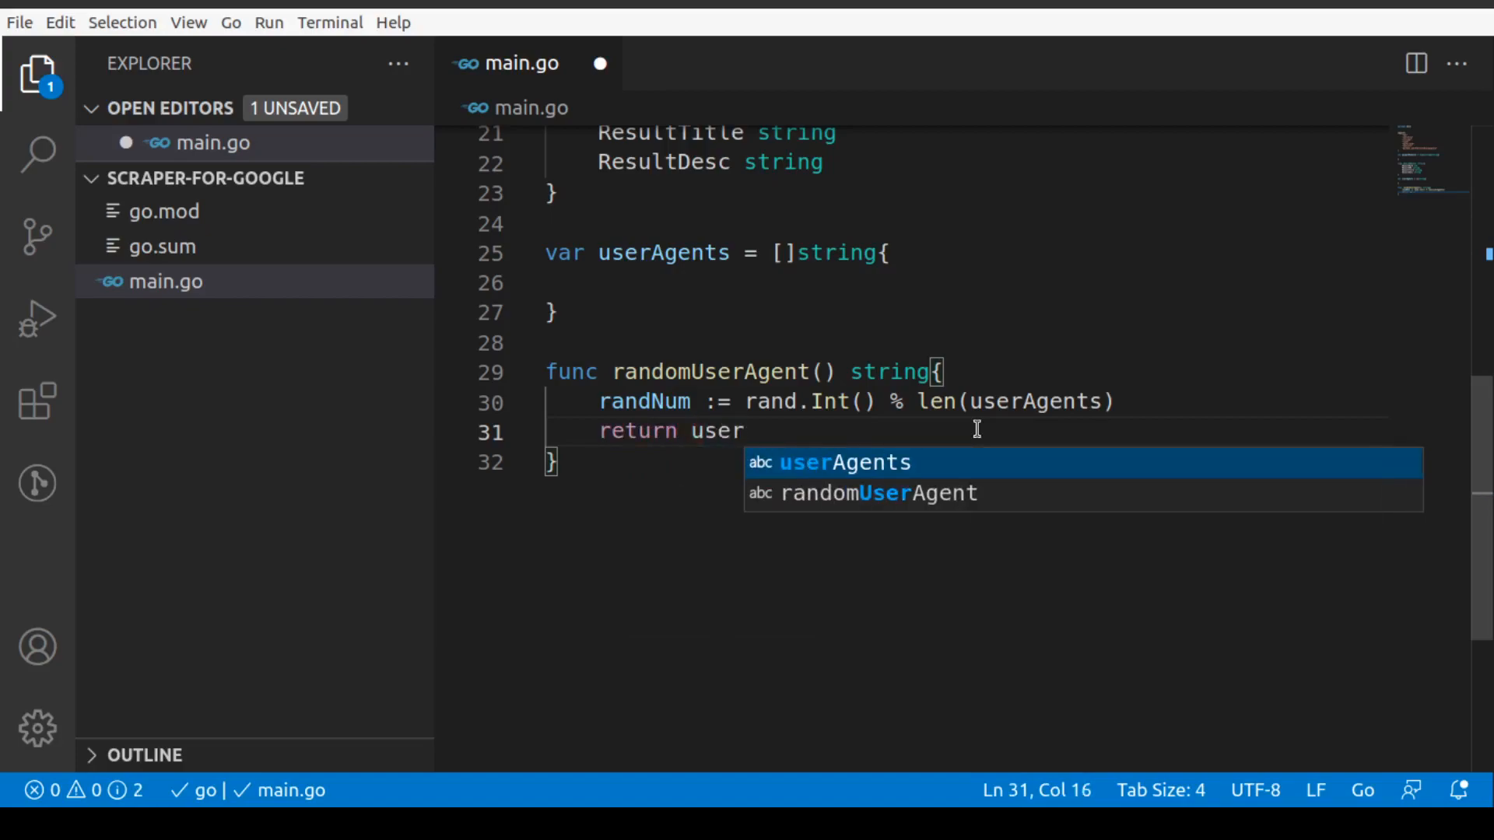
key(Tab)
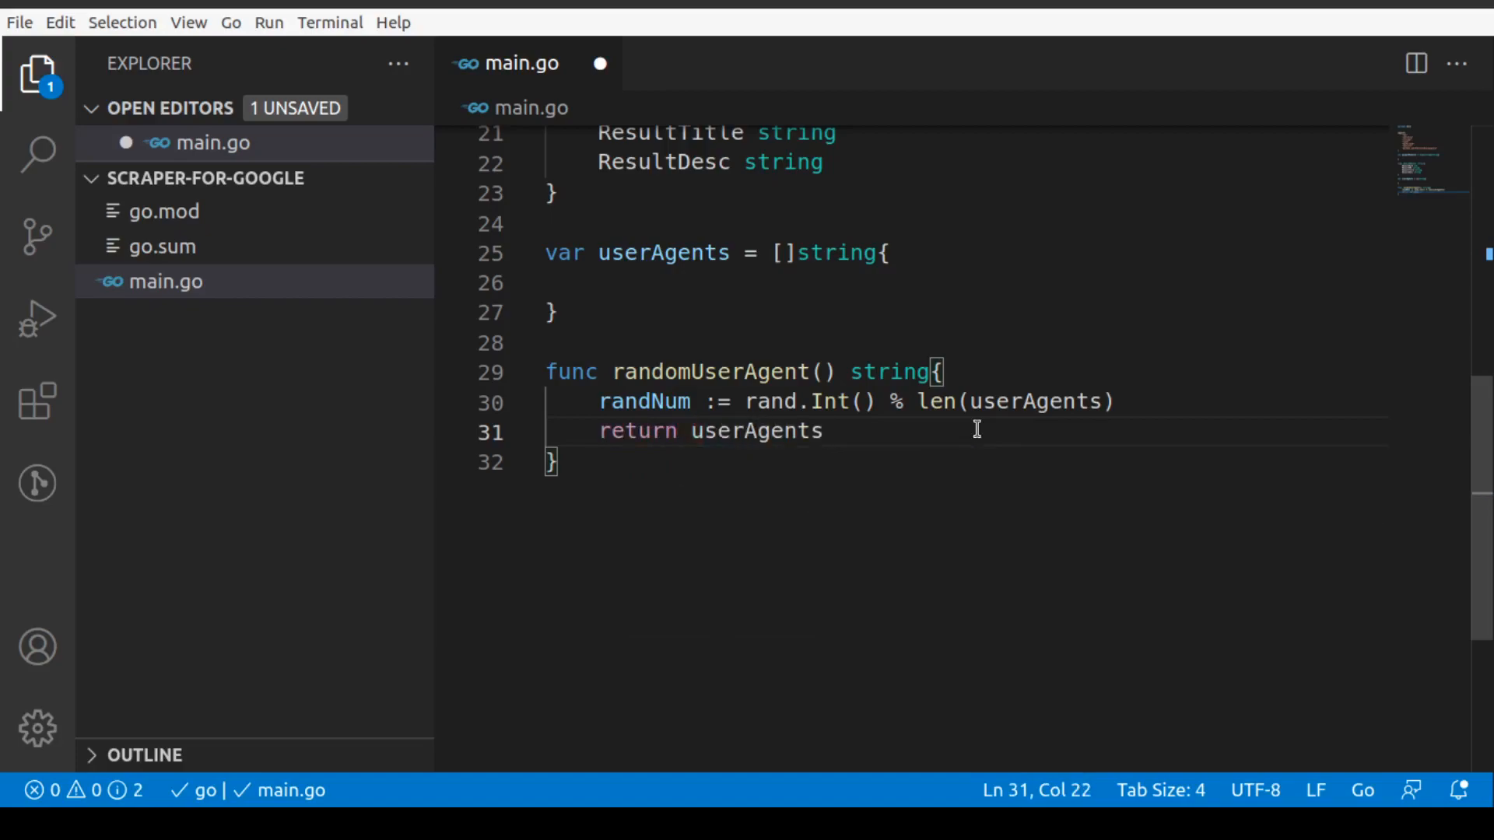
text([RAND])
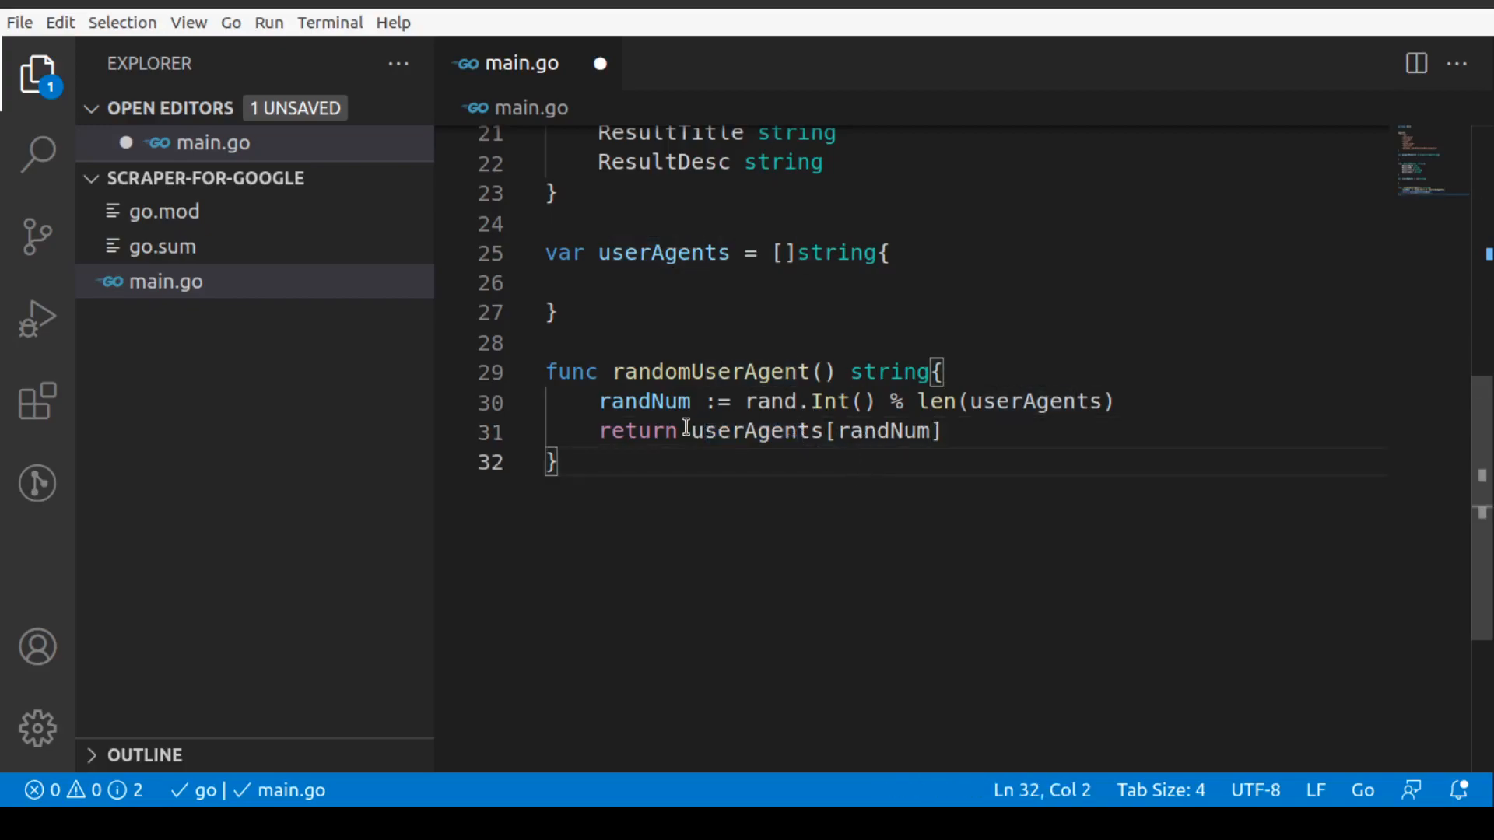
Insert empty lines below the randomUserAgent function's closing brace for the next function.
click(646, 254)
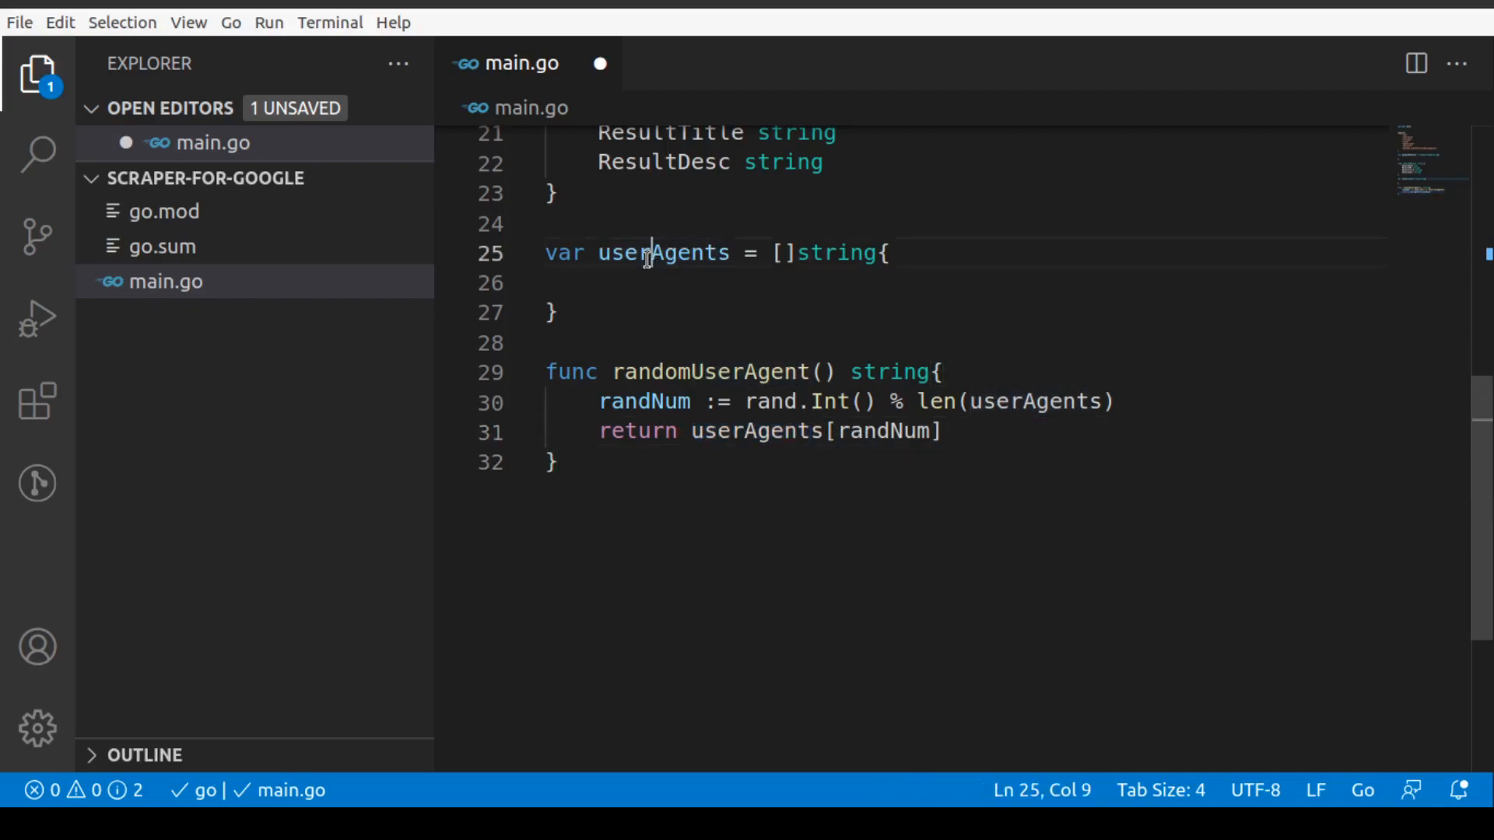
double_click(657, 252)
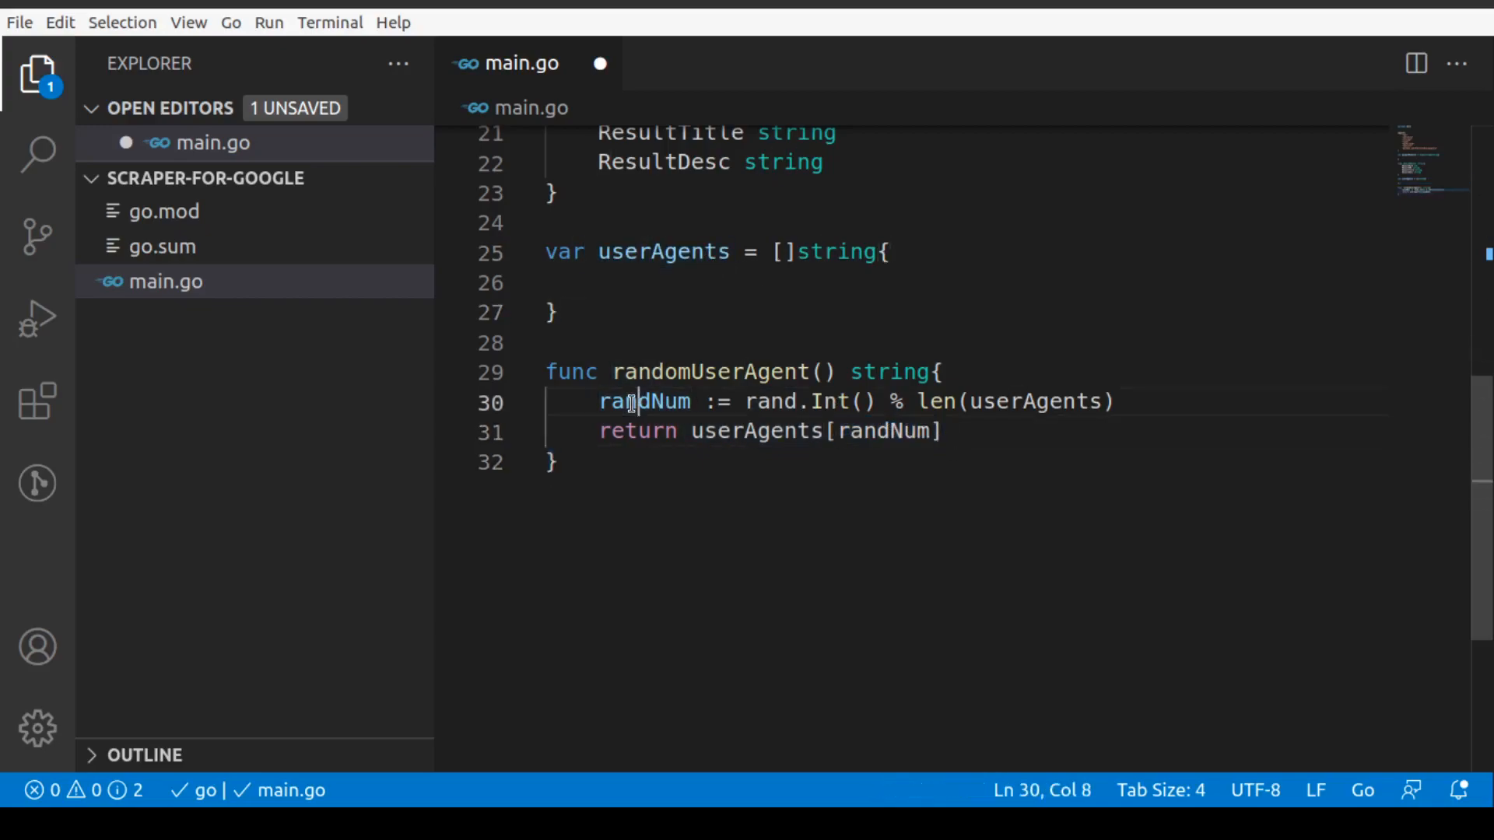
drag(632, 401, 1076, 402)
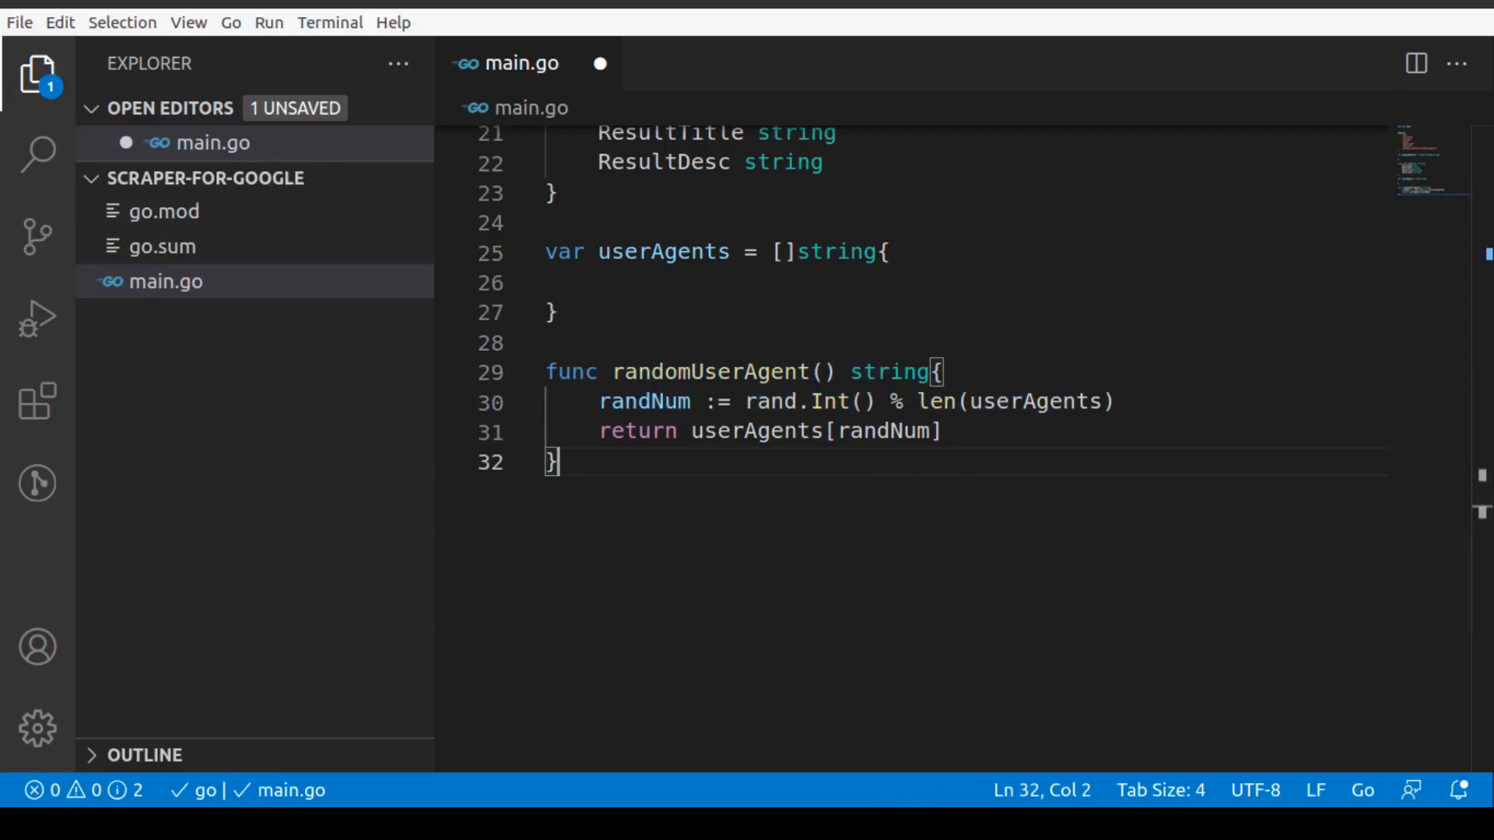
click(876, 252)
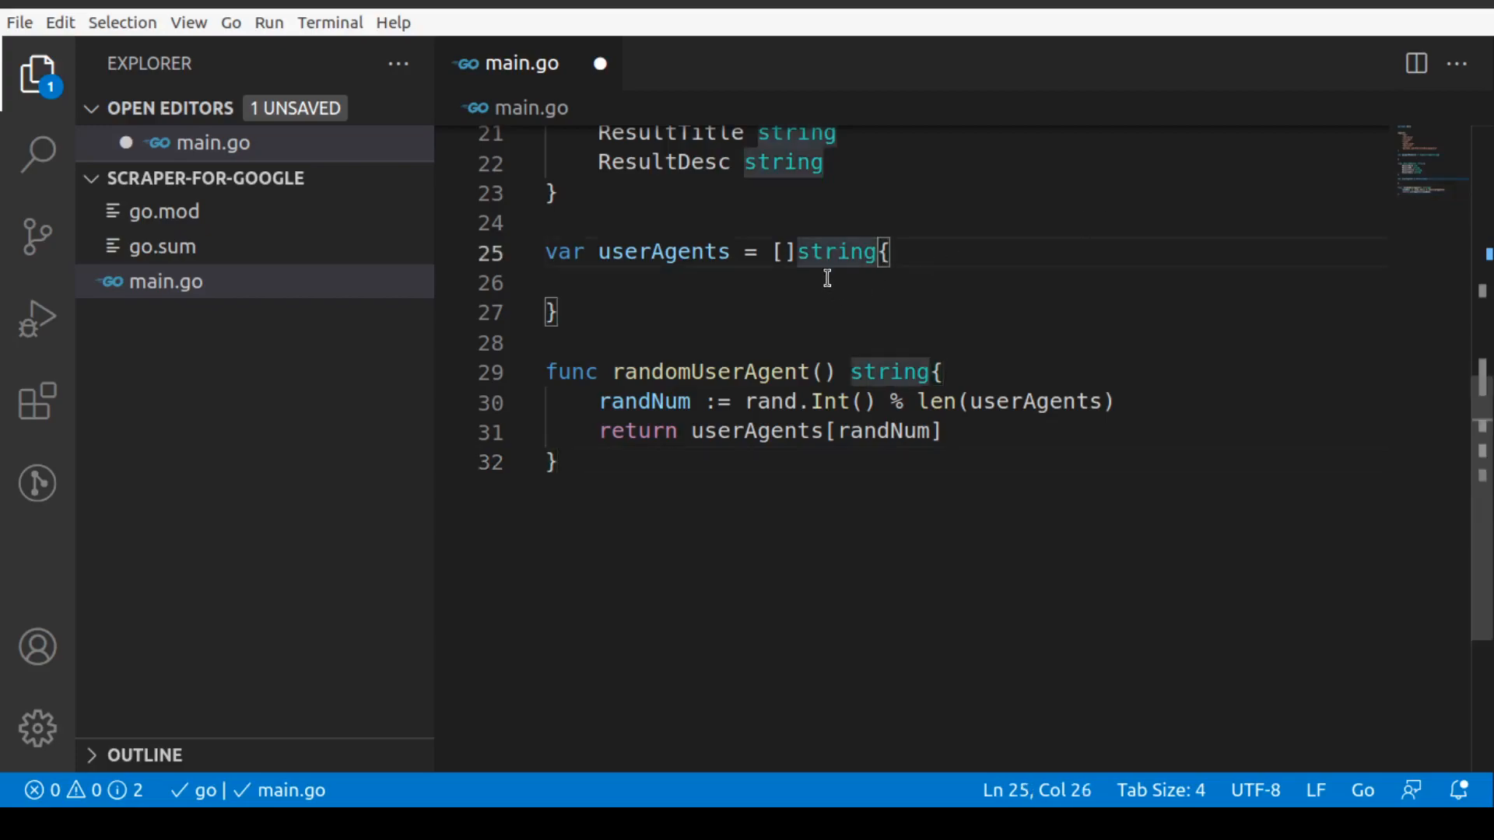
click(546, 281)
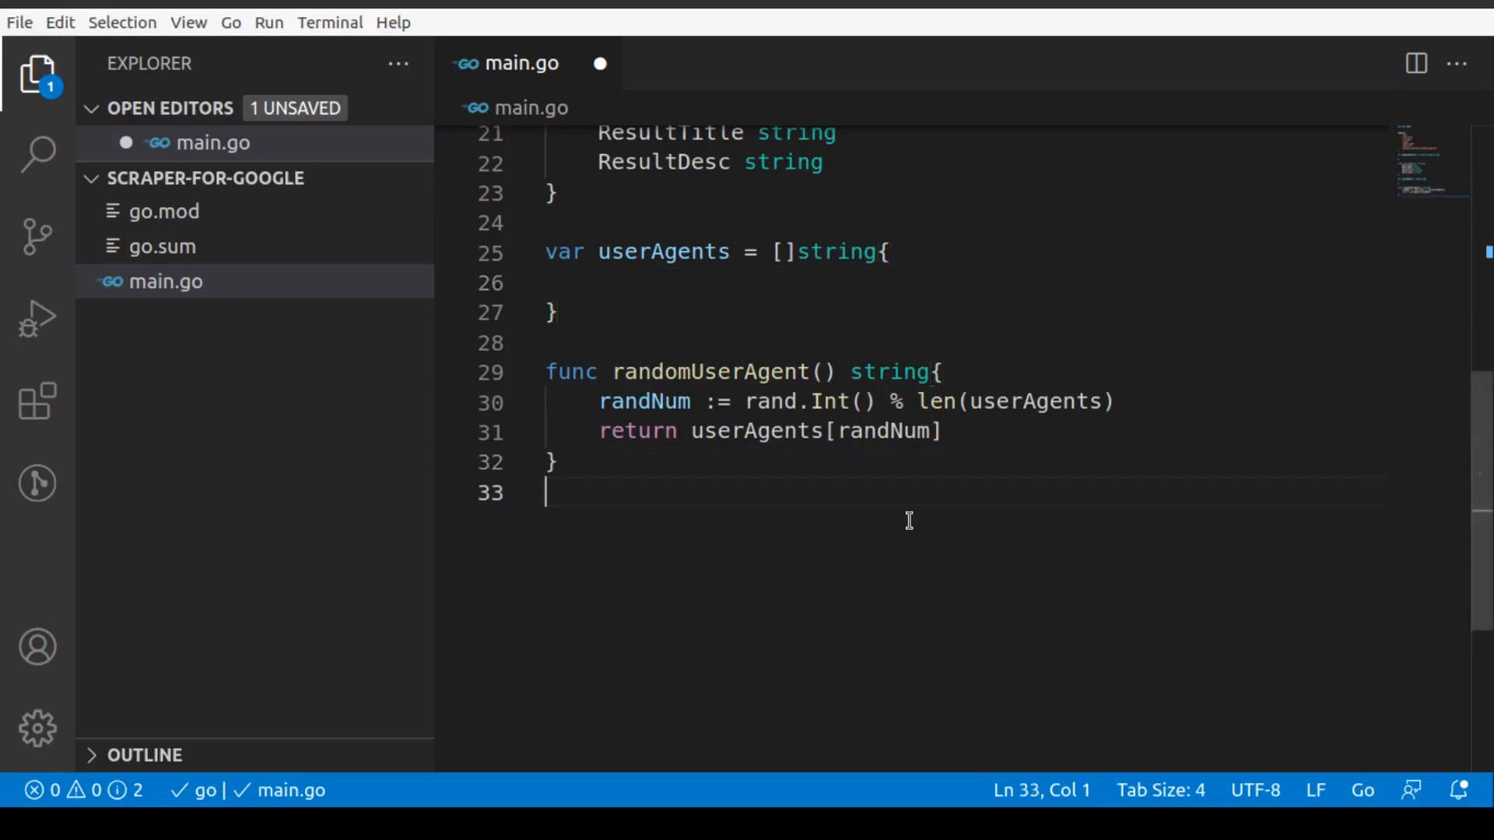
key(Enter)
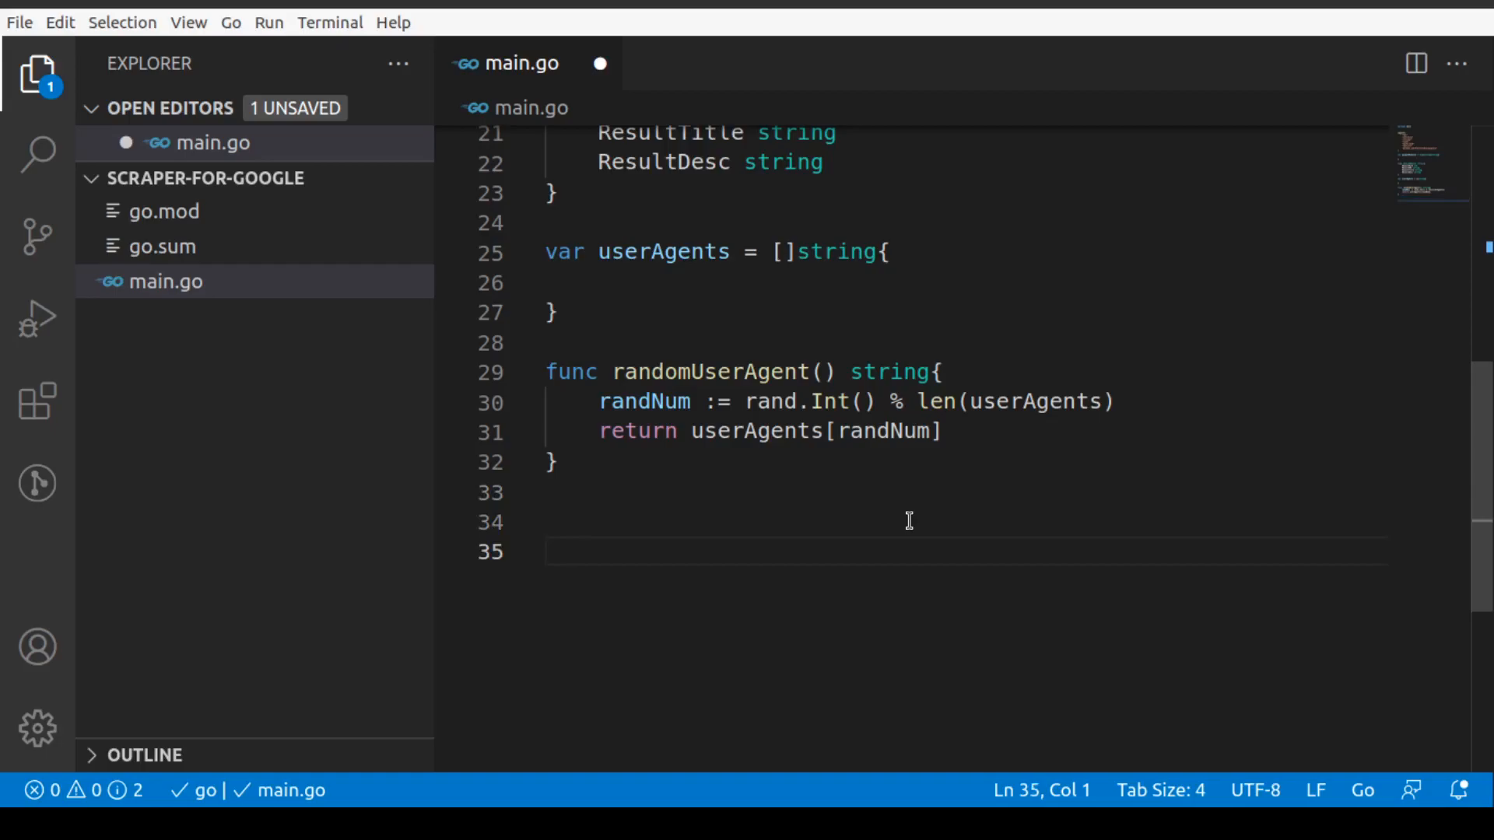
Start func main() with res, err := GoogleScrape("akhil") as its first line.
click(544, 552)
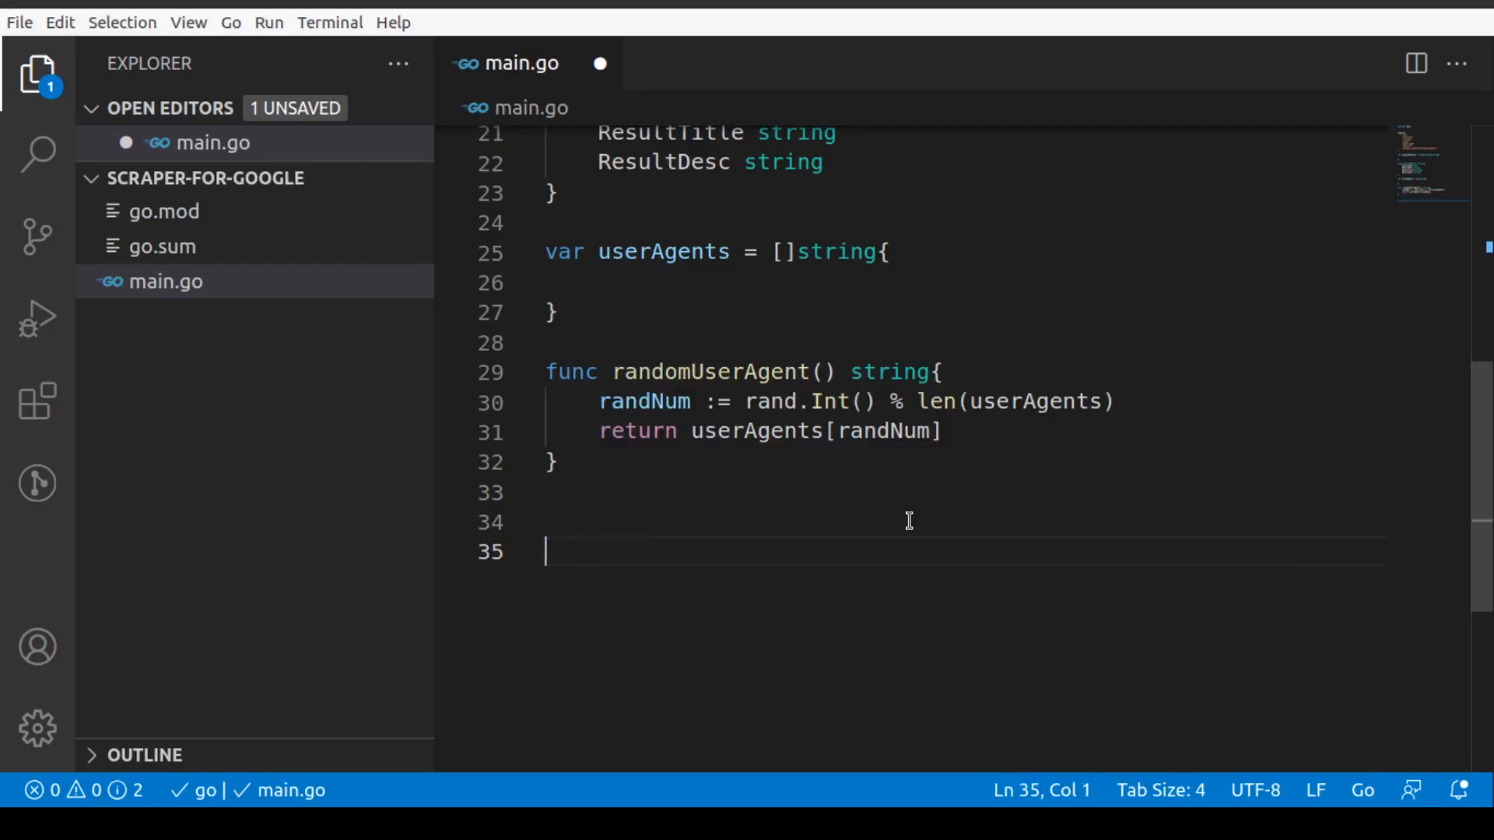
text(func main()
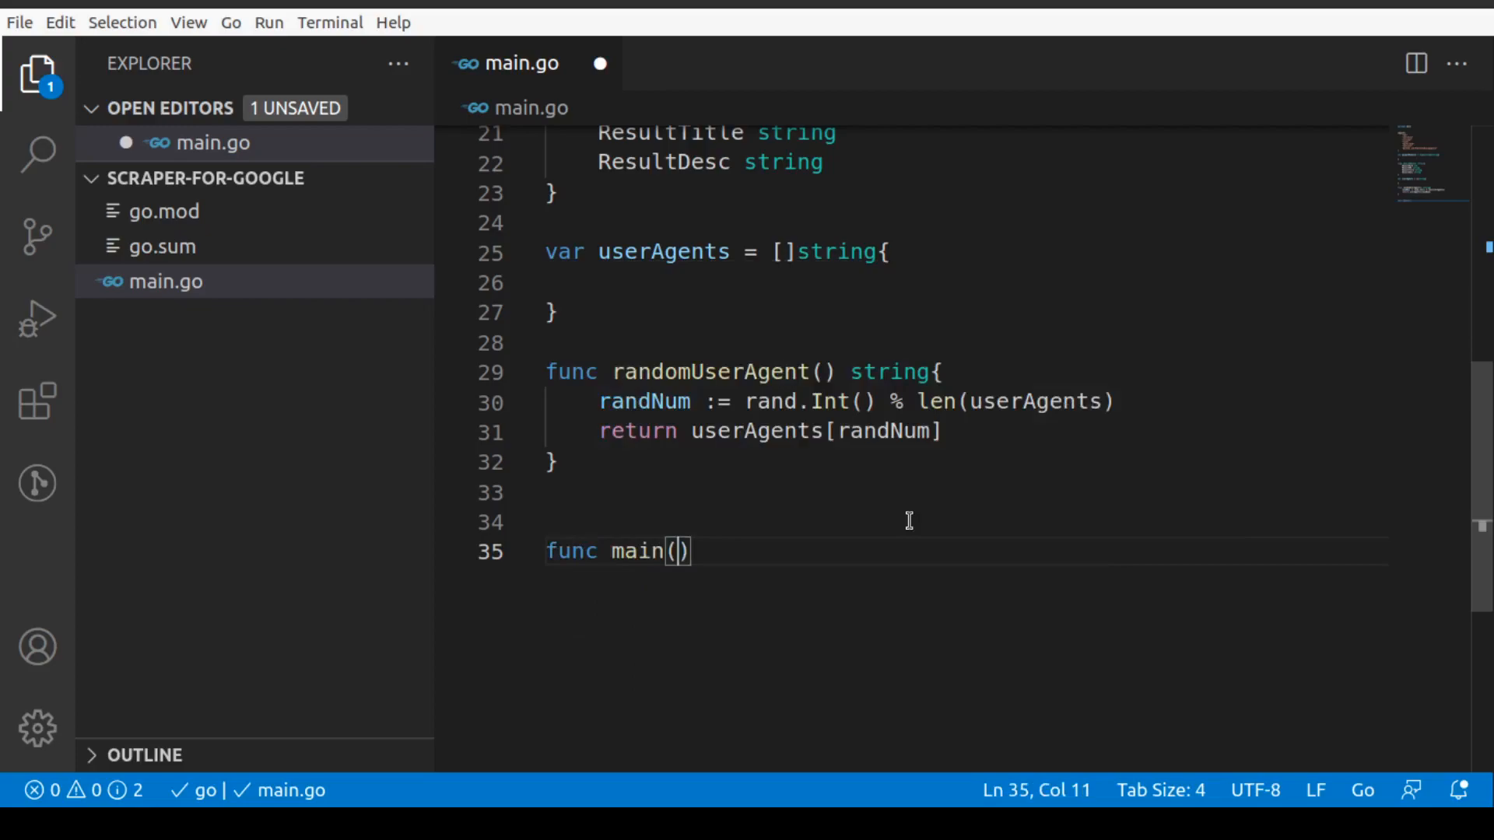
text({)
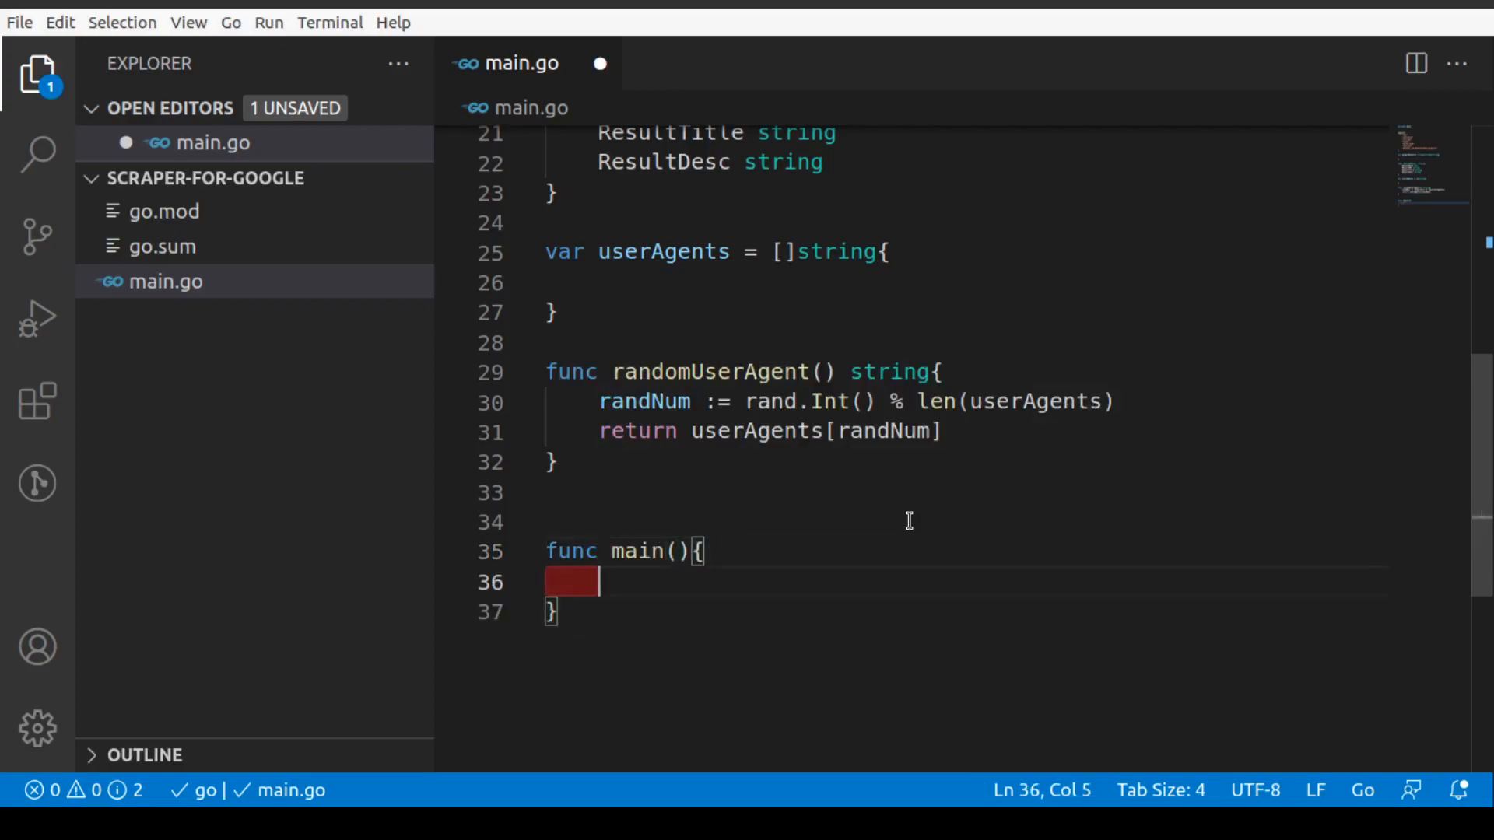
text(res, err:)
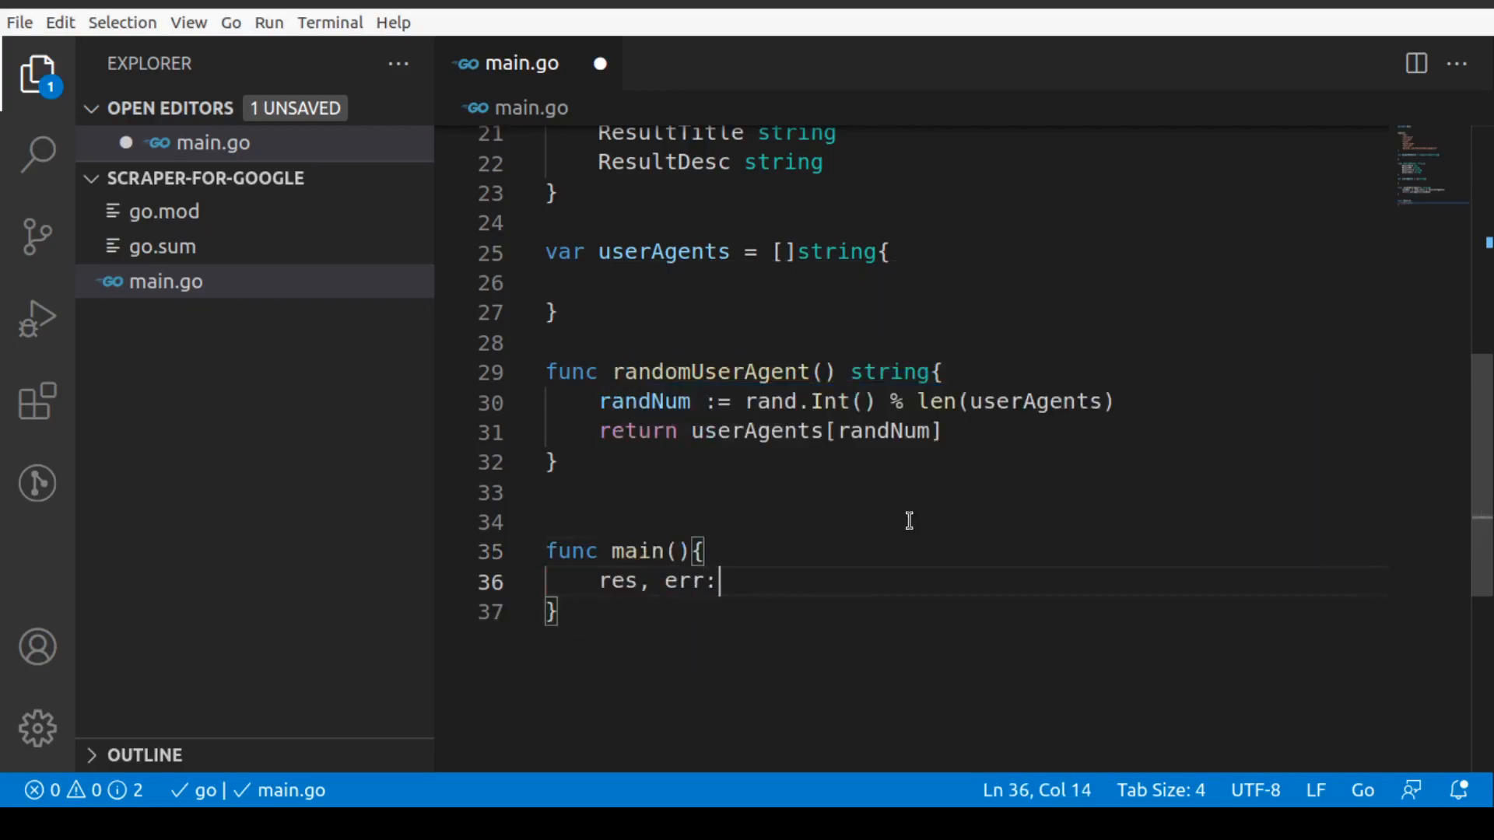
text(:=)
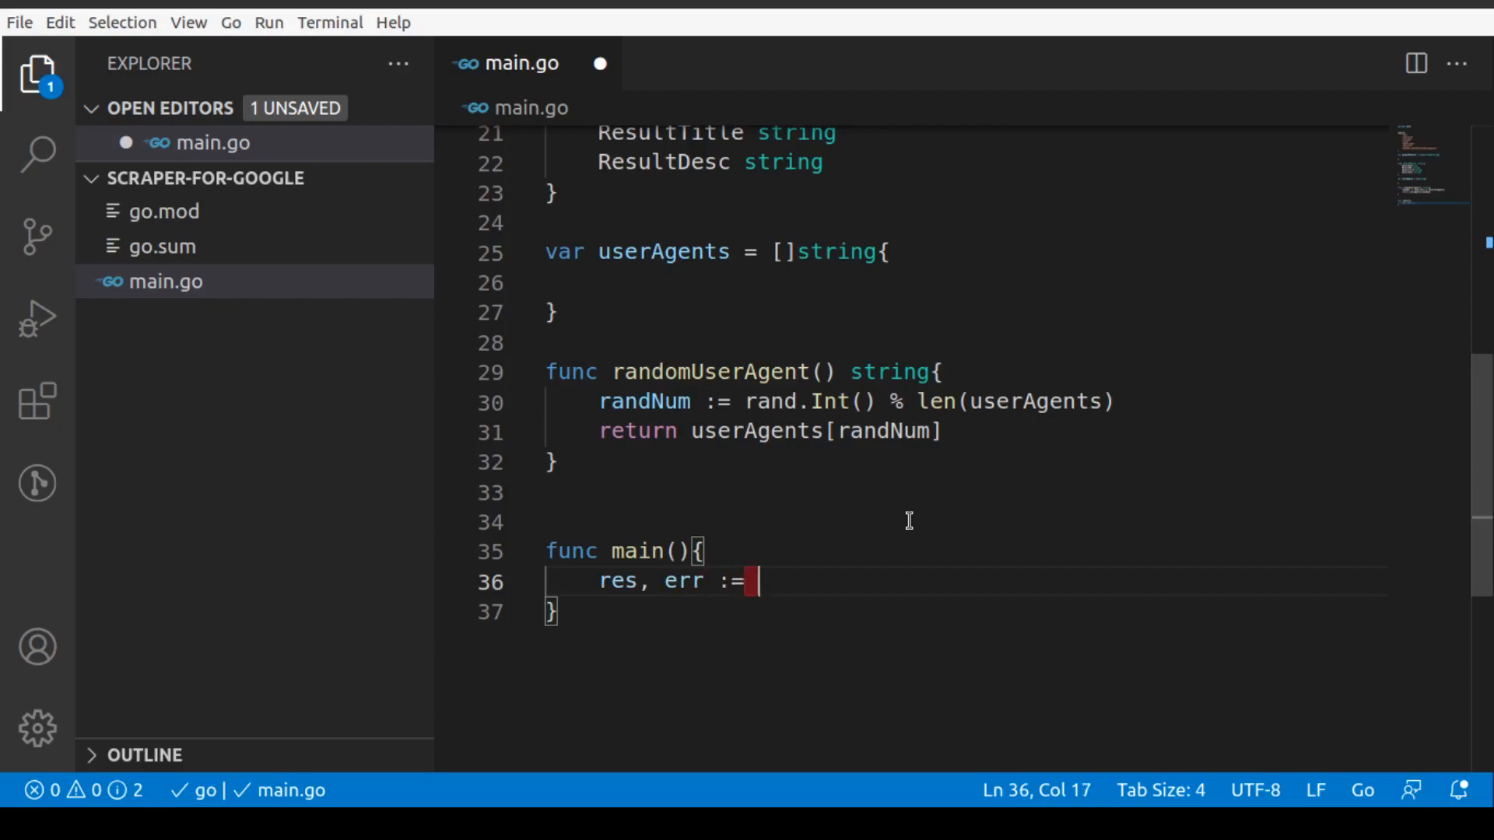
text(Google)
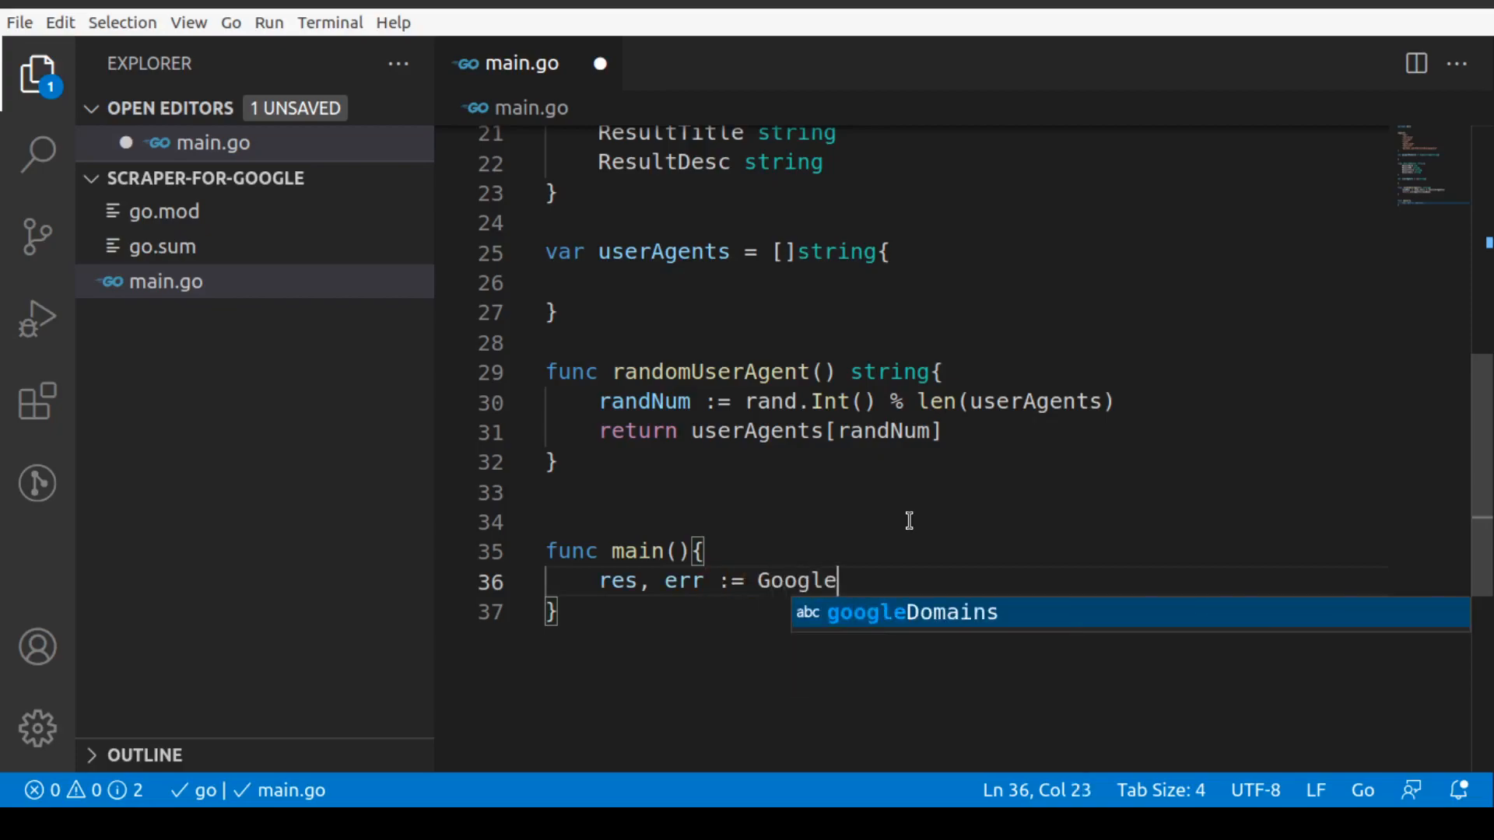
text(Scrape()
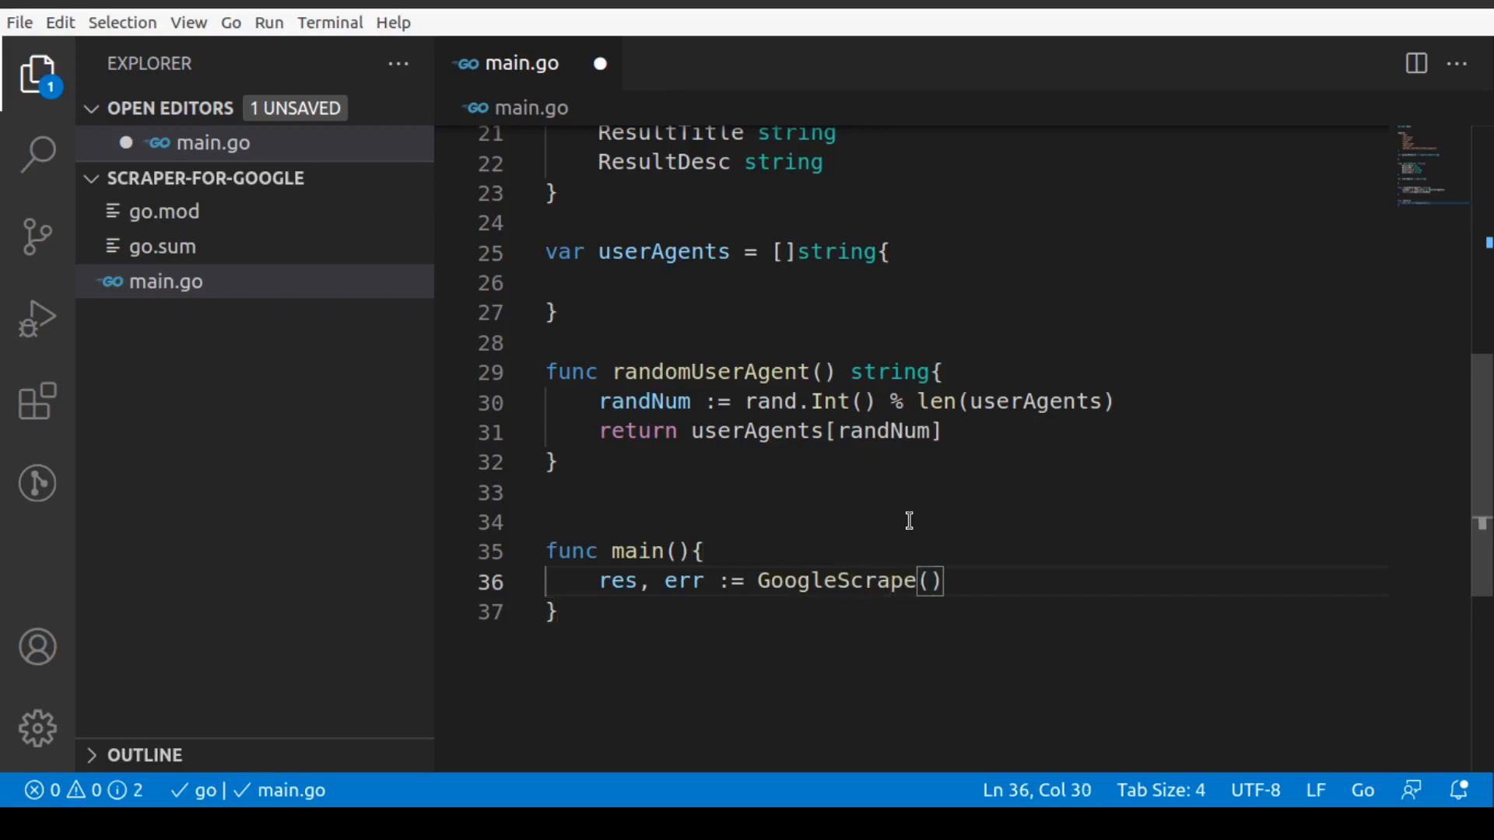
text("akhil")
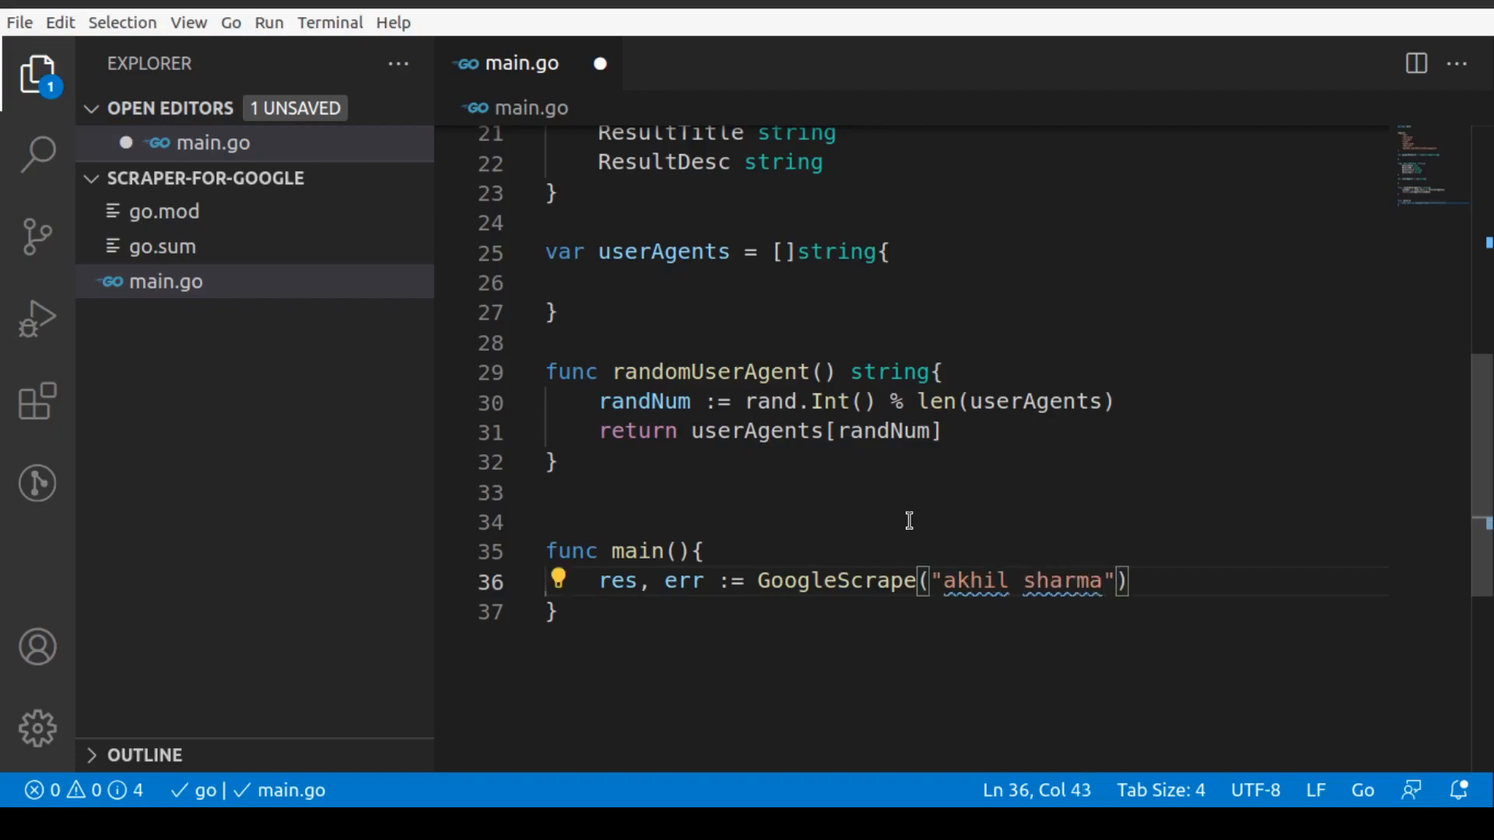
click(946, 581)
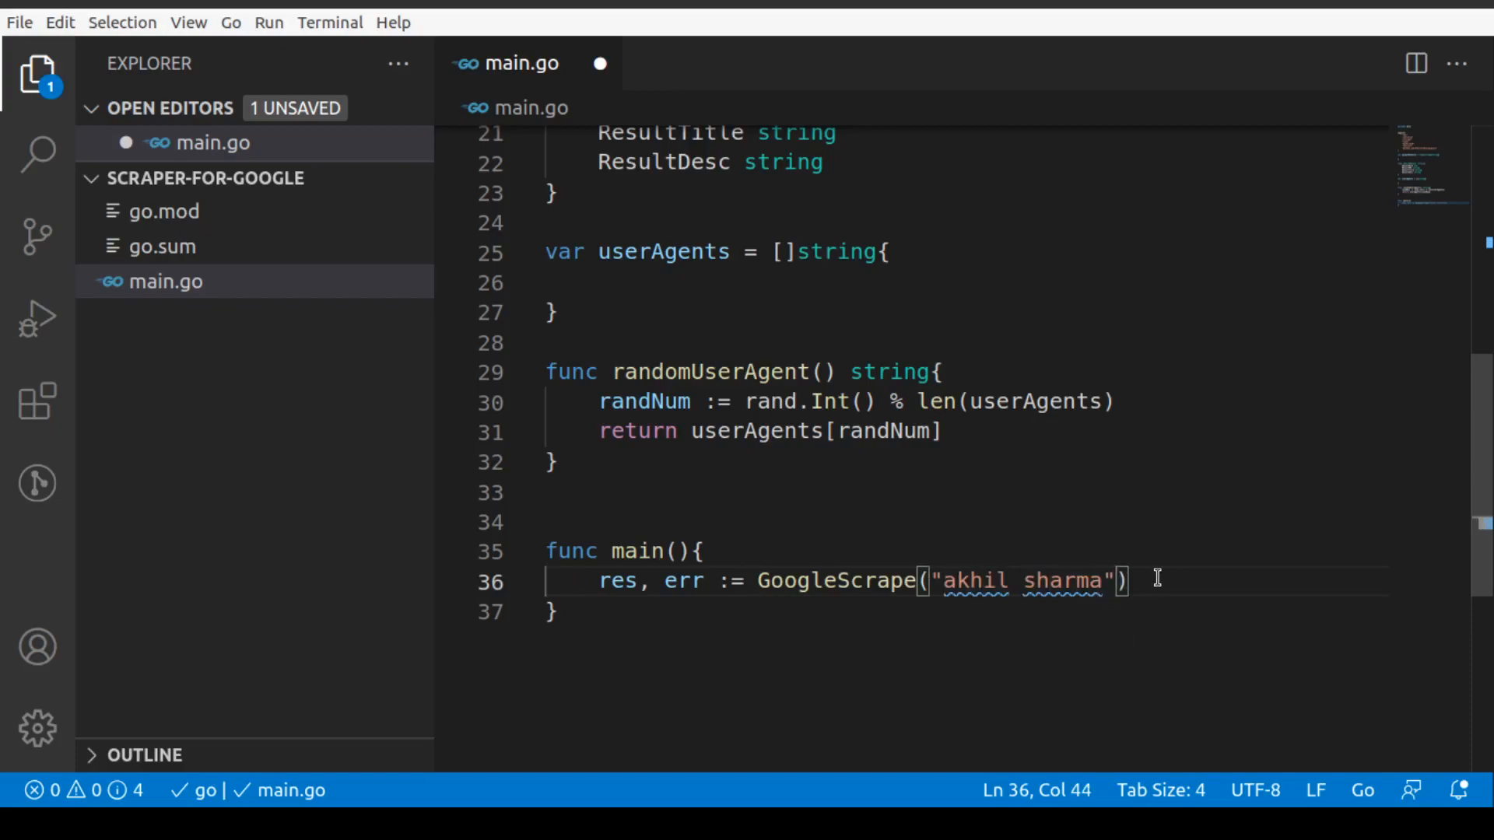
Add if err == nil with a for _, res := range res loop calling fmt.Println(res).
key(Enter)
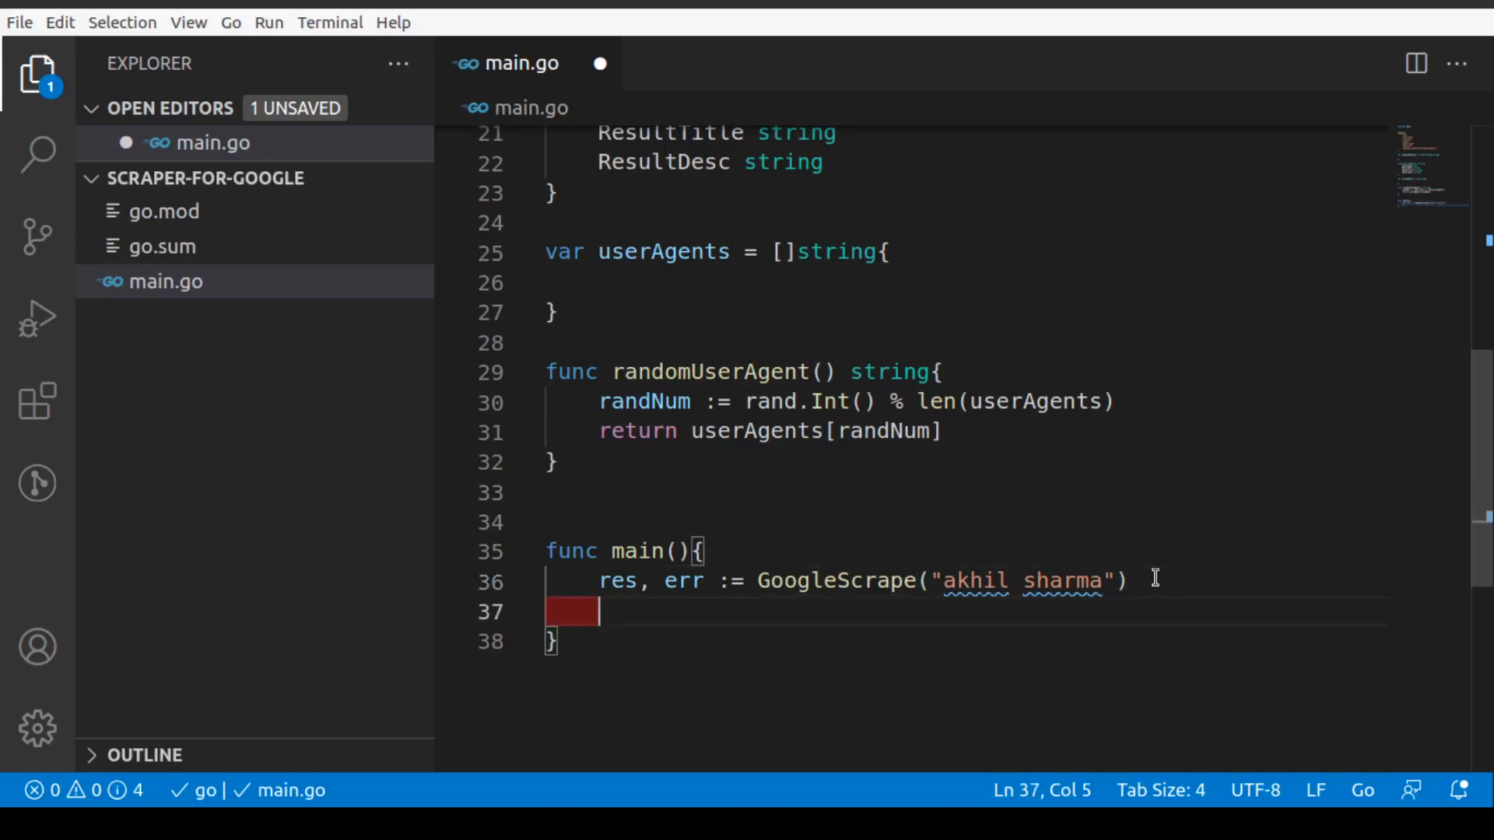
text(if err)
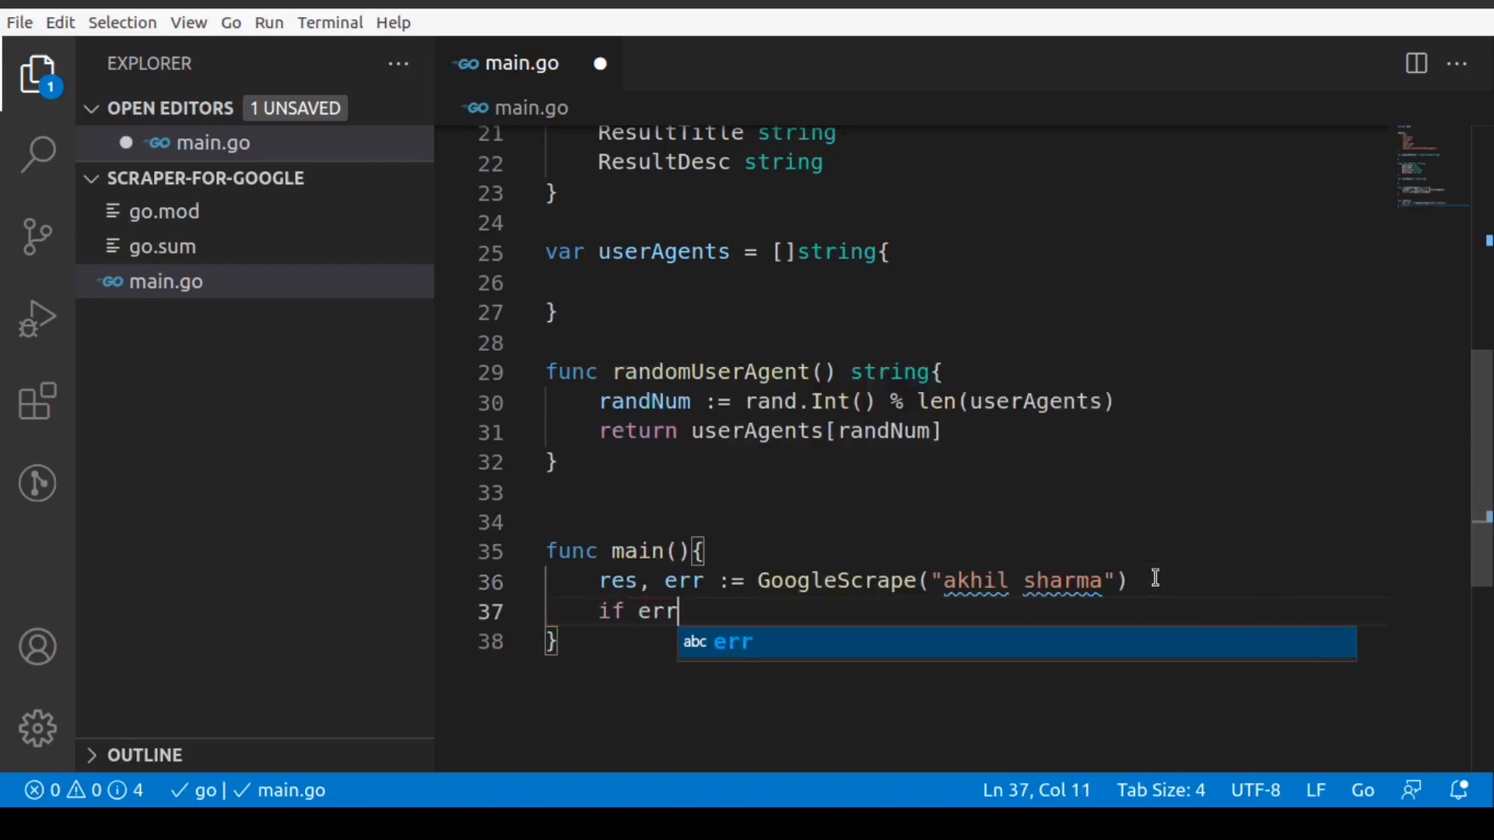
text(===)
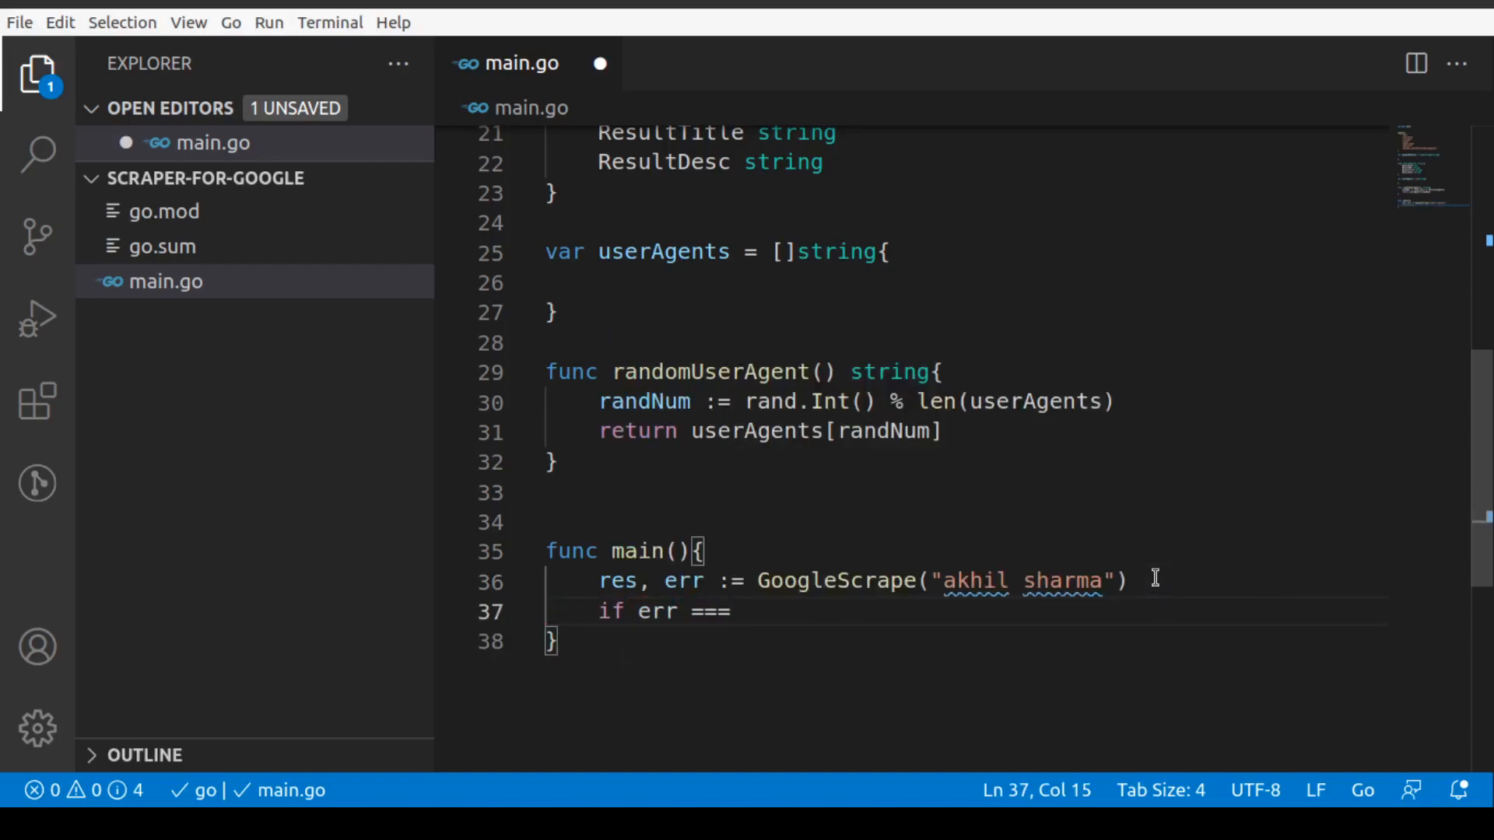
text(nil{)
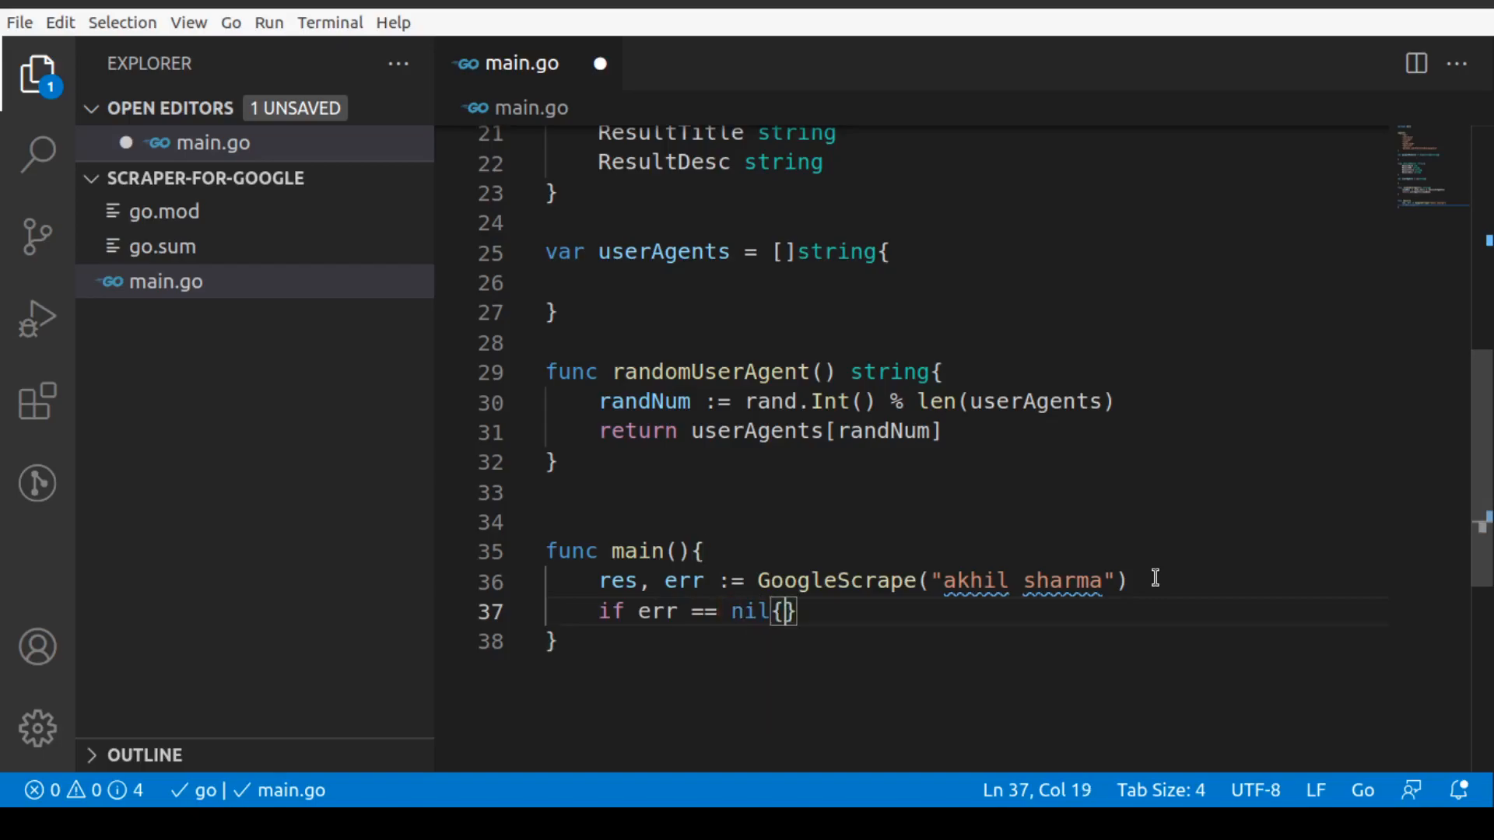
text(for)
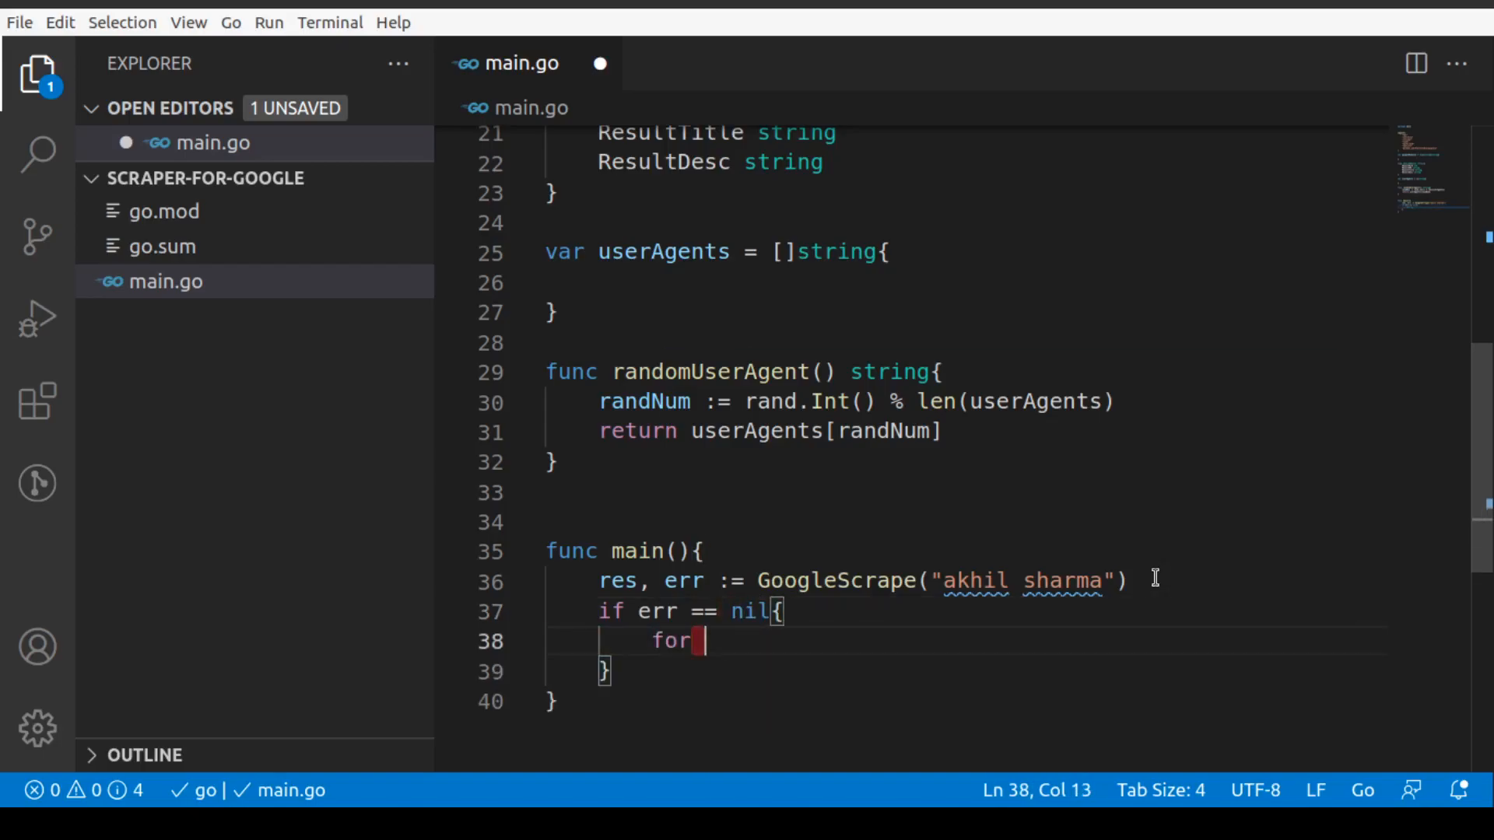
text(_, res: =)
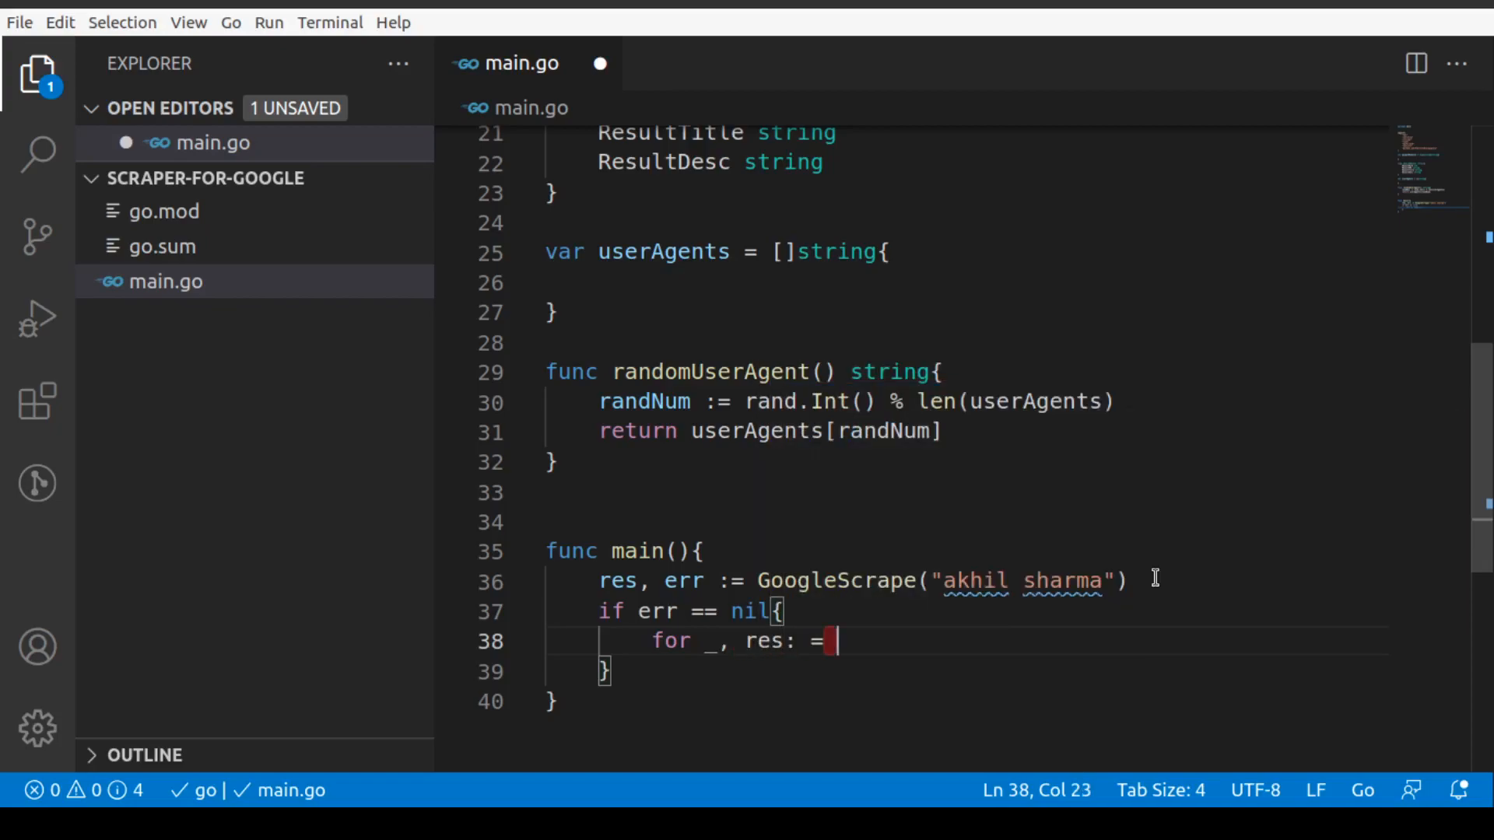
key(BackSpace)
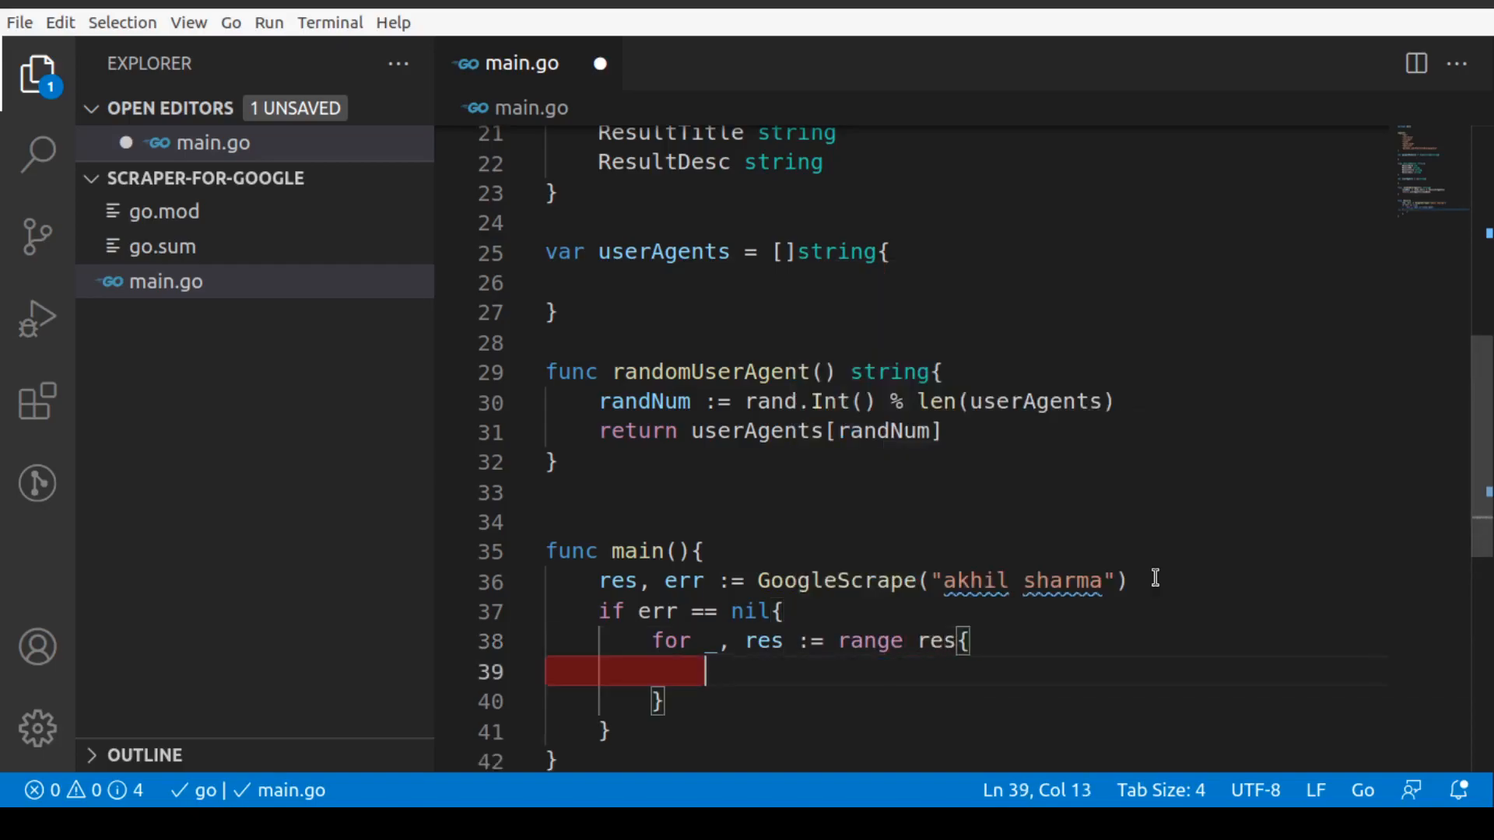
text(fmt.)
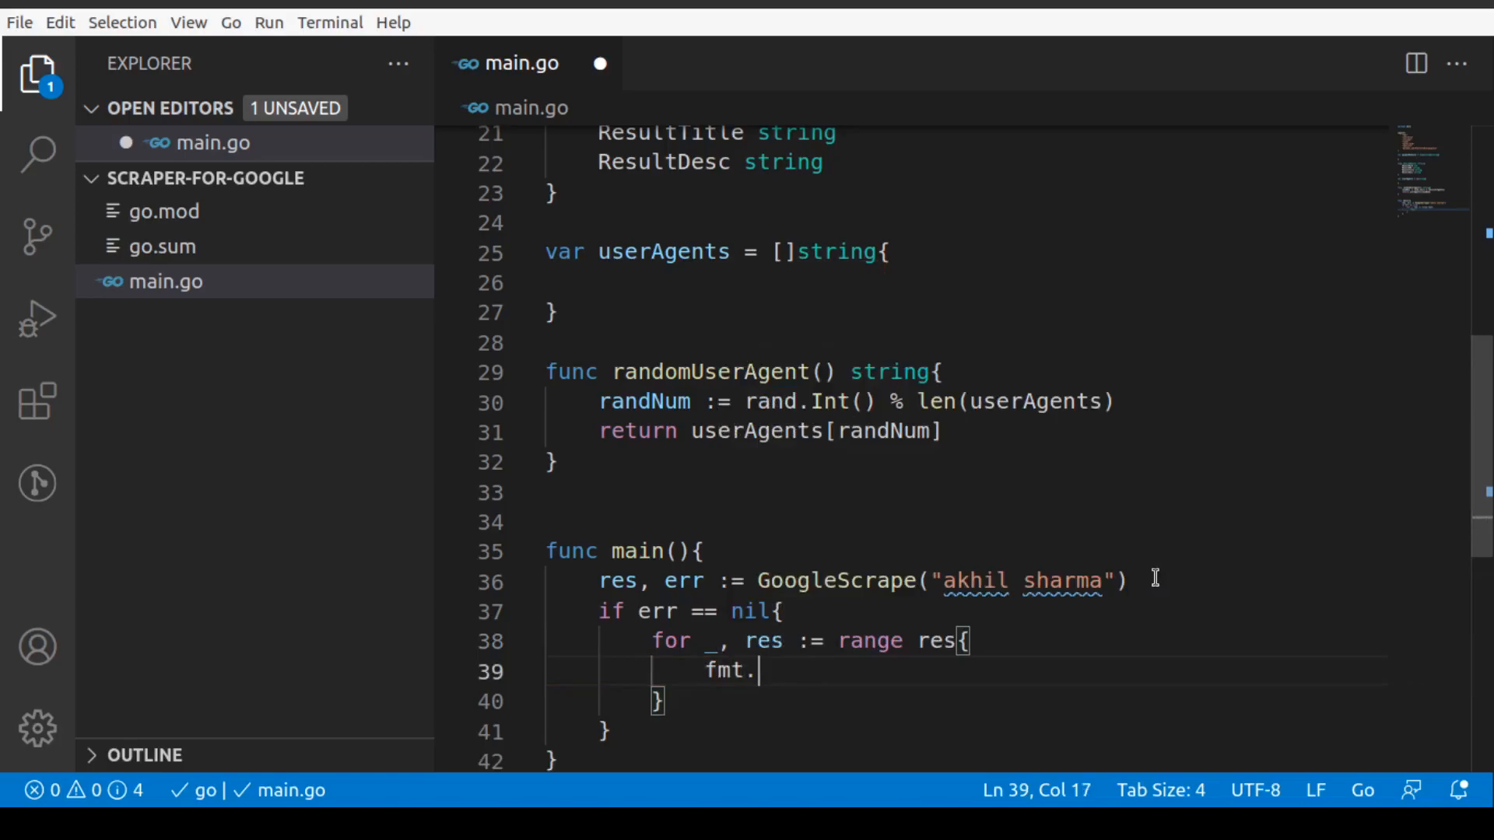
text(Println)
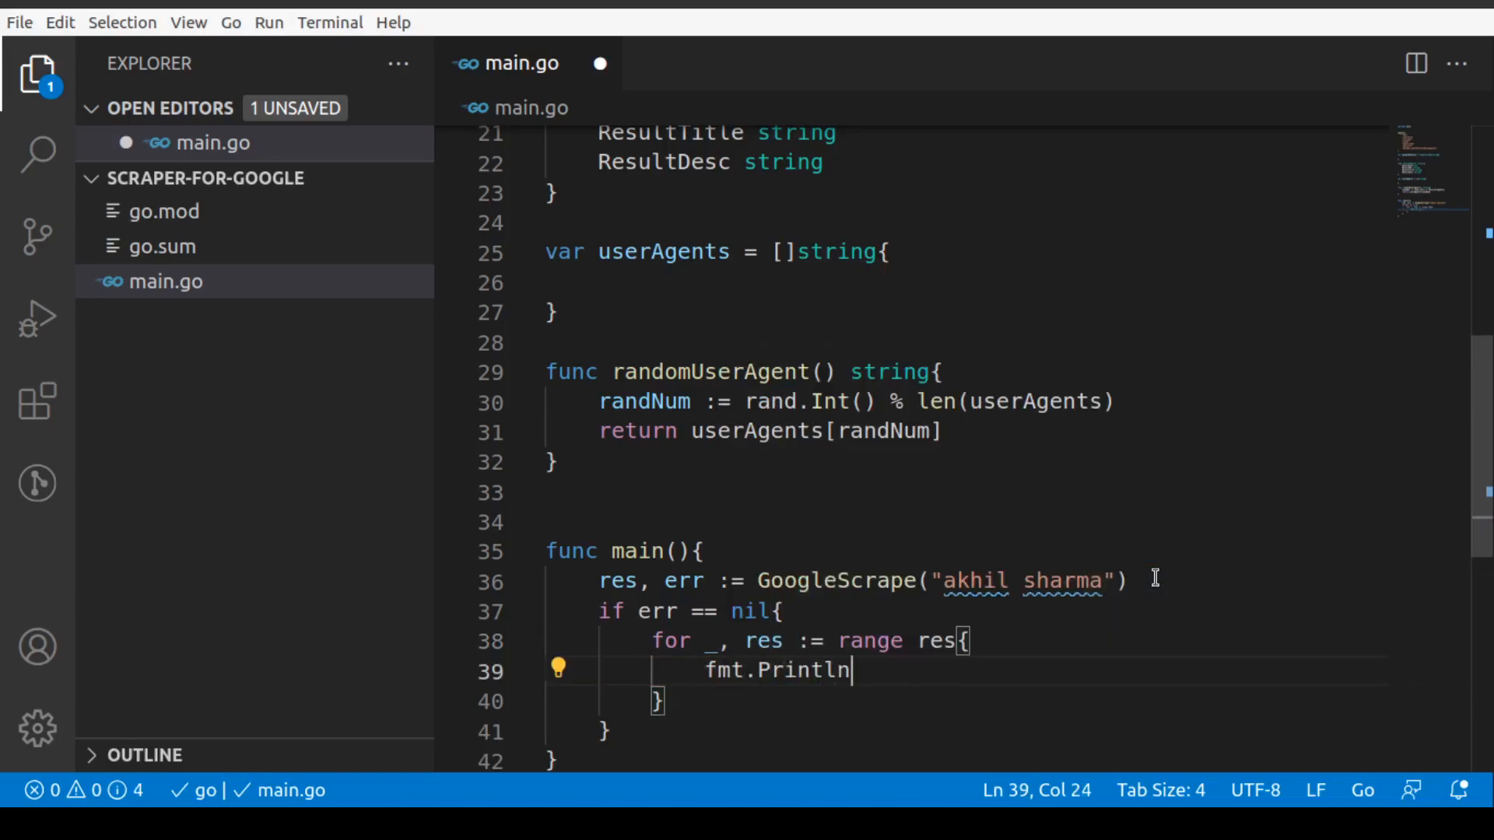
text((res)
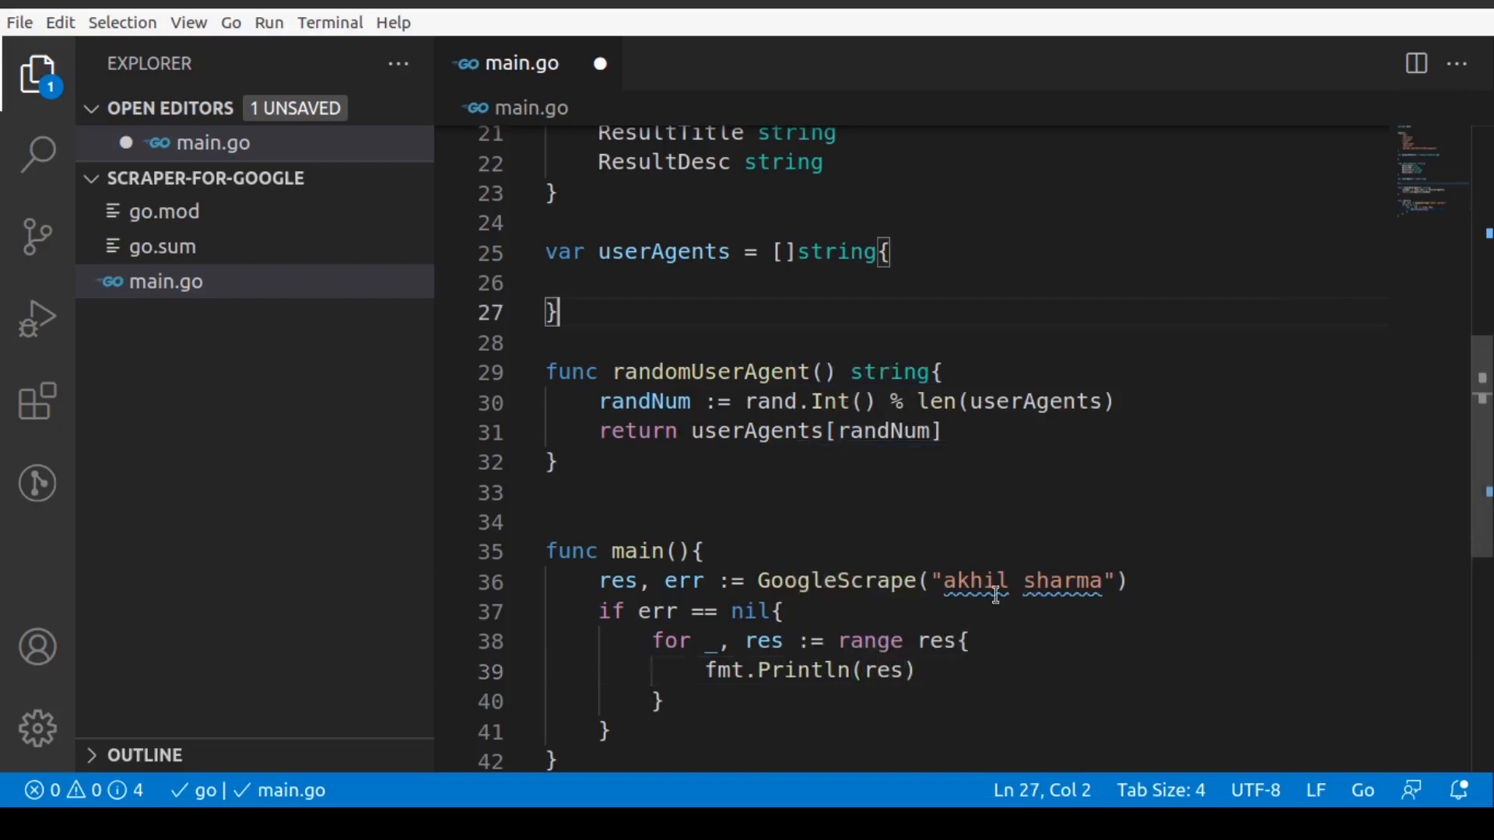
drag(648, 611, 729, 611)
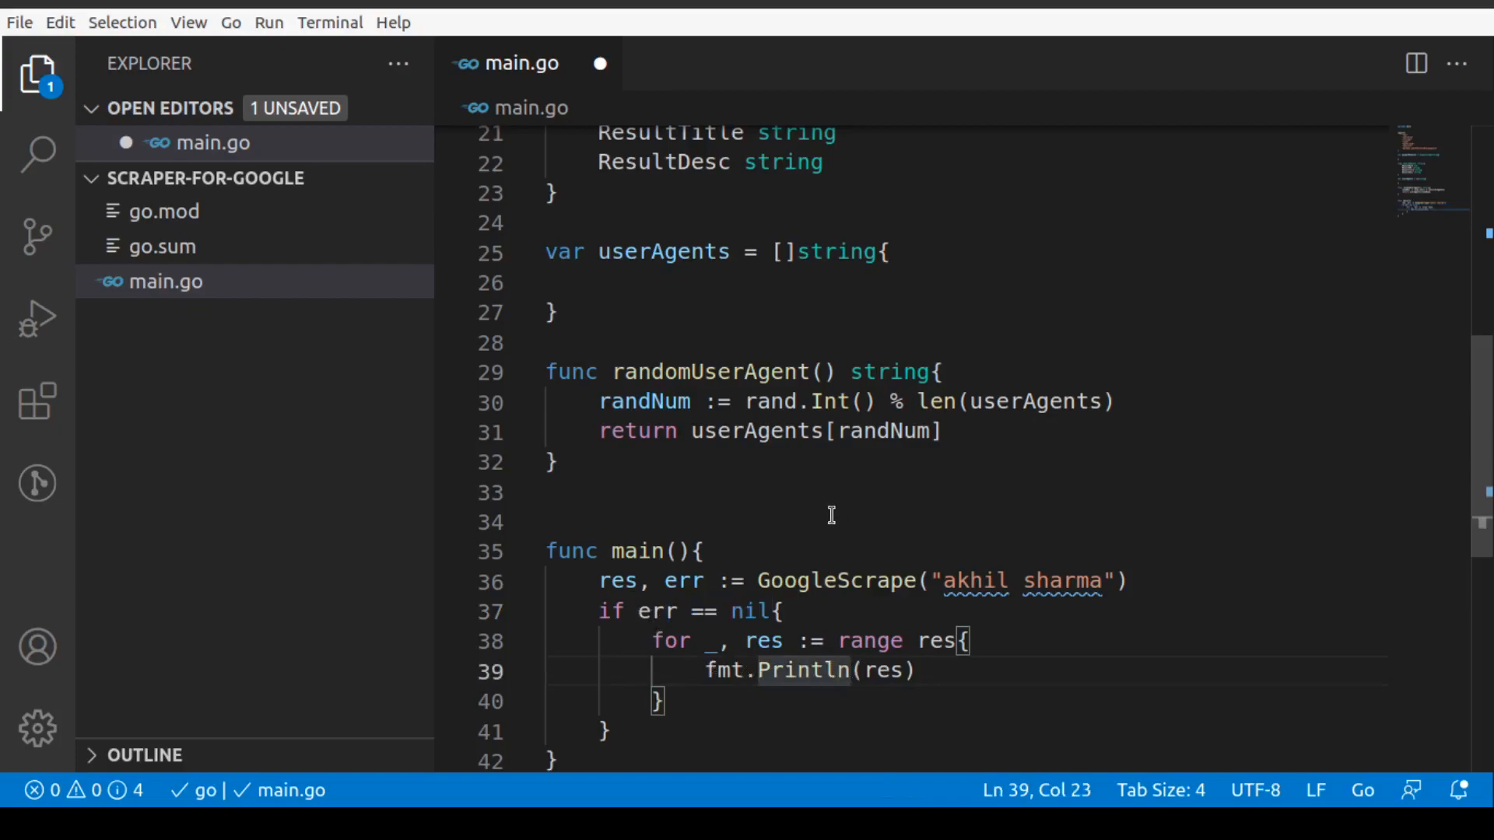
Save main.go, then scroll through and select the googleDomains map name.
key(ctrl+s)
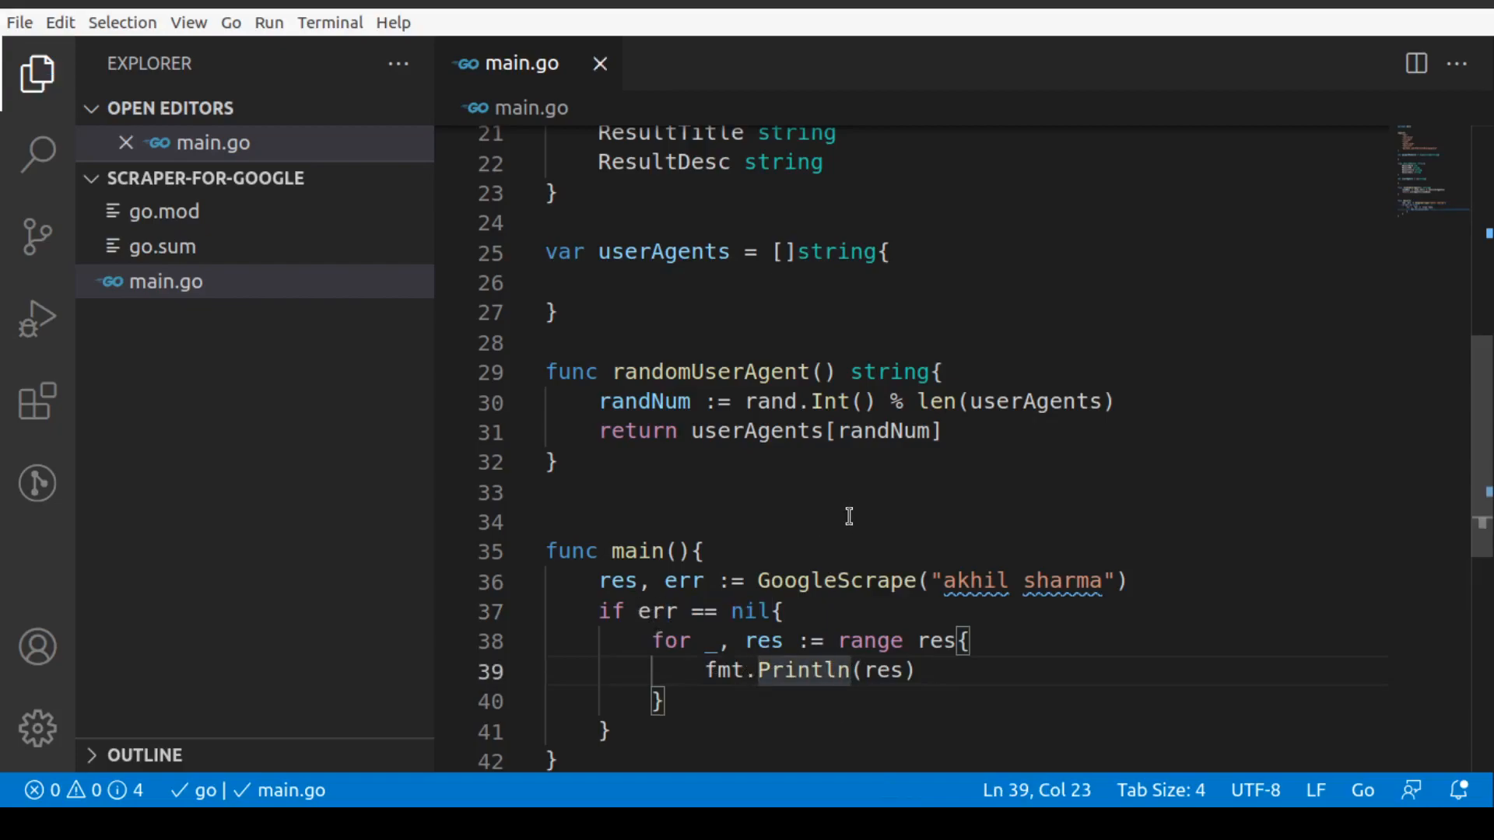
scroll(down, 3)
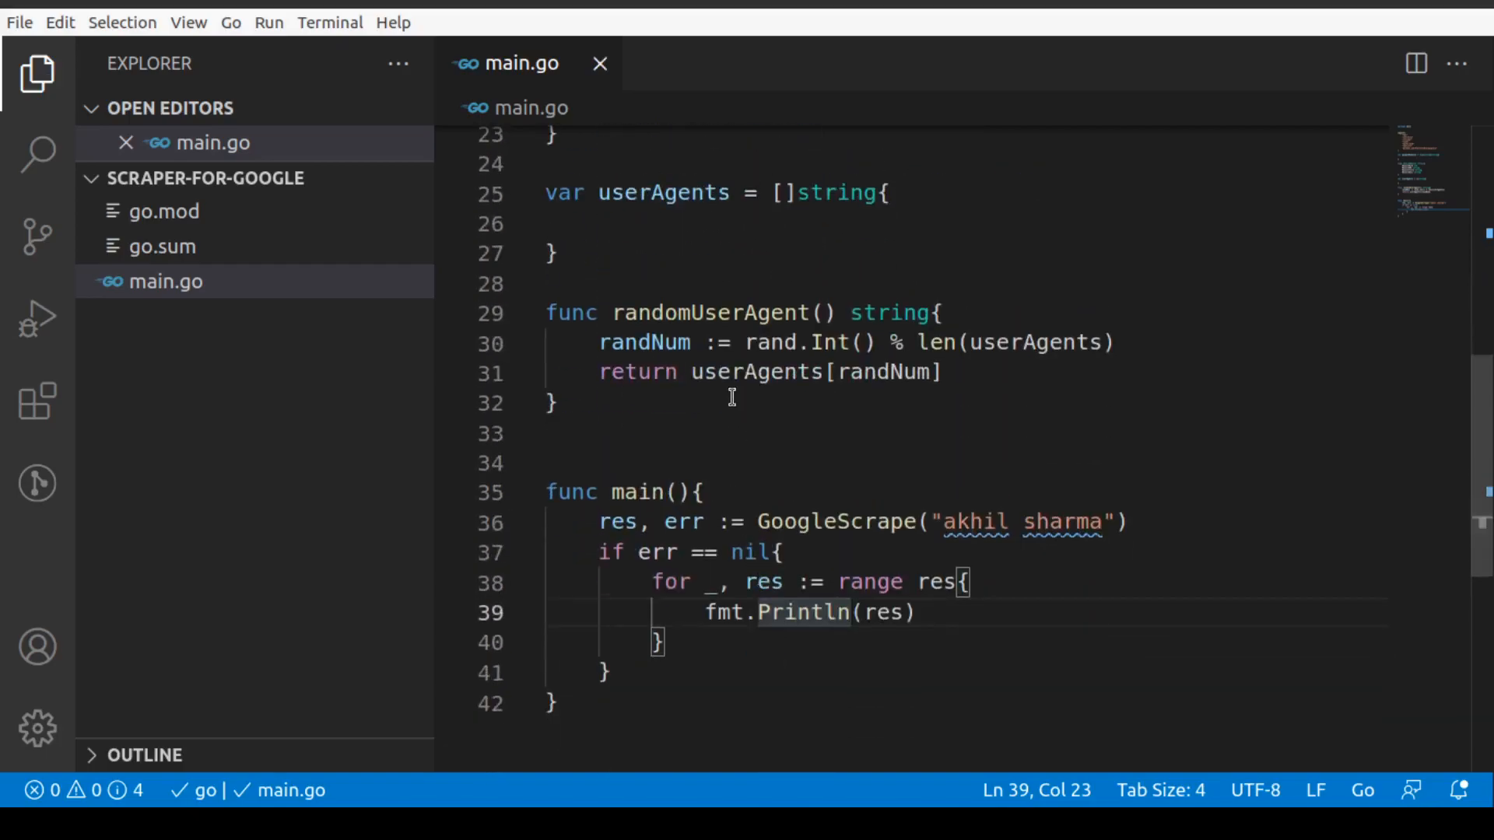
scroll(down, 3)
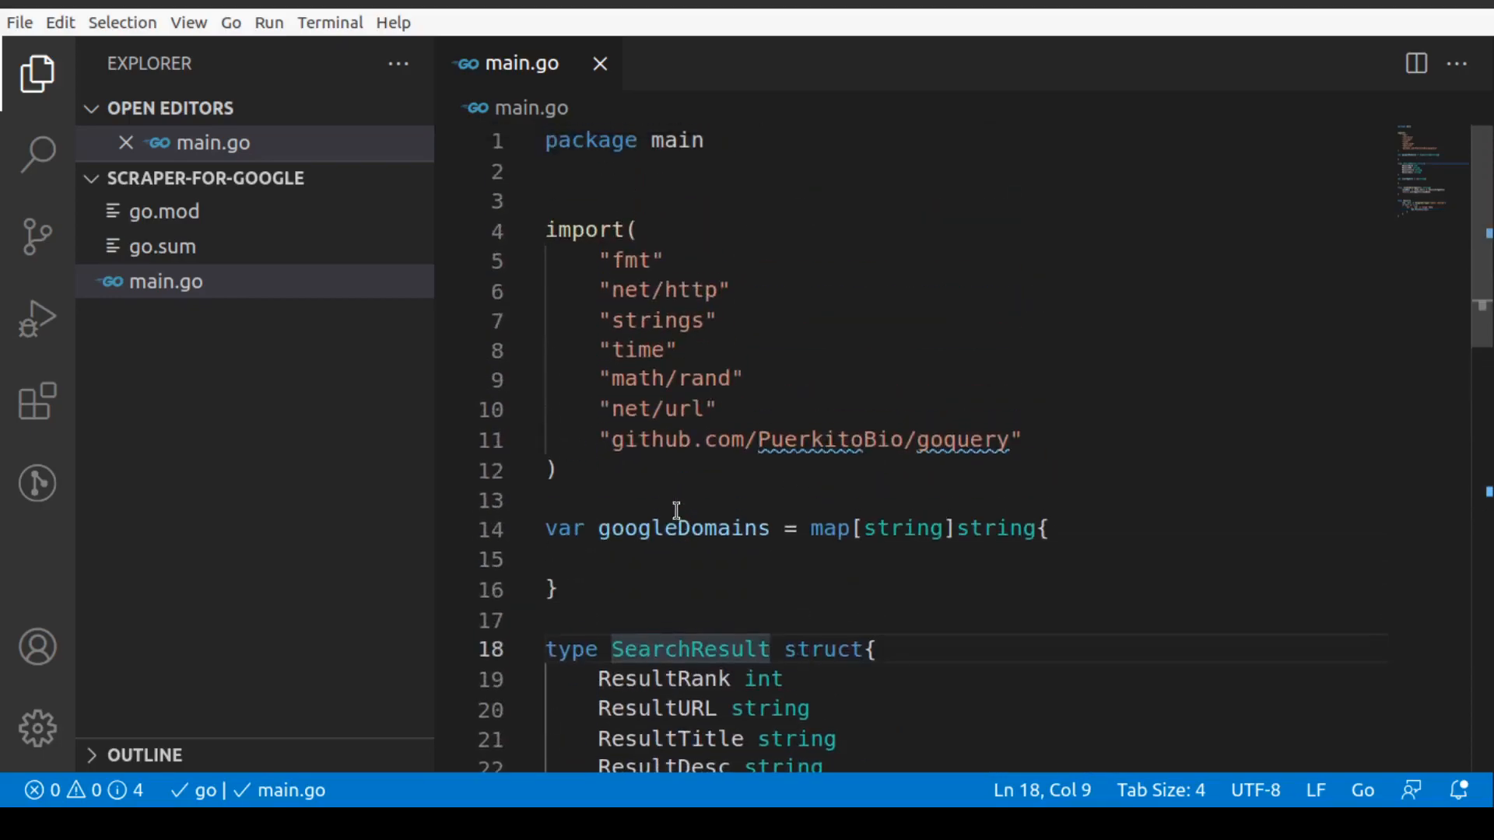
double_click(682, 529)
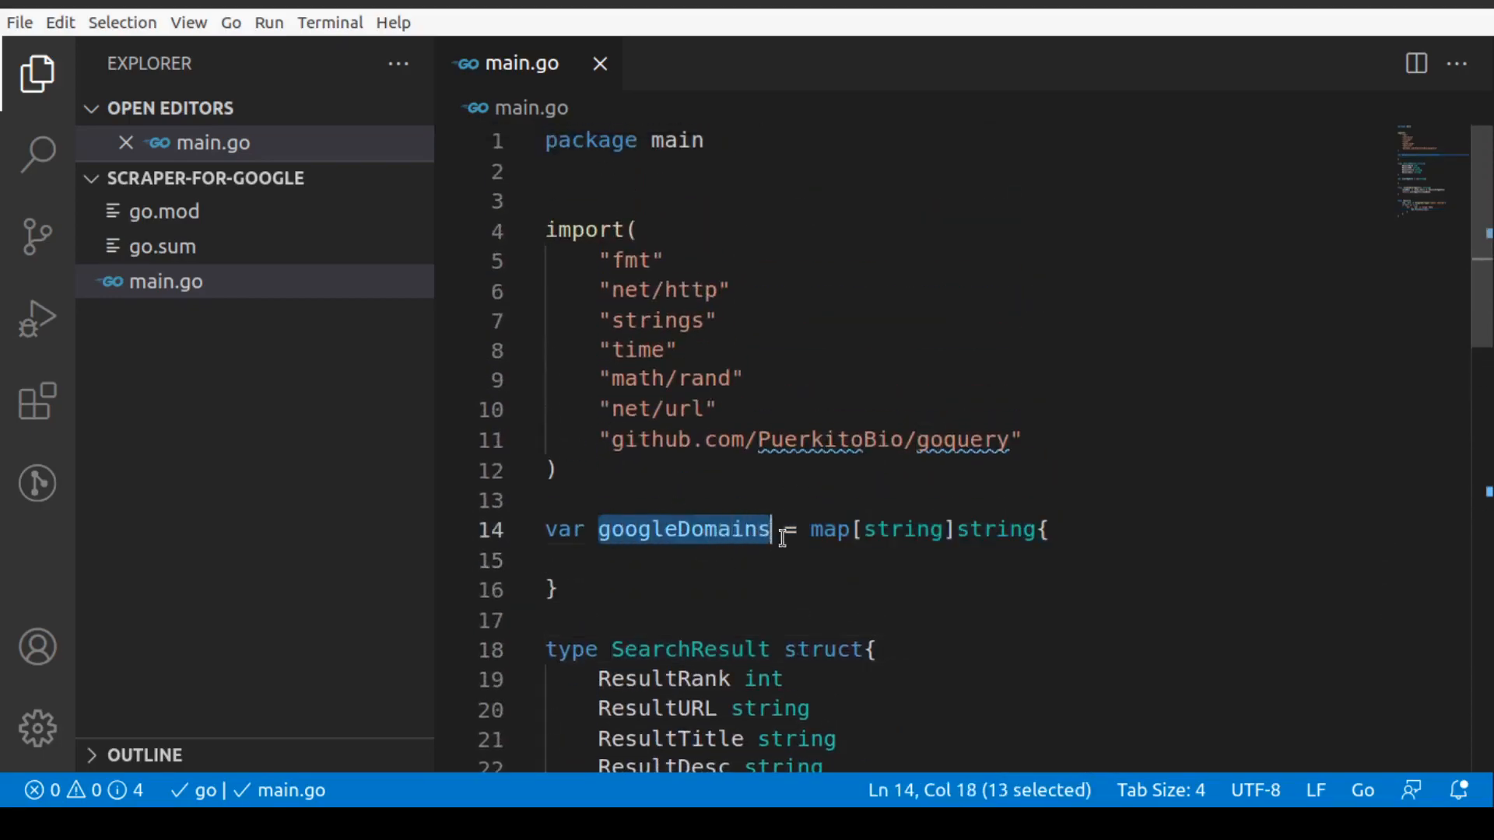
scroll(down, 3)
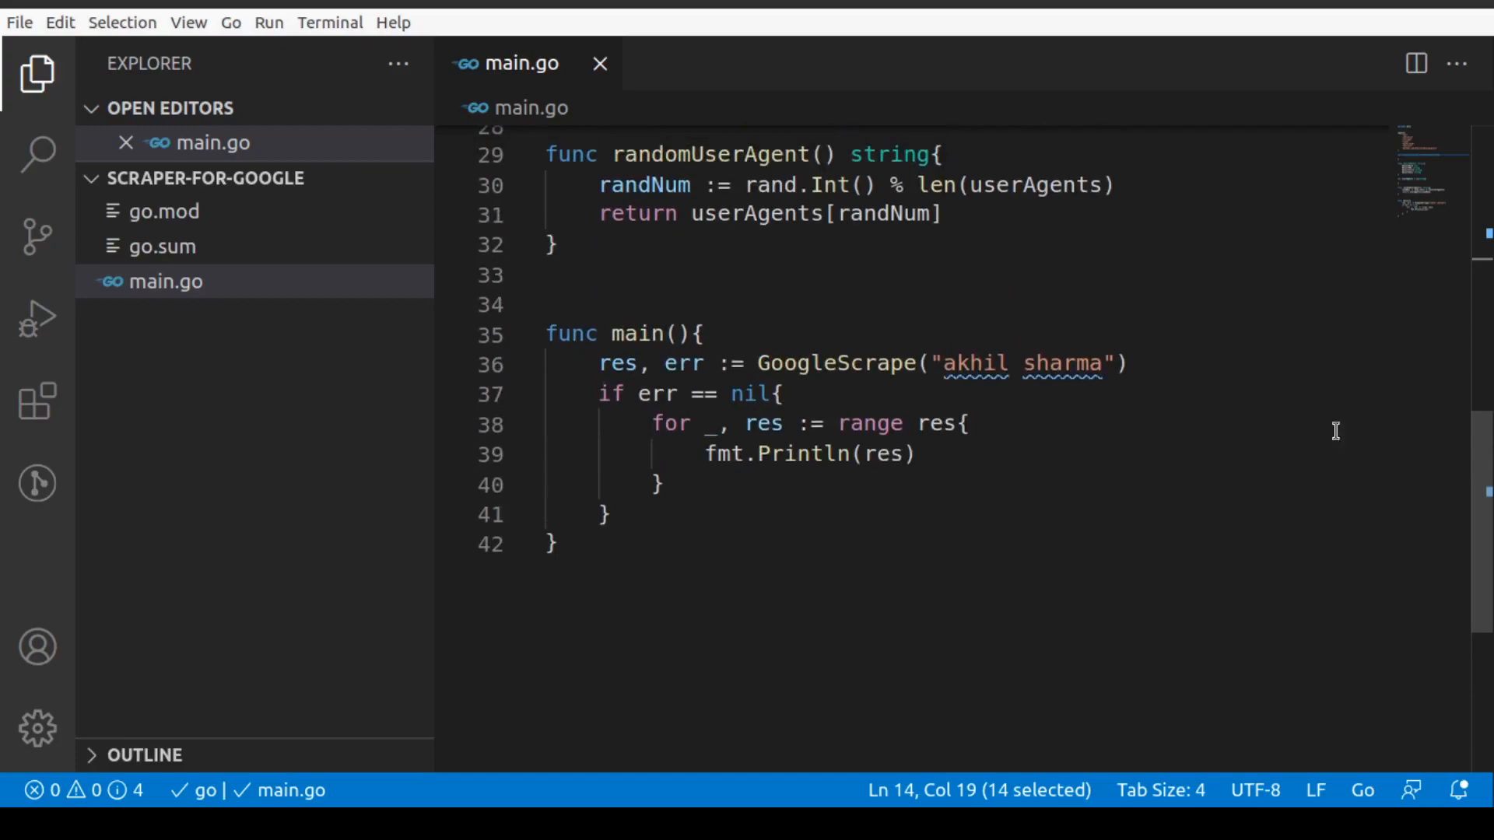